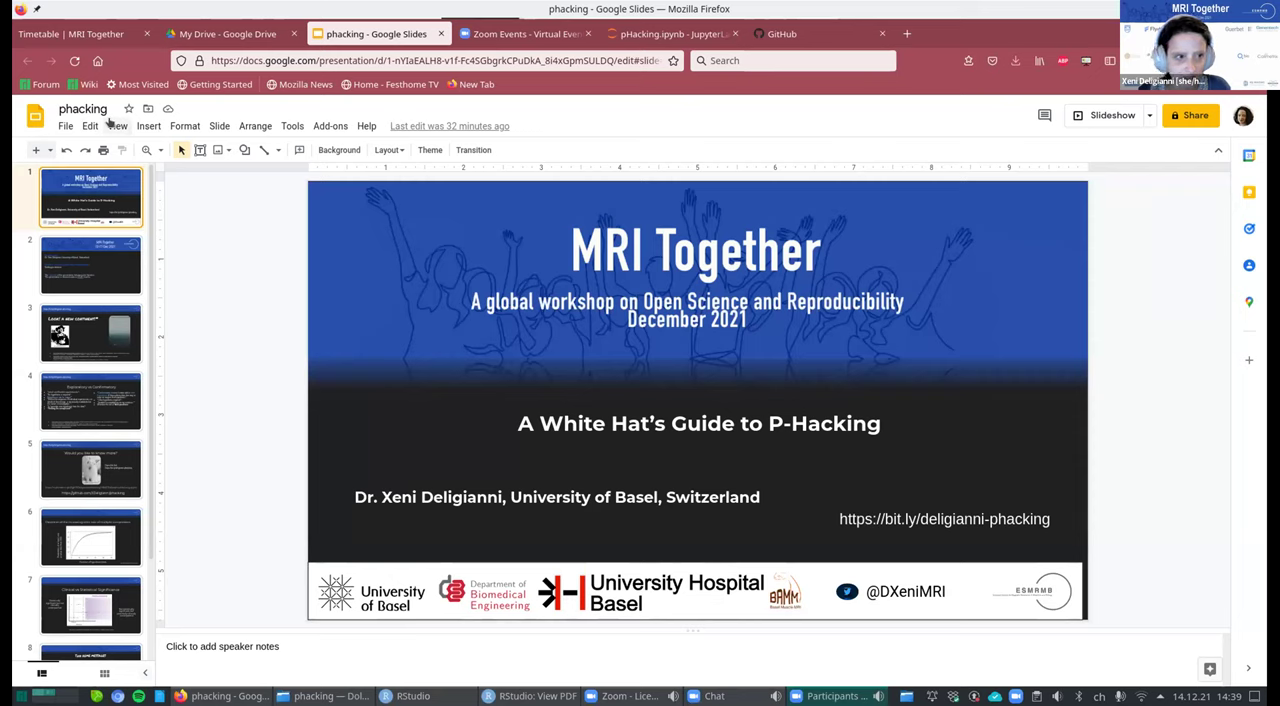
Present the phacking deck full screen from the 'A White Hat's Guide to P-Hacking' title slide.
click(117, 126)
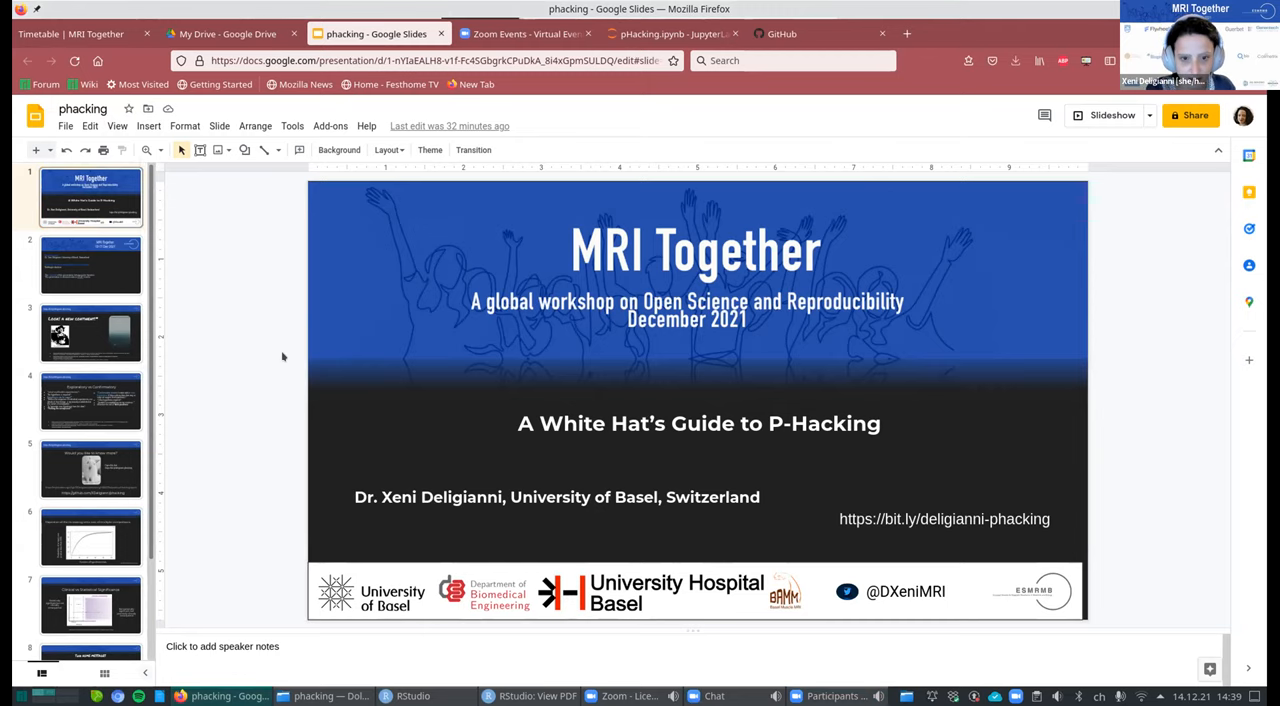
click(1113, 115)
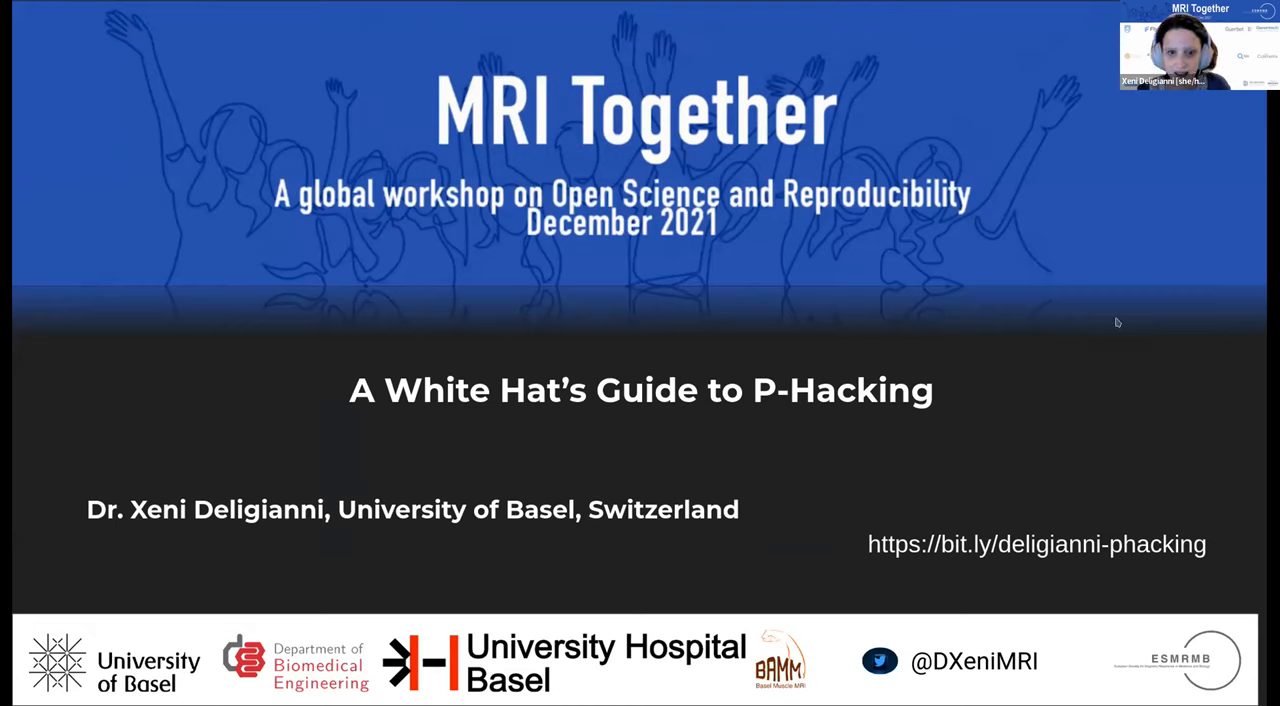
mouse_move(1110, 321)
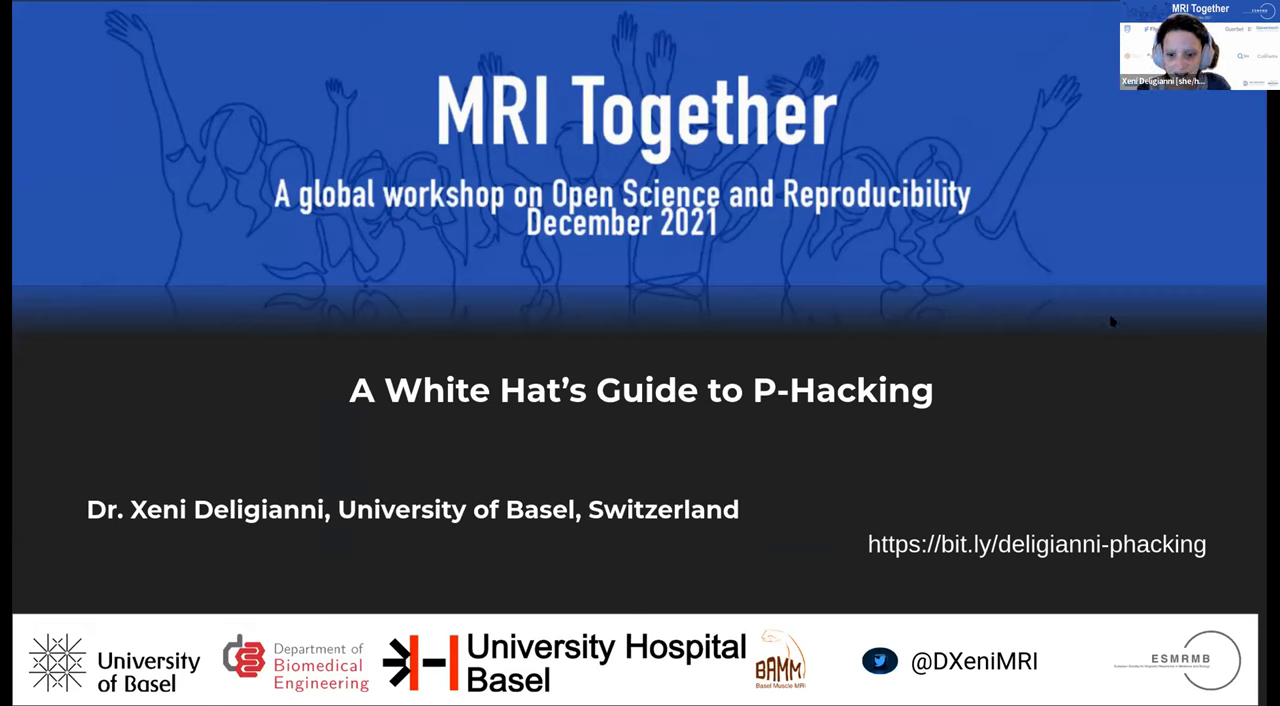
mouse_move(1095, 331)
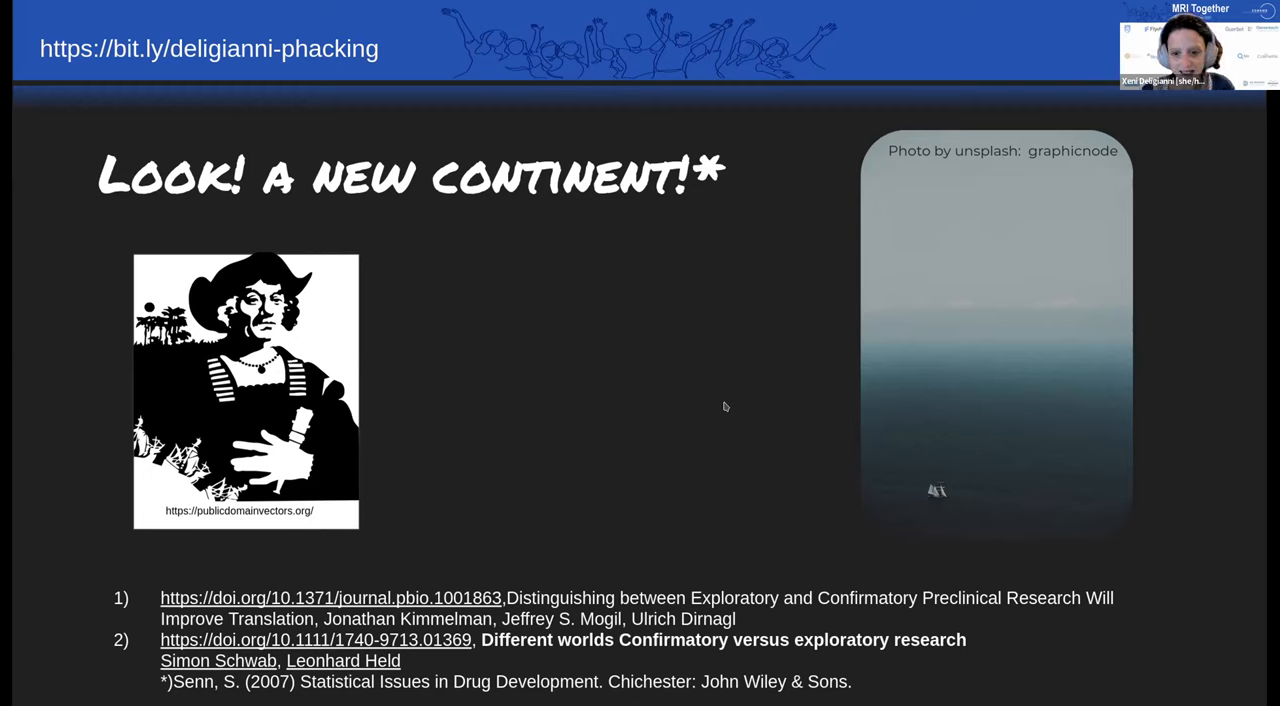
mouse_move(751, 398)
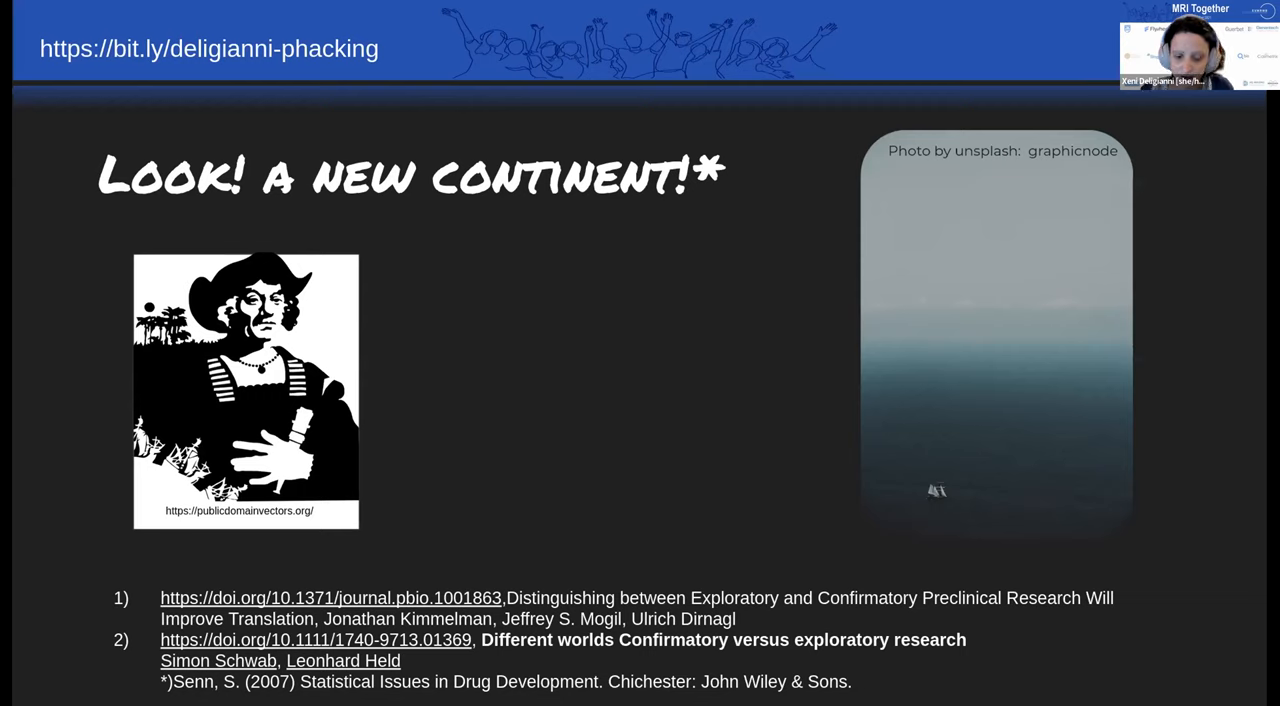
mouse_move(763, 416)
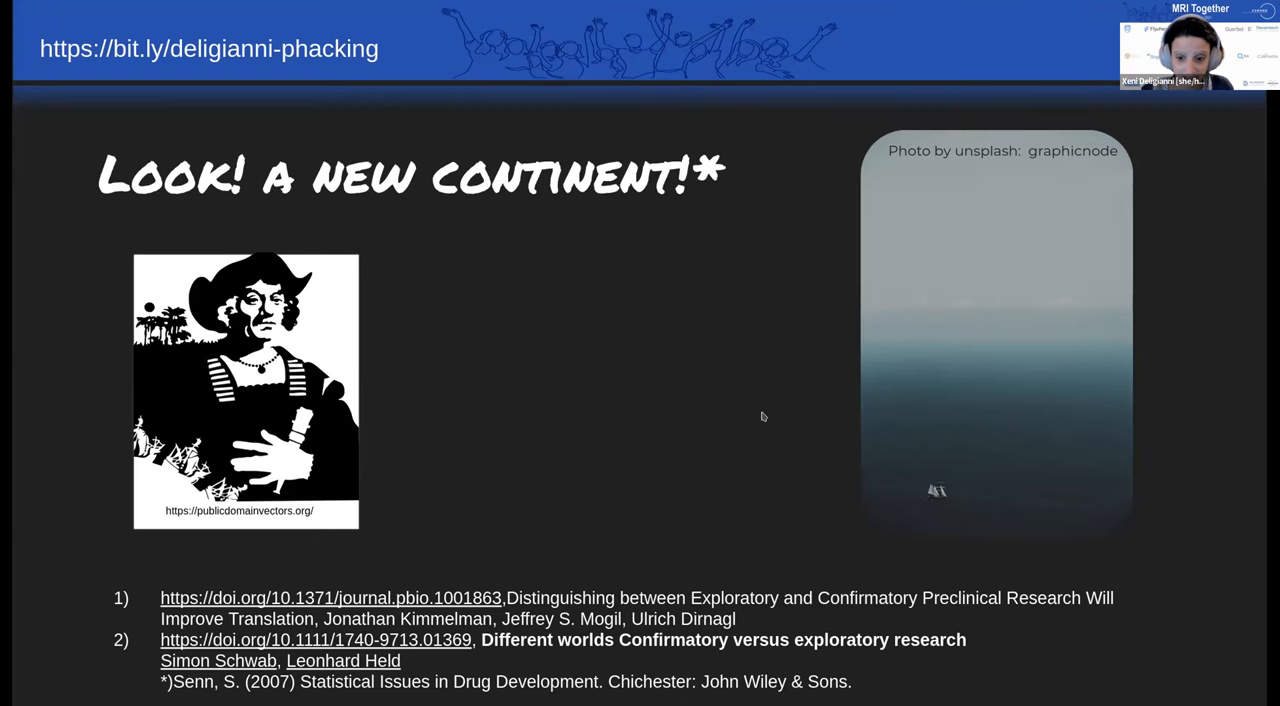
Advance the slideshow to the 'Exploratory vs Confirmatory' slide.
key(Right)
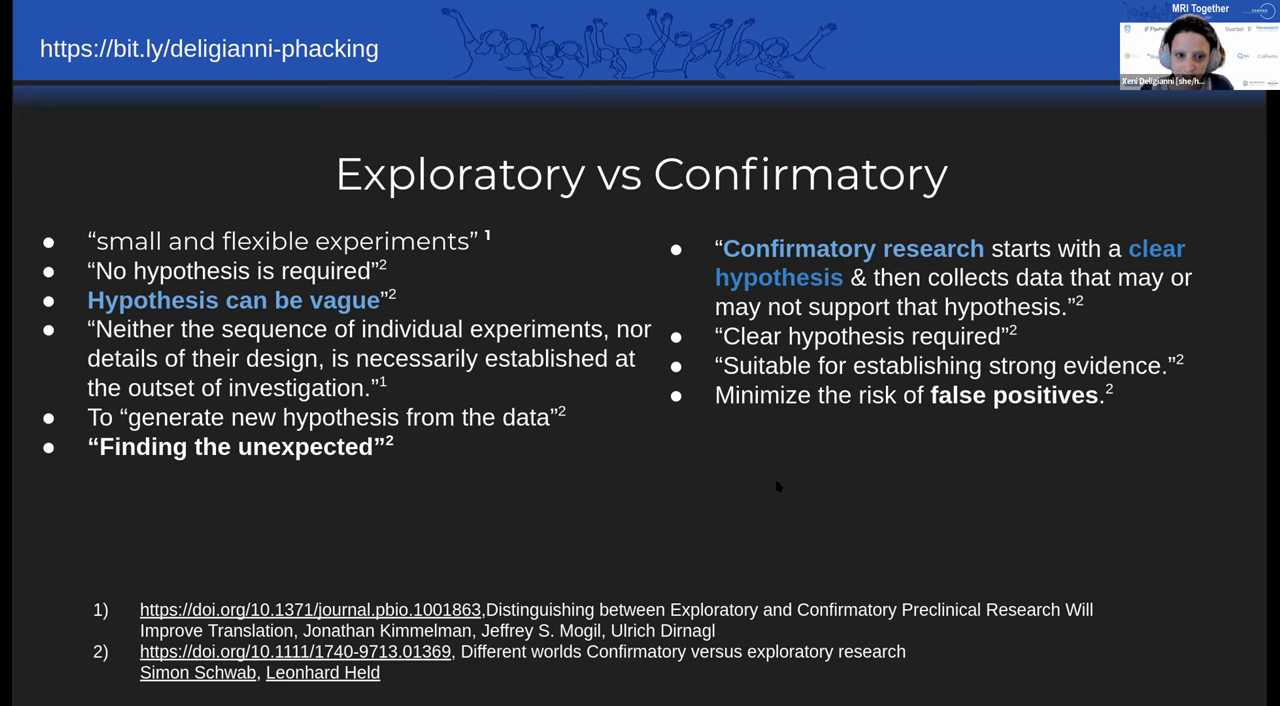
mouse_move(776, 484)
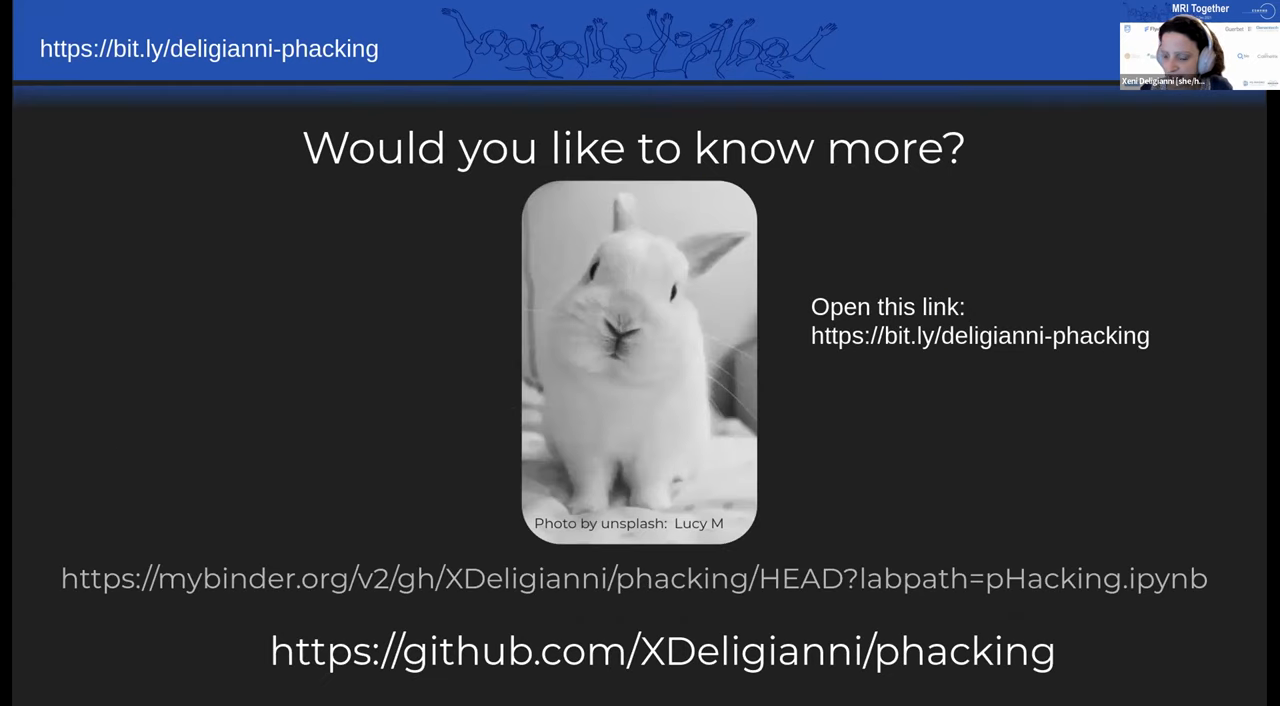
mouse_move(690, 492)
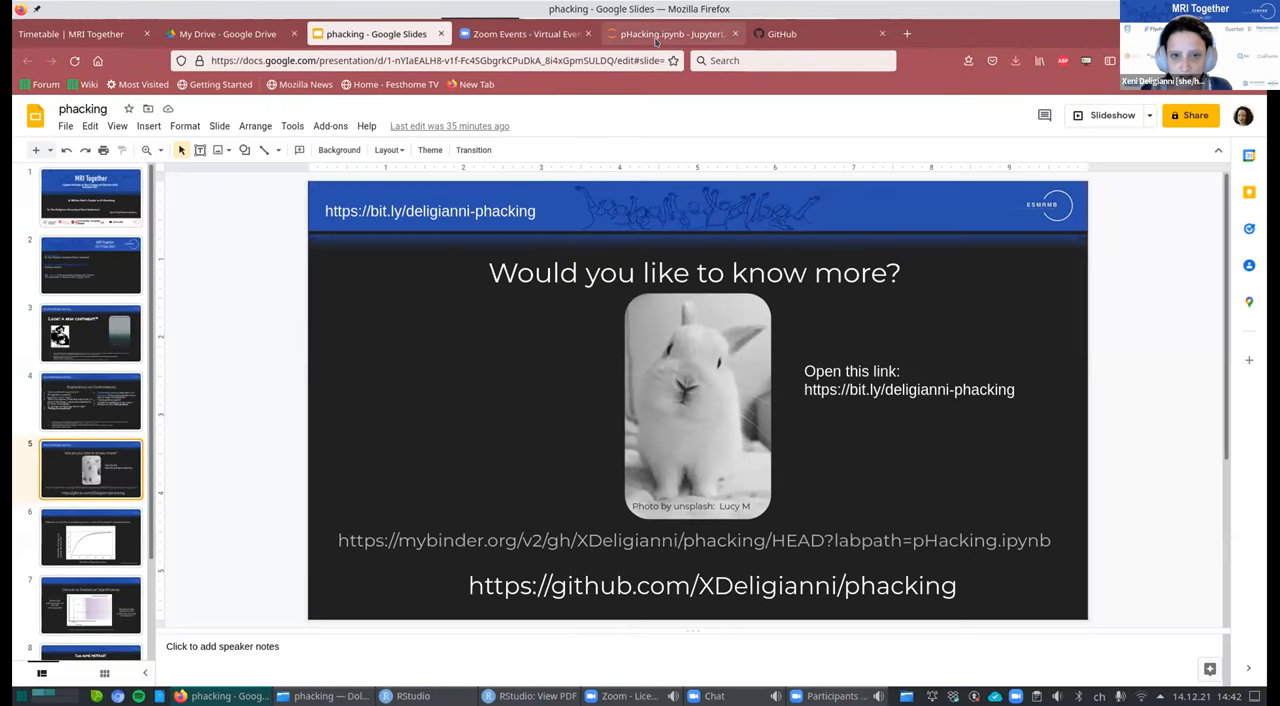
Switch to pHacking.ipynb and scroll down to the first fictional-data R cell and histogram.
click(685, 33)
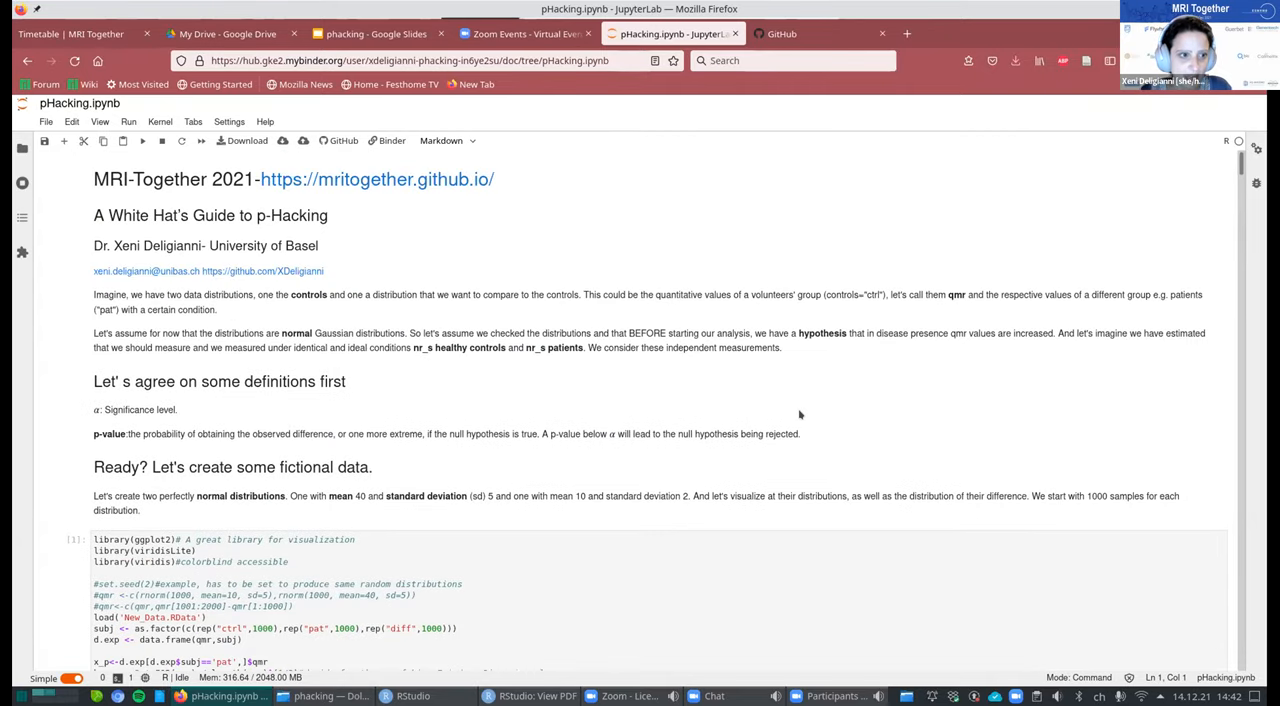
mouse_move(620, 268)
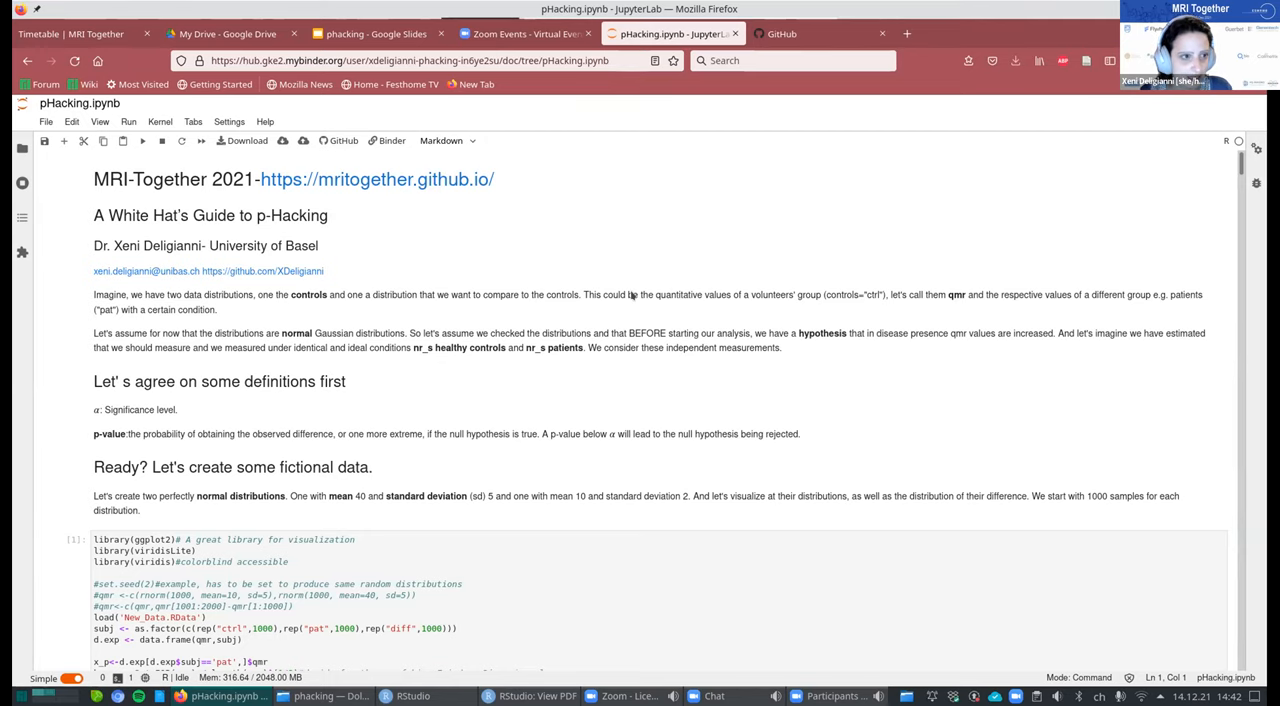
mouse_move(555, 439)
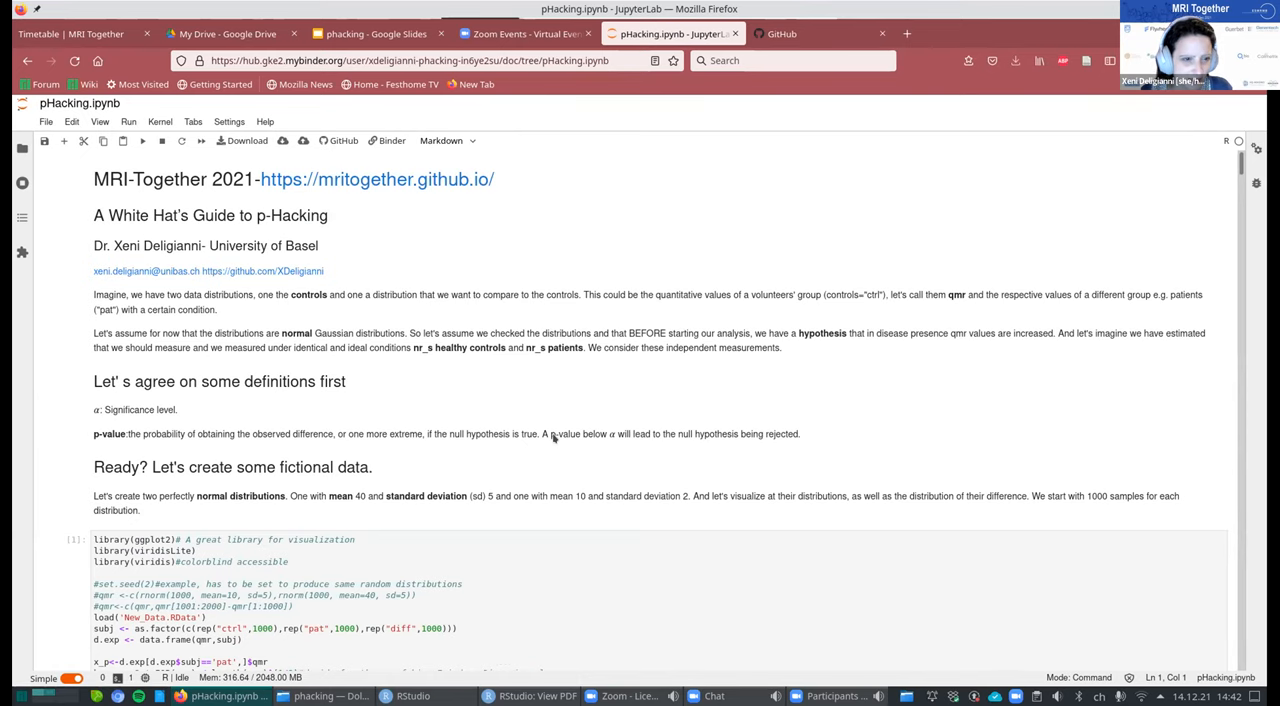
scroll(down, 3)
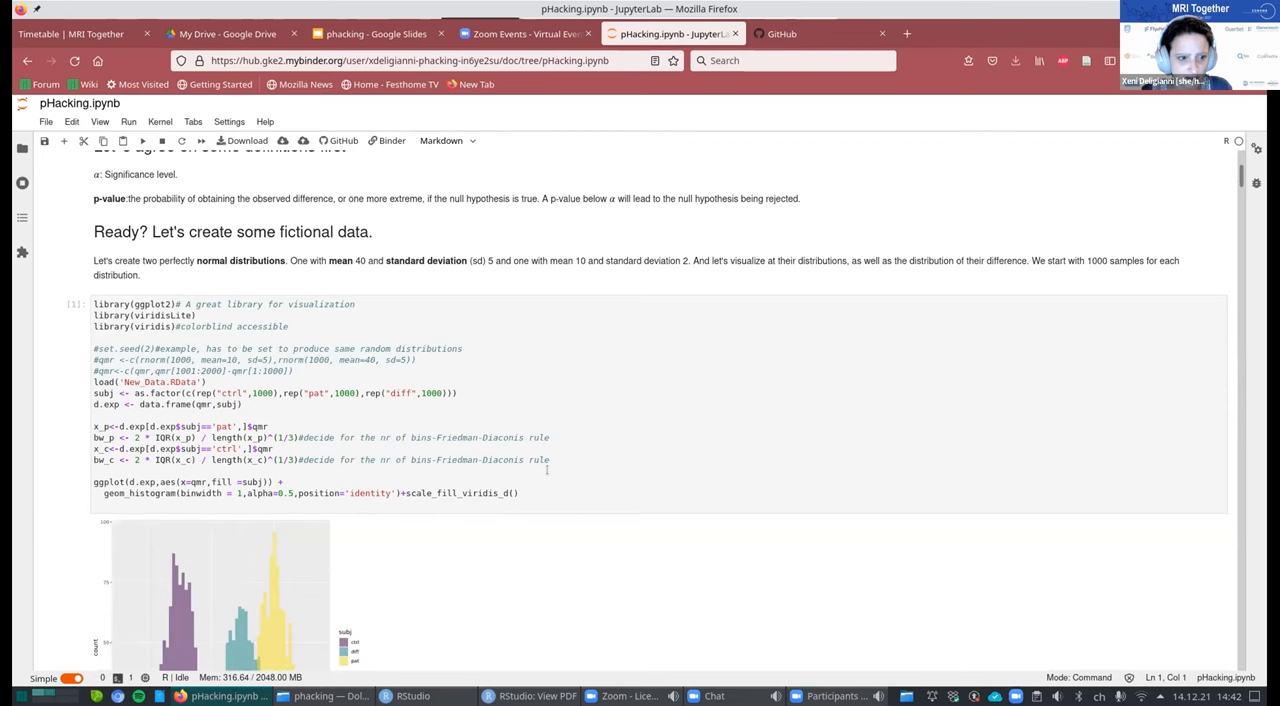
Scroll the notebook back to the introduction and definitions above the first R cell.
scroll(down, 3)
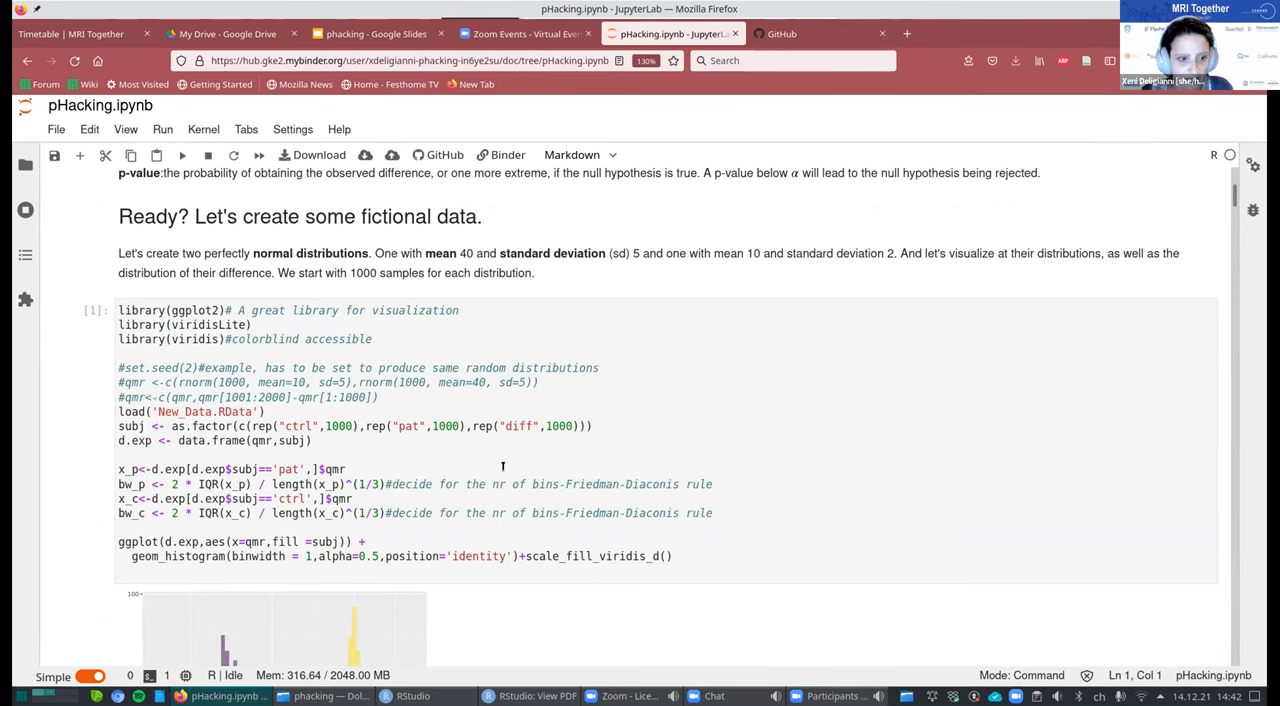
scroll(up, 3)
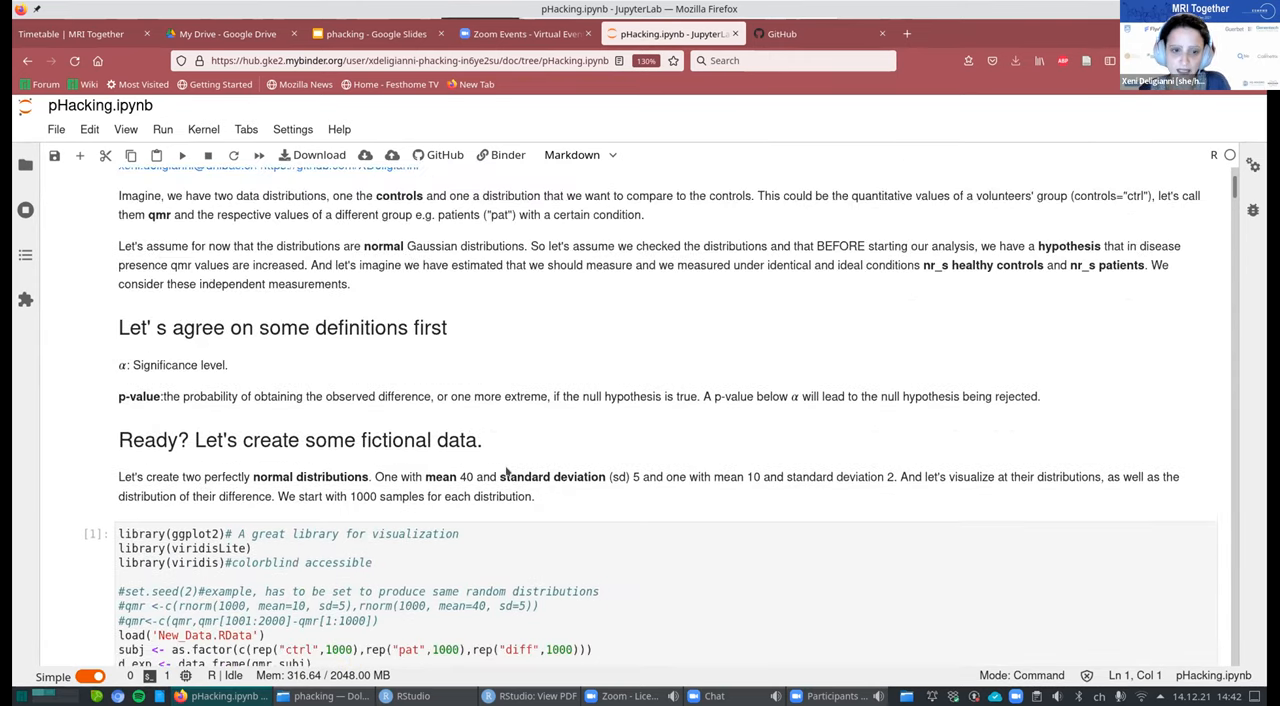
scroll(down, 3)
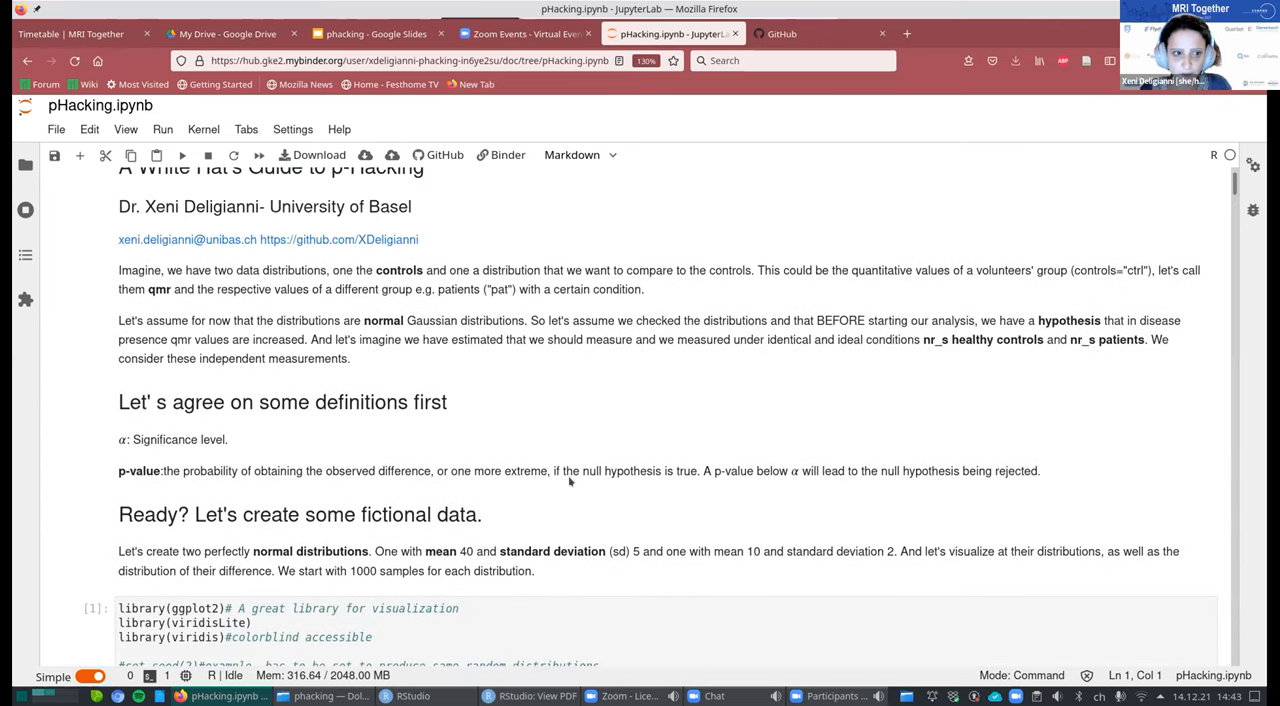
mouse_move(562, 497)
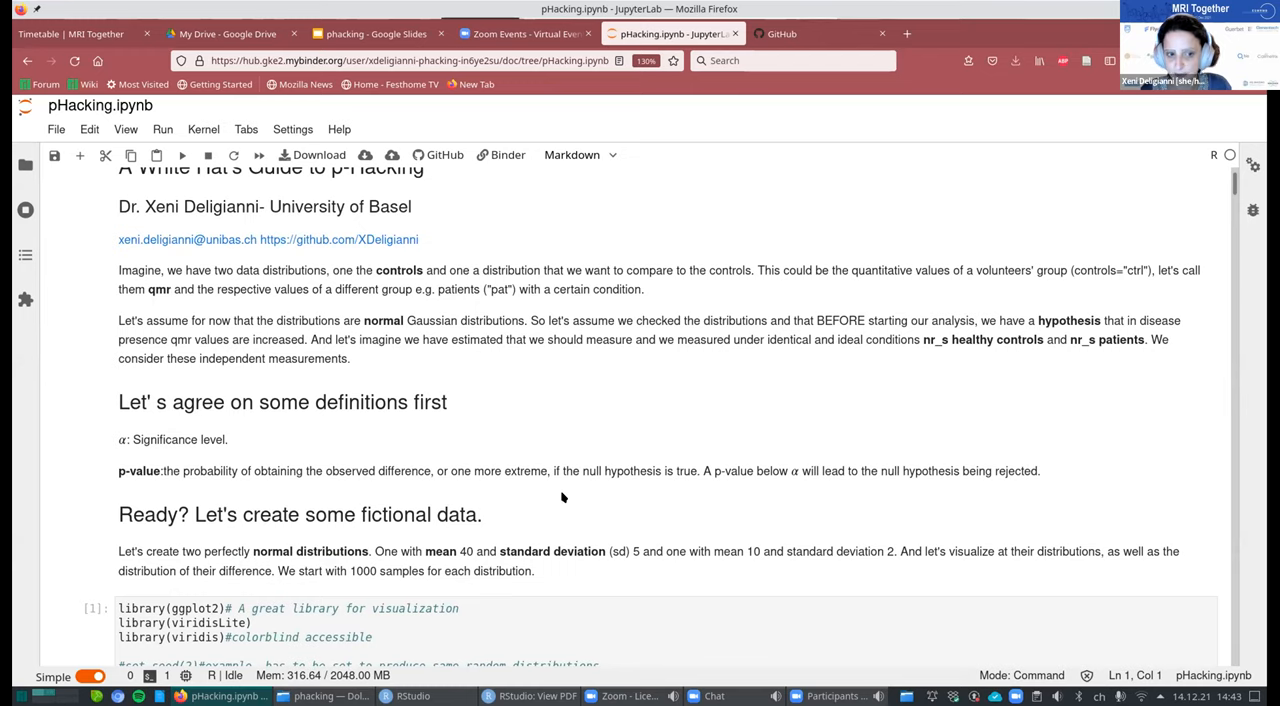
scroll(down, 3)
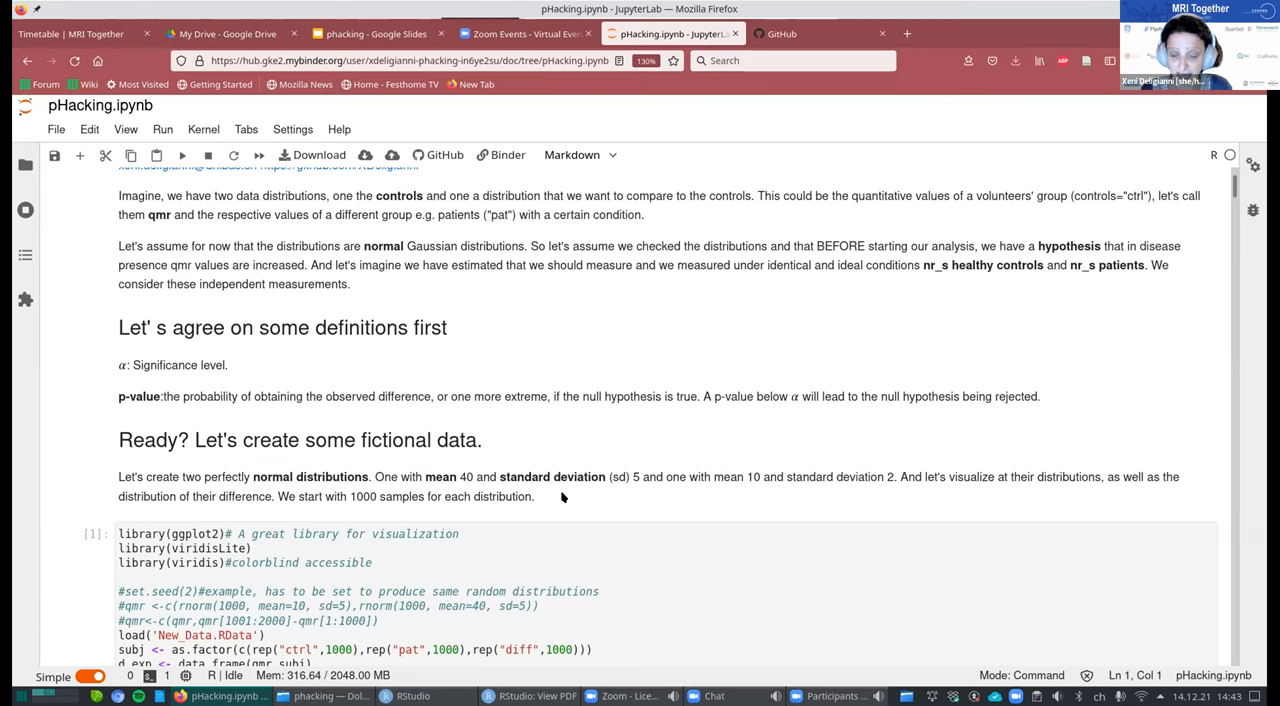
mouse_move(561, 502)
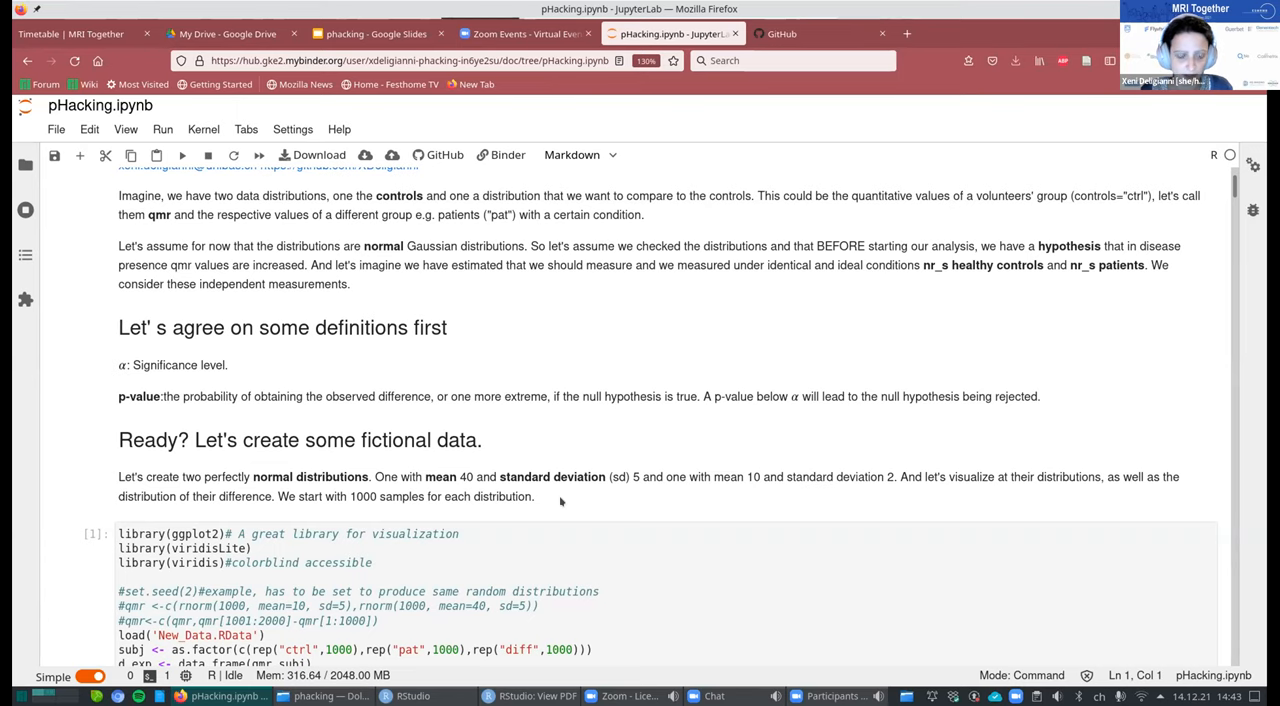
scroll(down, 3)
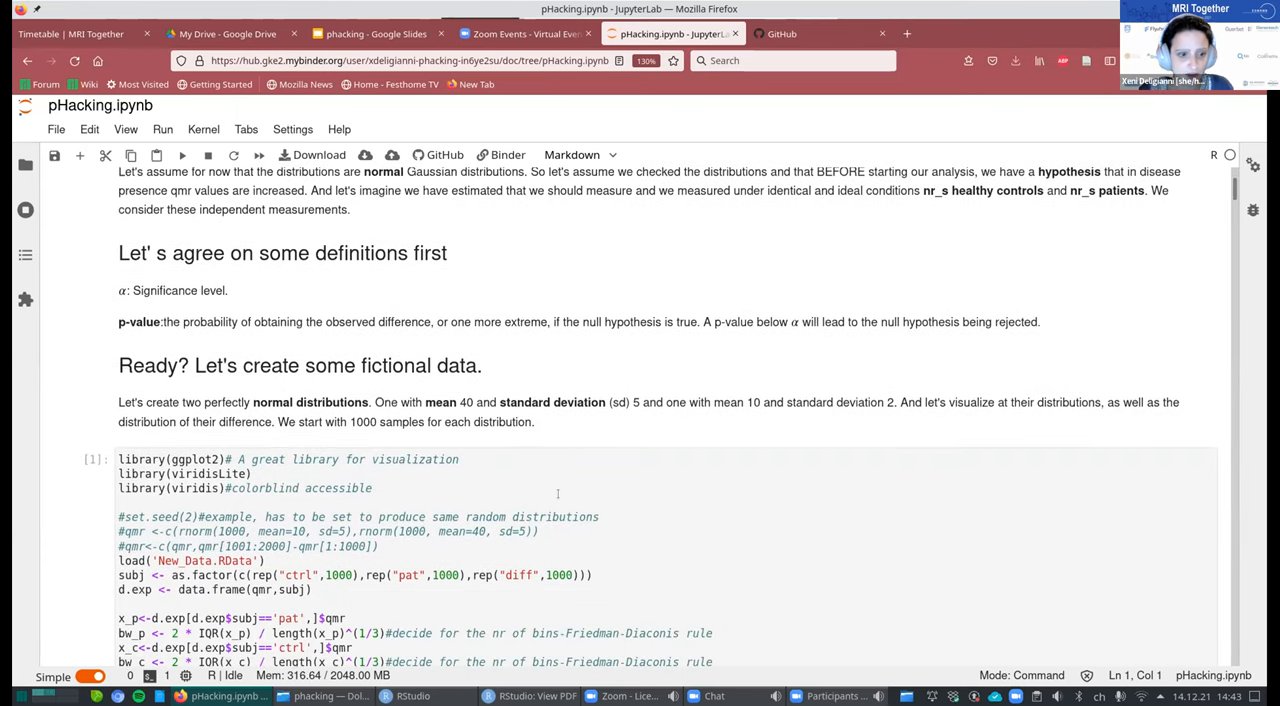
scroll(down, 3)
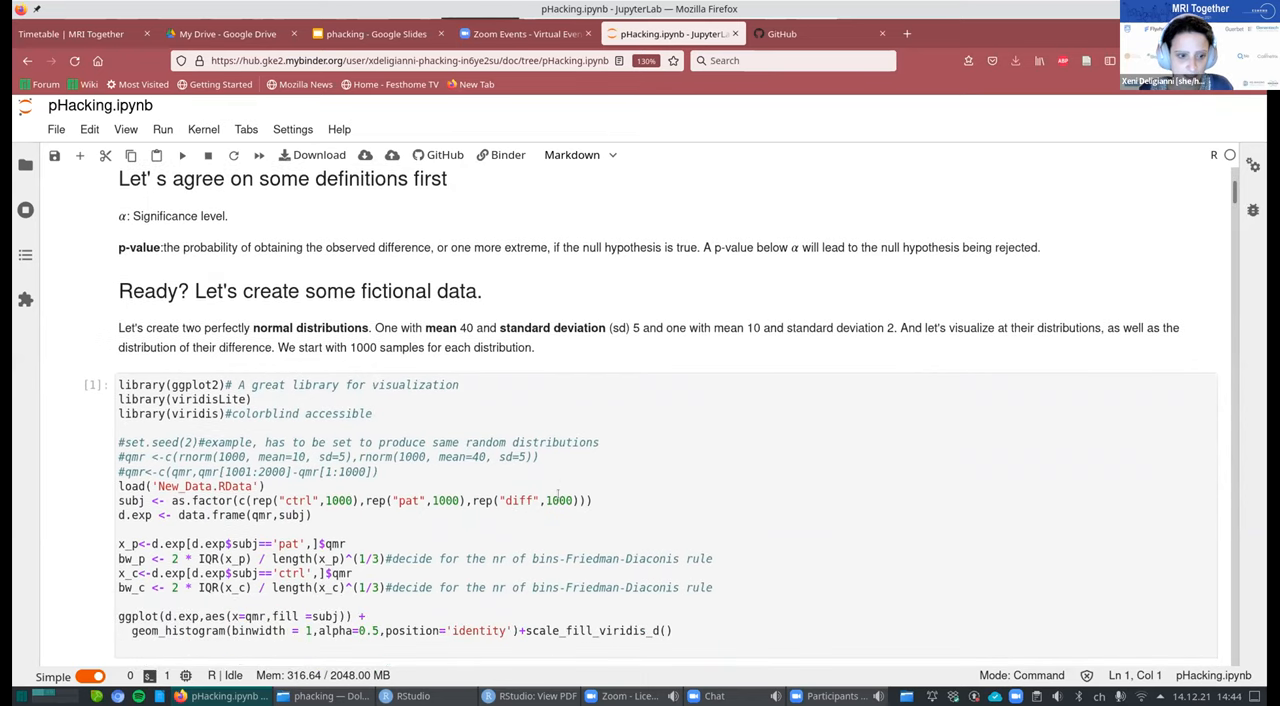
scroll(down, 3)
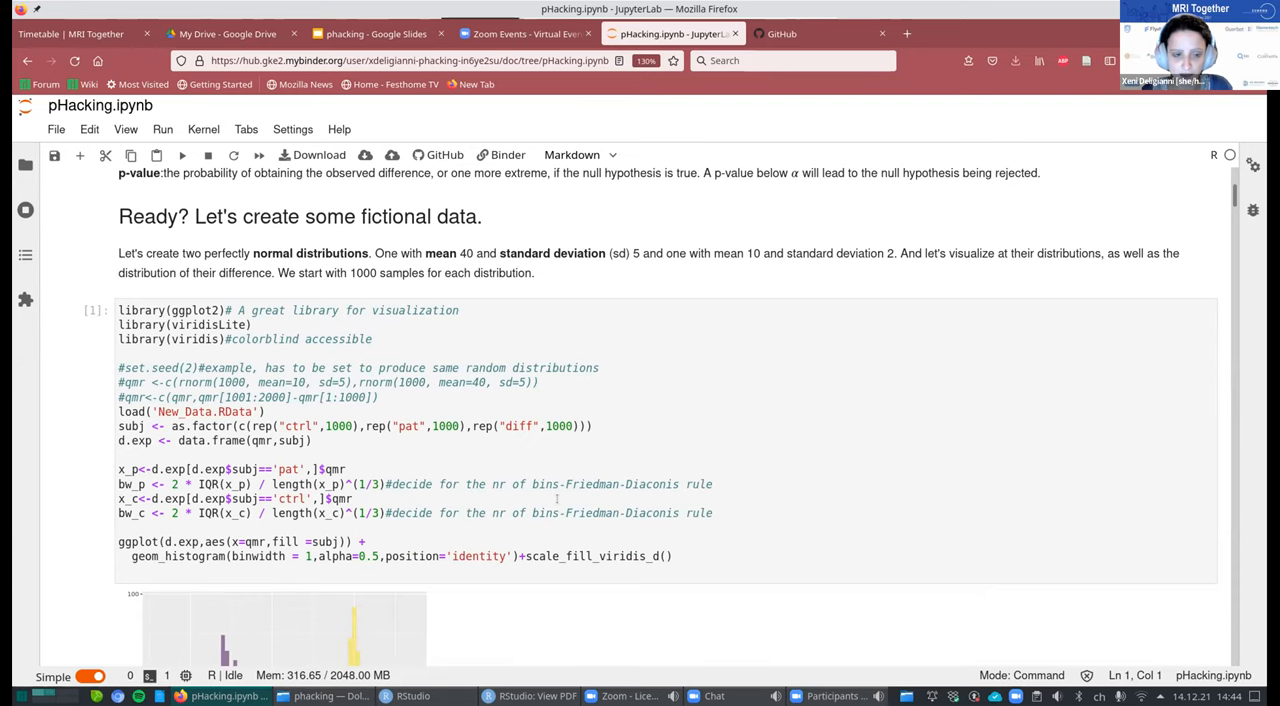
scroll(down, 3)
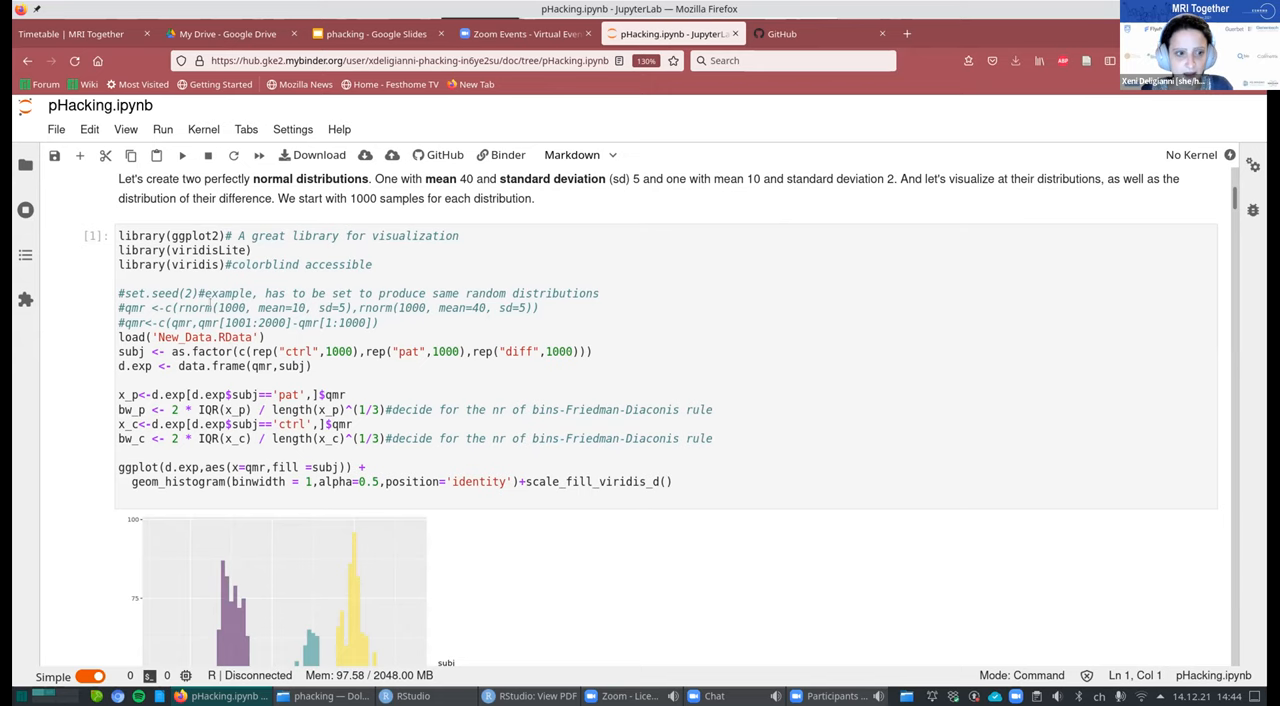
click(210, 307)
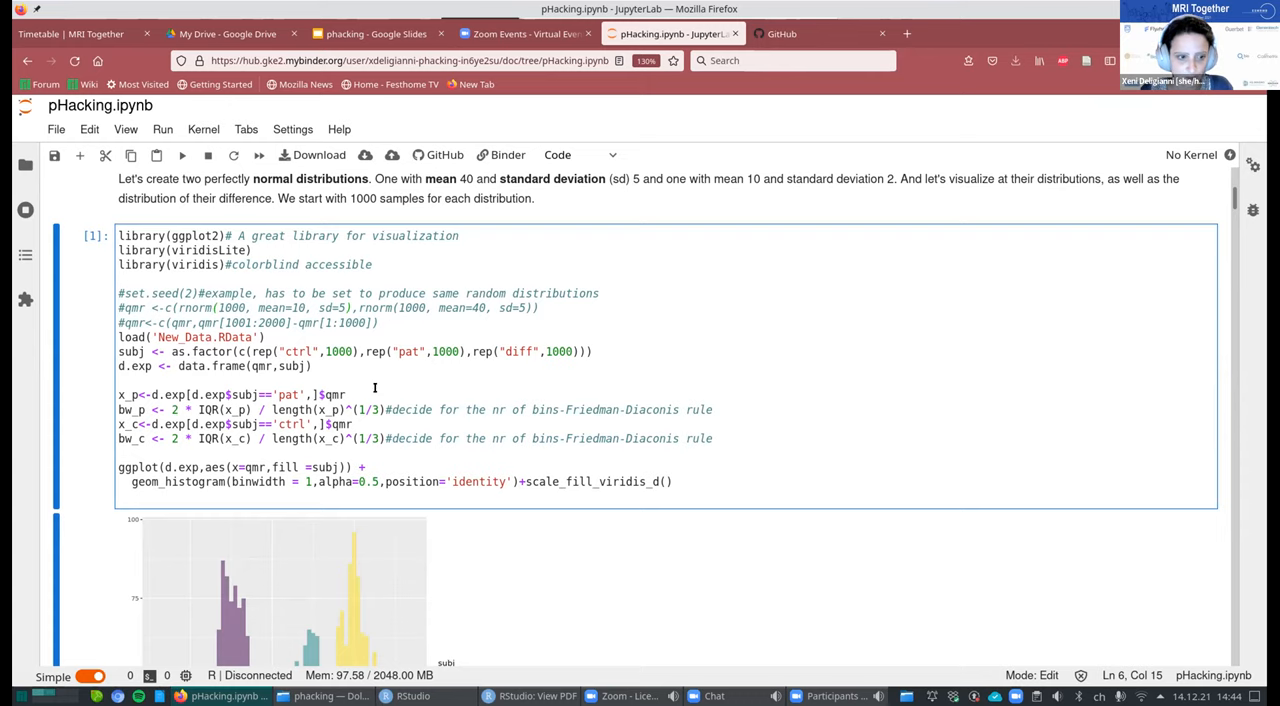
scroll(down, 3)
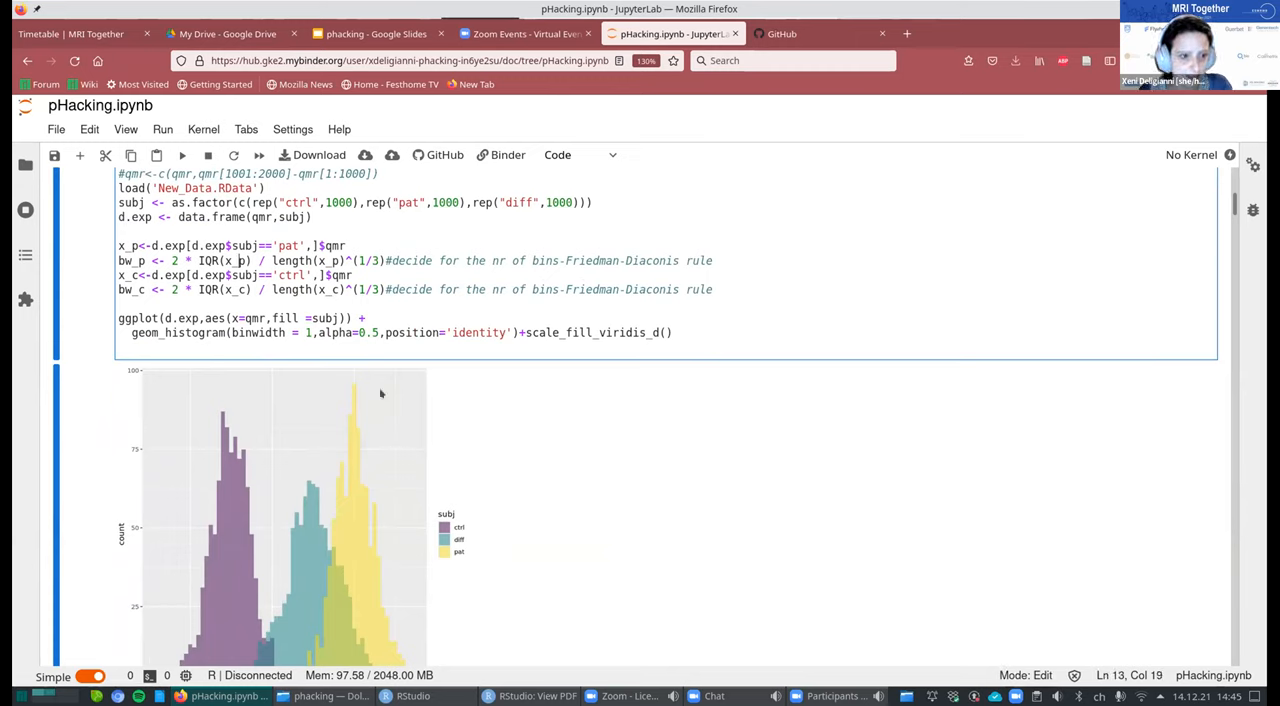
mouse_move(460, 414)
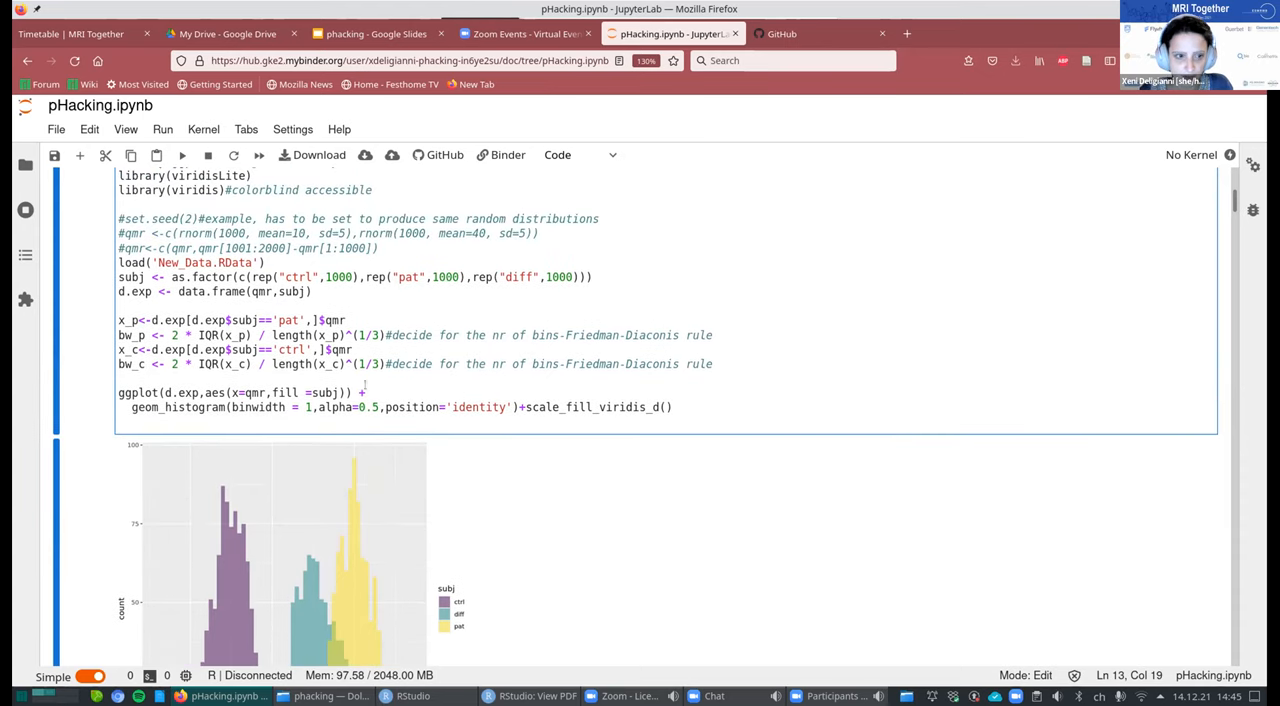
scroll(down, 3)
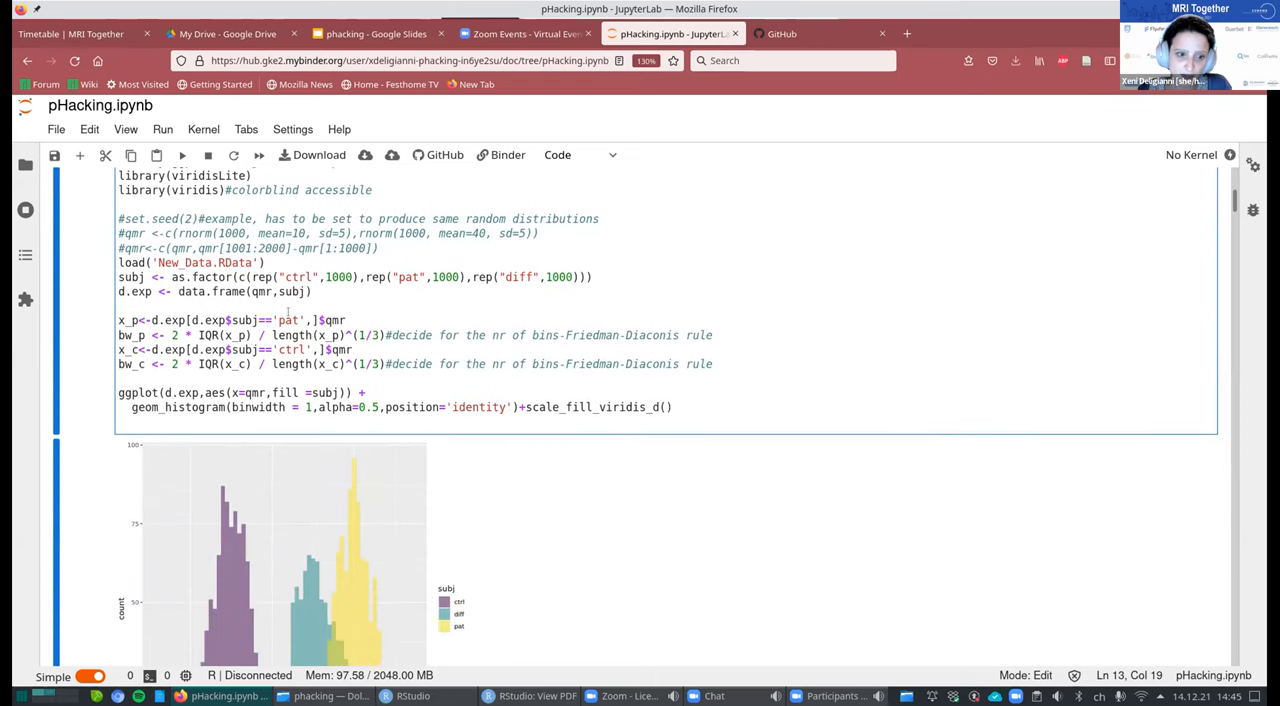
mouse_move(225, 335)
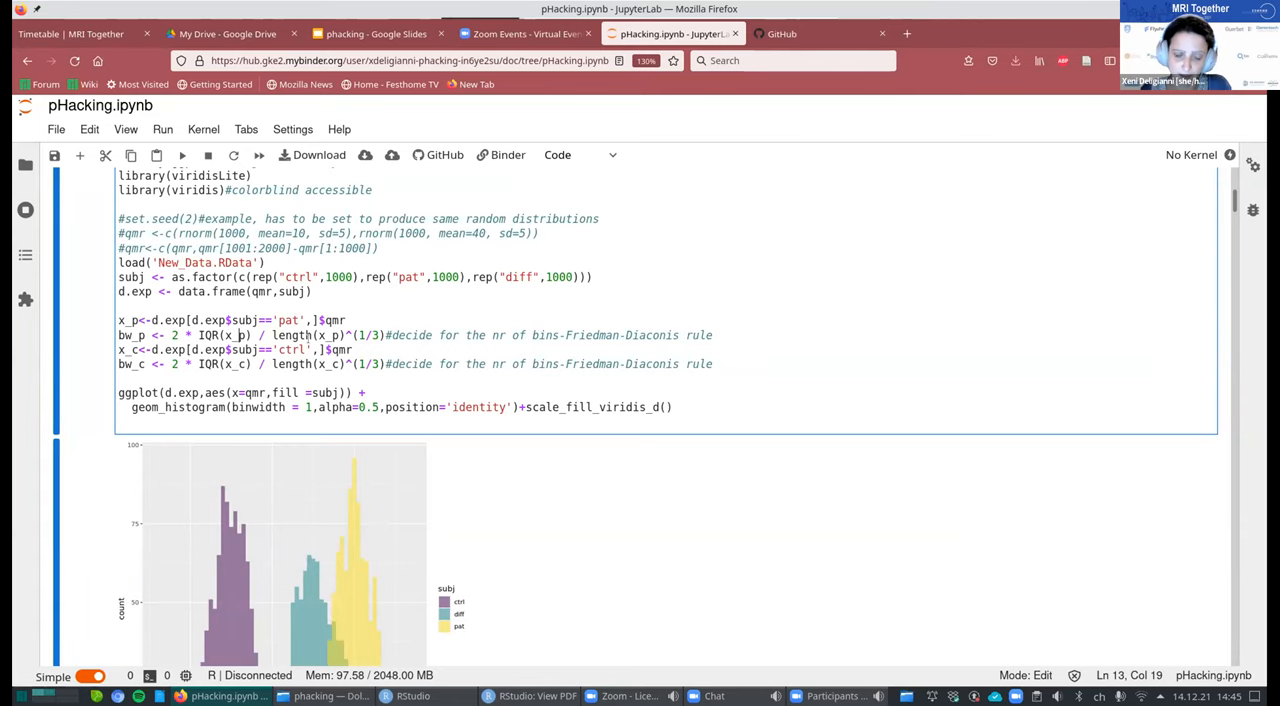
scroll(down, 3)
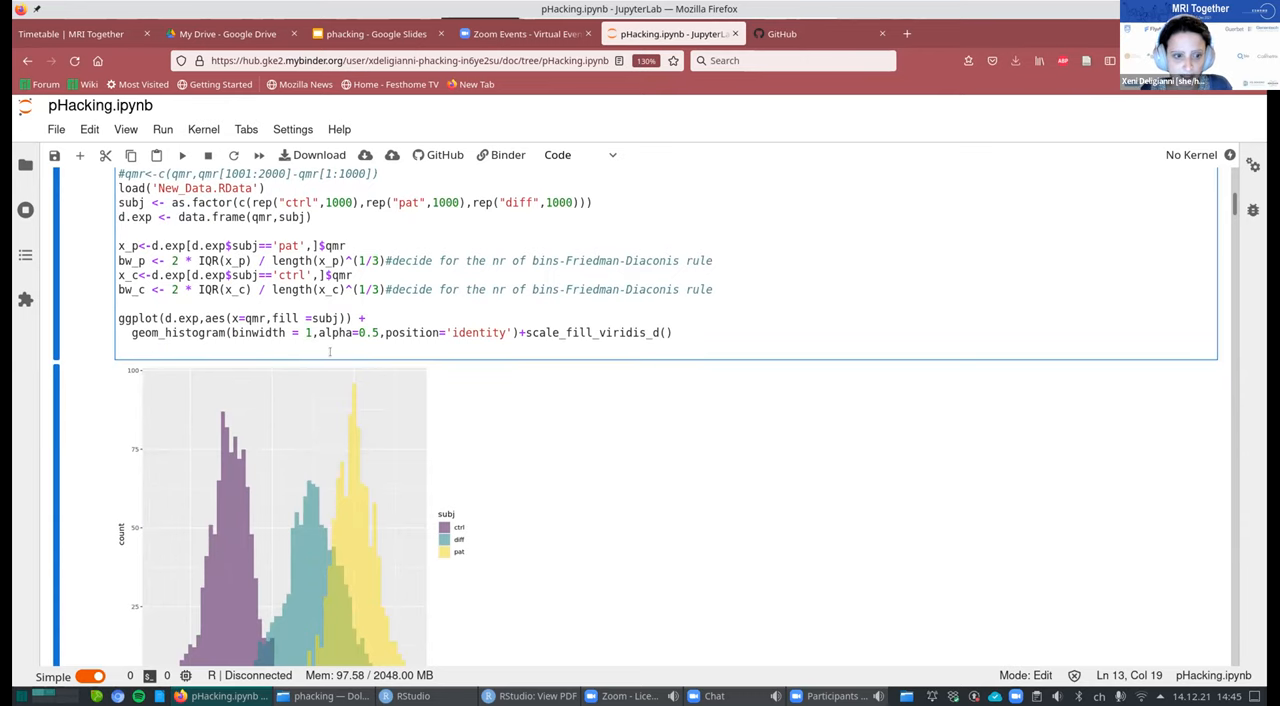
scroll(down, 3)
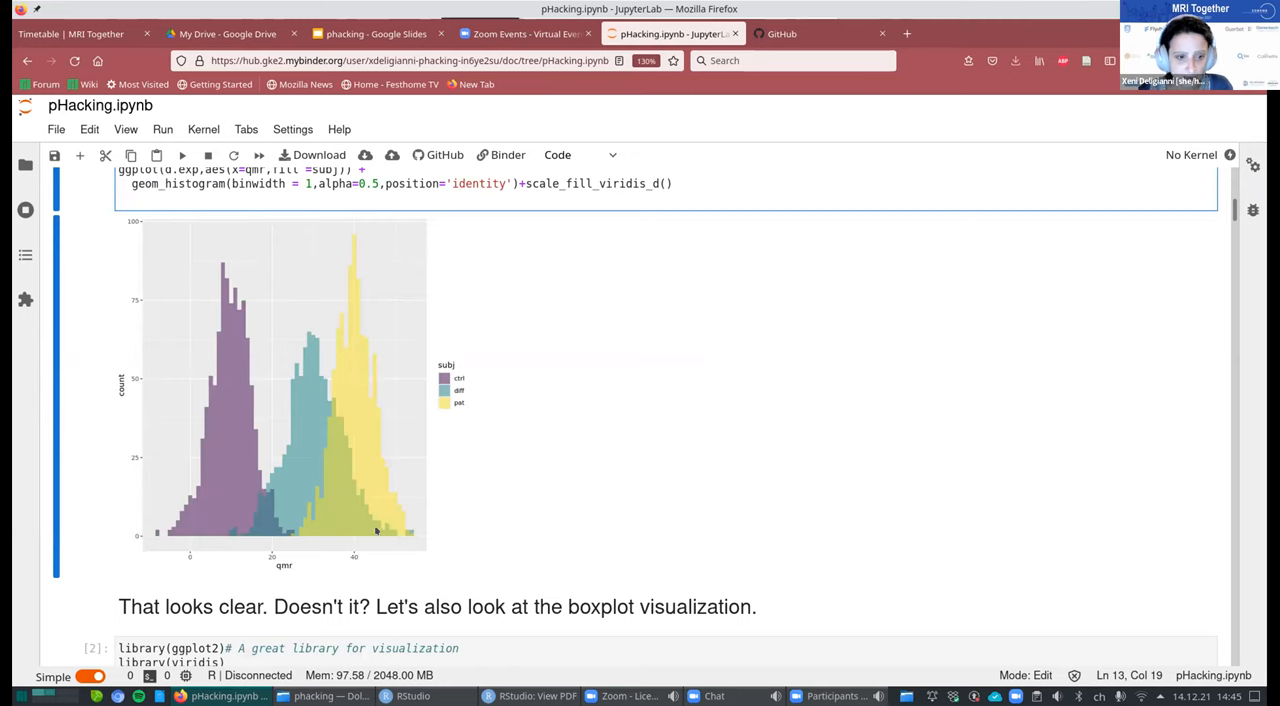
mouse_move(438, 354)
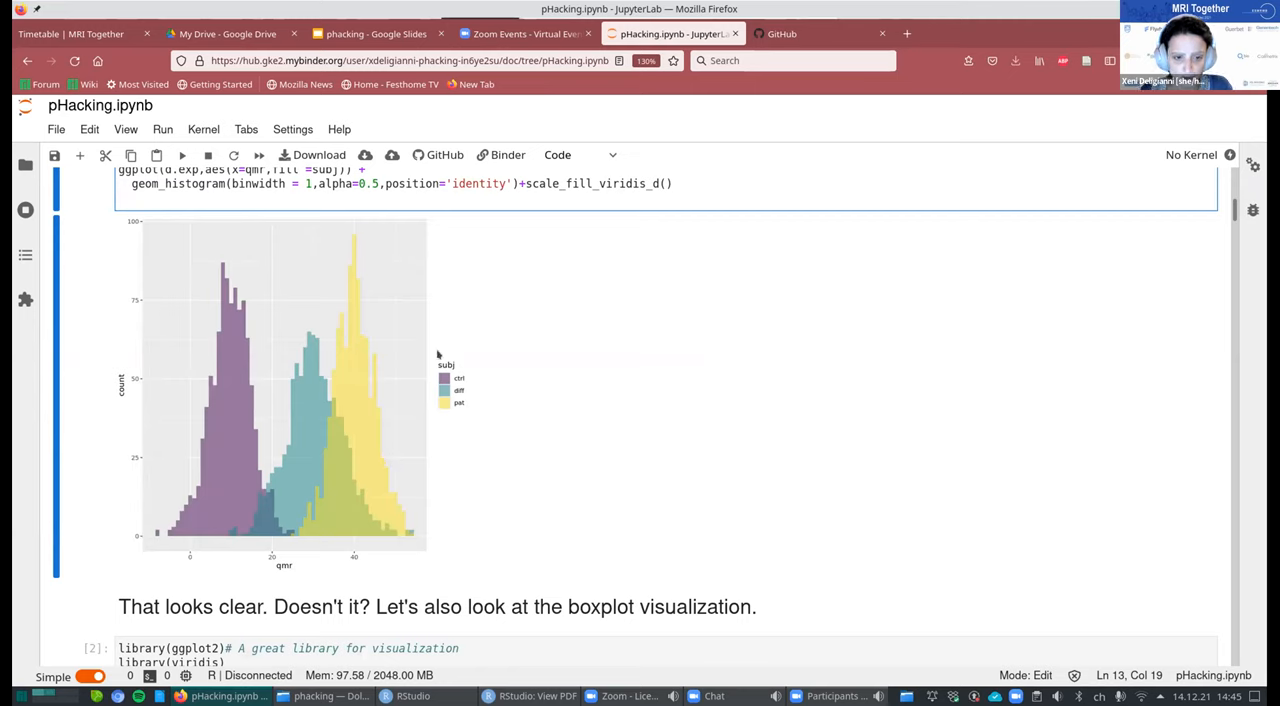
mouse_move(372, 513)
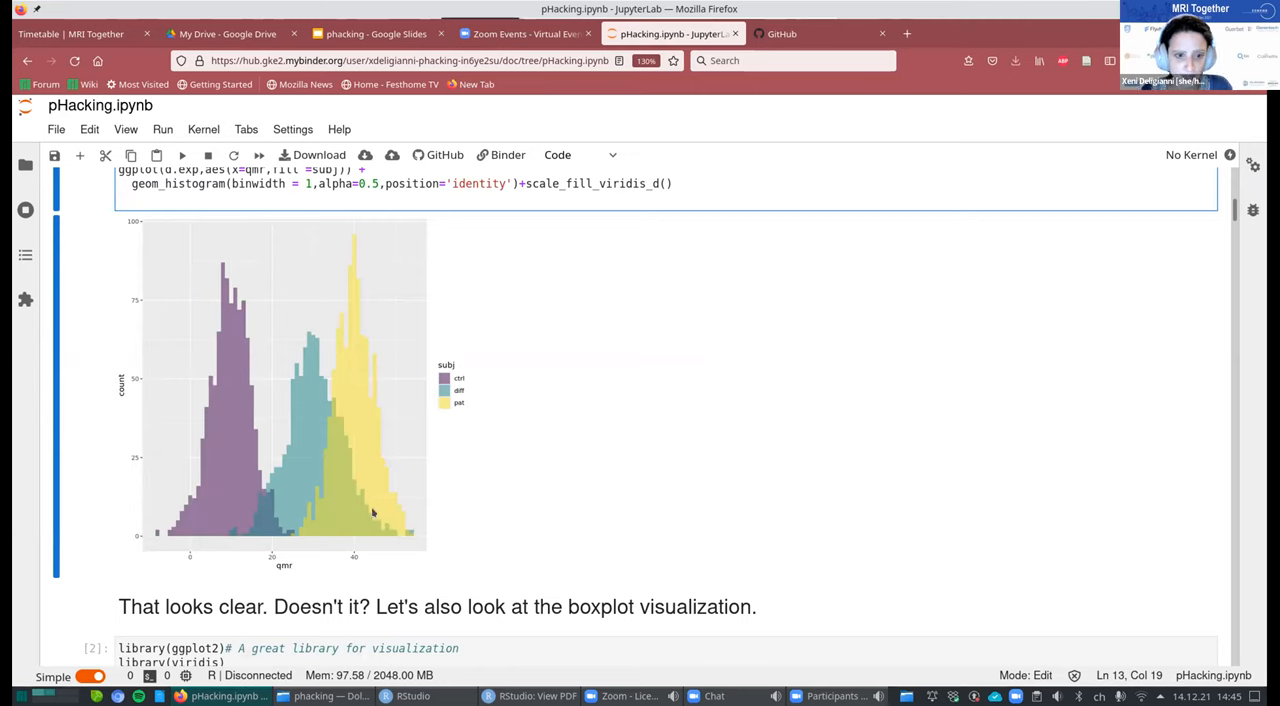
mouse_move(205, 508)
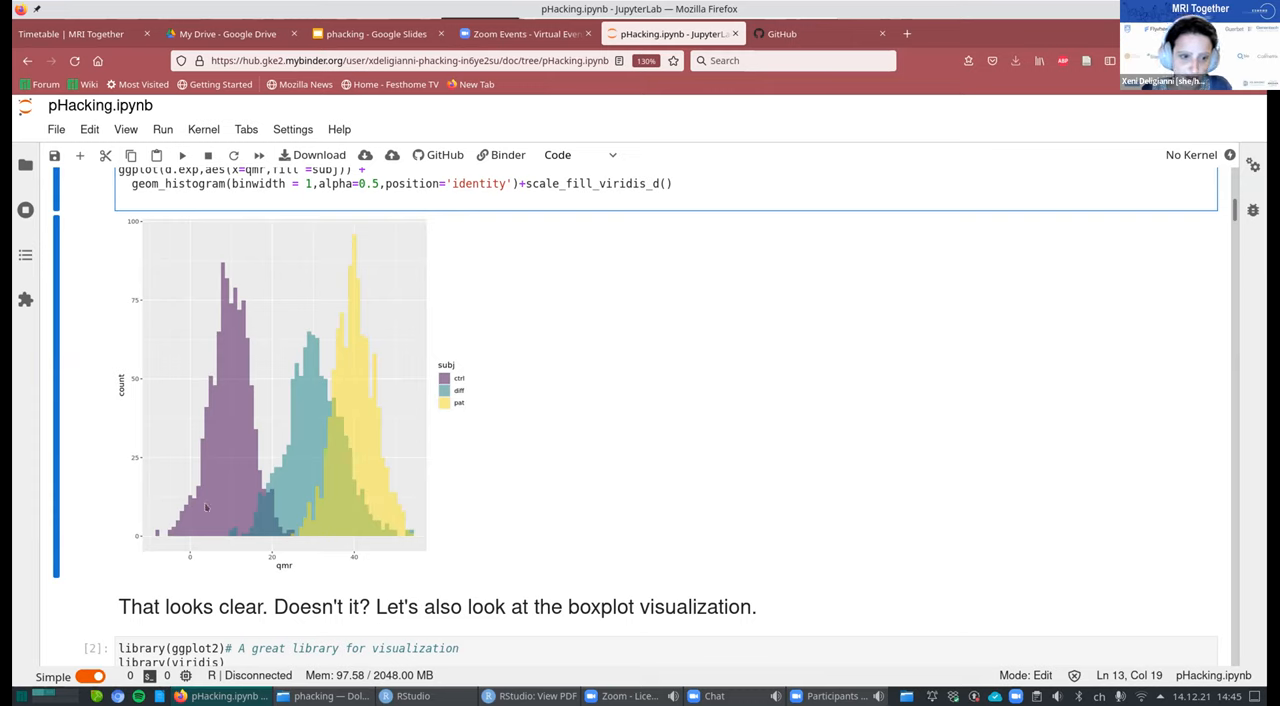
mouse_move(398, 520)
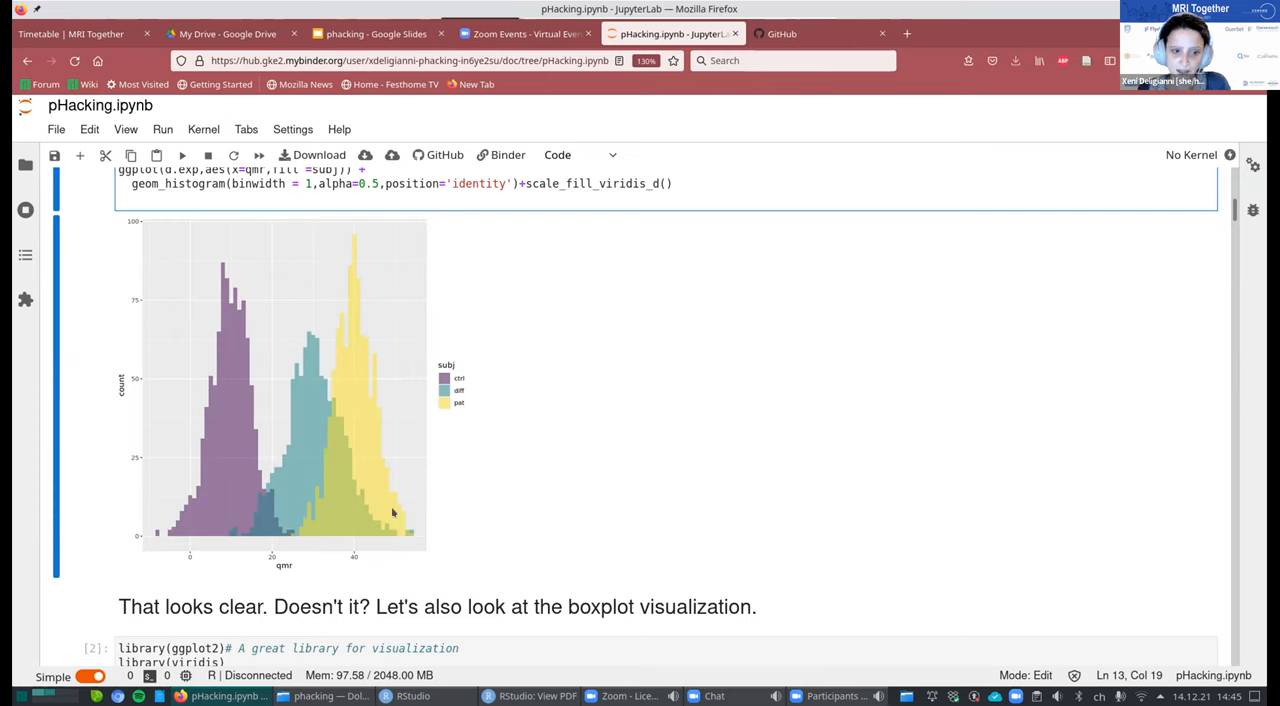
mouse_move(351, 472)
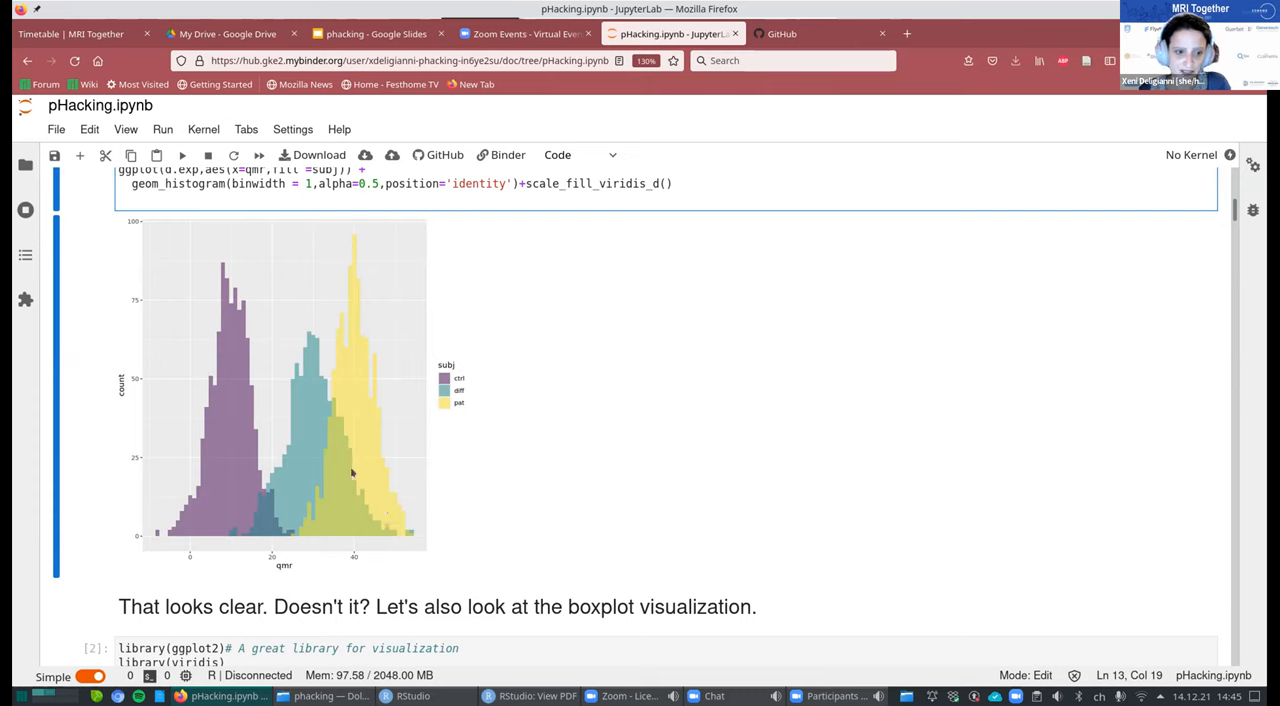
mouse_move(349, 487)
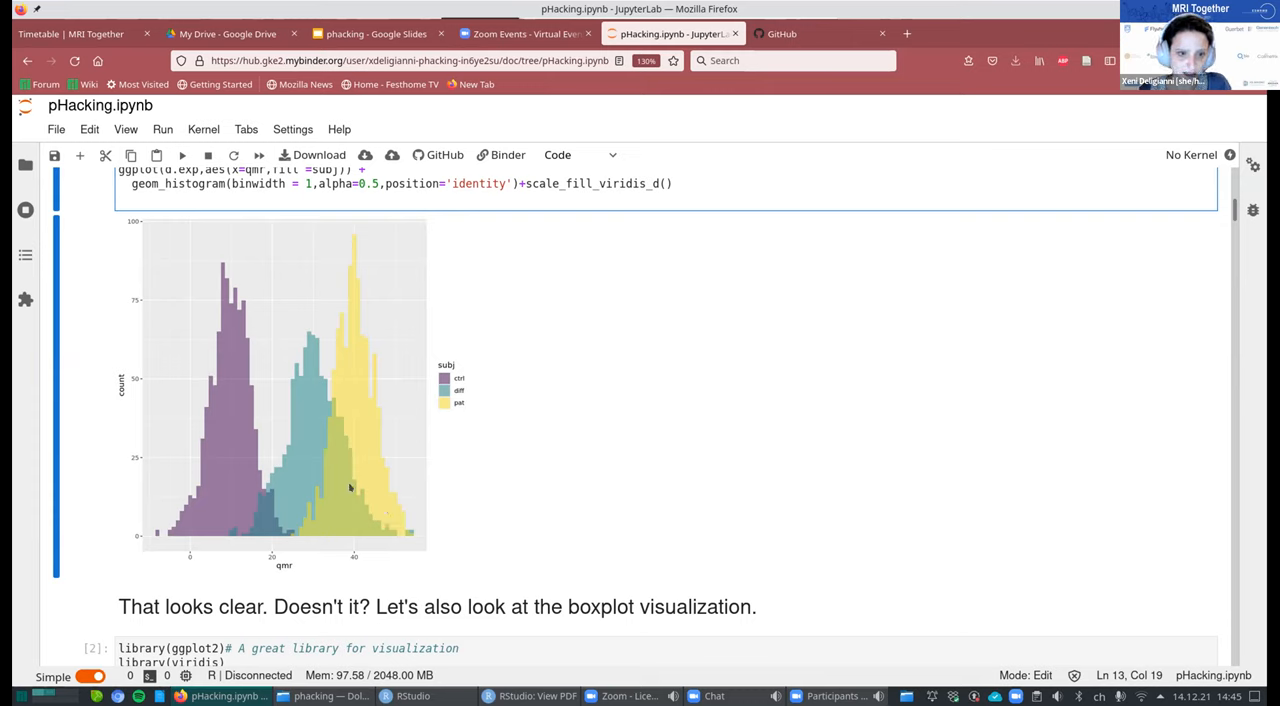
mouse_move(359, 502)
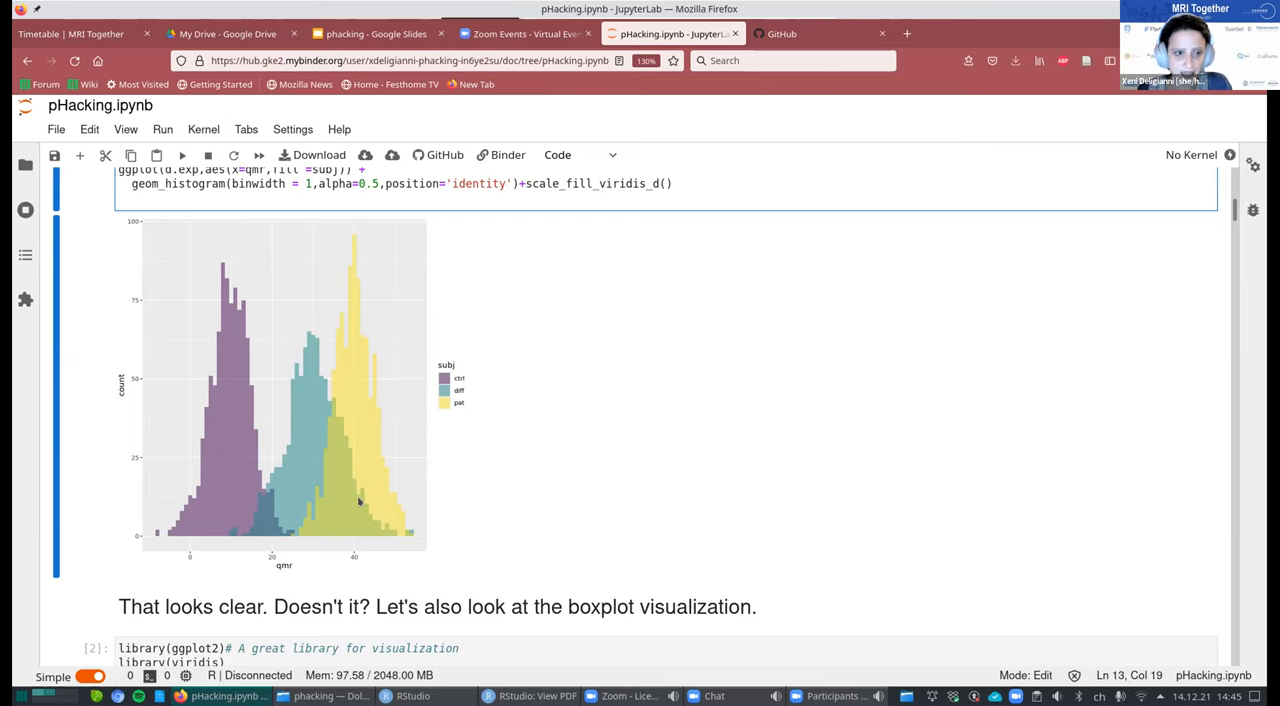
mouse_move(271, 401)
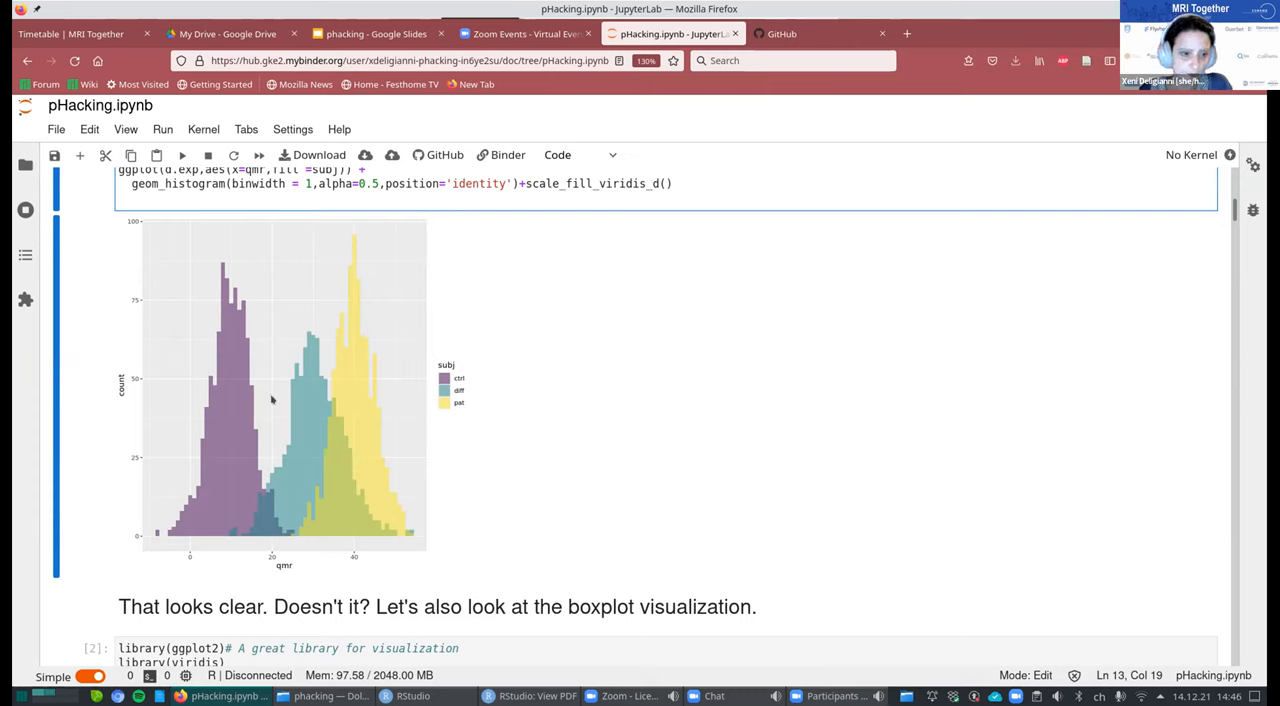
mouse_move(445, 537)
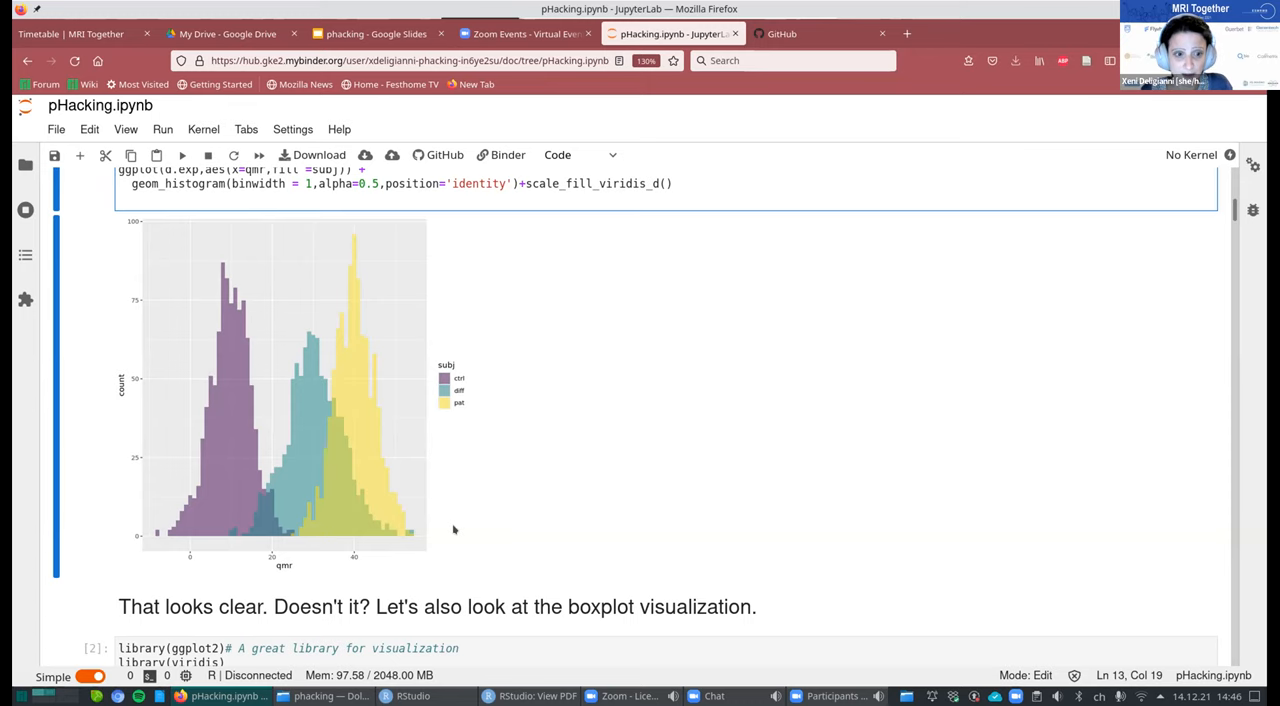
Scroll down to the boxplot cell with the colorblind-colors comment and scale_fill_viridis_d().
scroll(down, 3)
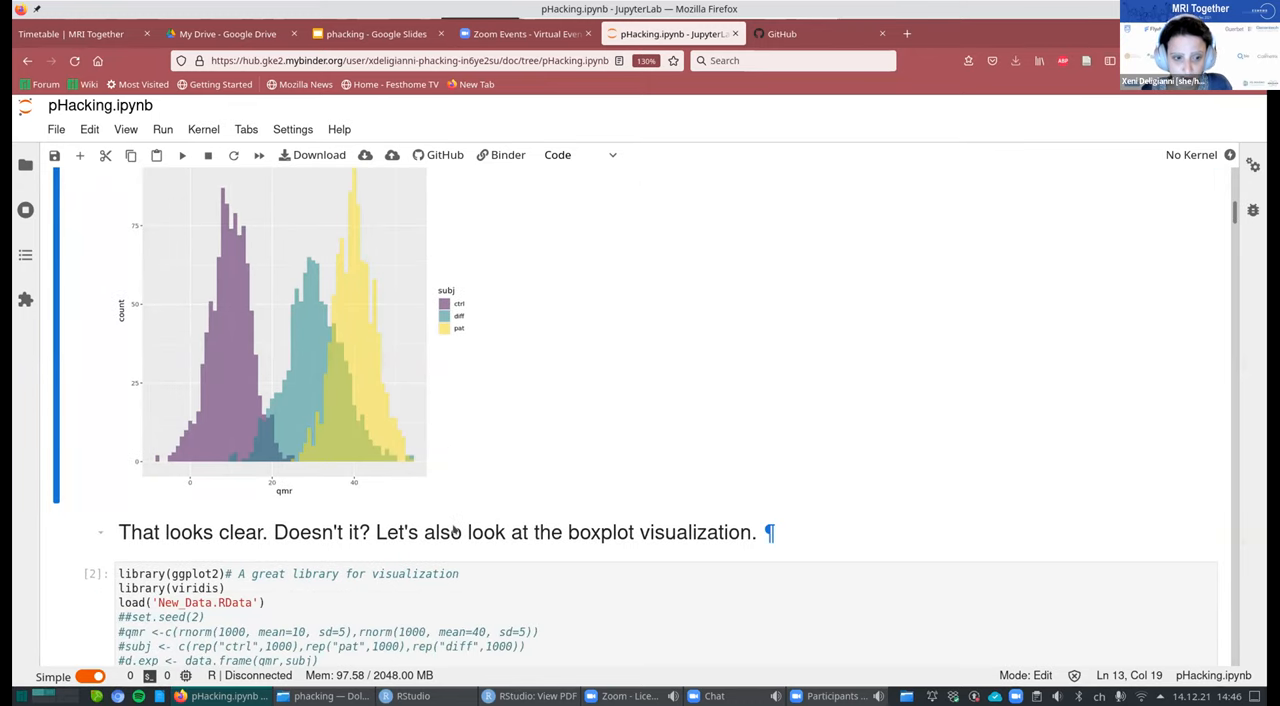
scroll(down, 3)
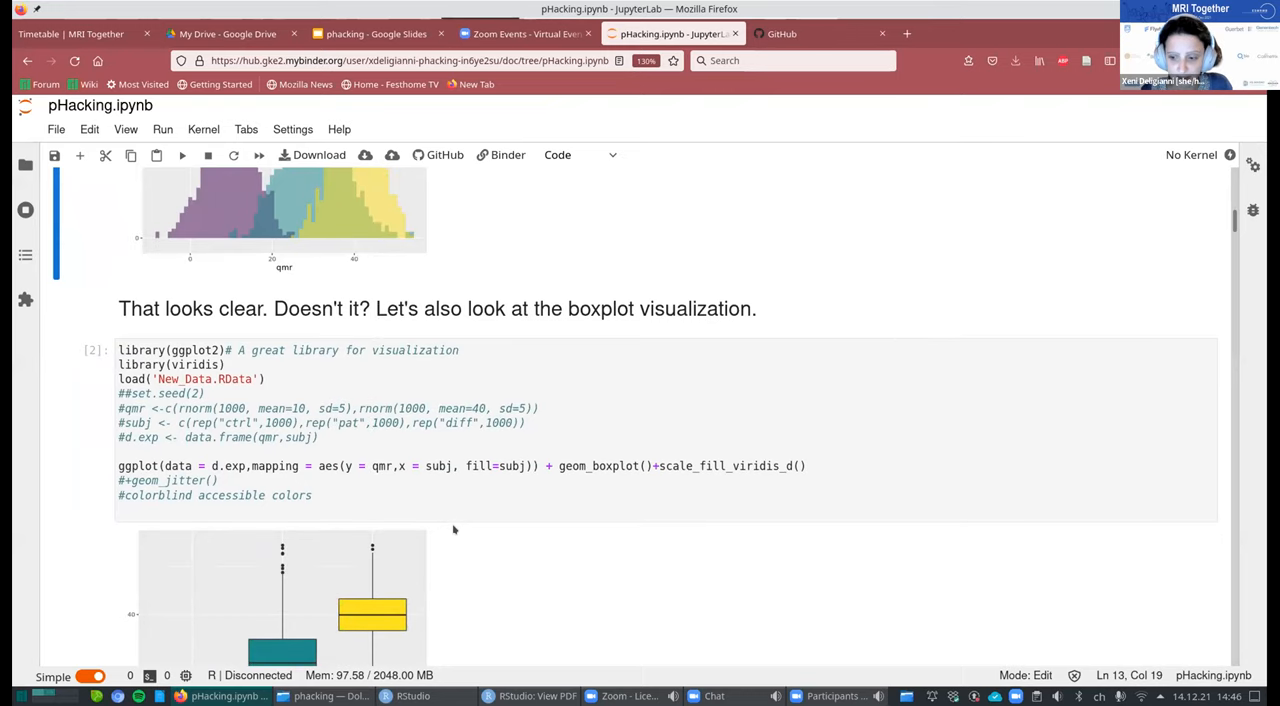
scroll(down, 3)
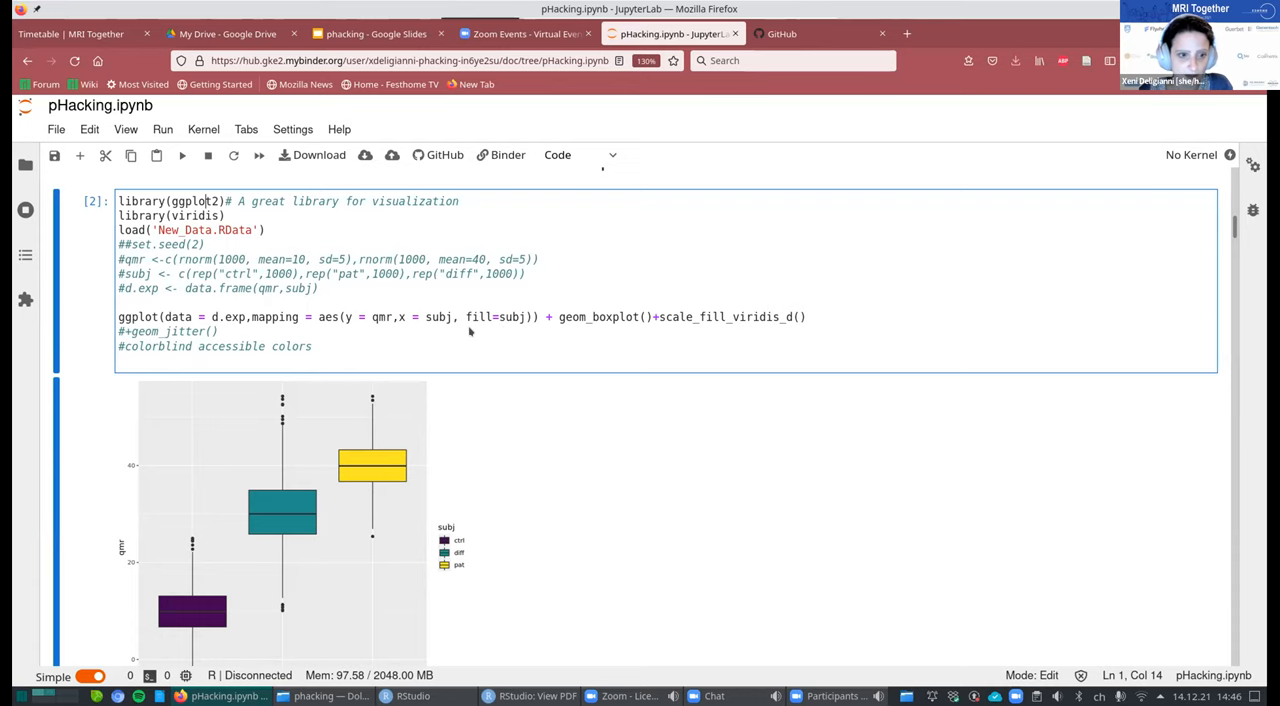
scroll(down, 3)
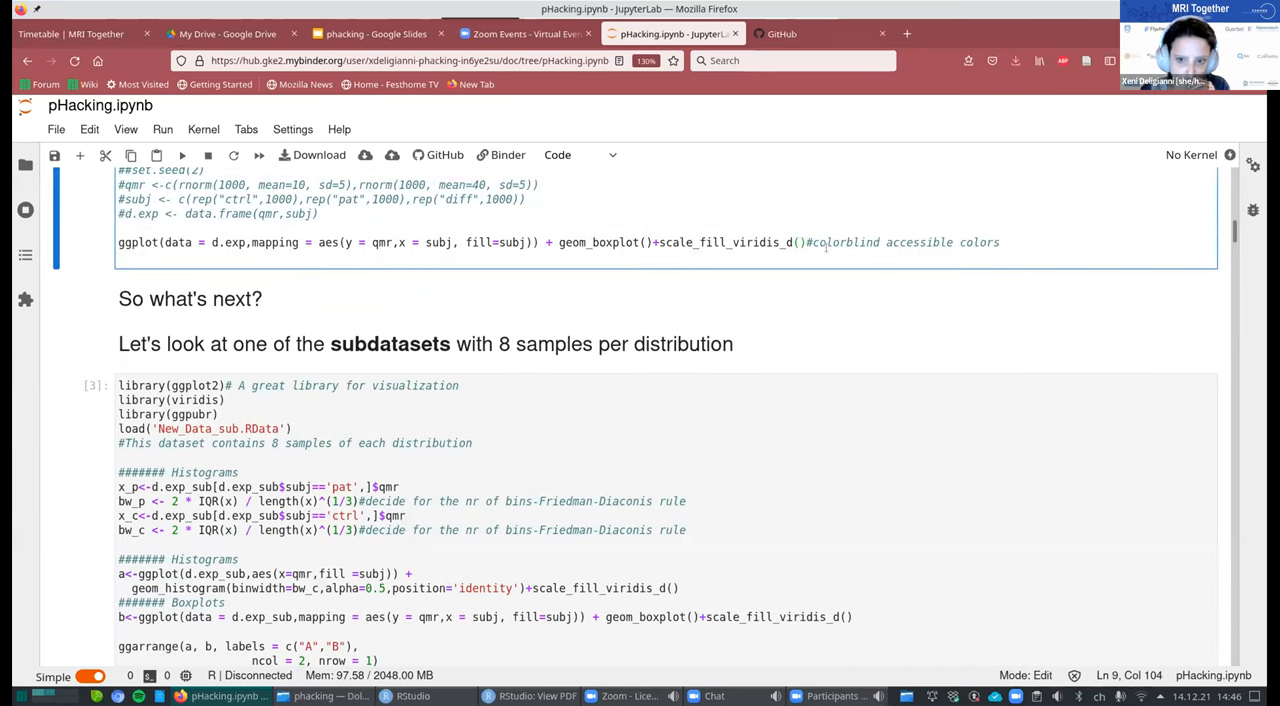
mouse_move(860, 263)
text(+geom)
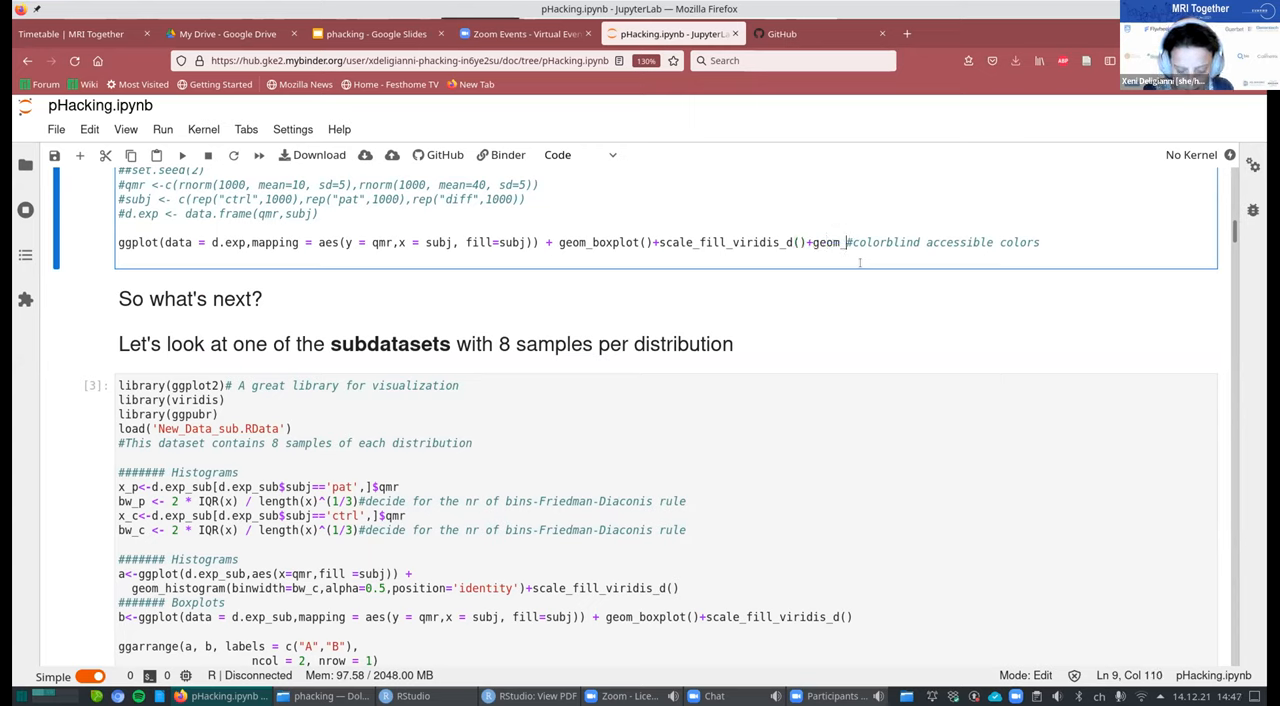
Complete the geom_jitter() layer and run the boxplot cell.
text(_jitter)
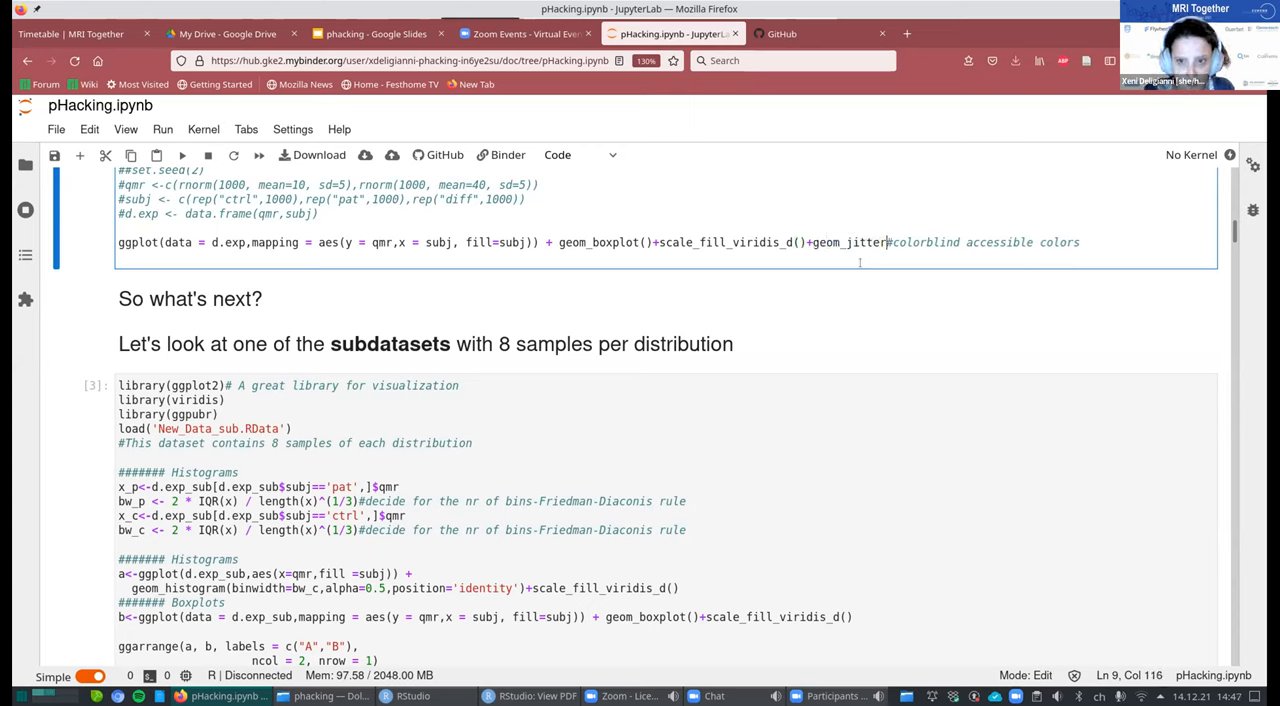
text(())
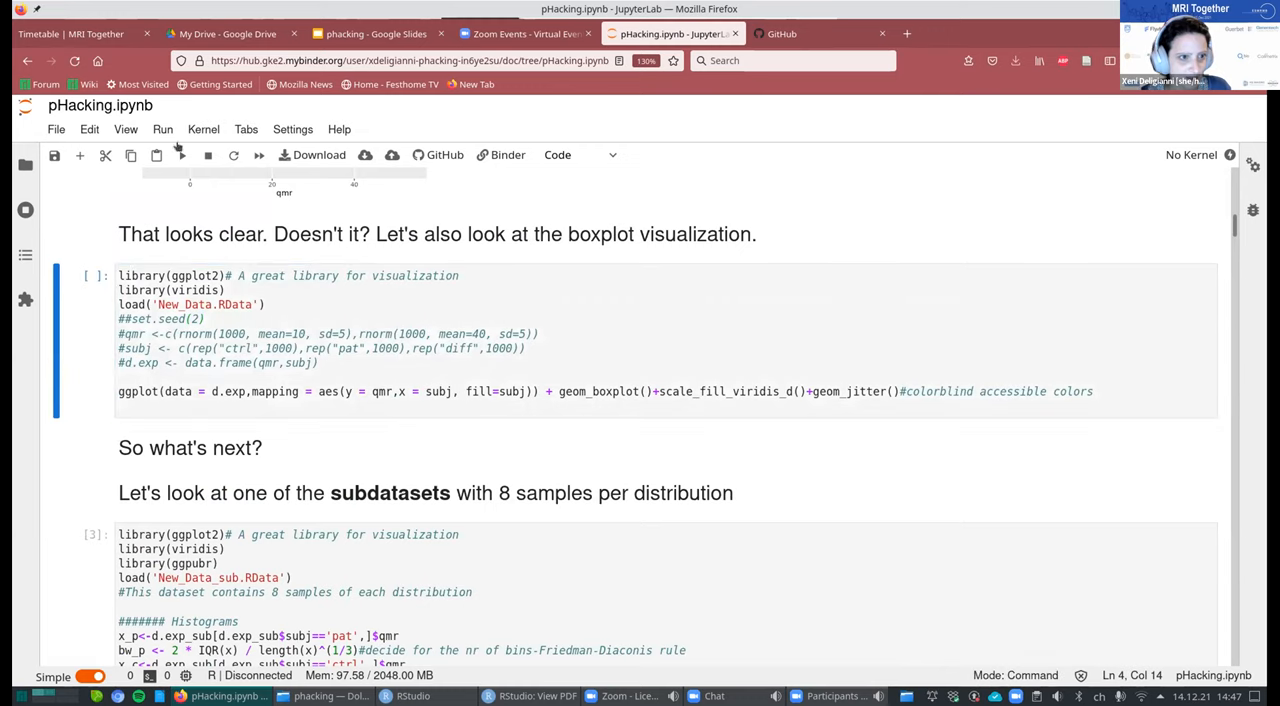
click(805, 391)
text(#)
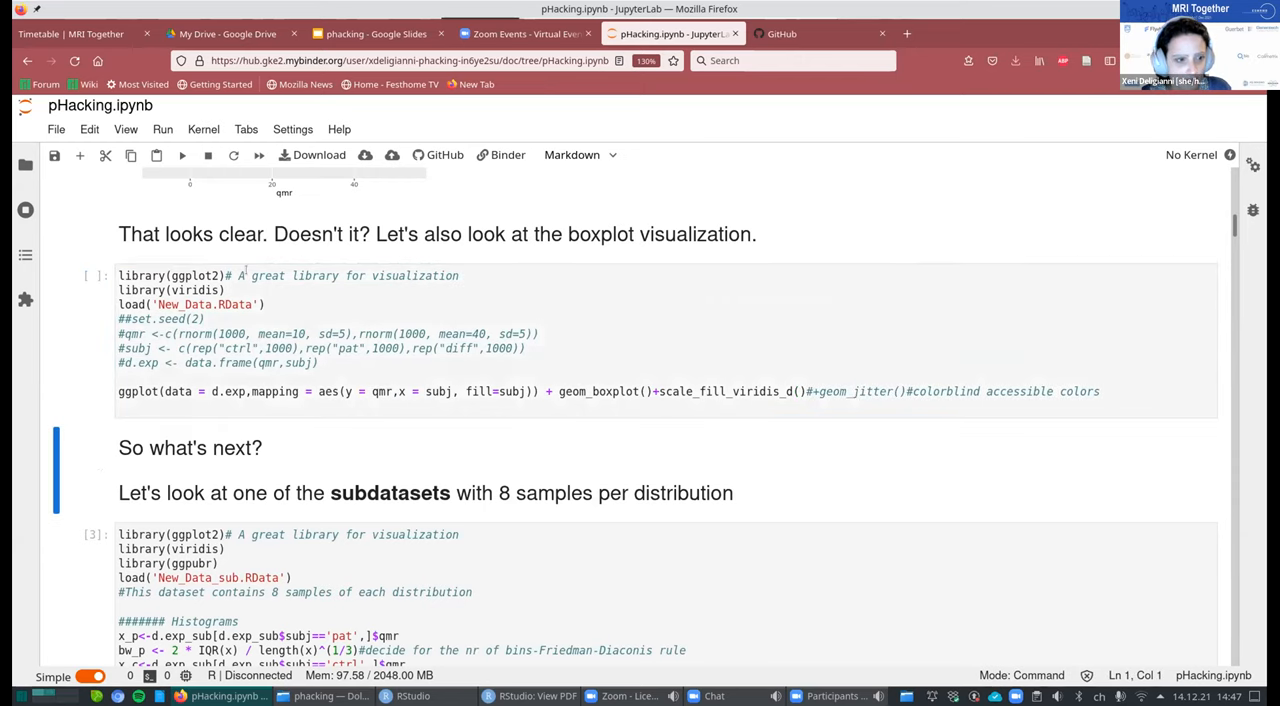
mouse_move(644, 425)
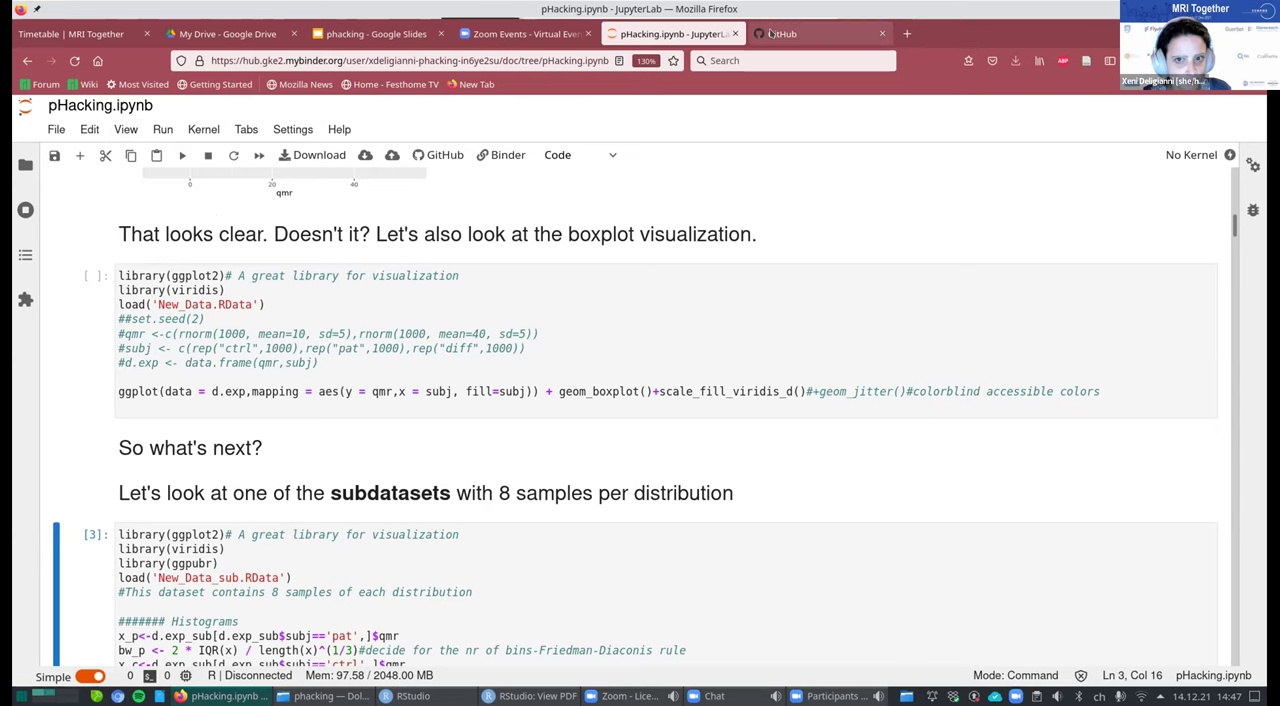
Glance at the GitHub dashboard, then move to RStudio's boxplot chunk output.
click(790, 33)
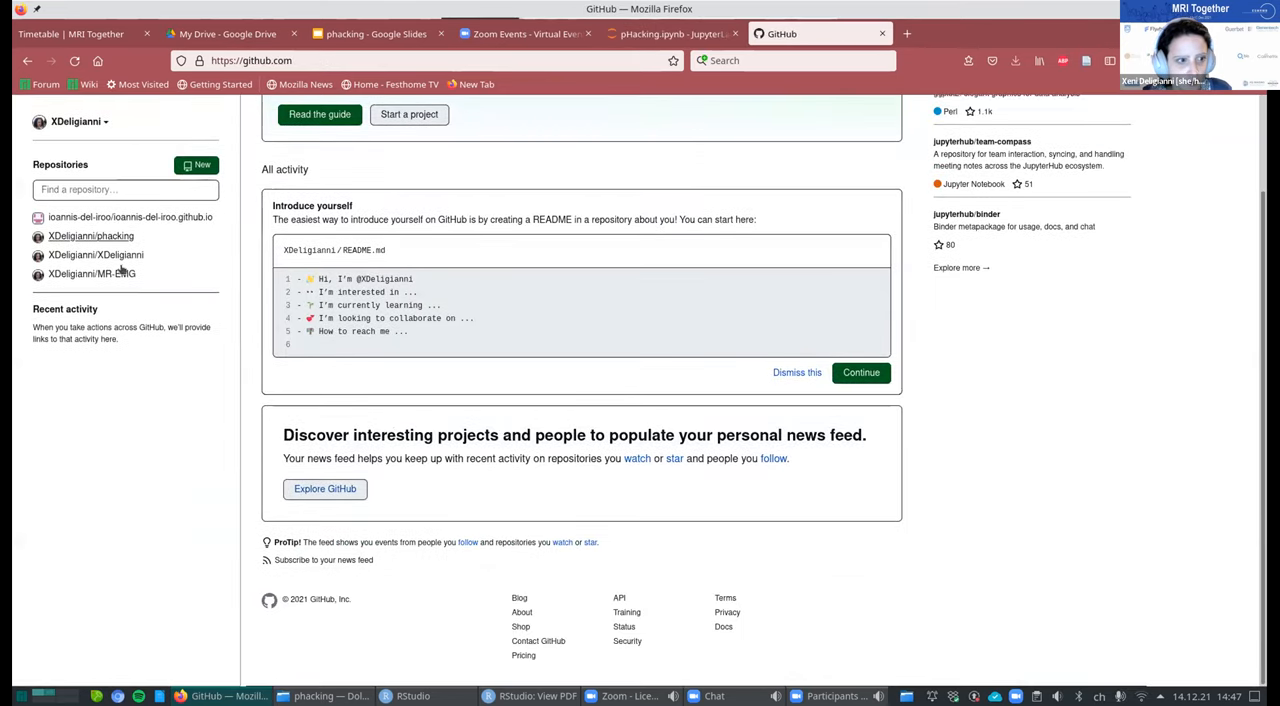
click(670, 33)
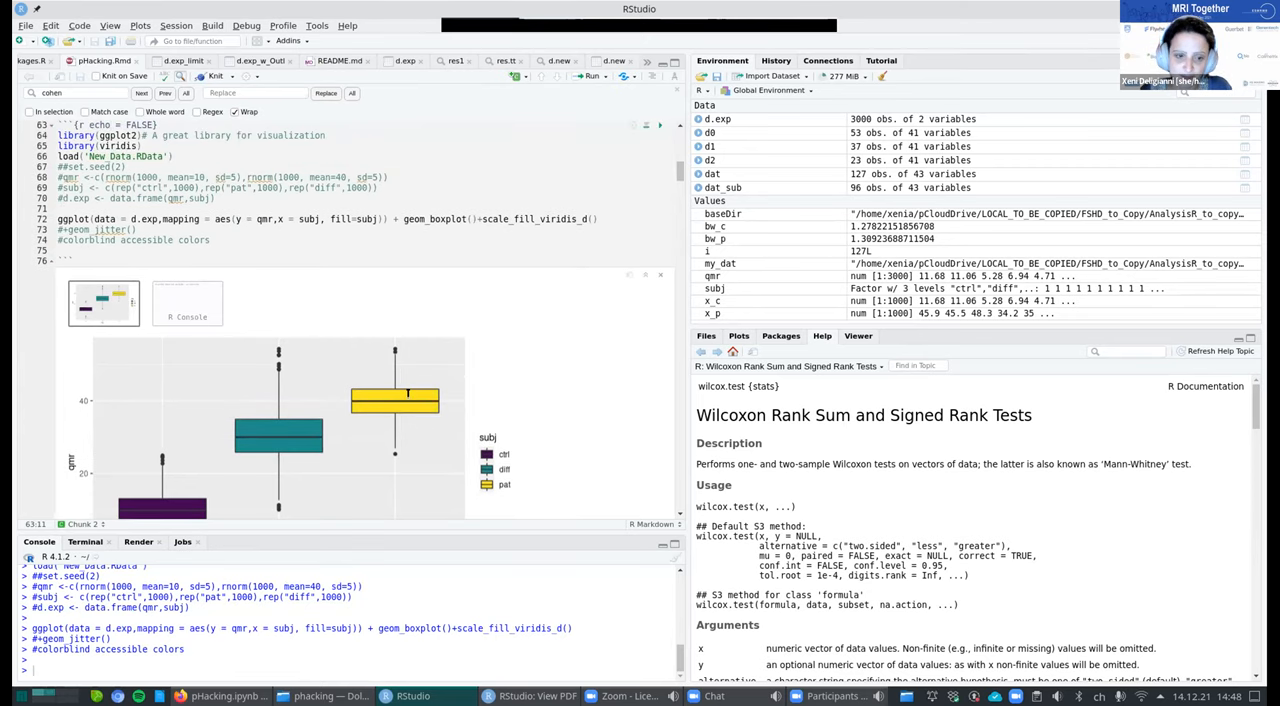
mouse_move(585, 617)
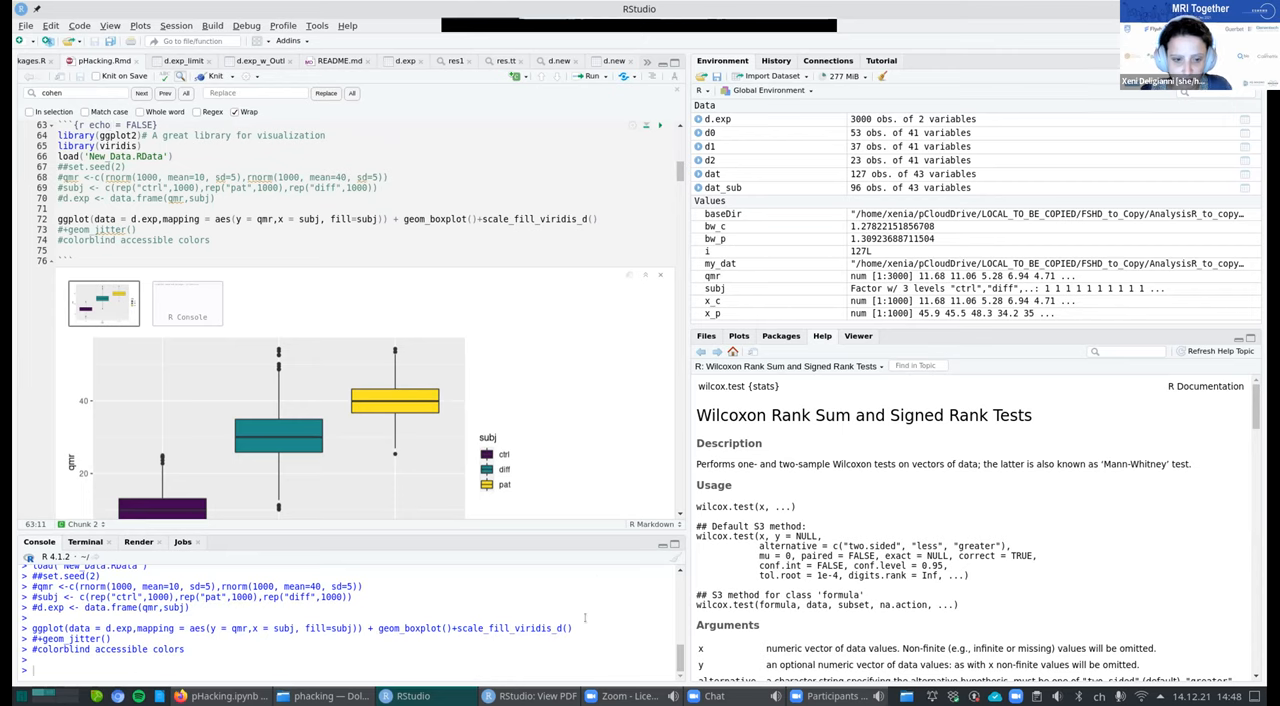
View the ctrl, diff and pat qmr boxplot in RStudio, then return to JupyterLab.
scroll(down, 3)
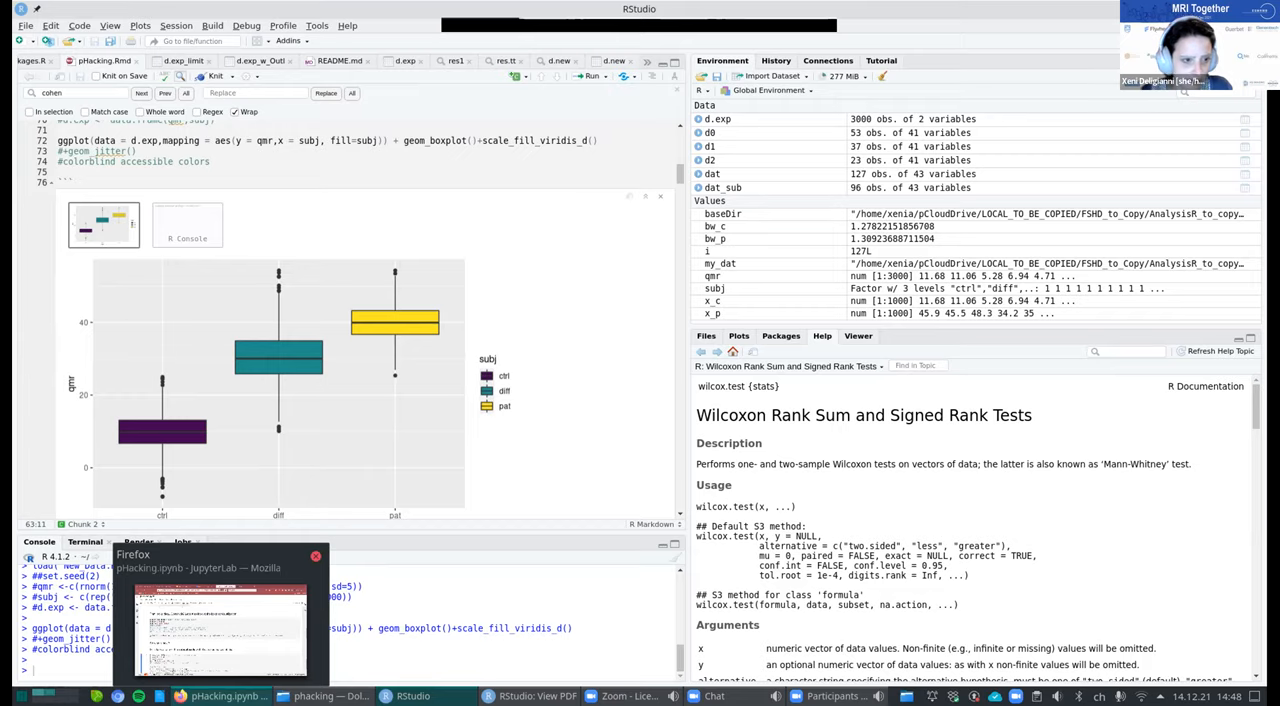
click(220, 620)
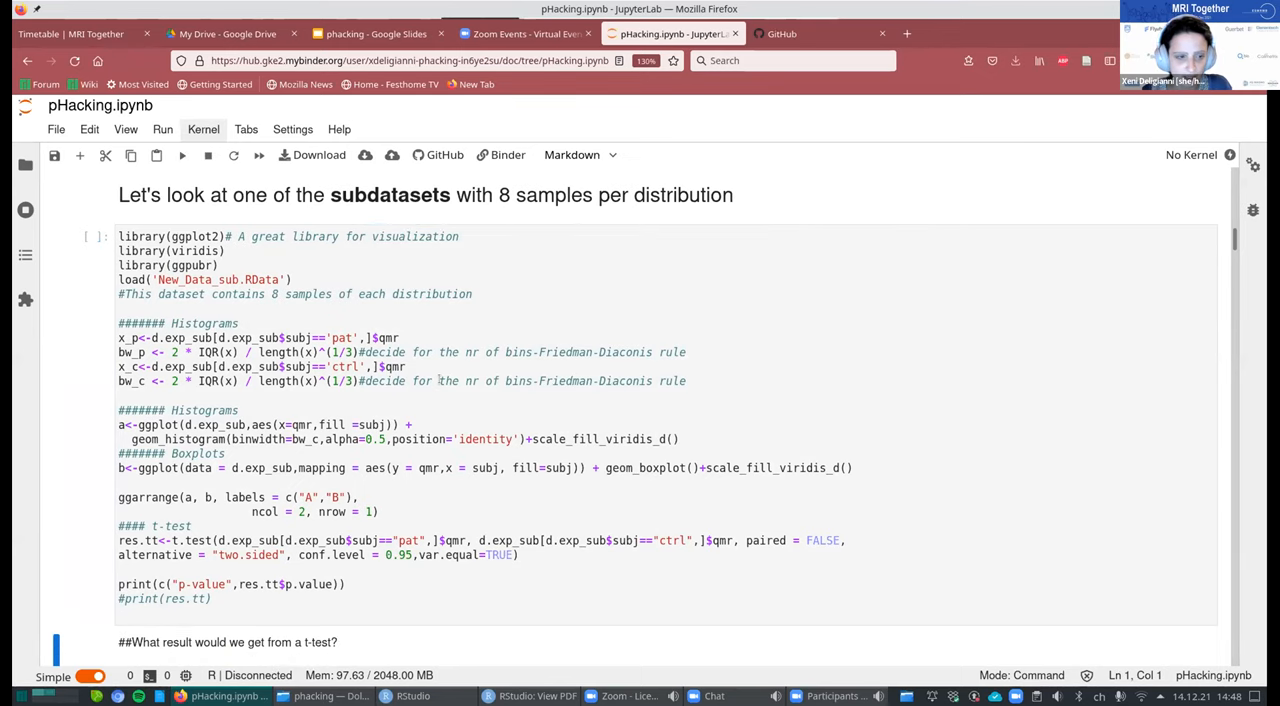
Open the XDeligianni/phacking repository and follow its README mybinder.org link.
scroll(down, 3)
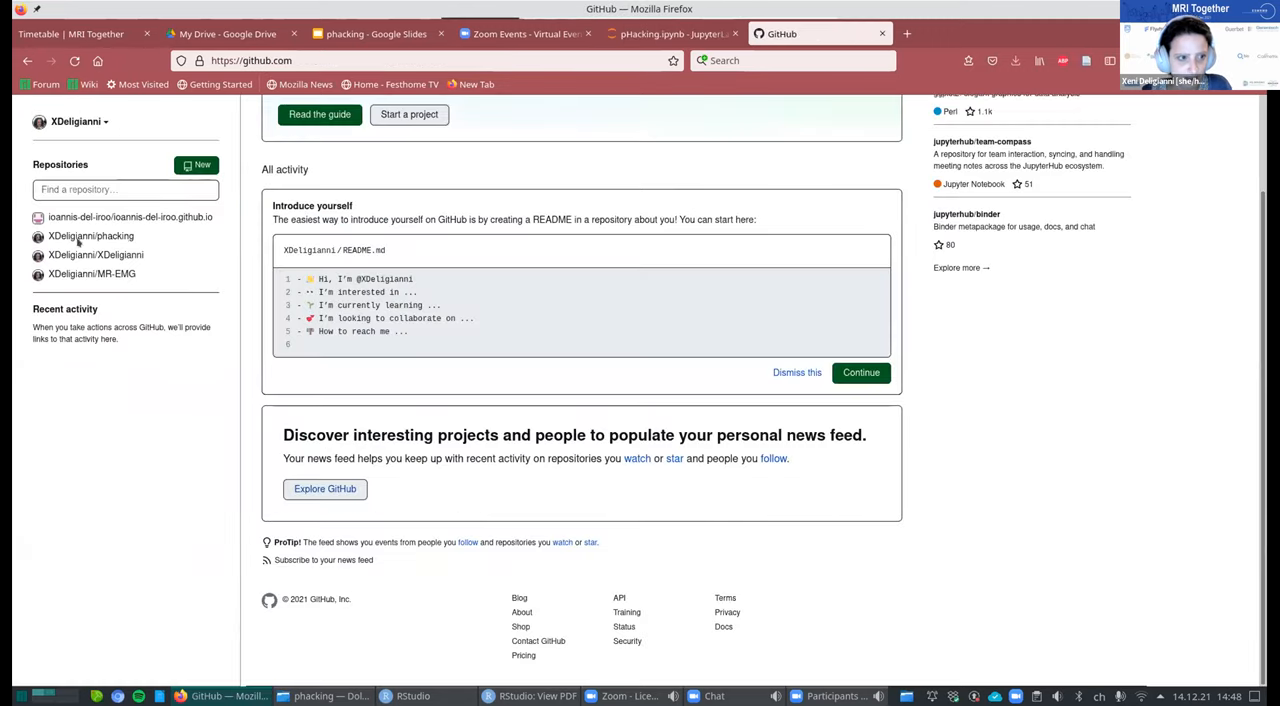
click(90, 235)
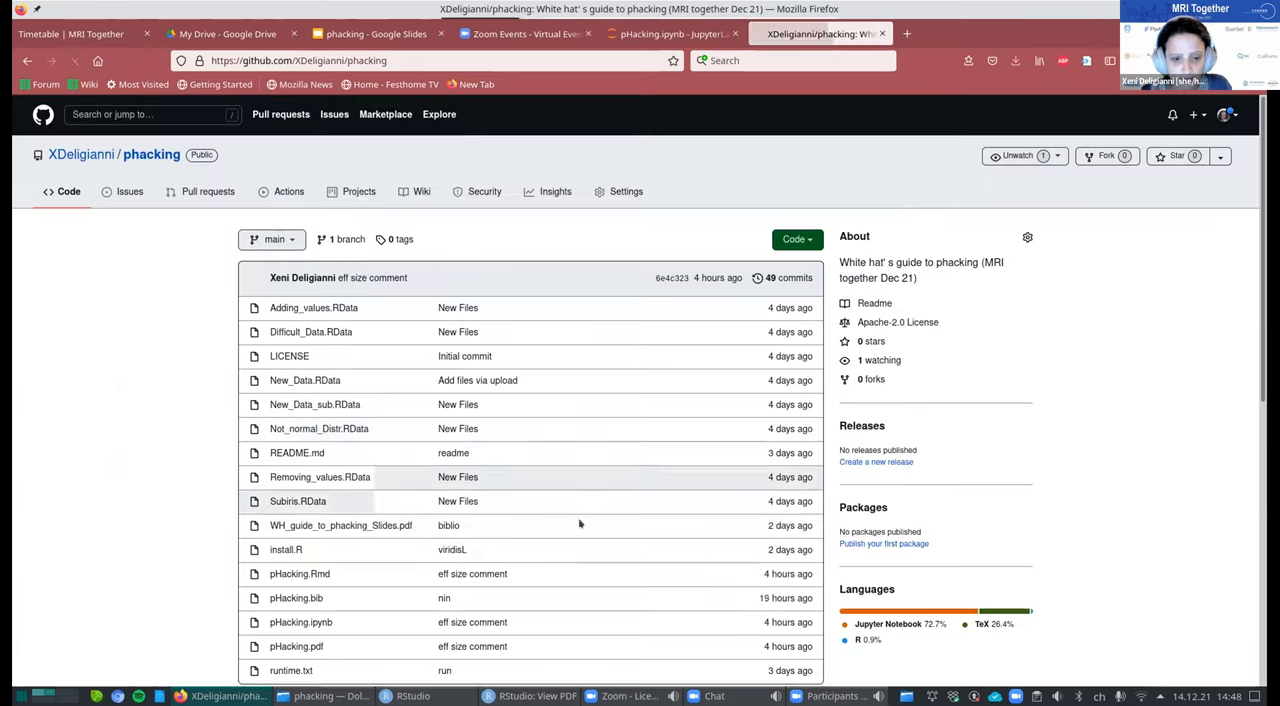
scroll(down, 3)
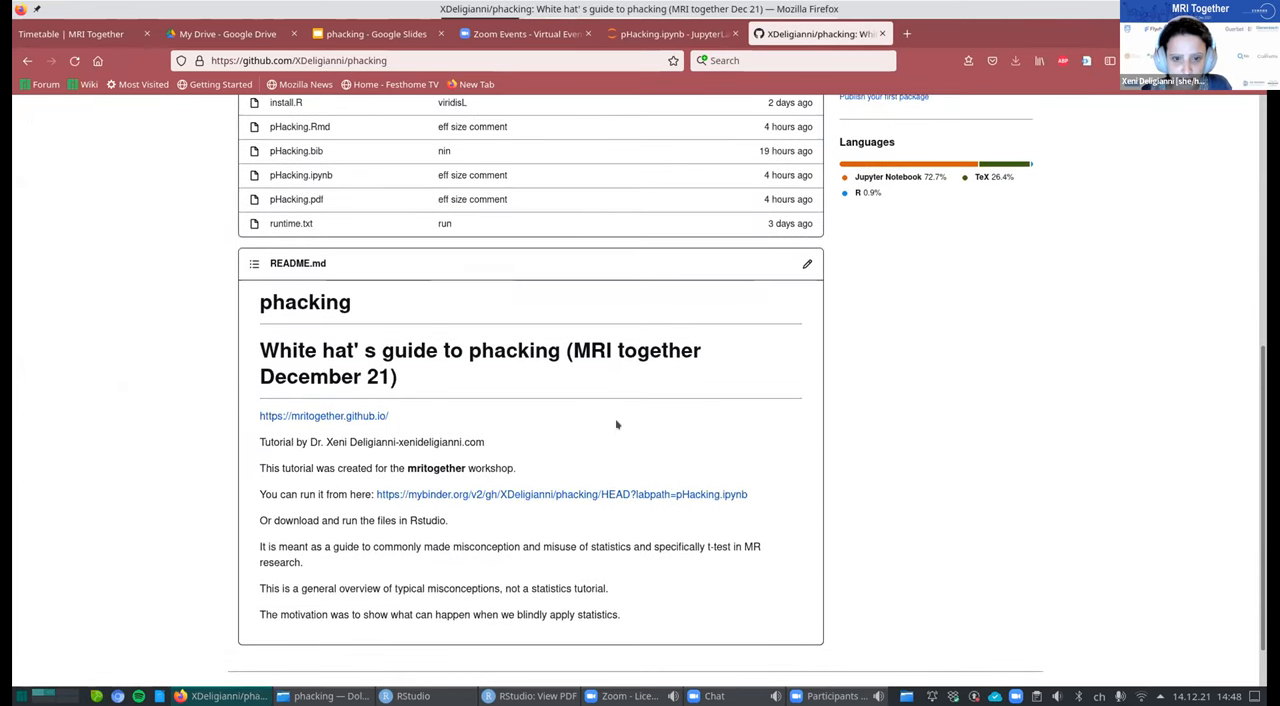
mouse_move(524, 498)
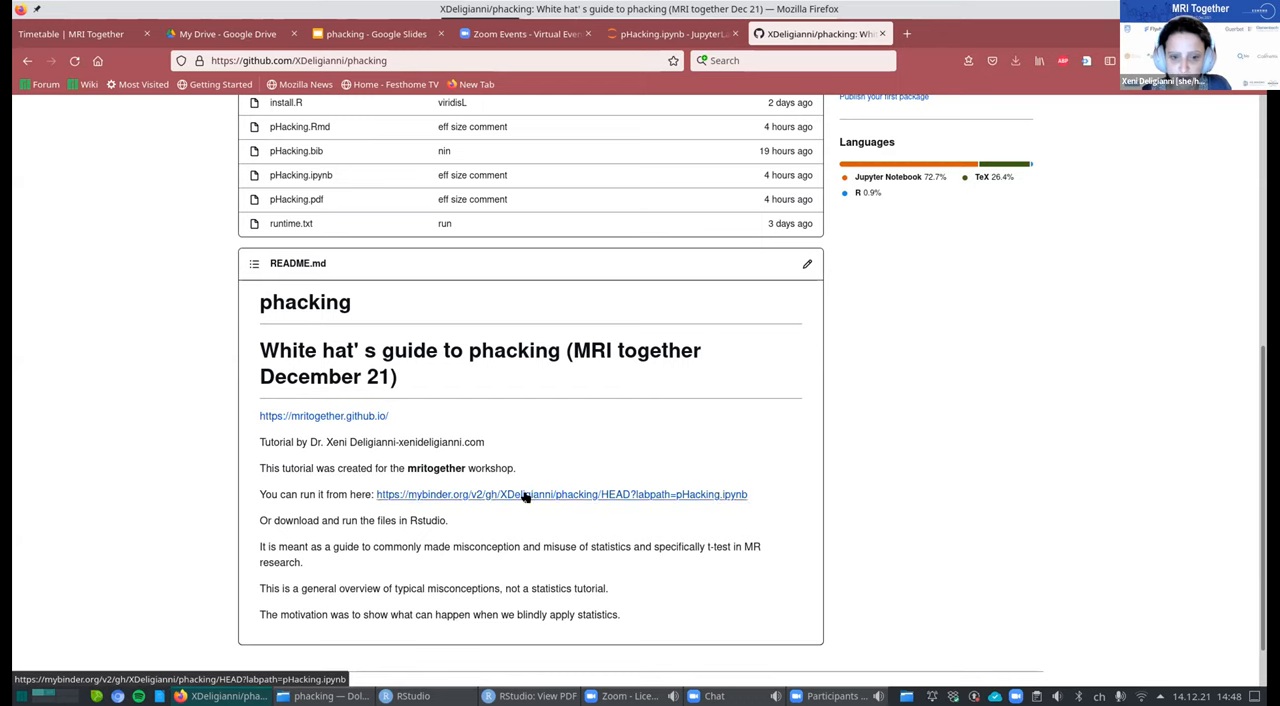
click(523, 494)
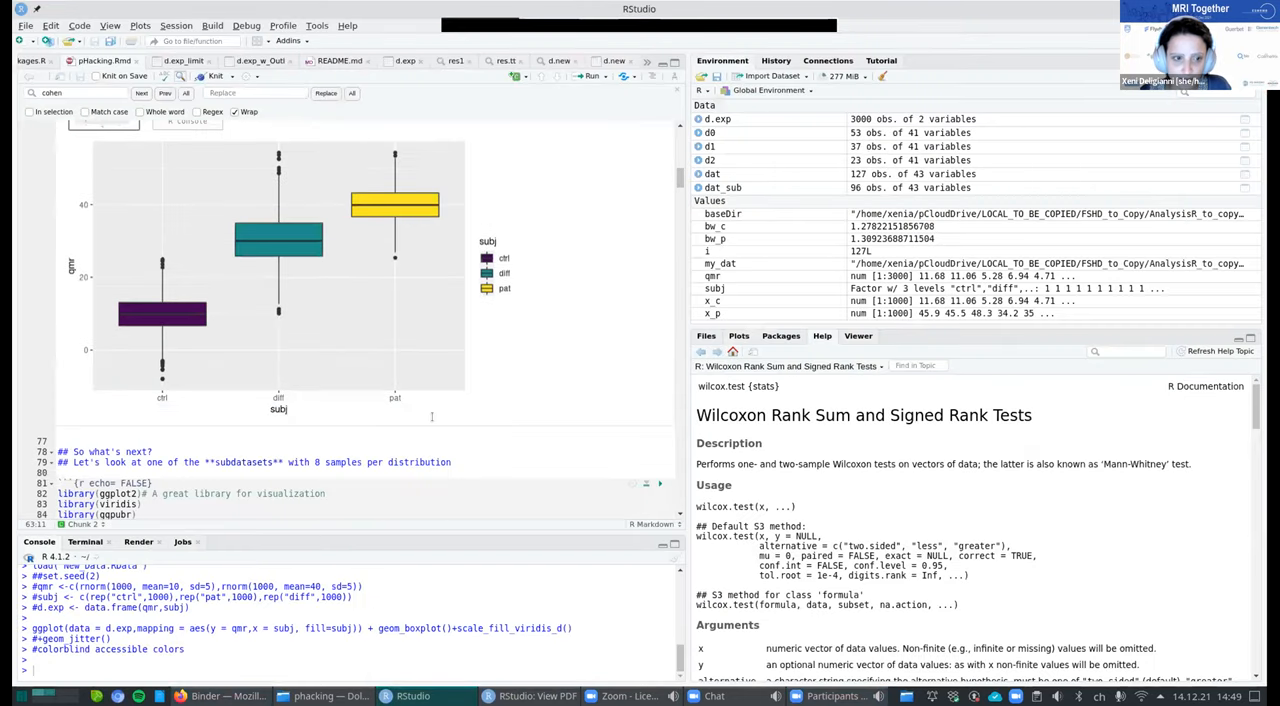
Scroll to the pat vs ctrl histogram, boxplot and 7.63e-10 t-test p-value in RStudio.
scroll(down, 3)
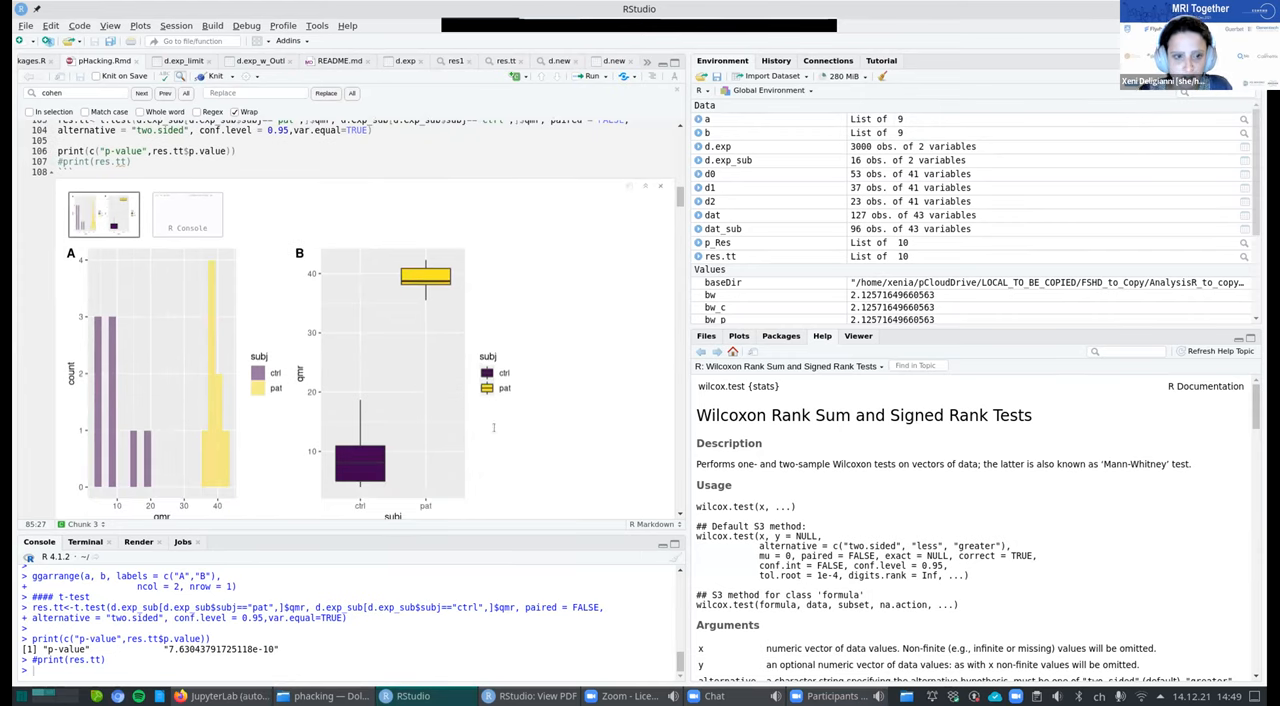
mouse_move(433, 425)
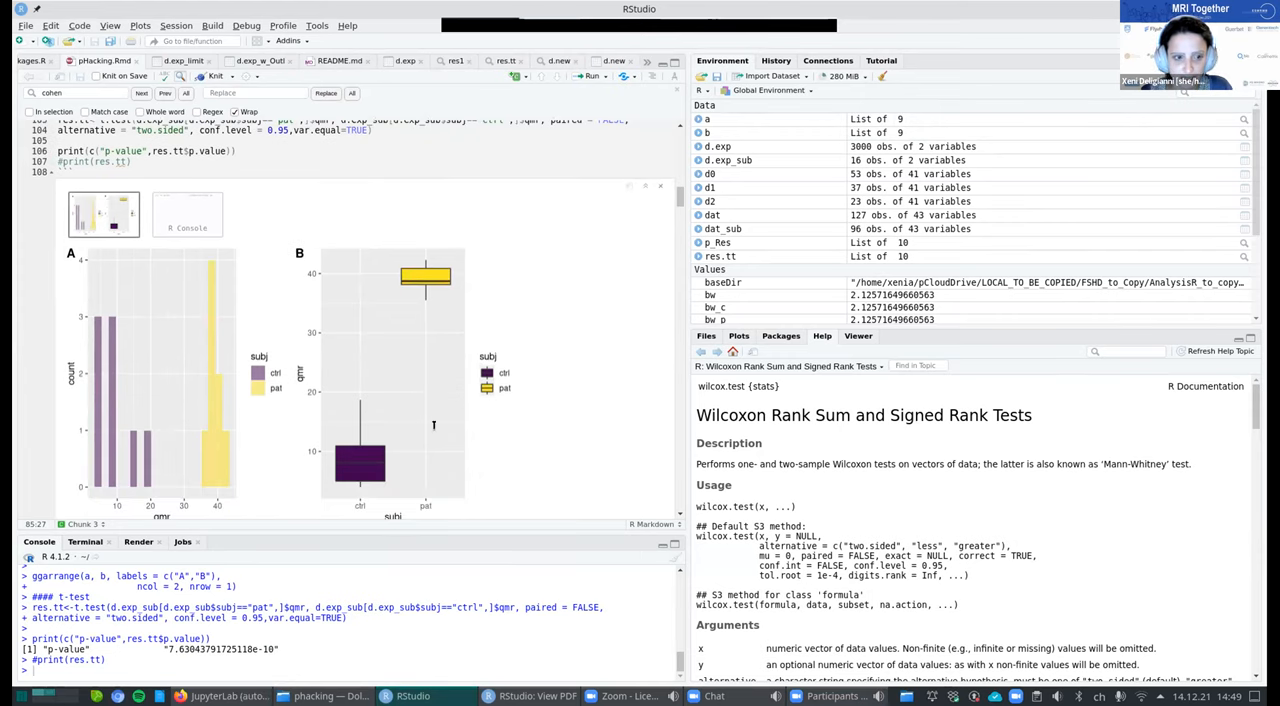
mouse_move(405, 436)
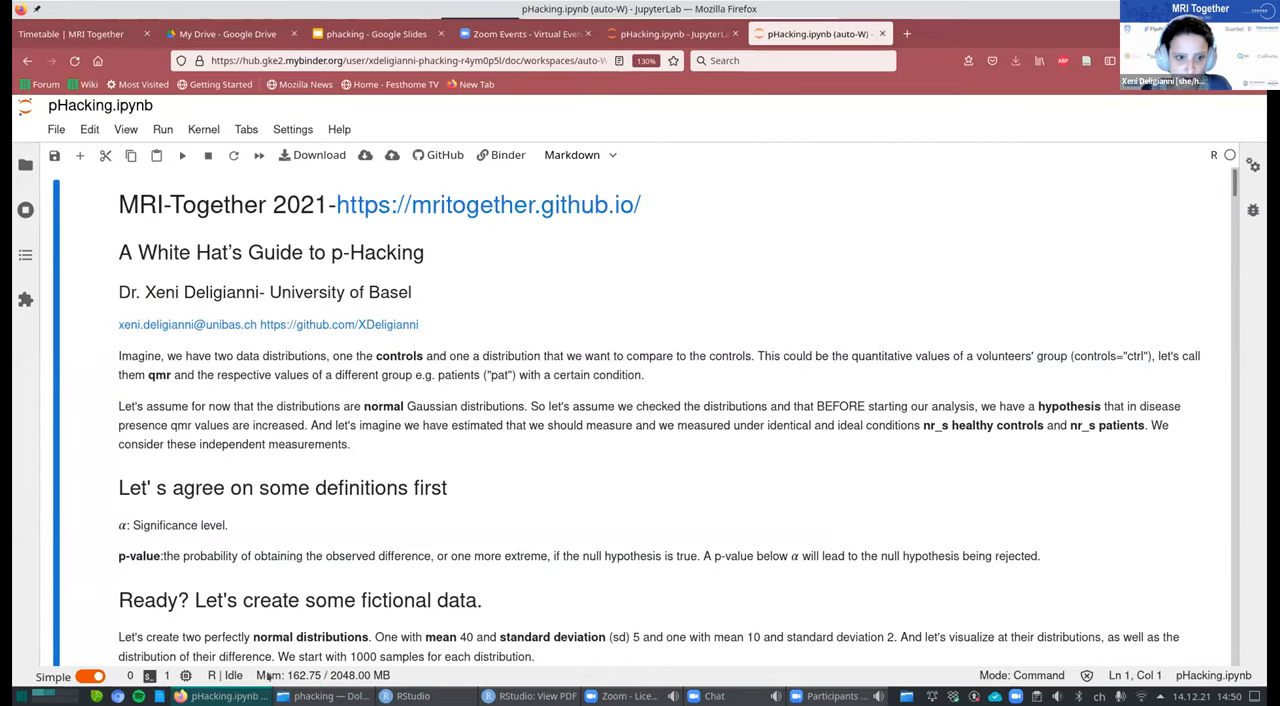
Scroll down to the t-test cell output showing p-value 7.63e-10 with histogram and boxplot.
scroll(down, 3)
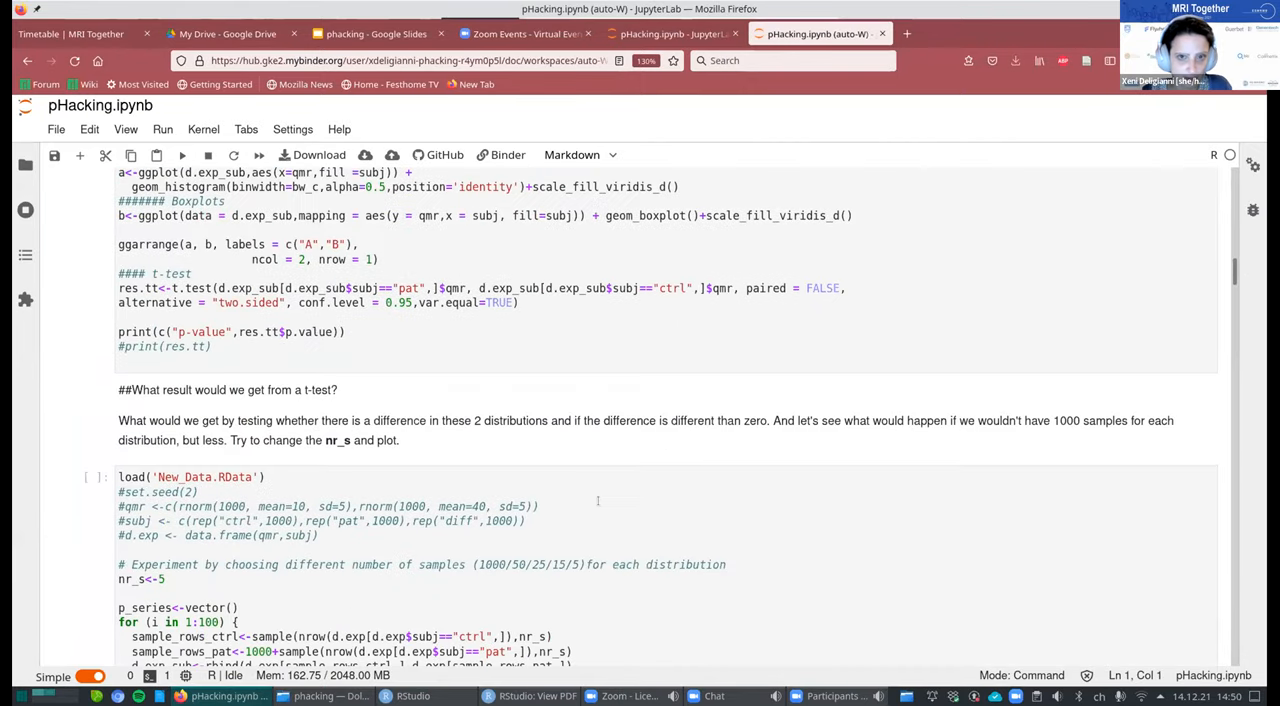
scroll(down, 3)
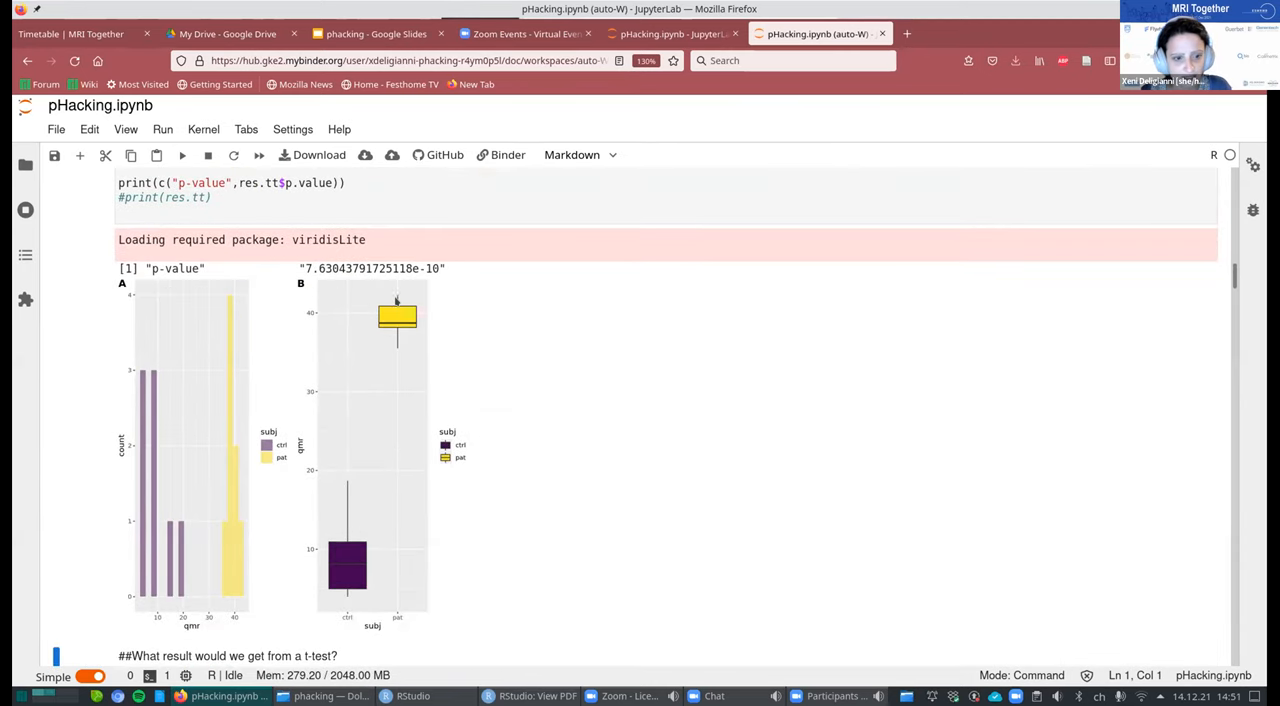
mouse_move(392, 362)
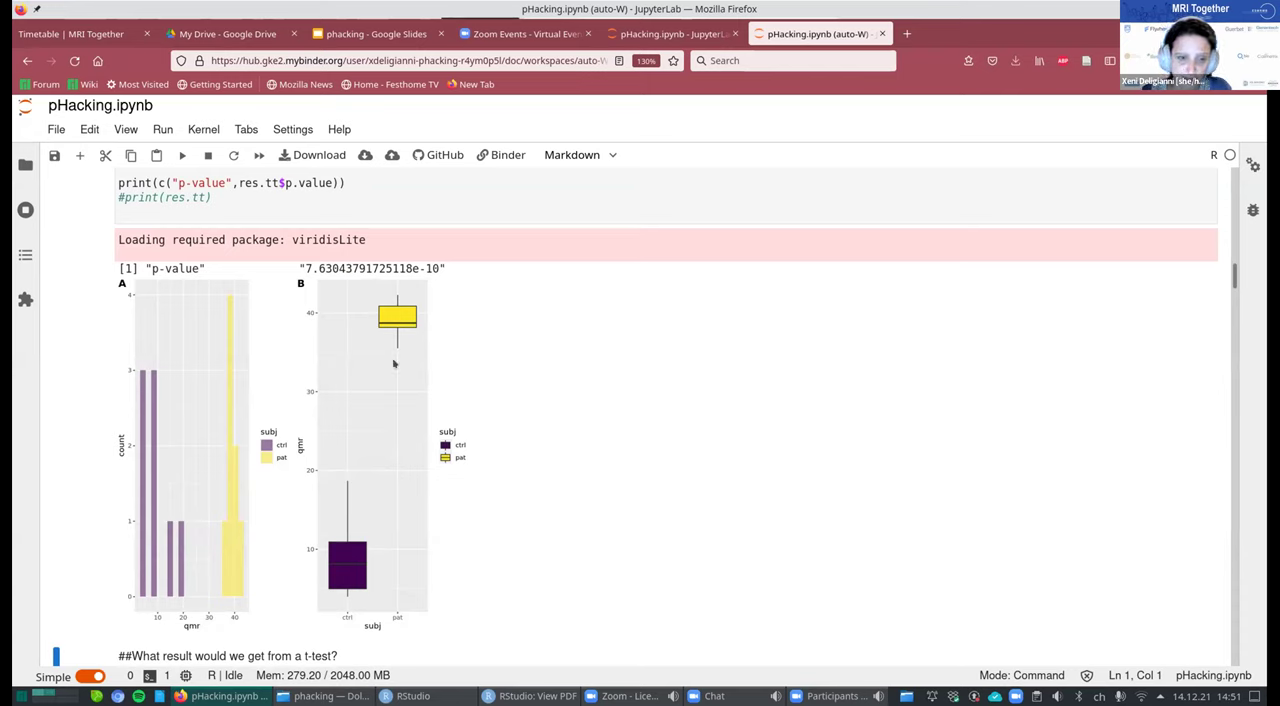
mouse_move(387, 325)
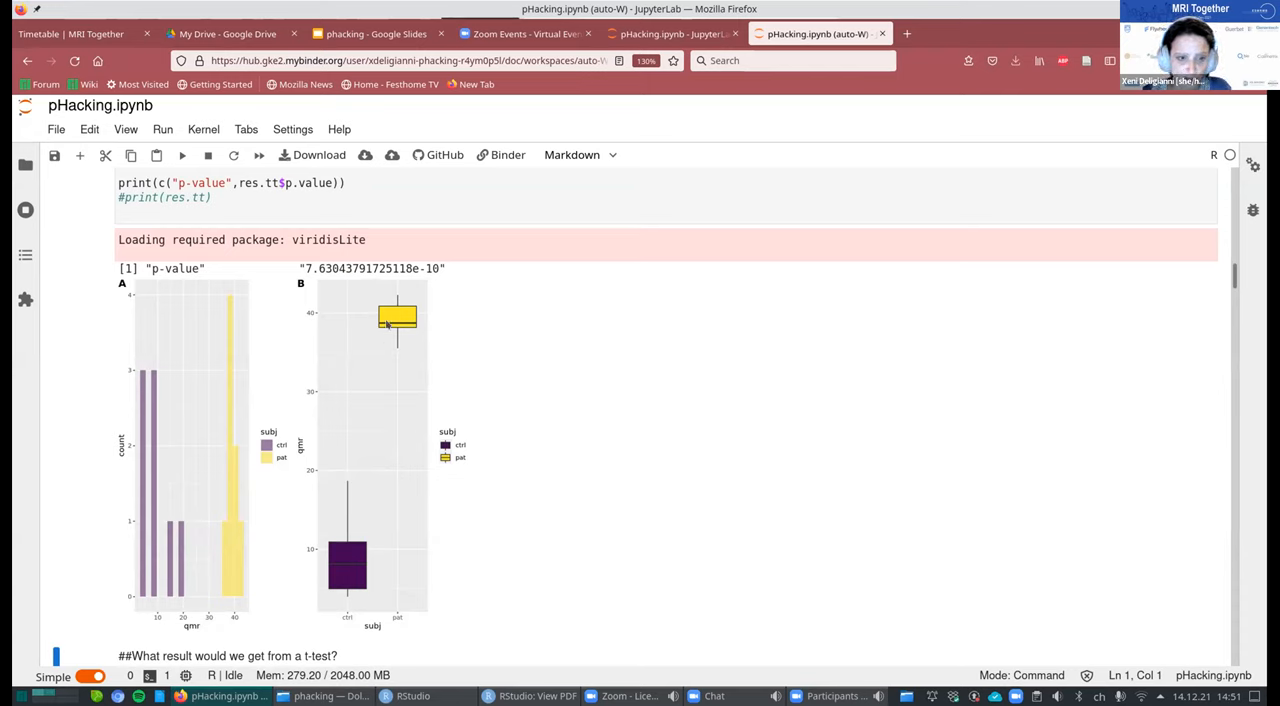
mouse_move(427, 311)
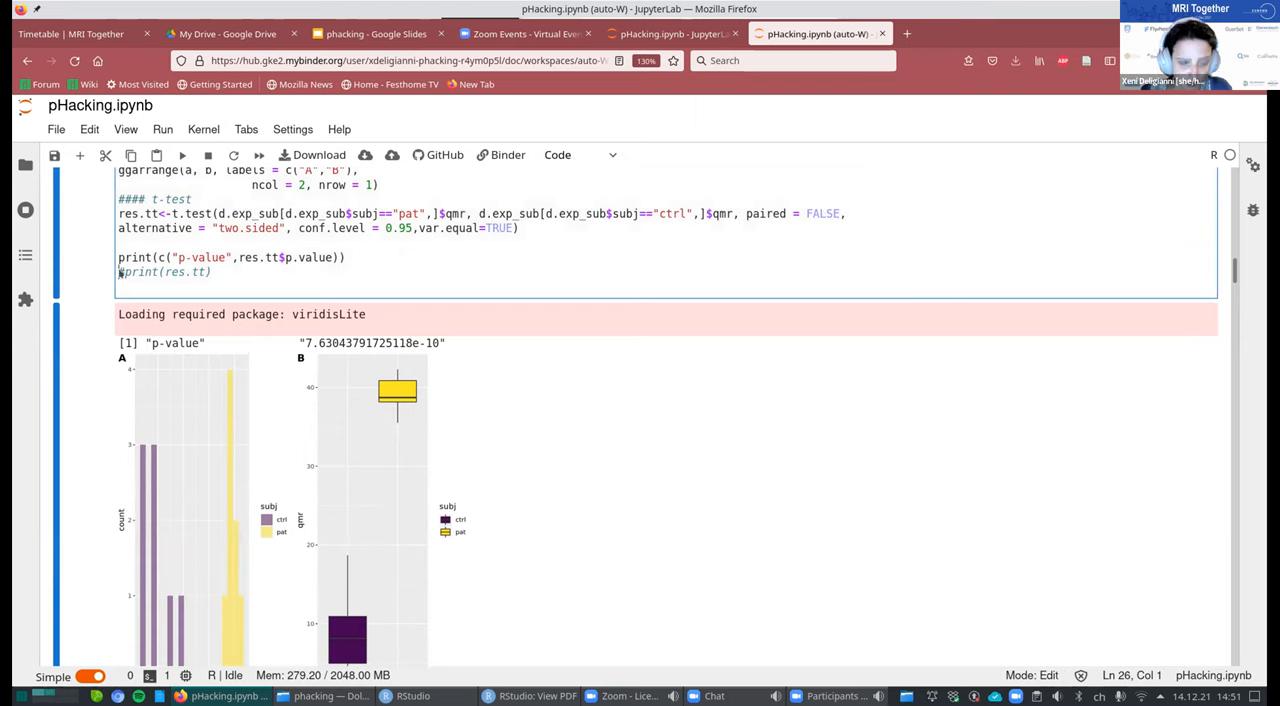
Uncomment print(res.tt) and rerun to show the Two Sample t-test summary (t = 14.547, df = 14).
key(ctrl+s)
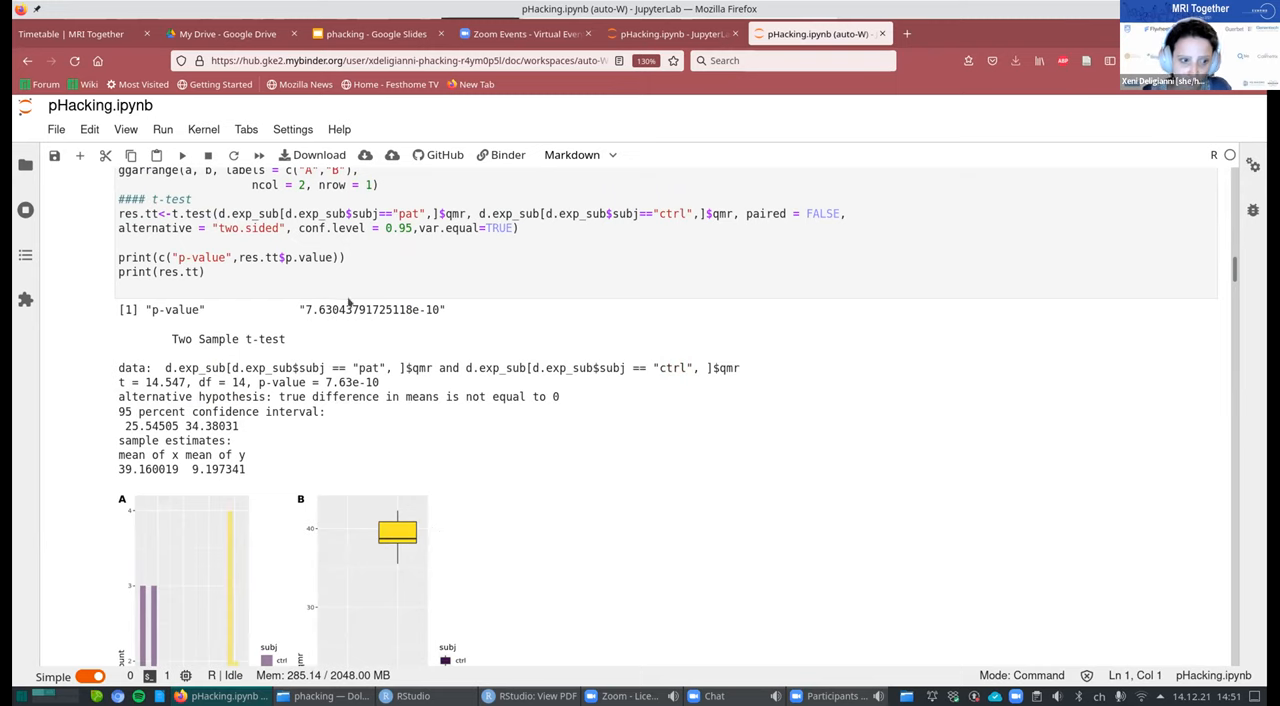
mouse_move(298, 431)
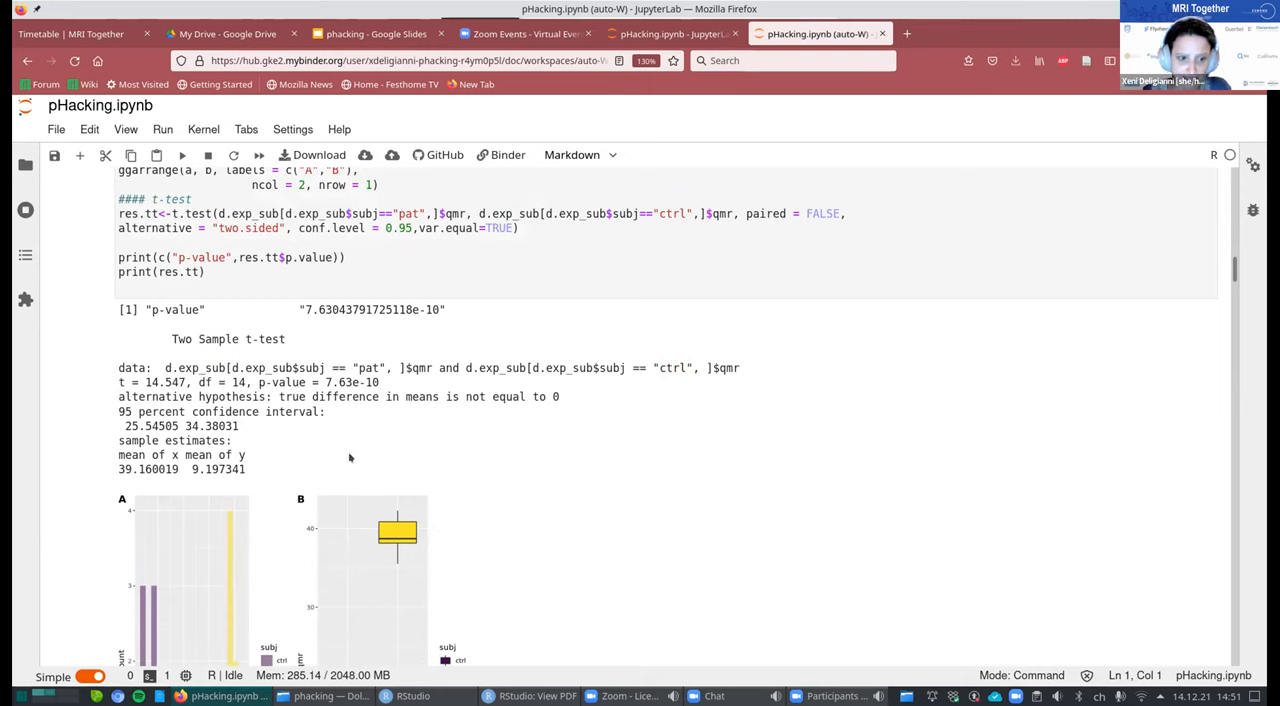
scroll(down, 3)
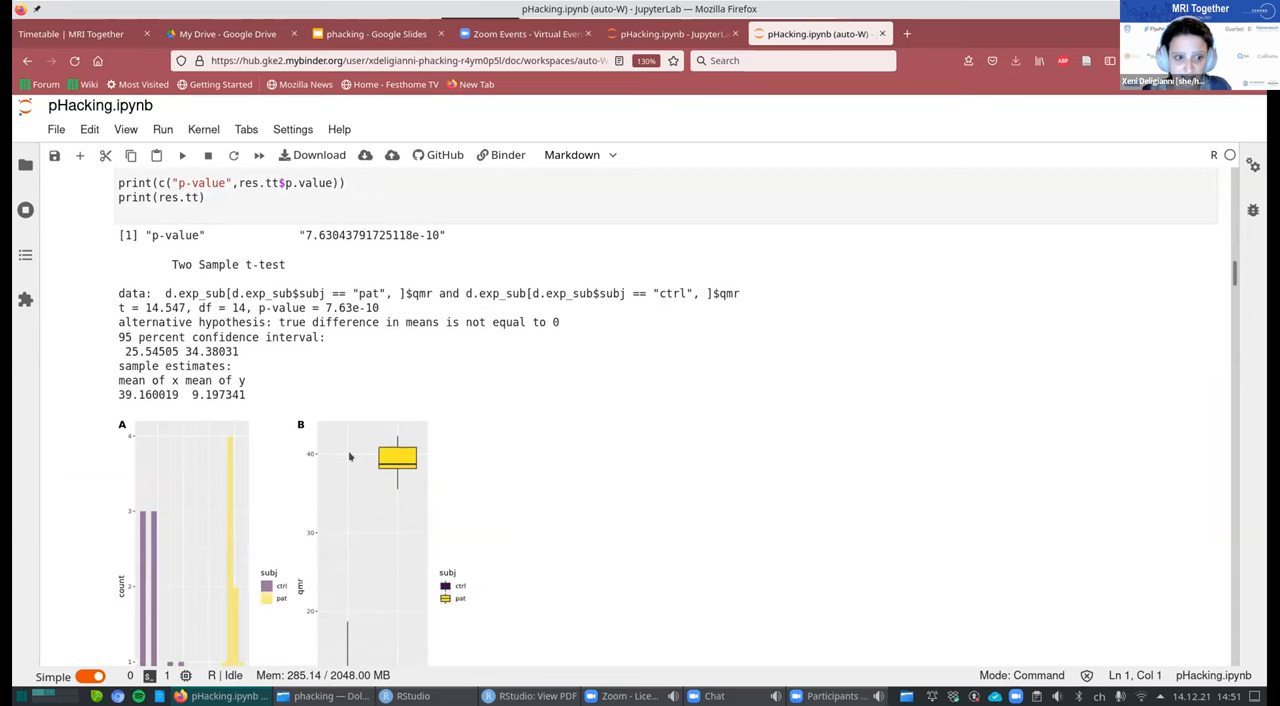
Change nr_s from 5 to 100 in the repeated t-test loop cell.
scroll(down, 3)
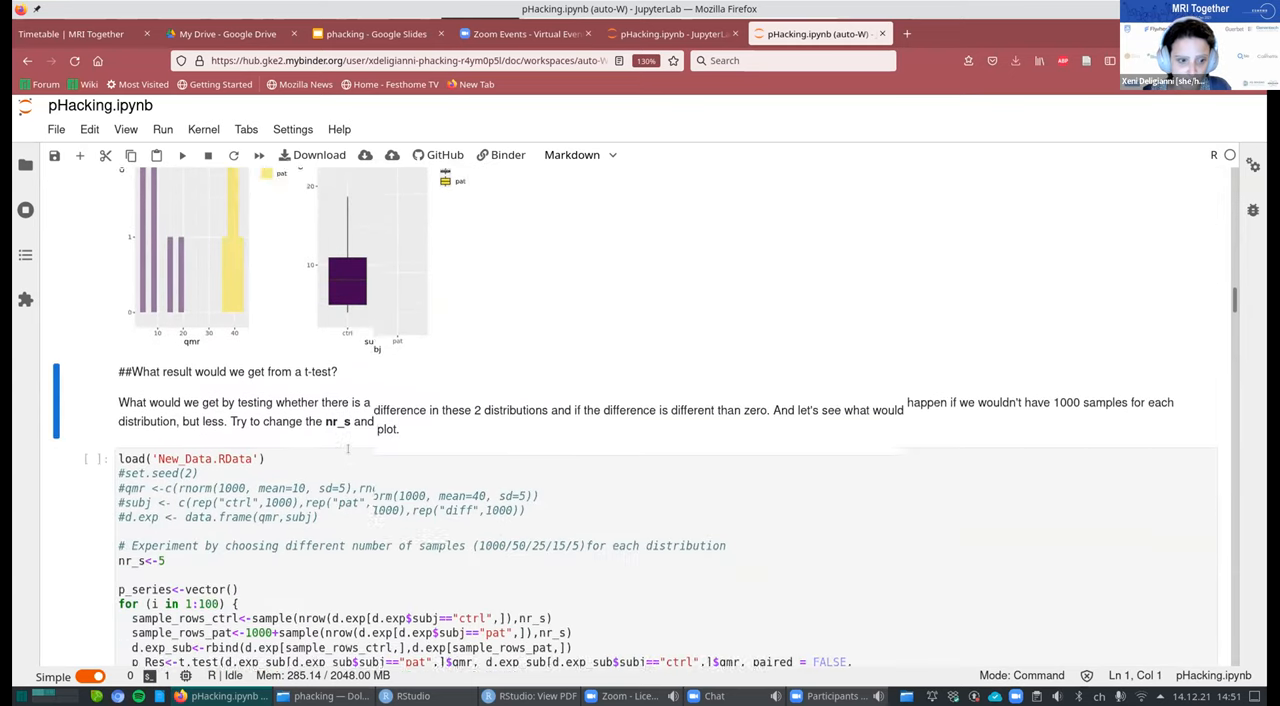
scroll(down, 3)
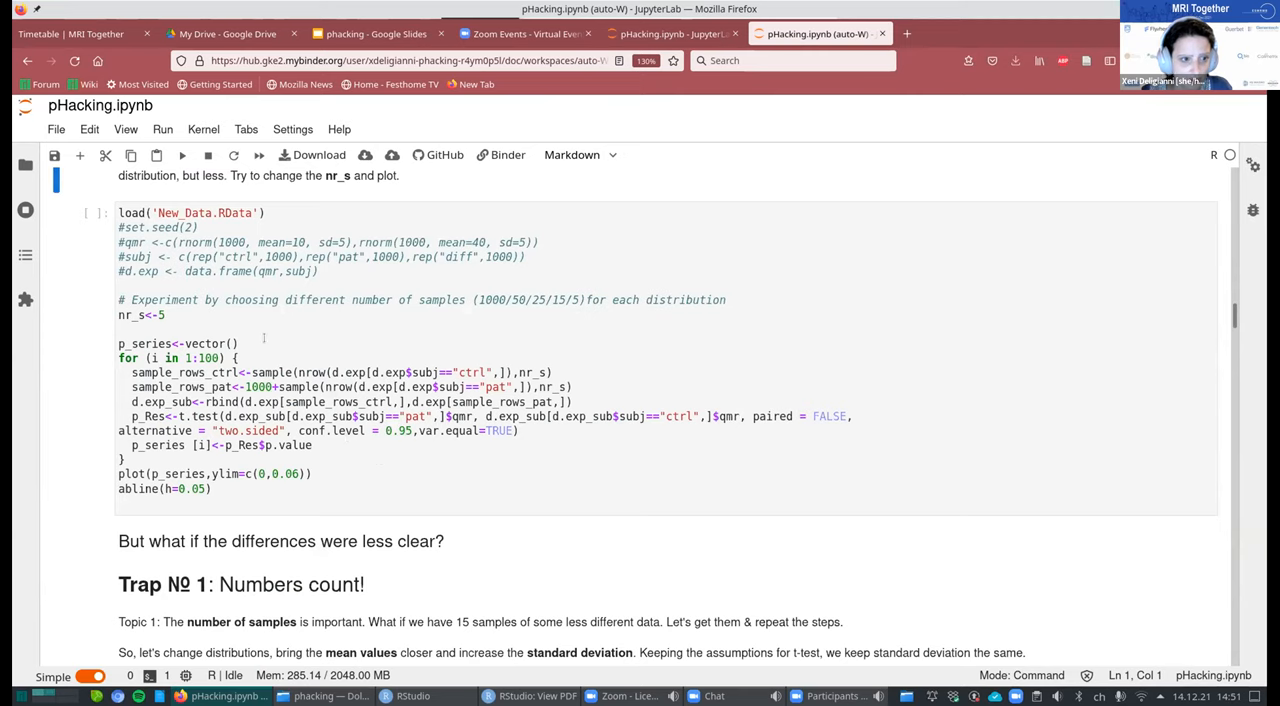
click(358, 472)
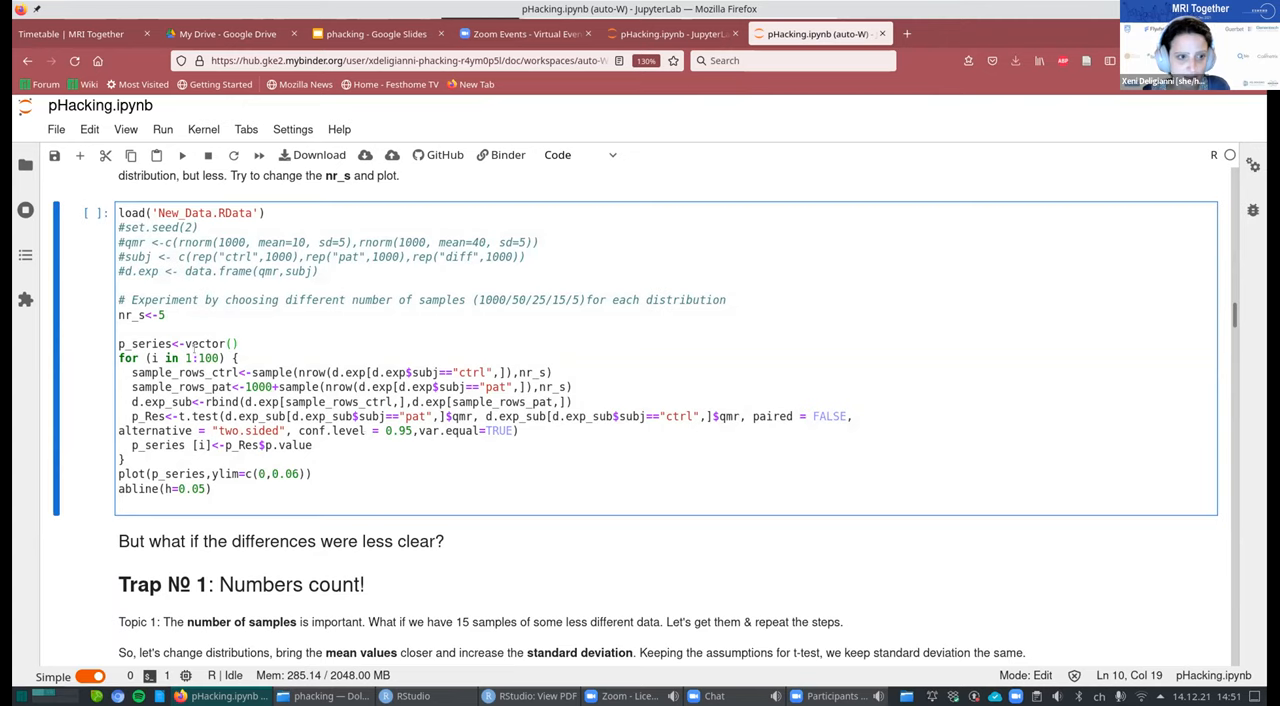
text(1)
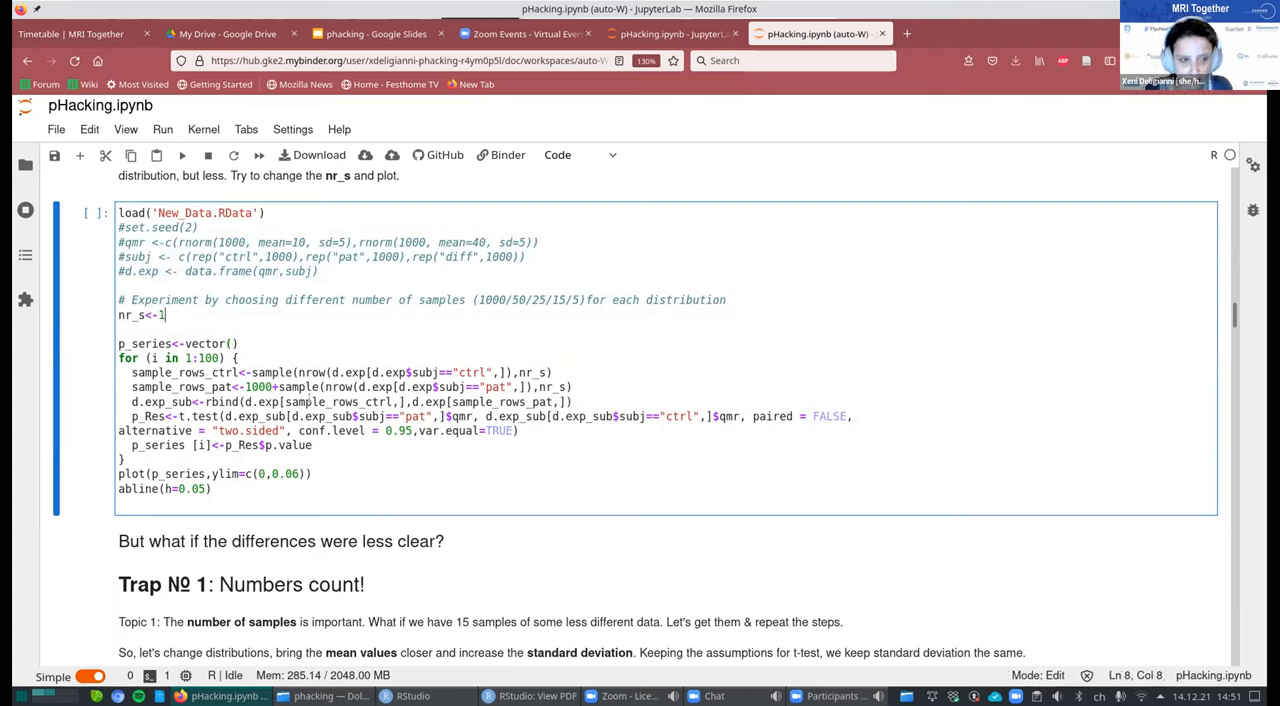
text(000)
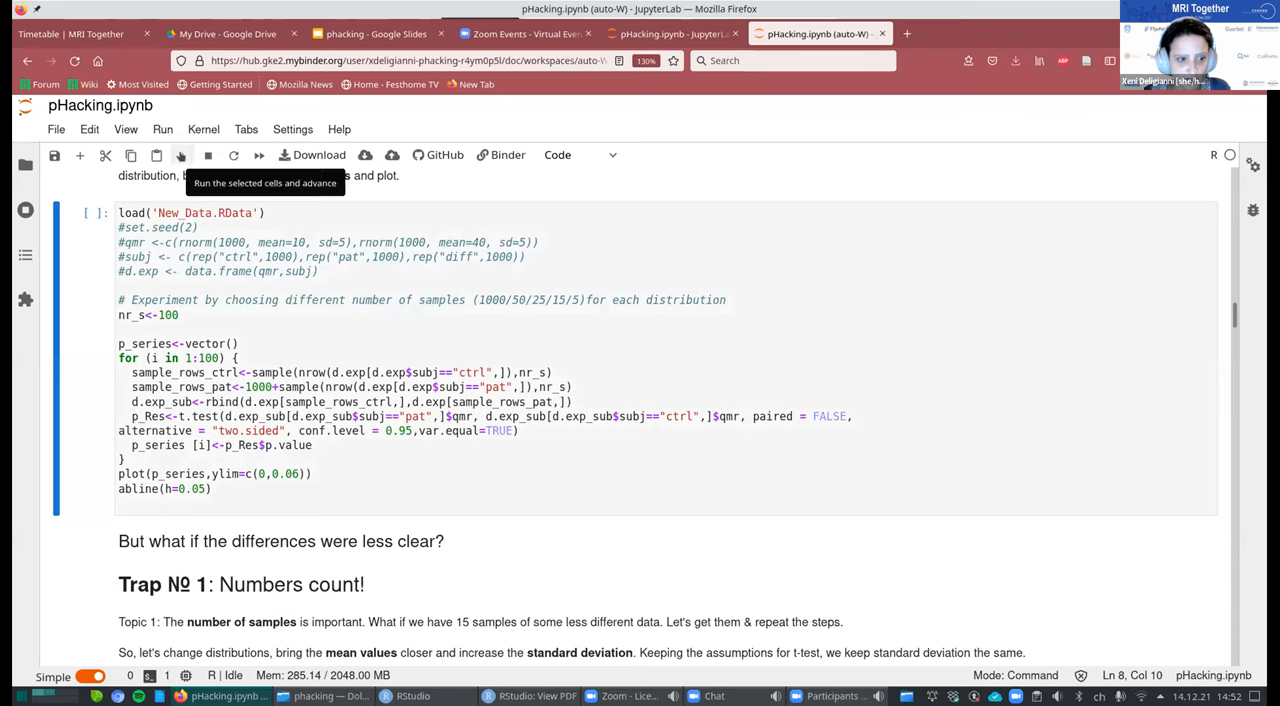
Run the loop with nr_s 100 and review the p-values sitting near zero below 0.05.
click(181, 155)
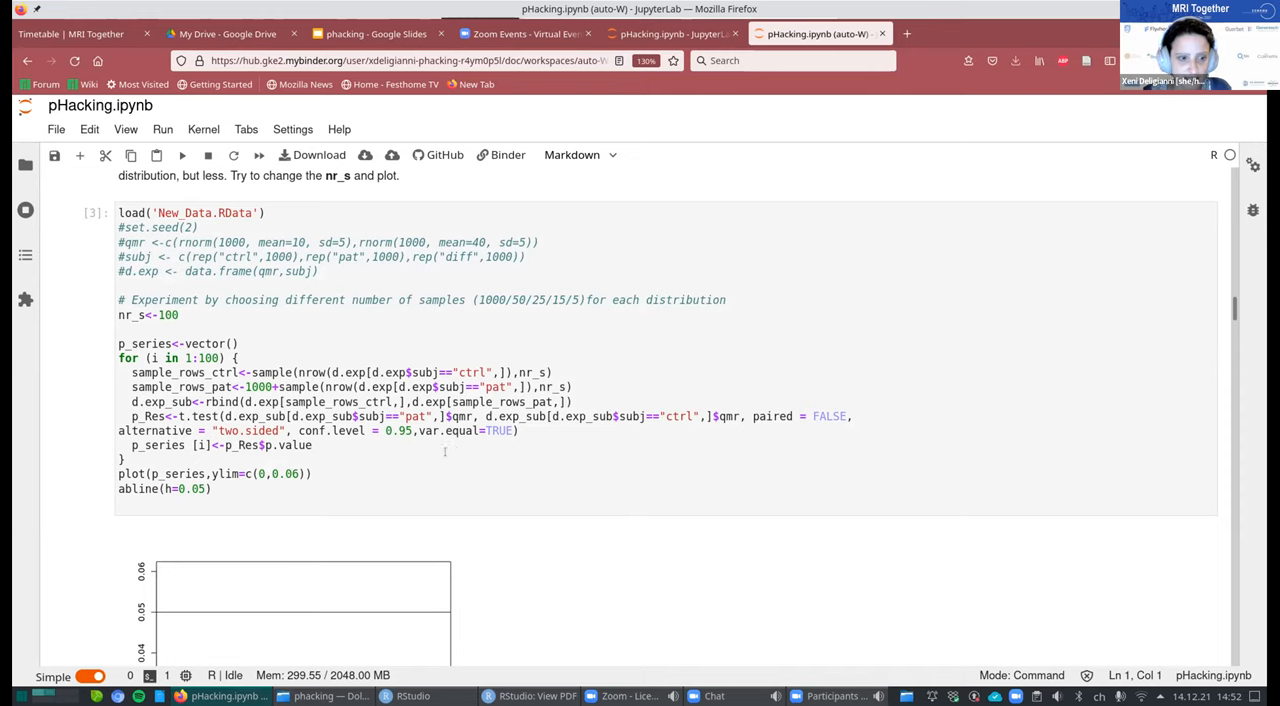
scroll(down, 3)
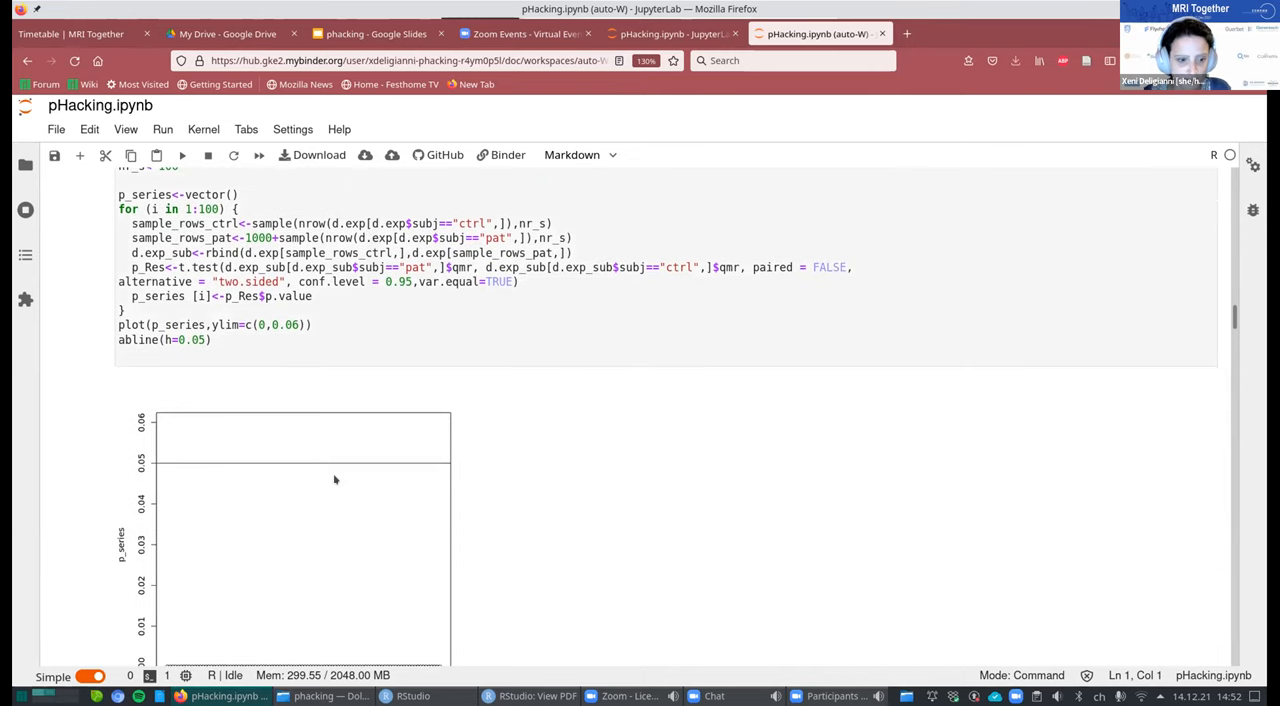
scroll(down, 3)
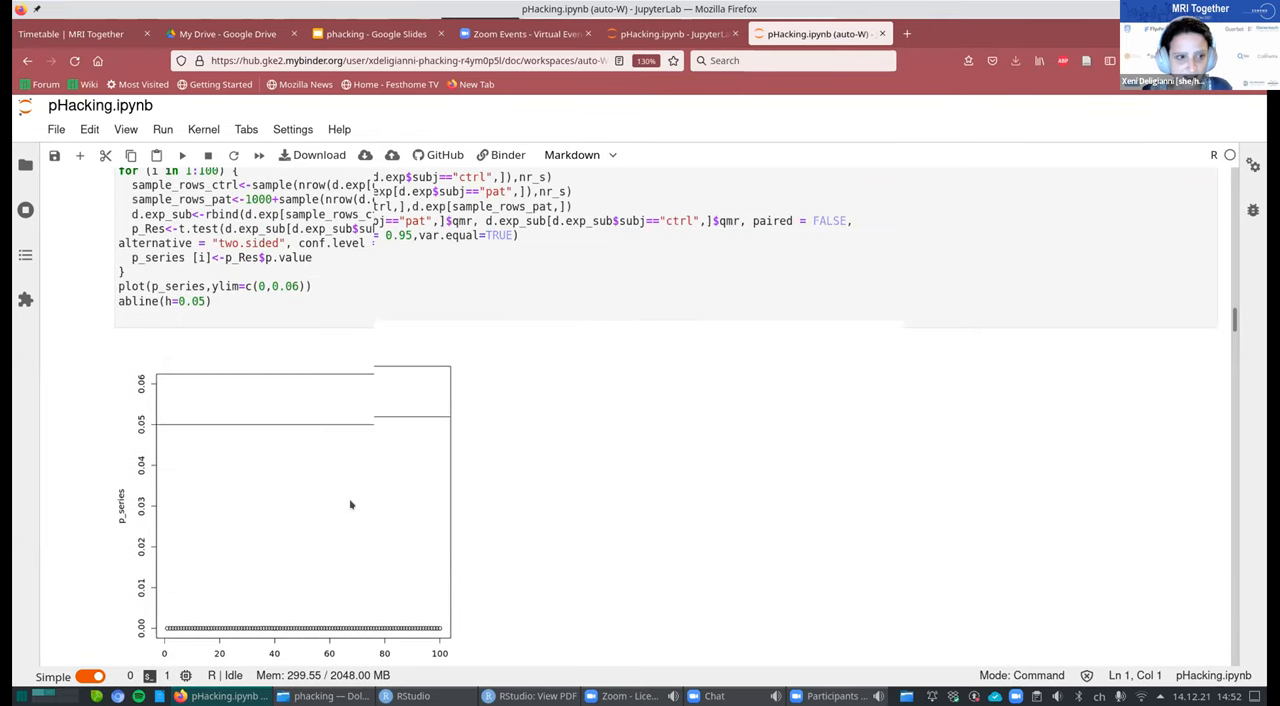
scroll(down, 3)
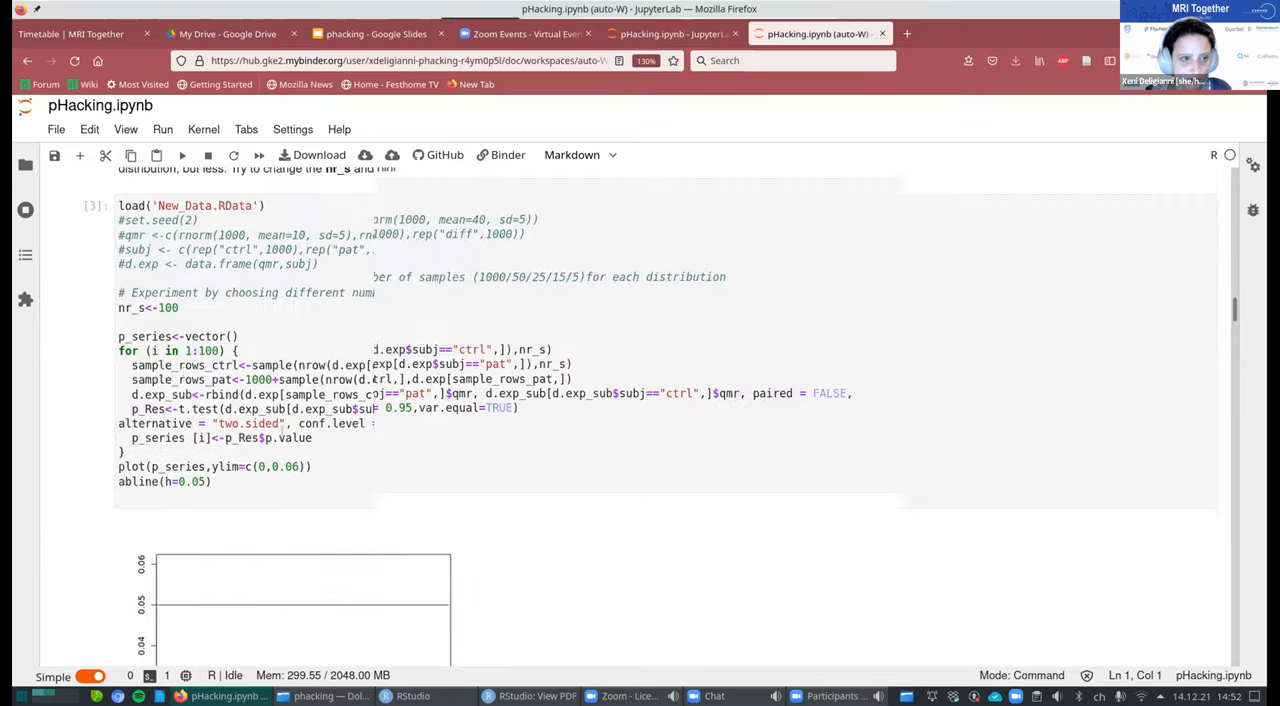
Rerun the p-value loop with nr_s 5, review the plot, then rerun with nr_s 3.
click(175, 313)
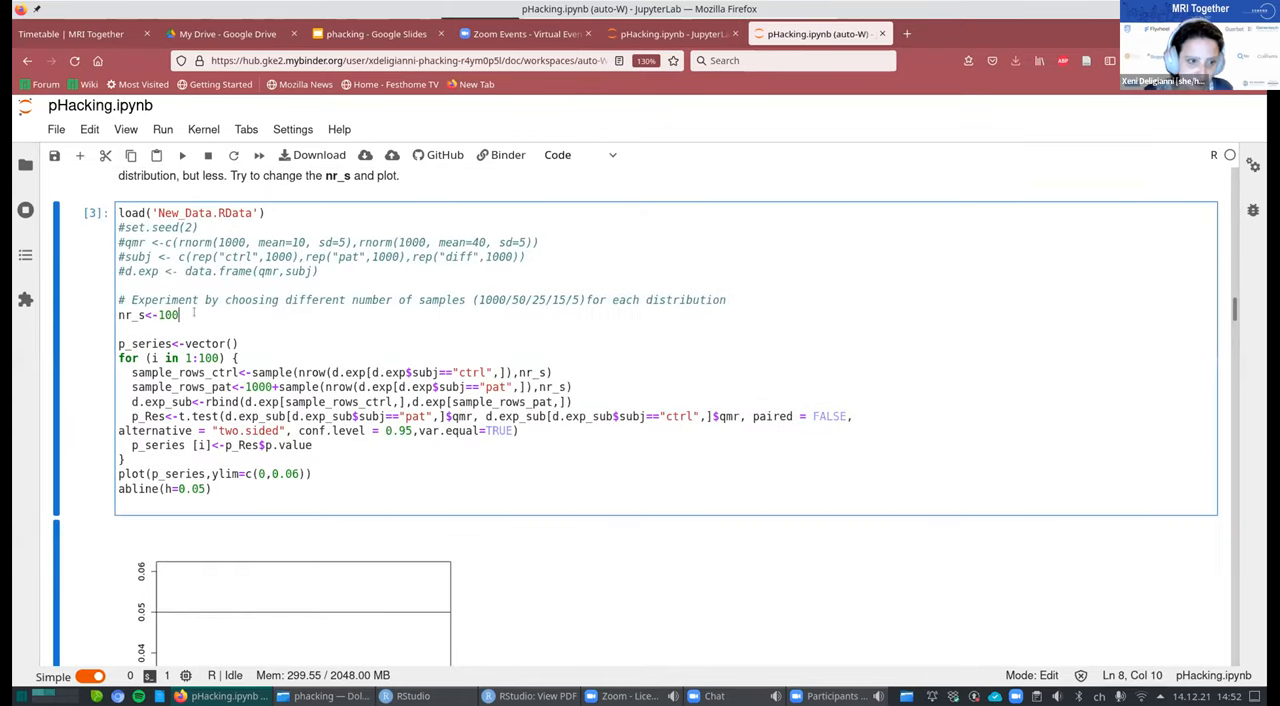
key(BackSpace)
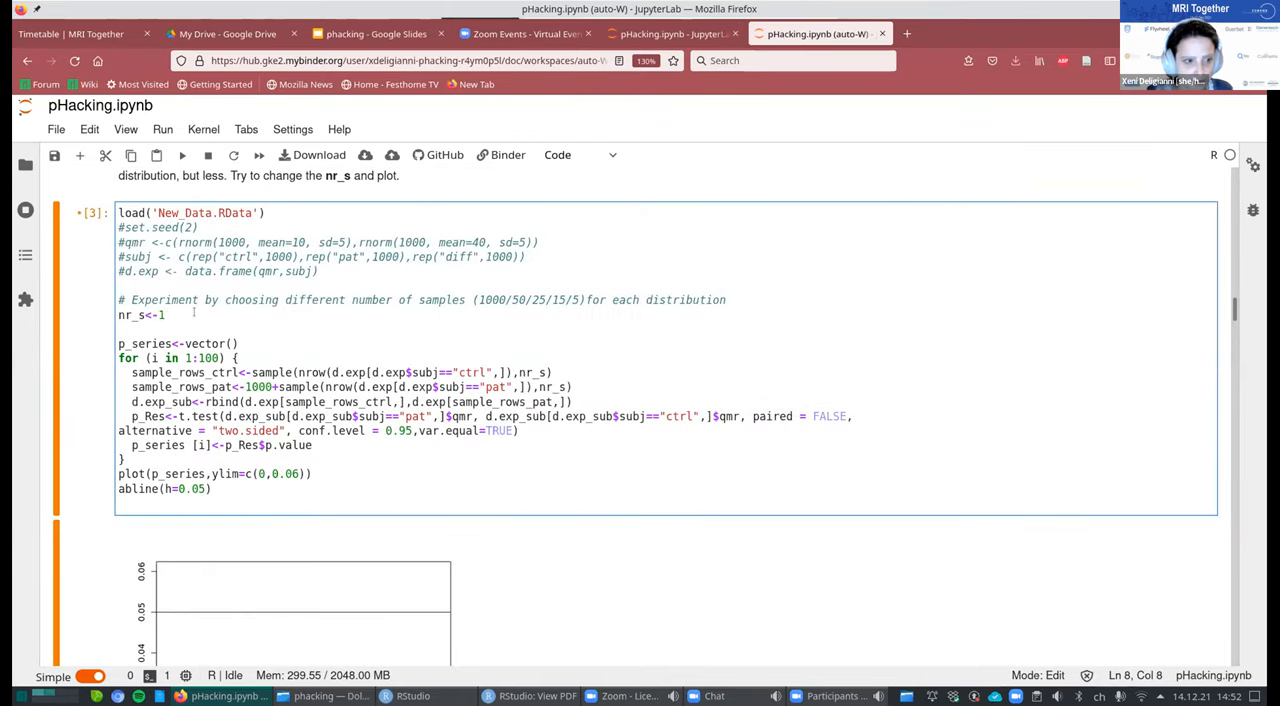
text(5)
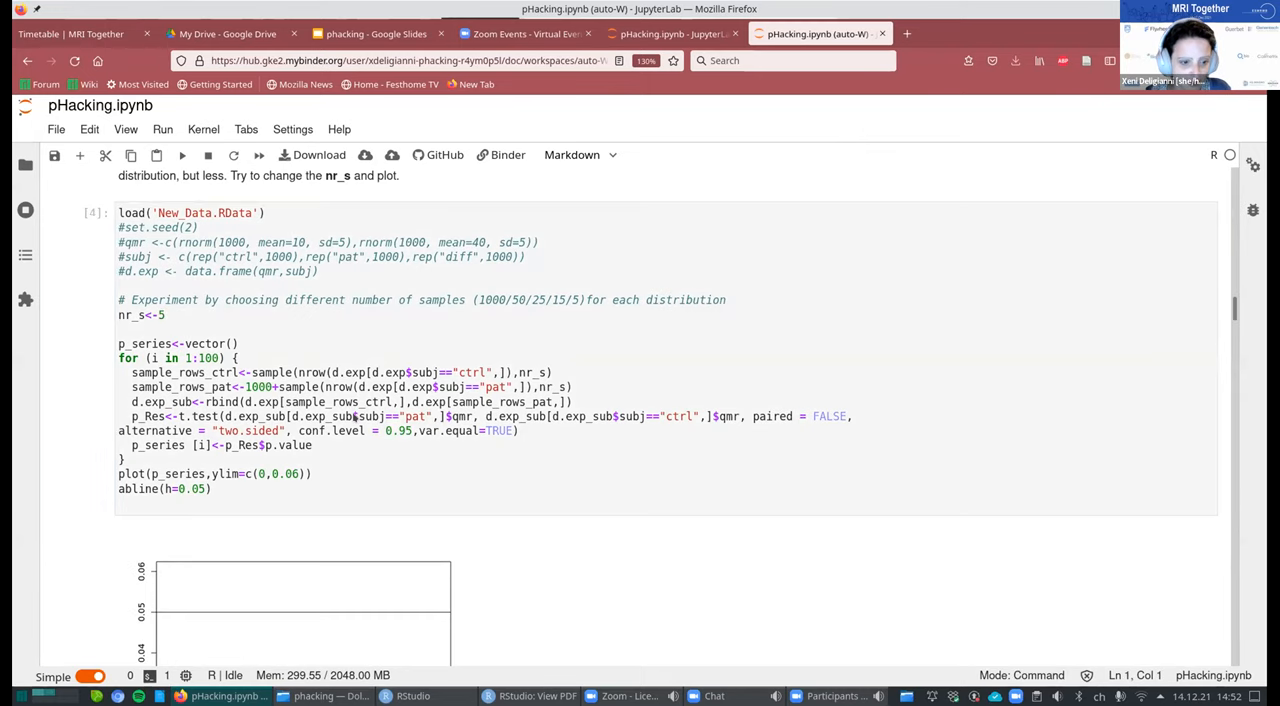
scroll(down, 3)
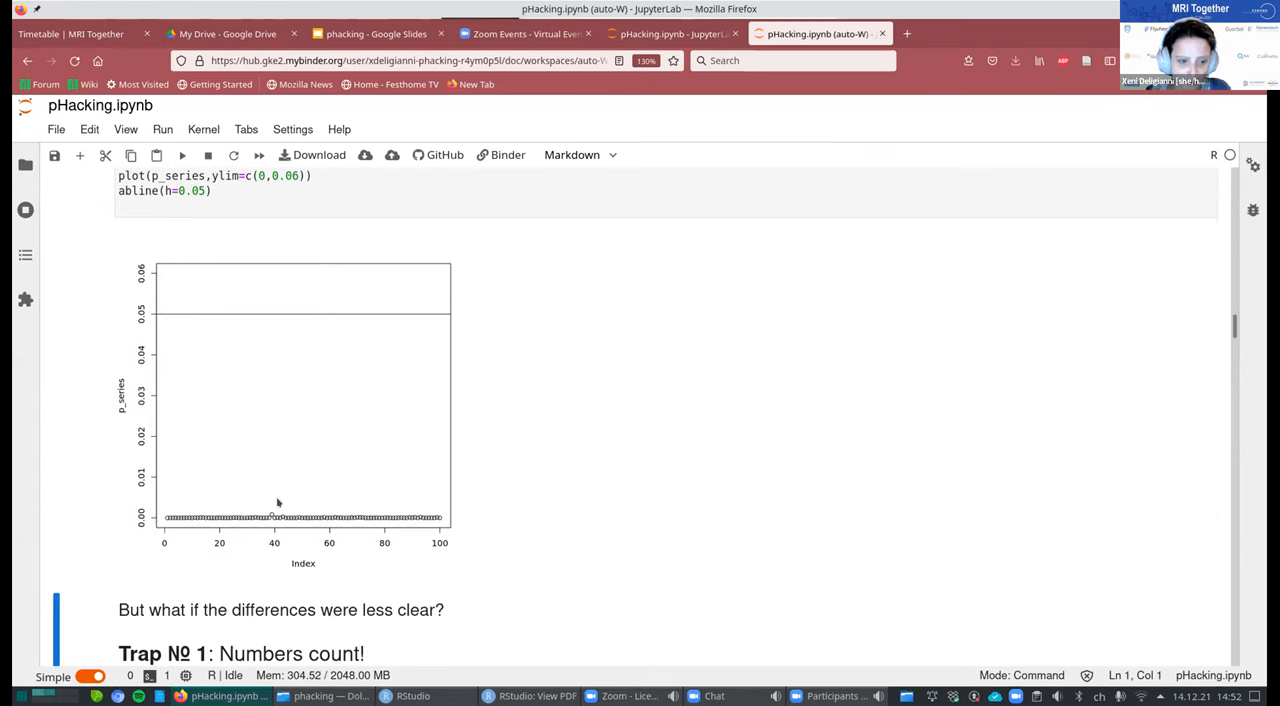
mouse_move(407, 556)
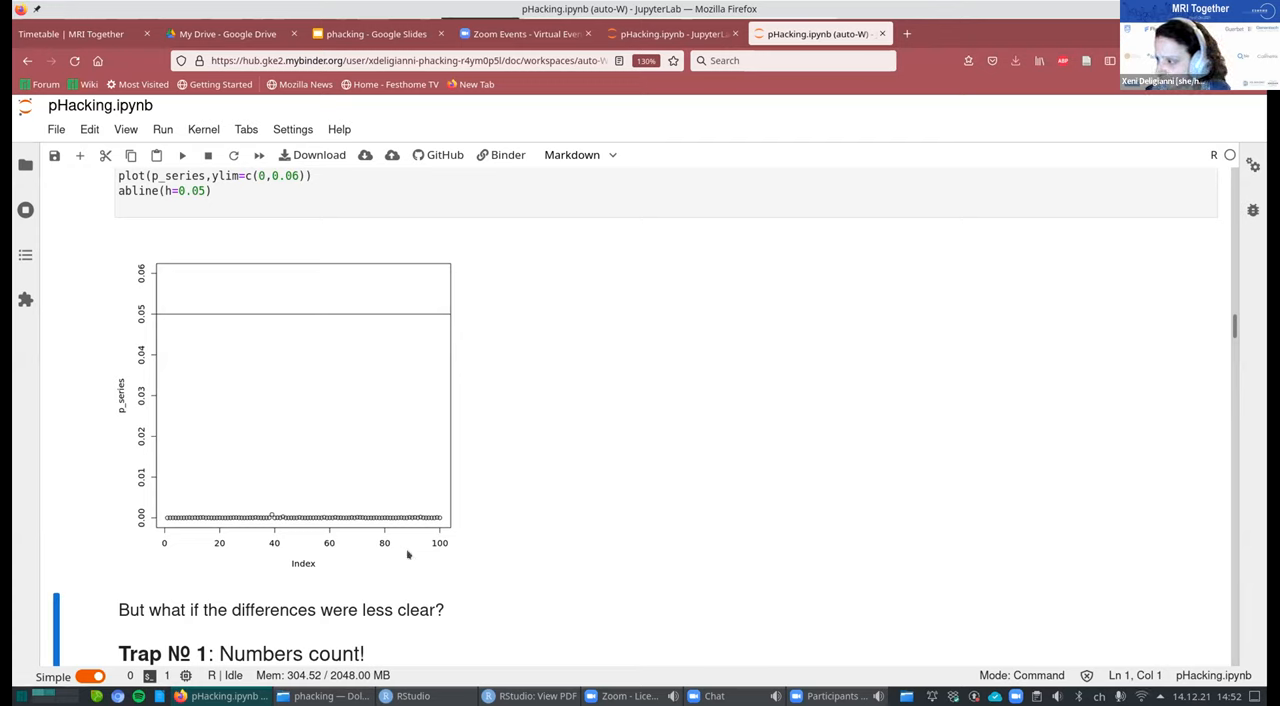
mouse_move(382, 498)
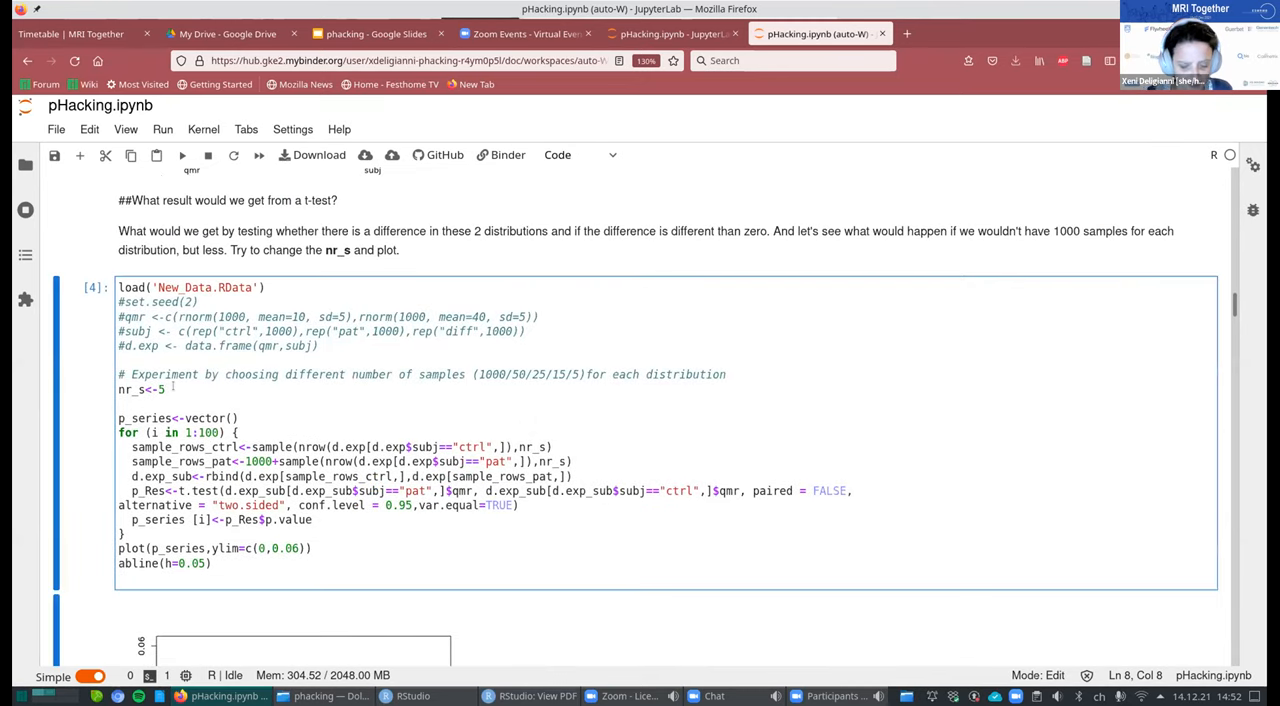
text(3)
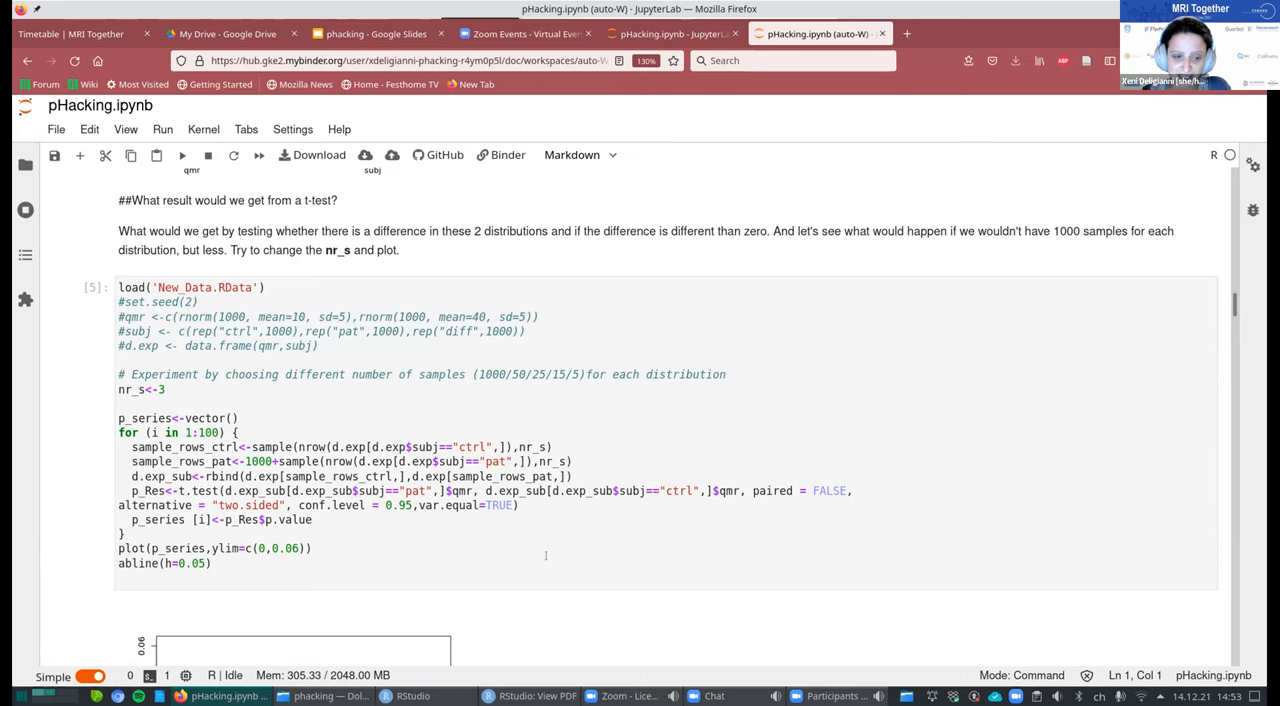
Scroll down to the 'Trap Nº 1: Numbers count!' code cell with nr_s set to 10.
scroll(down, 3)
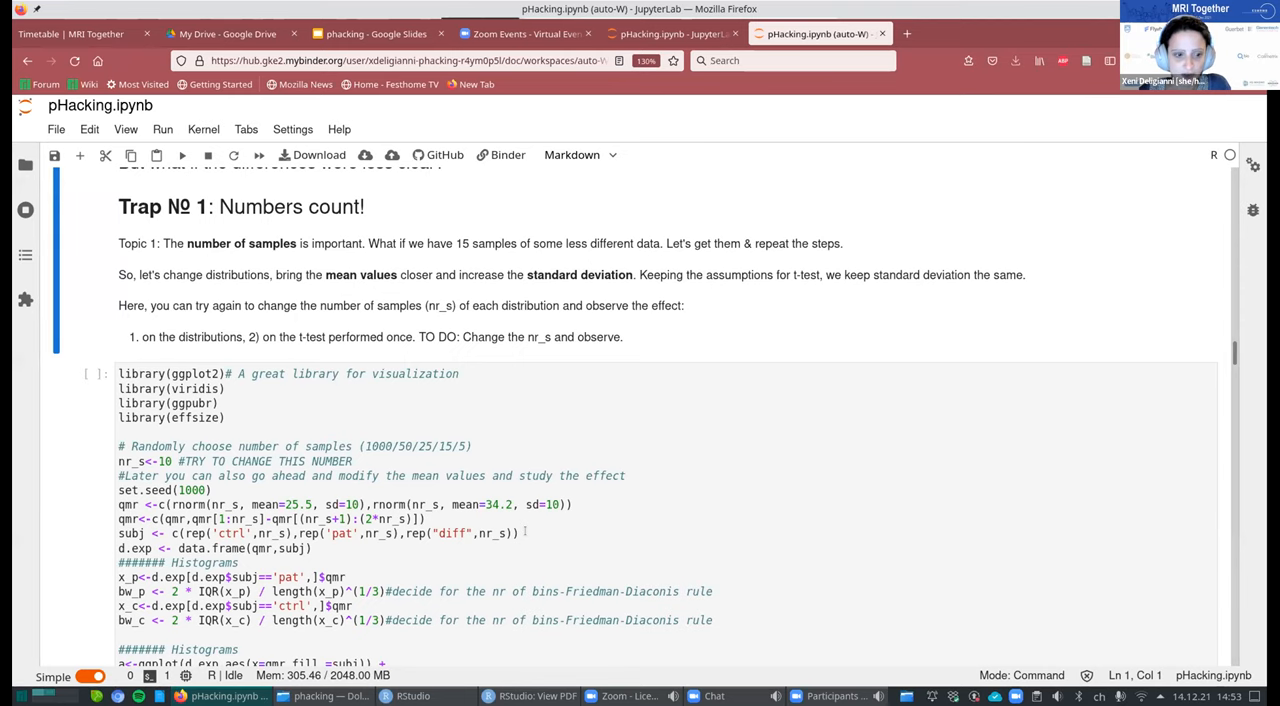
scroll(down, 3)
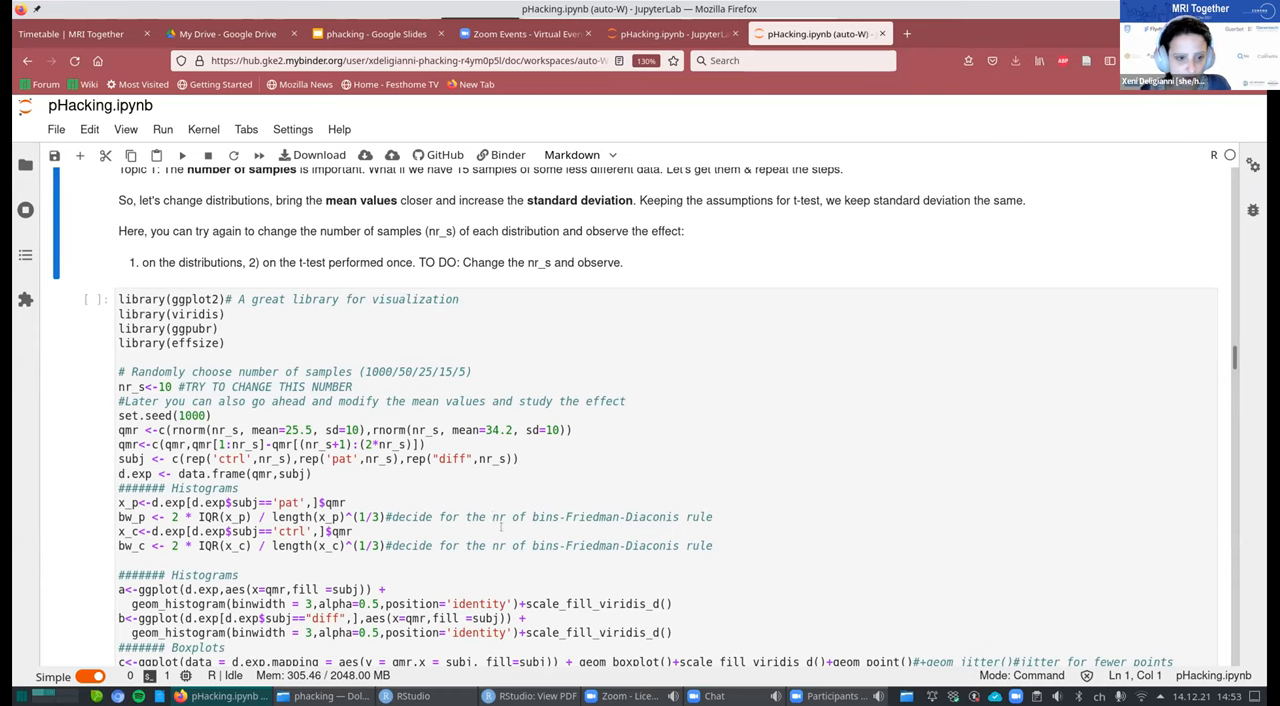
scroll(down, 3)
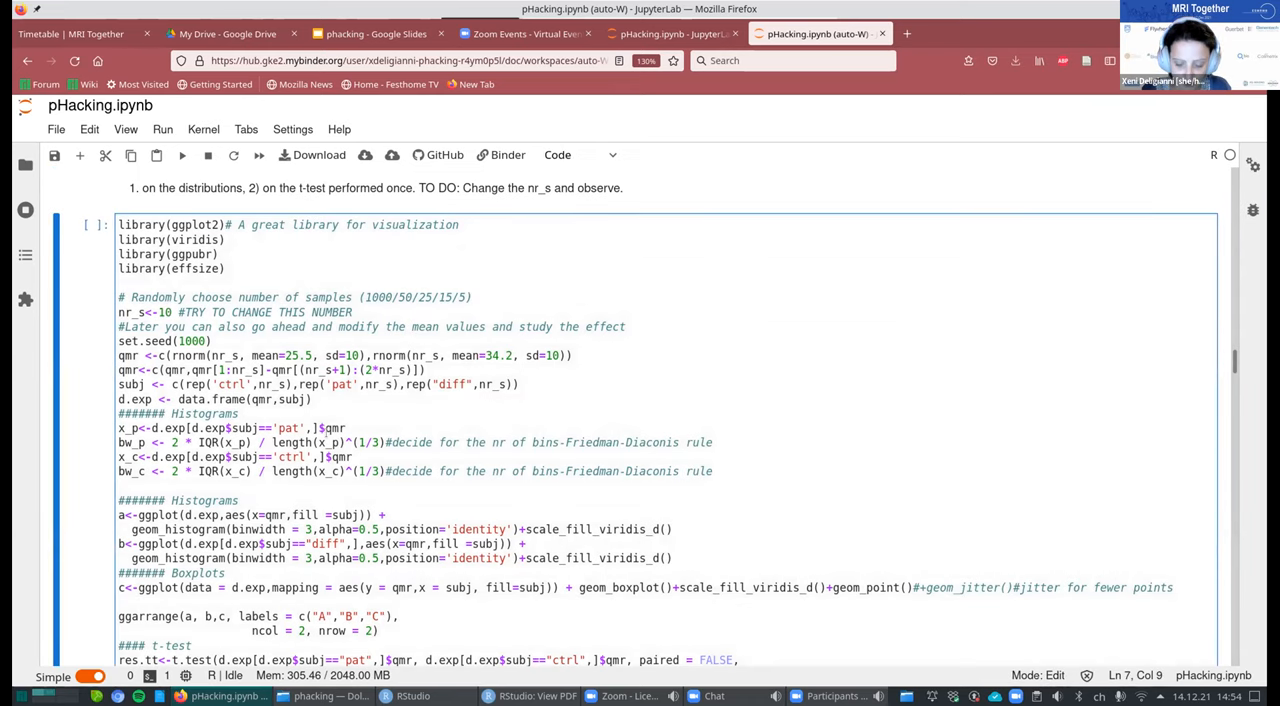
Enter 1000 in the distribution cell and review its code up to the Topic 1 notes.
text(1000)
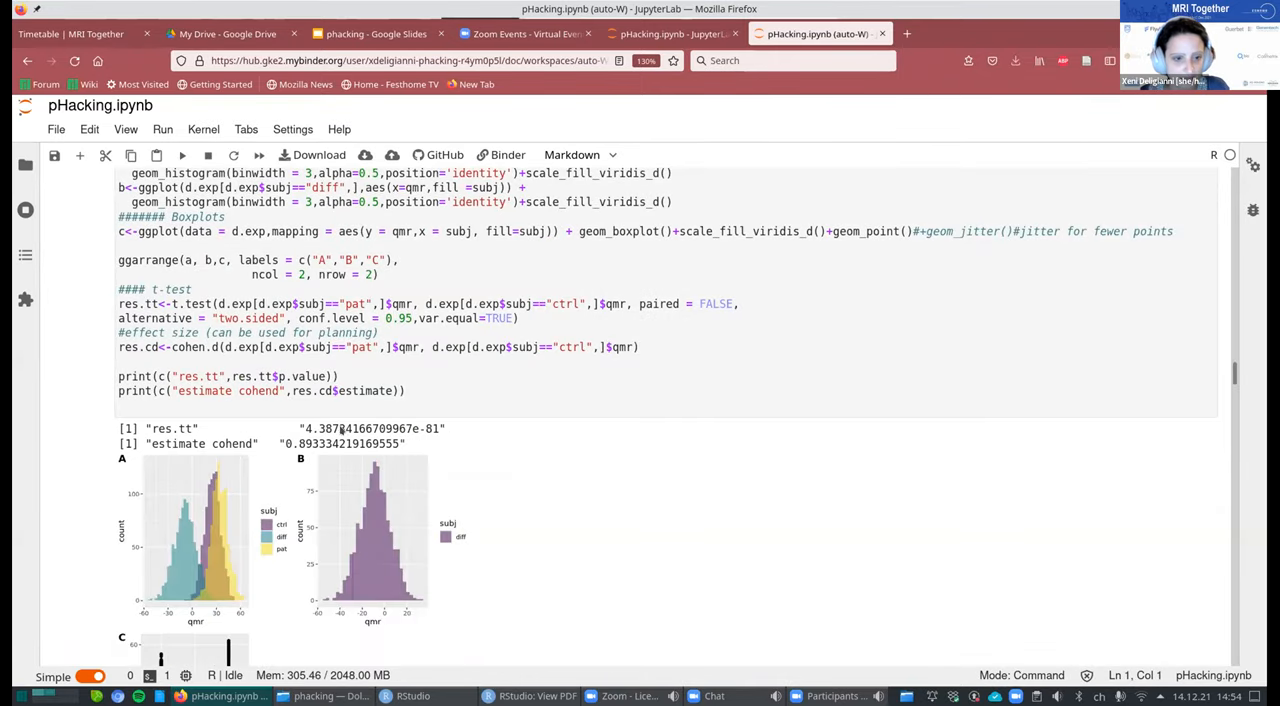
scroll(down, 3)
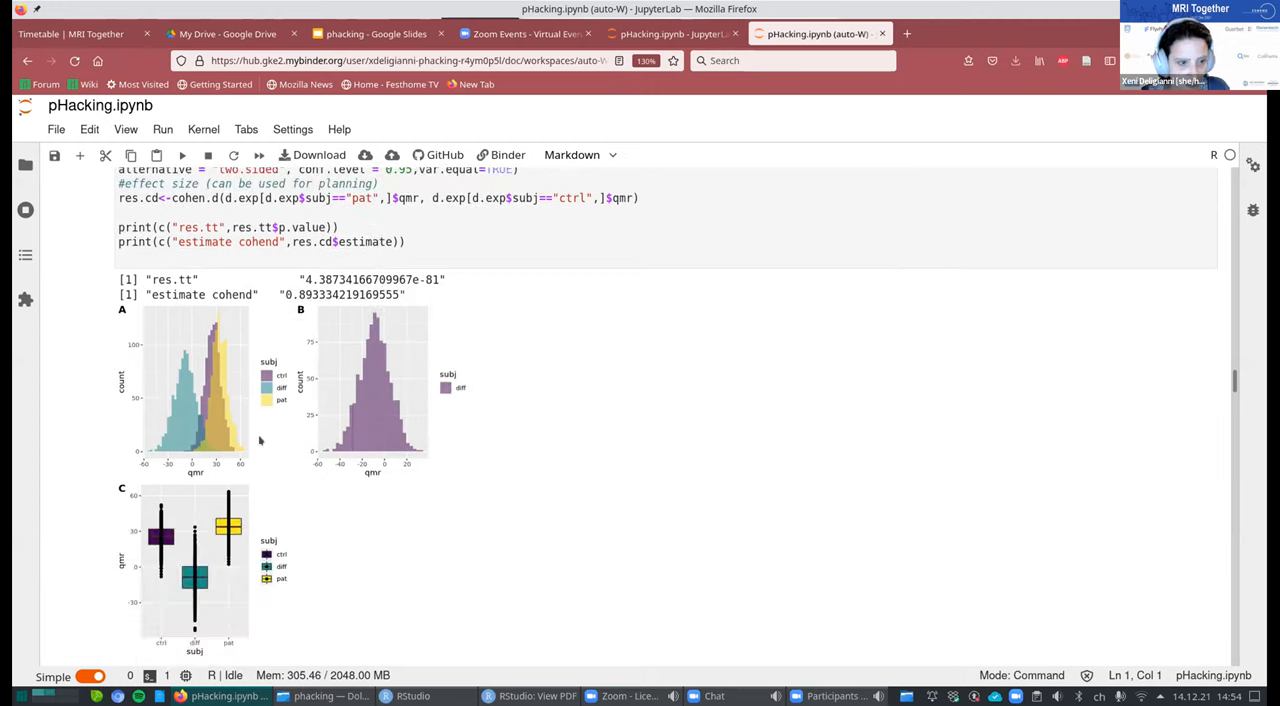
mouse_move(213, 393)
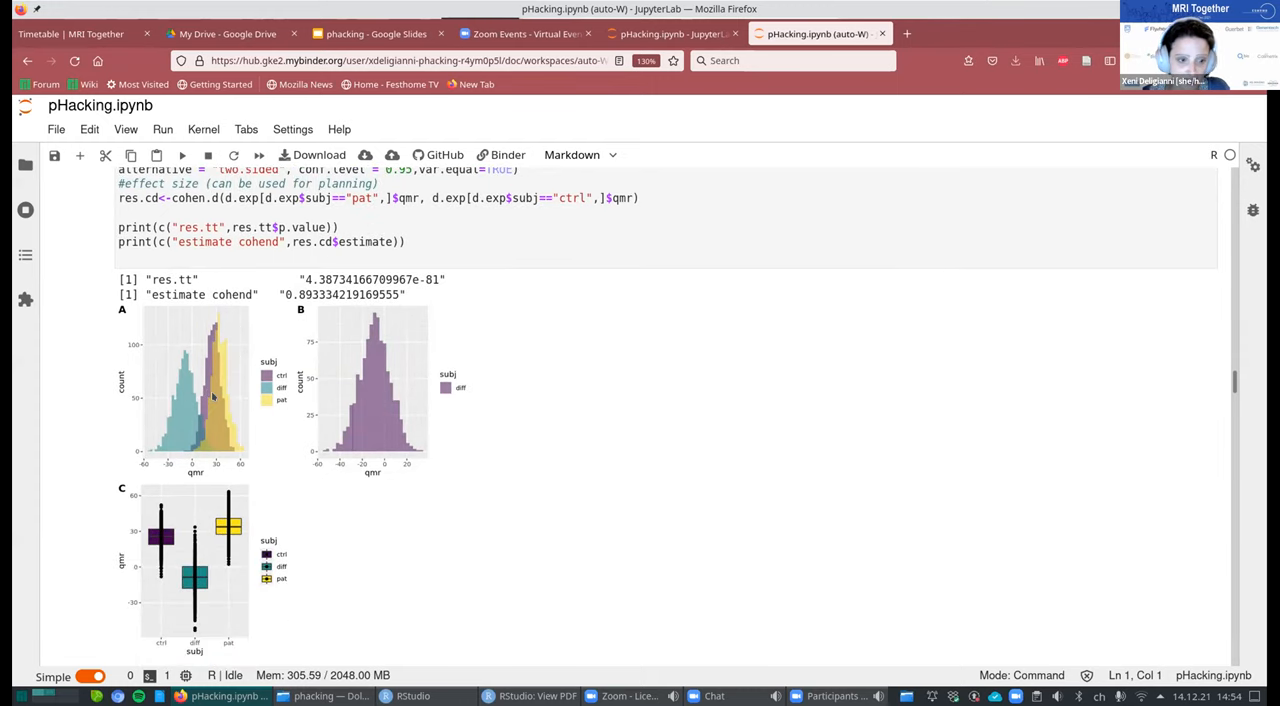
mouse_move(213, 557)
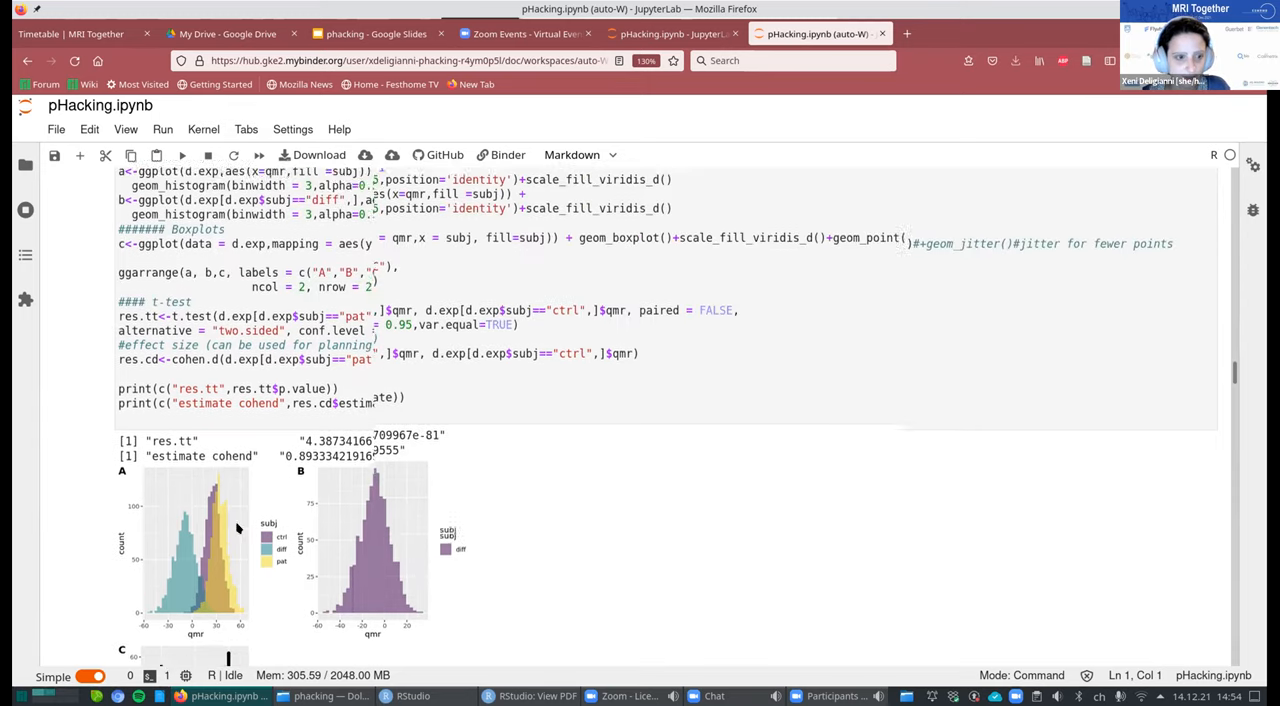
scroll(down, 3)
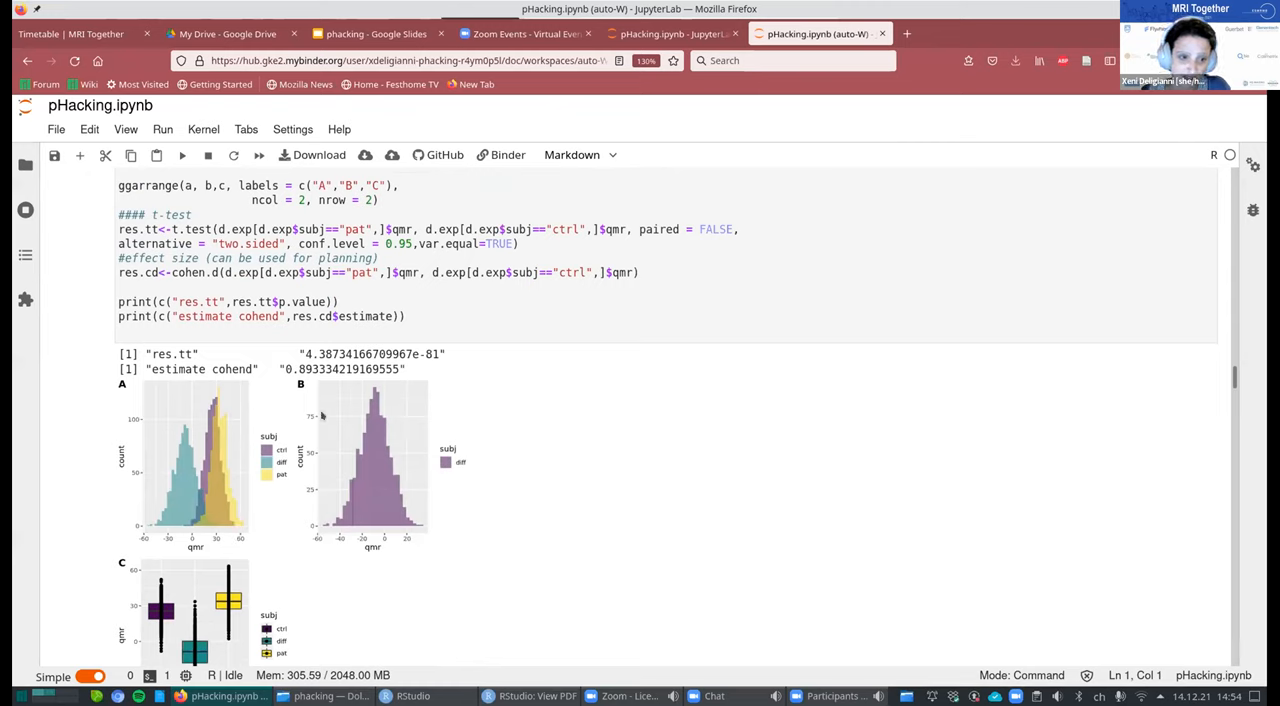
mouse_move(414, 397)
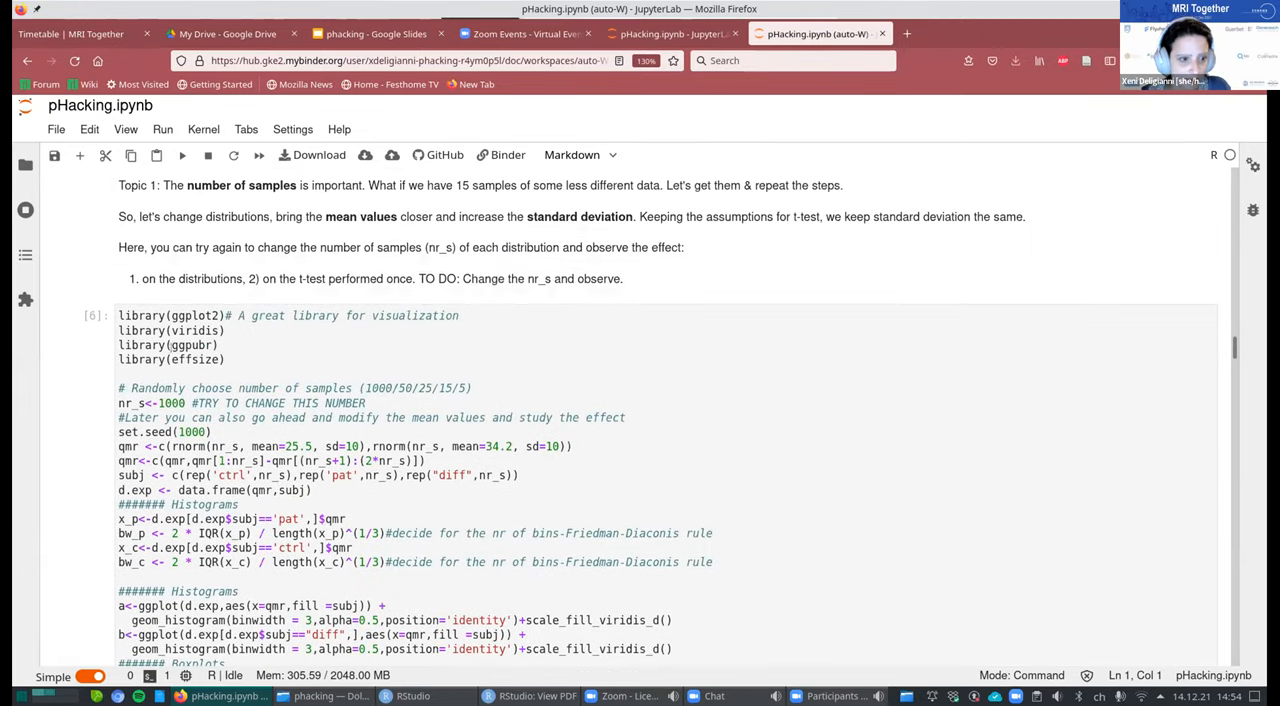
Rerun the Trap Nº 1 distribution cell, getting p-value 0.0331 and Cohen's d 1.03.
click(185, 403)
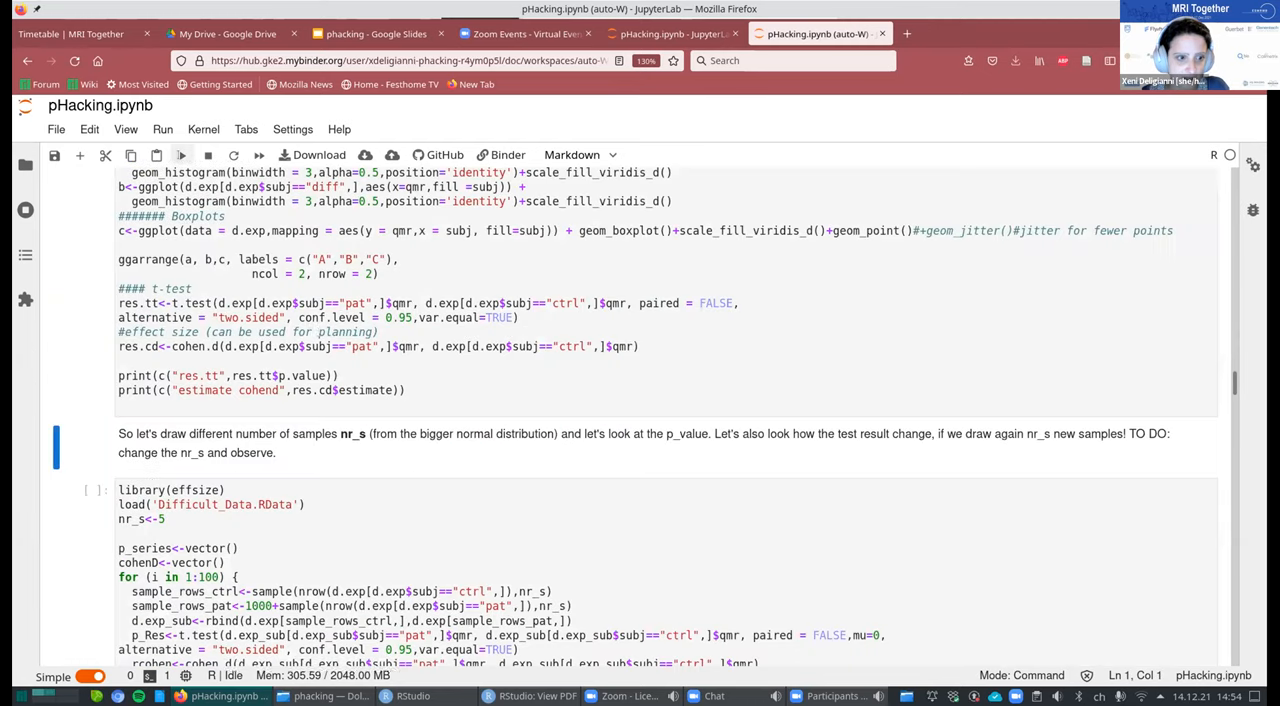
click(180, 155)
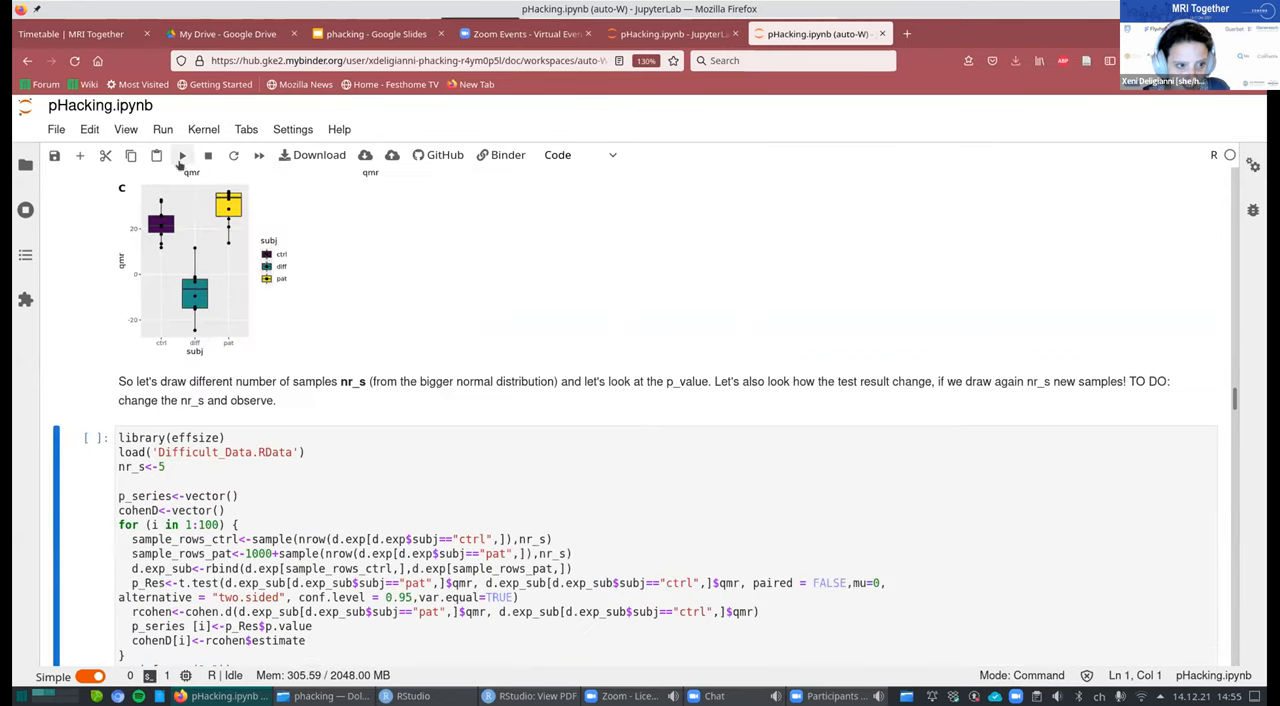
mouse_move(460, 367)
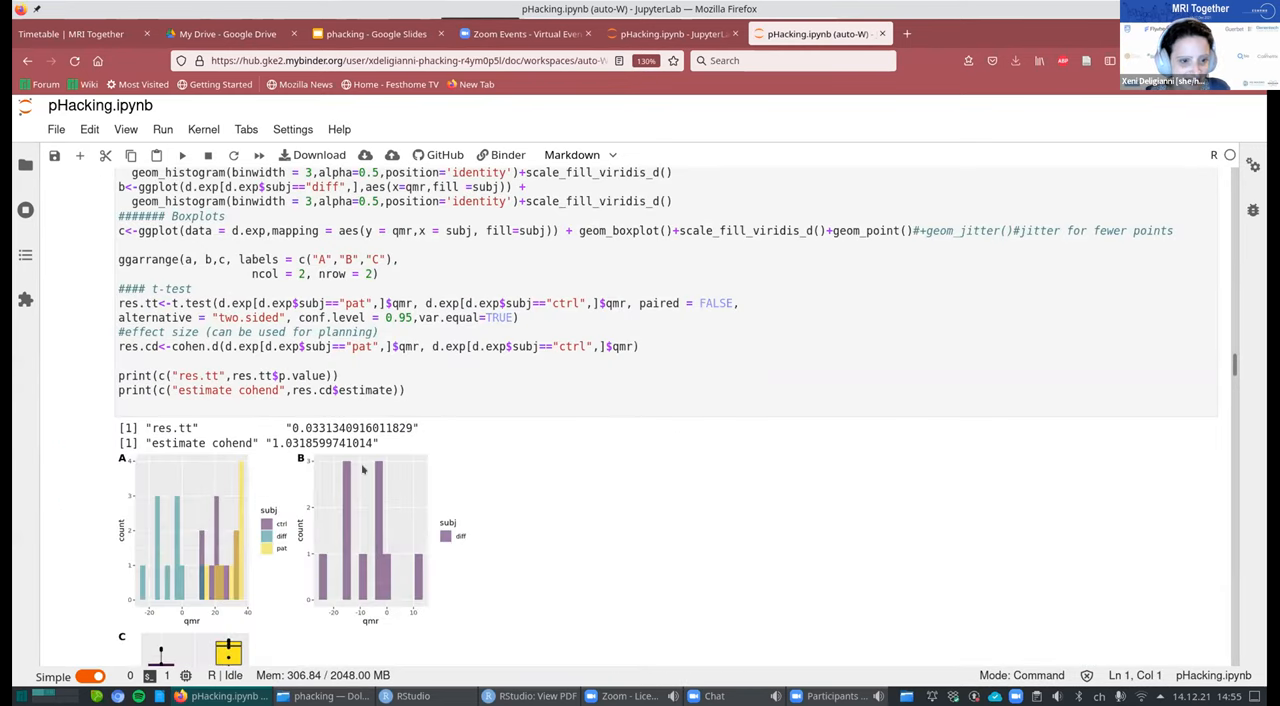
mouse_move(394, 503)
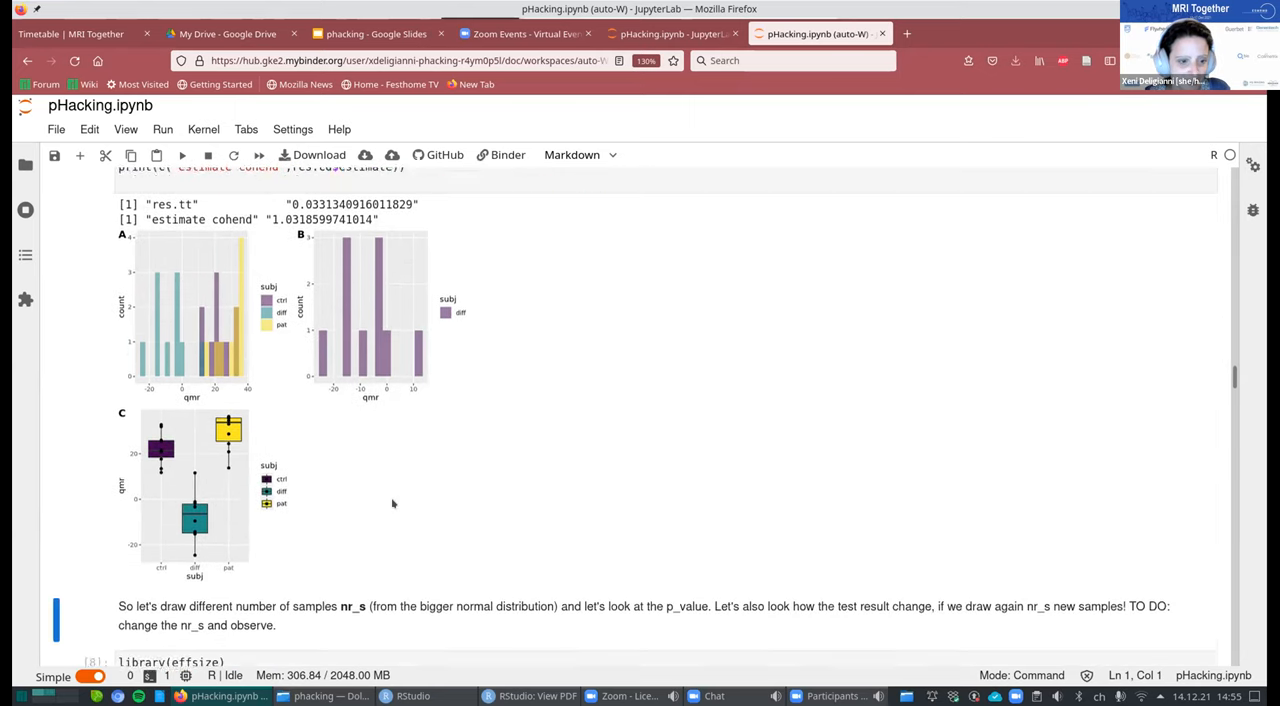
scroll(down, 3)
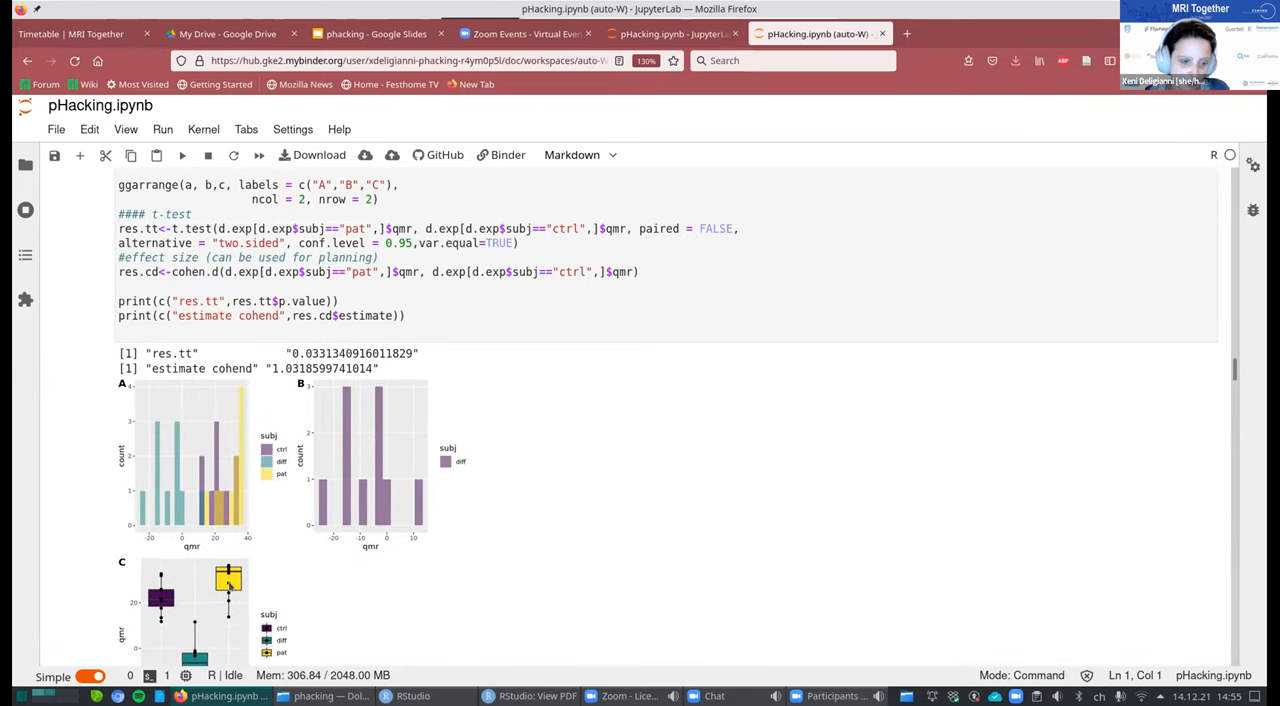
Set nr_s to 5 in the 100-repetition sampling cell and run it.
scroll(down, 3)
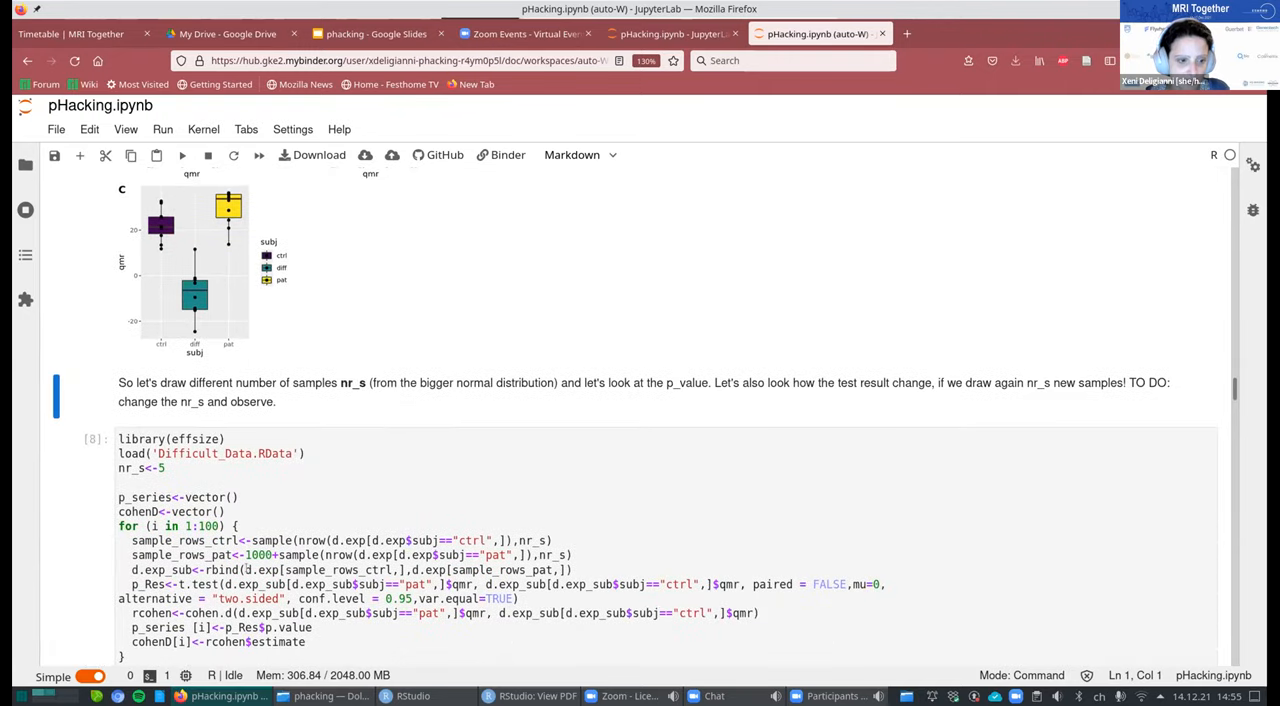
scroll(down, 3)
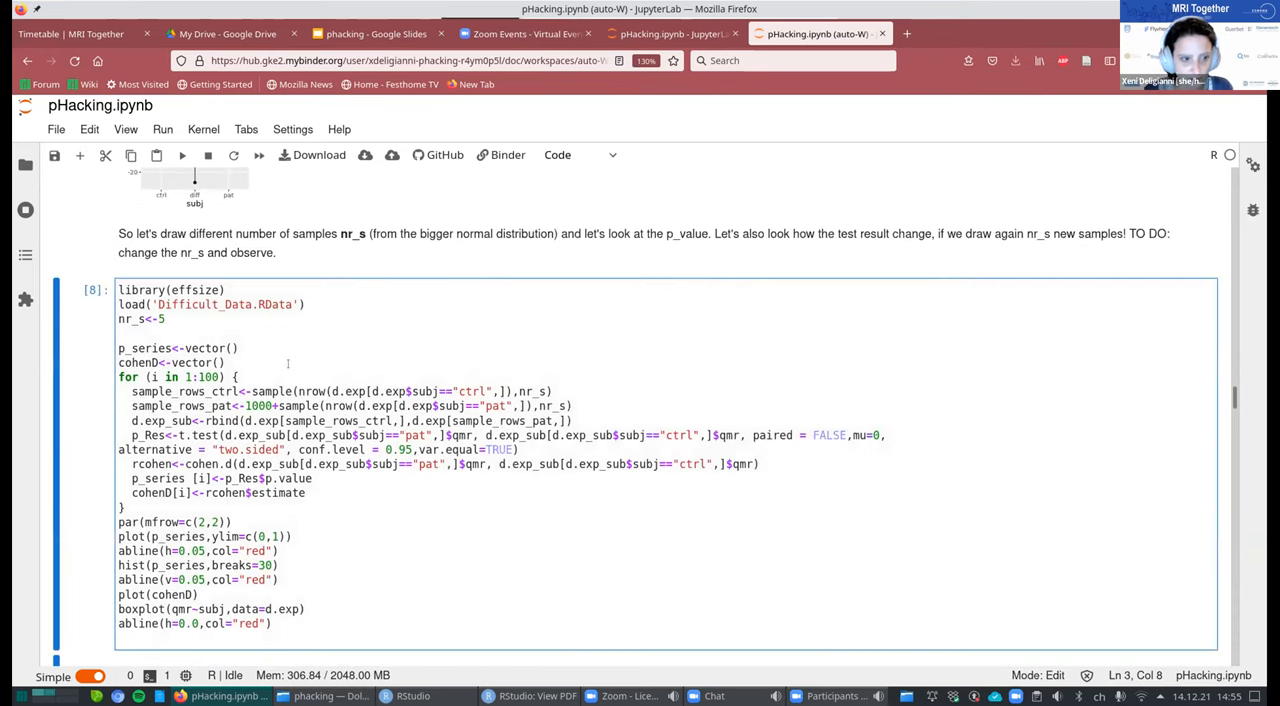
key(Backspace)
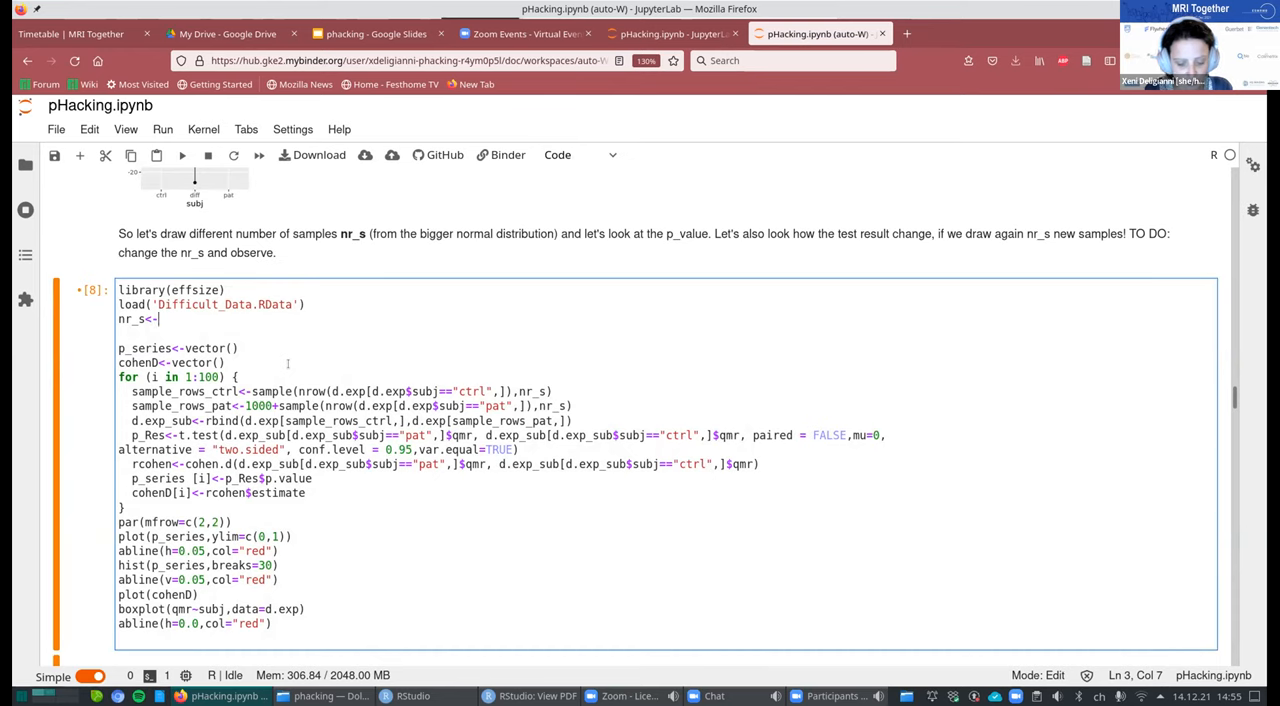
text(5)
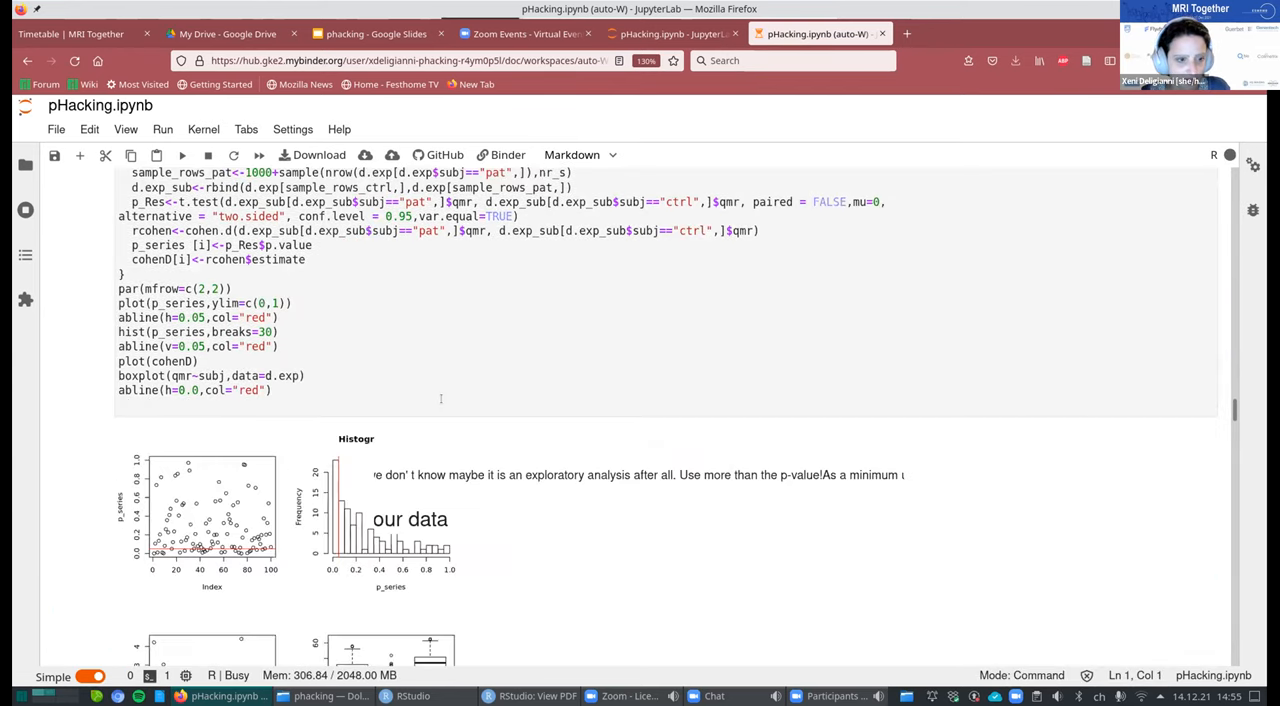
scroll(down, 3)
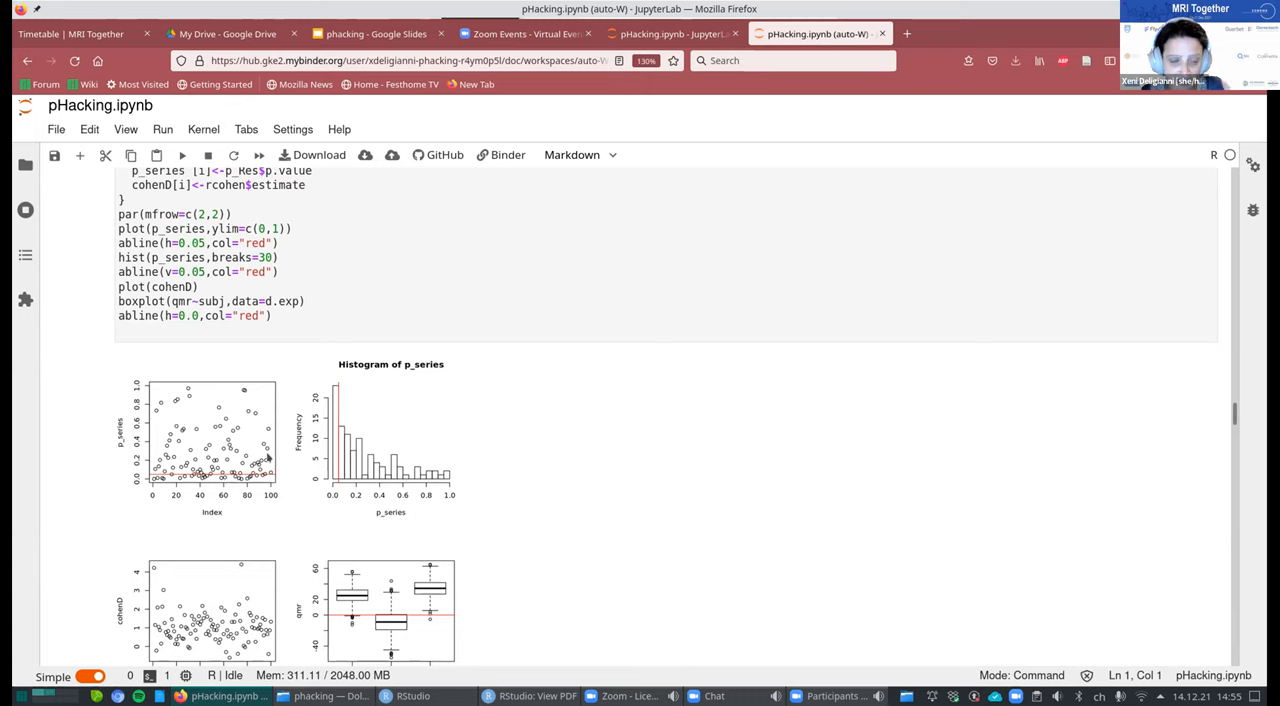
mouse_move(205, 401)
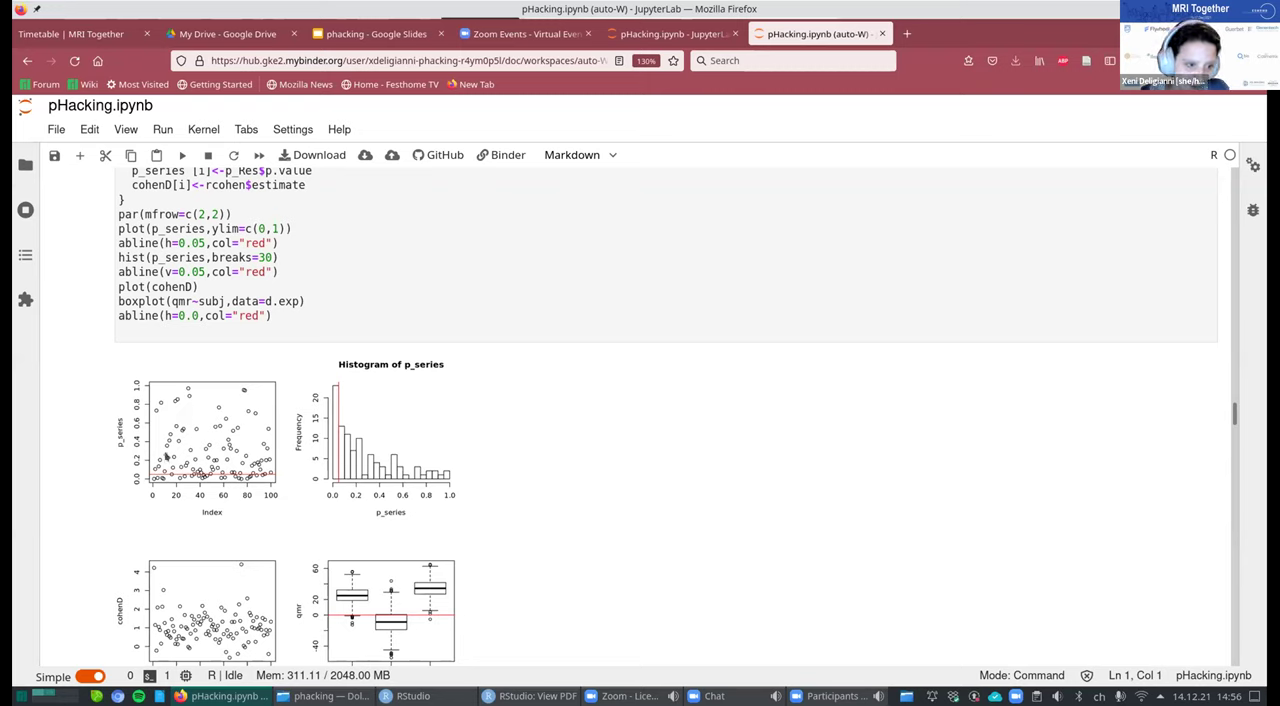
mouse_move(210, 428)
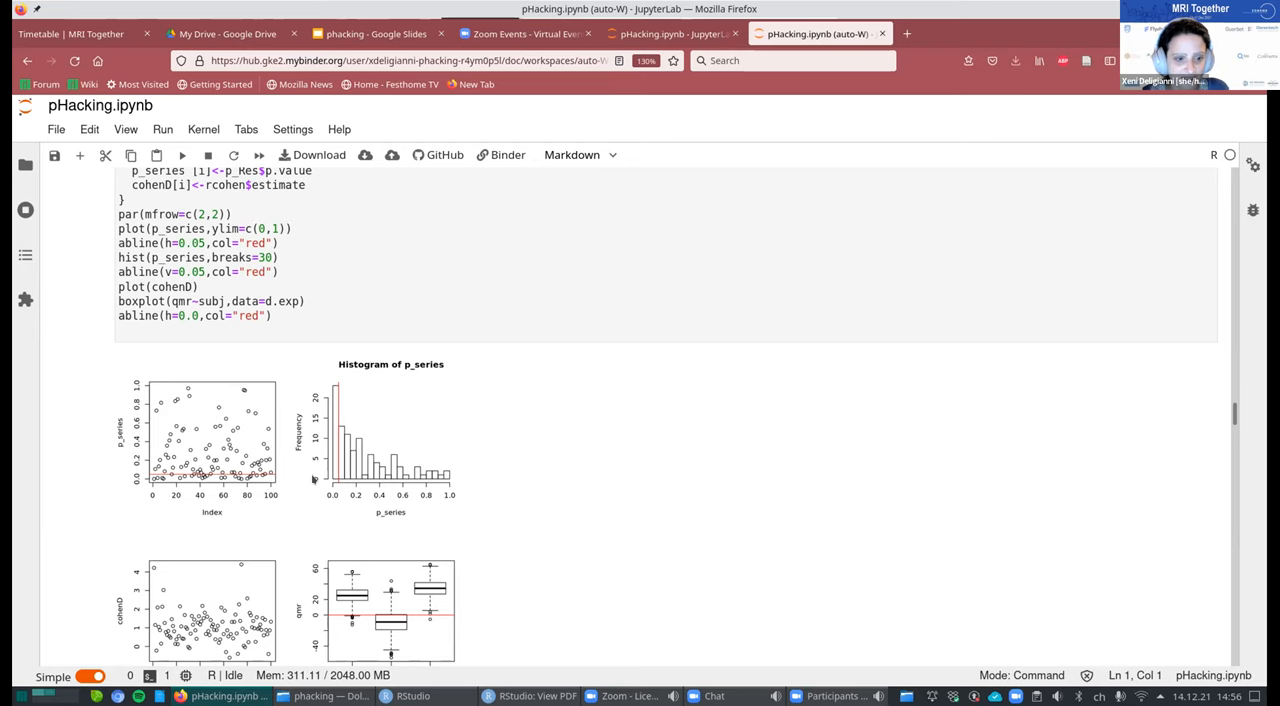
Scroll through the p-value, histogram, effect-size and boxplot plots to the Trap Nº 2 section.
scroll(down, 3)
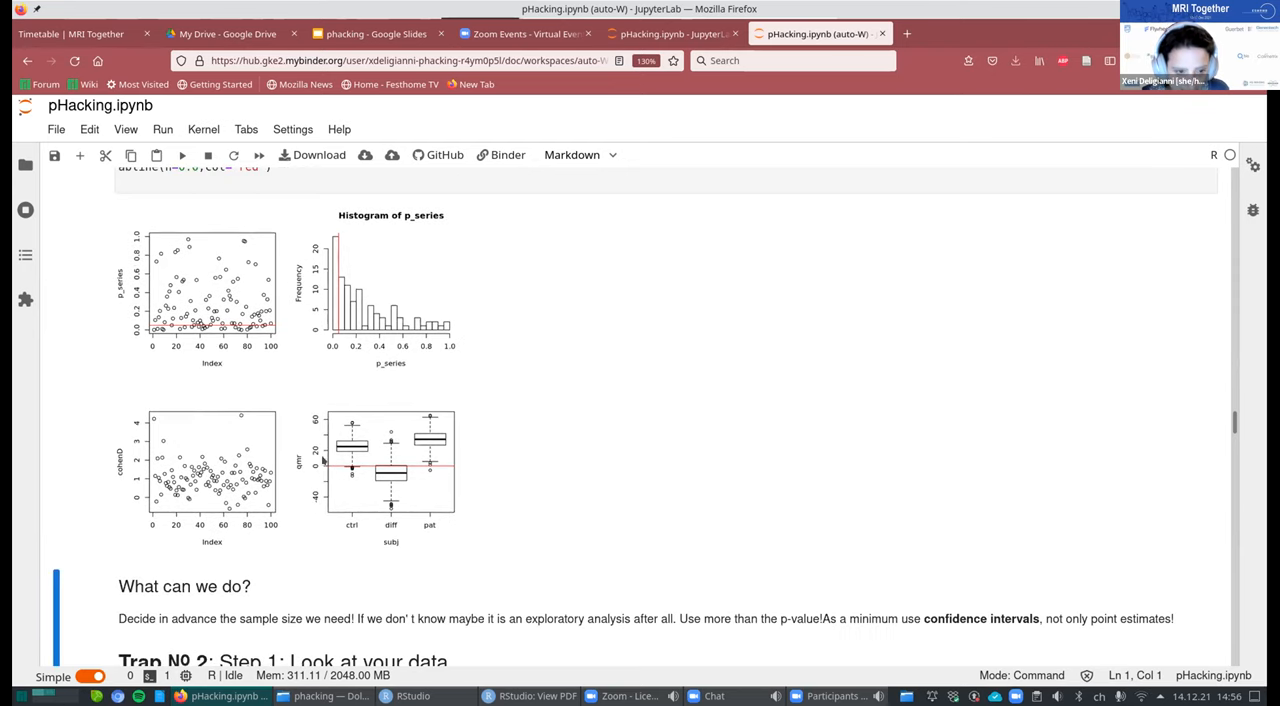
mouse_move(343, 461)
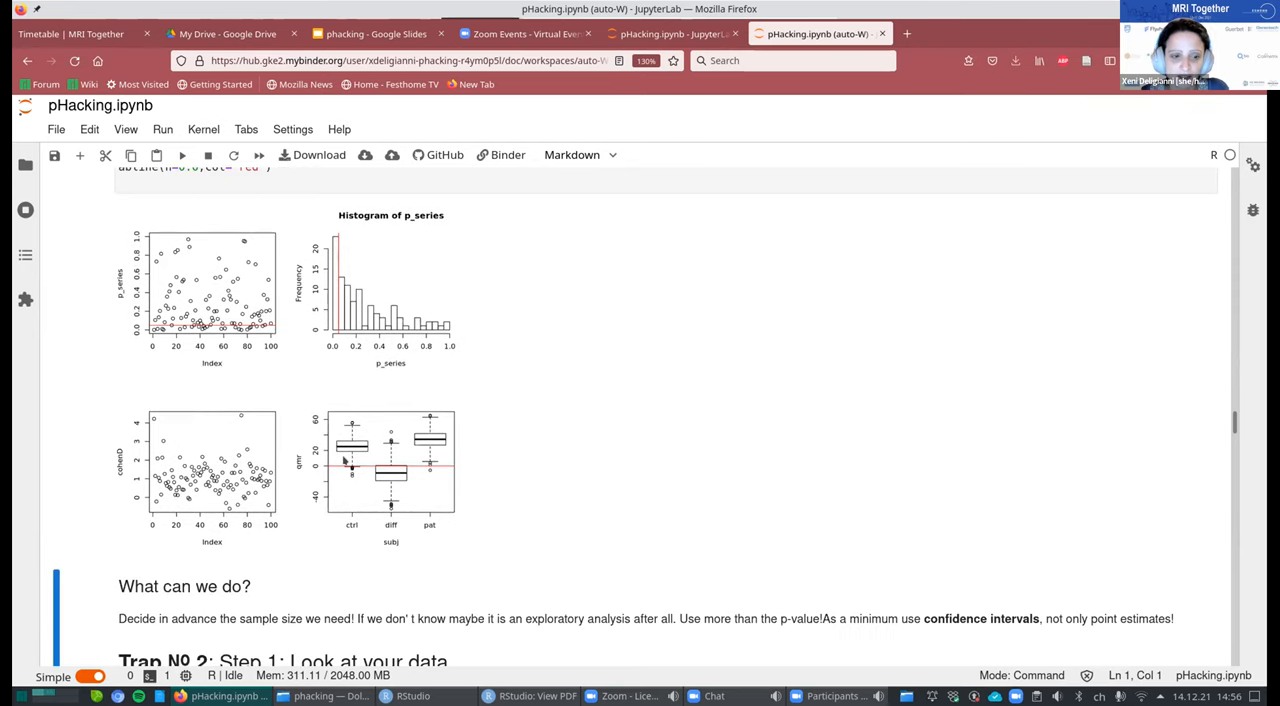
scroll(down, 3)
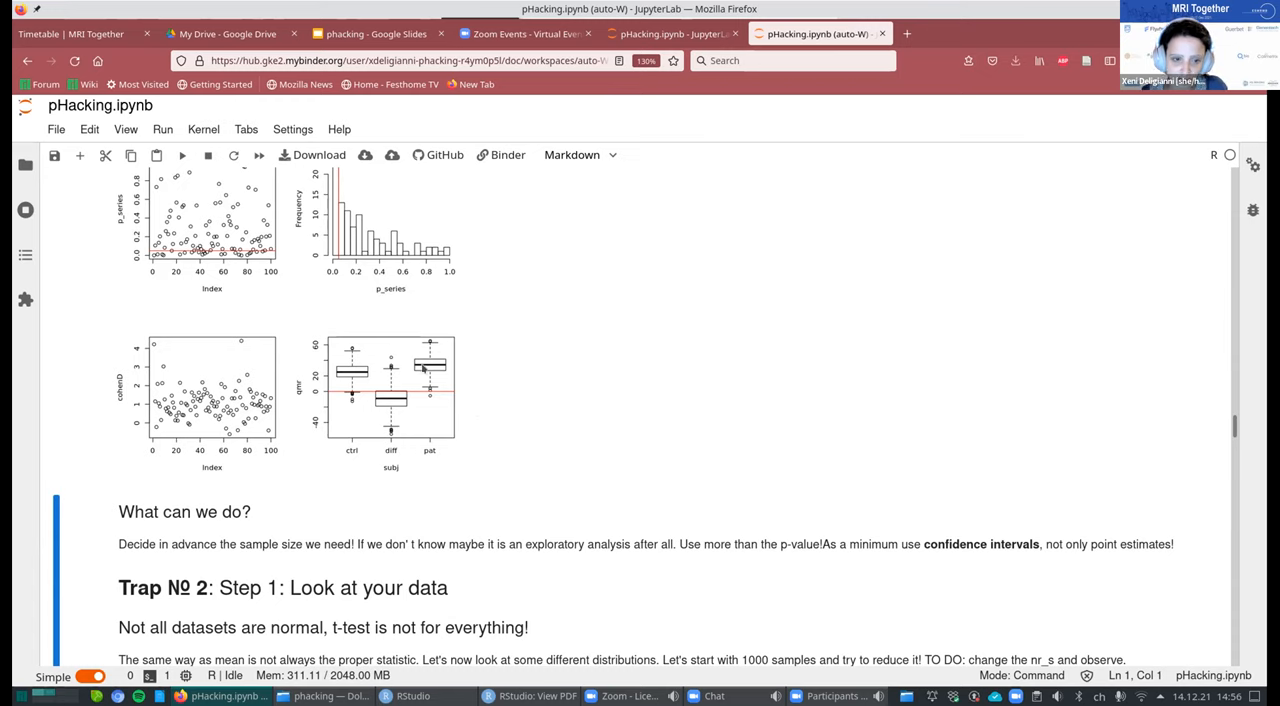
mouse_move(360, 395)
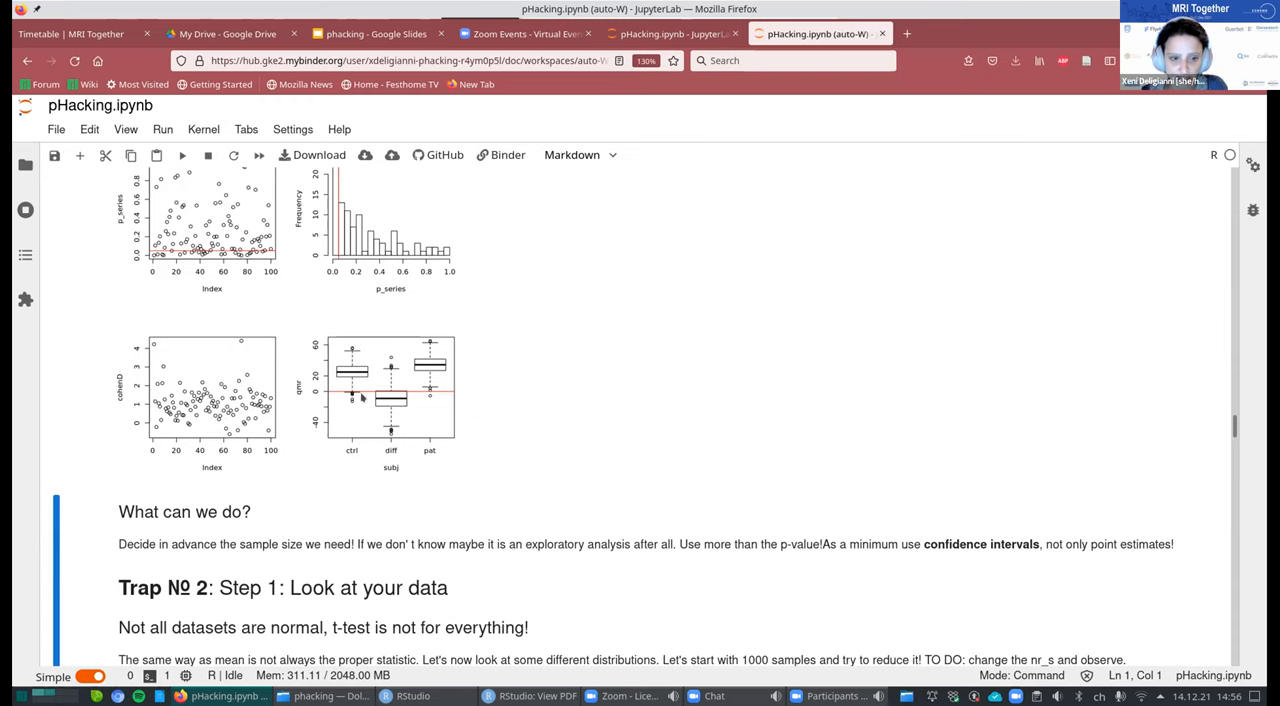
mouse_move(437, 376)
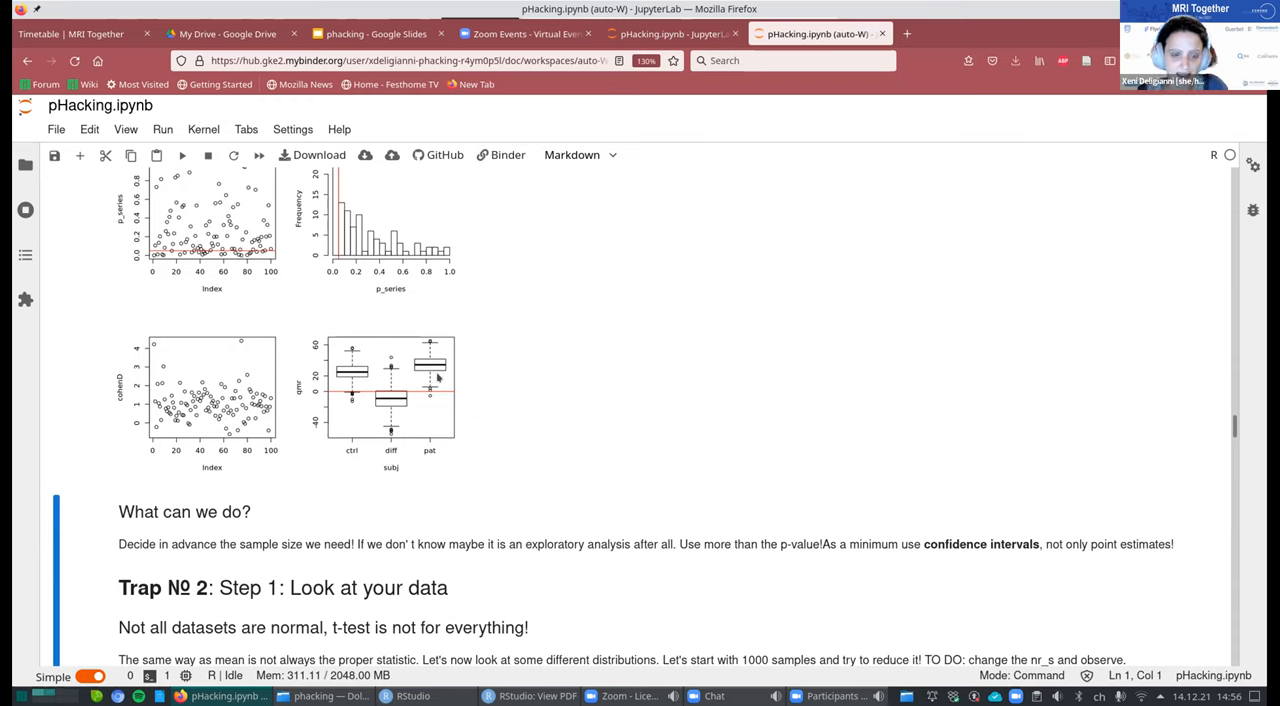
mouse_move(427, 375)
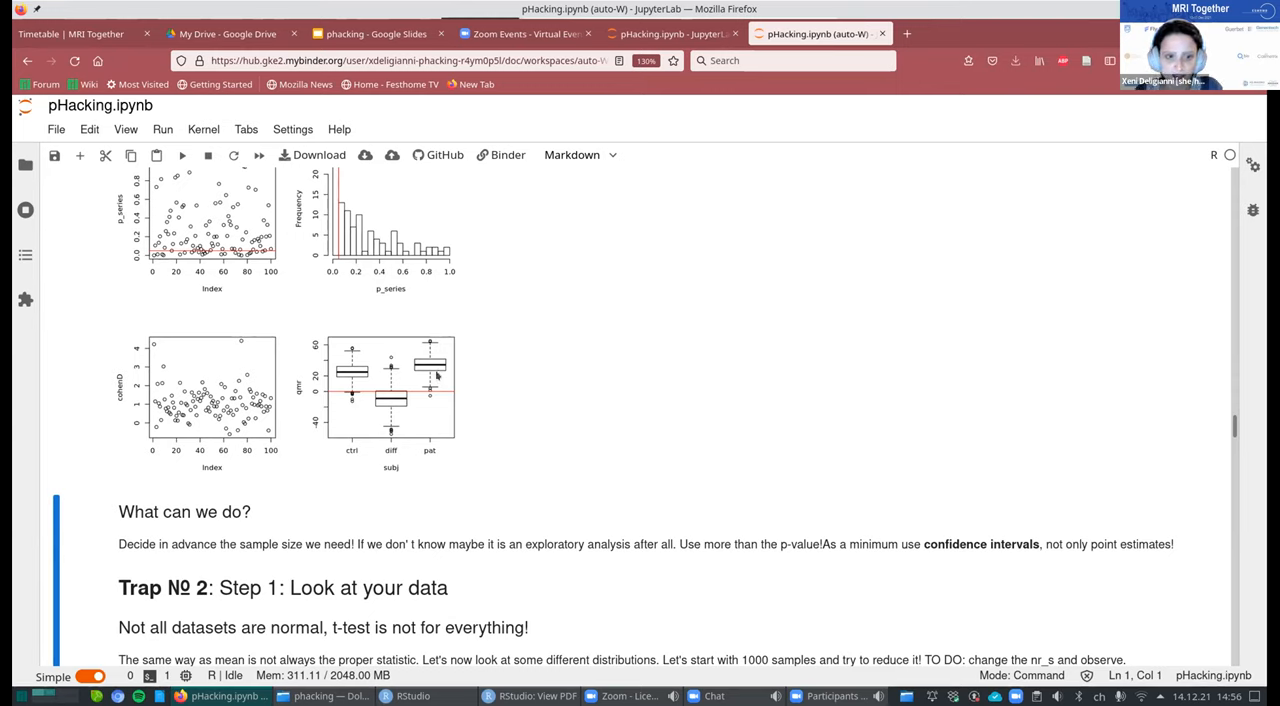
mouse_move(496, 449)
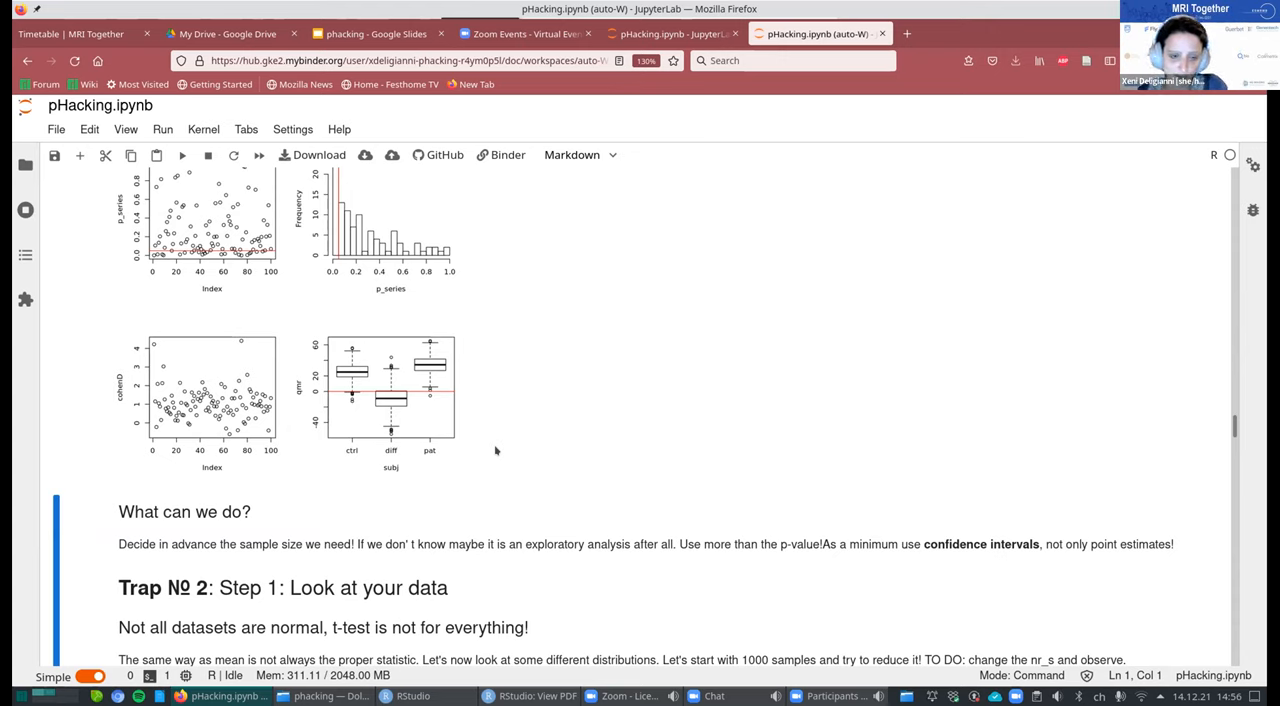
mouse_move(706, 420)
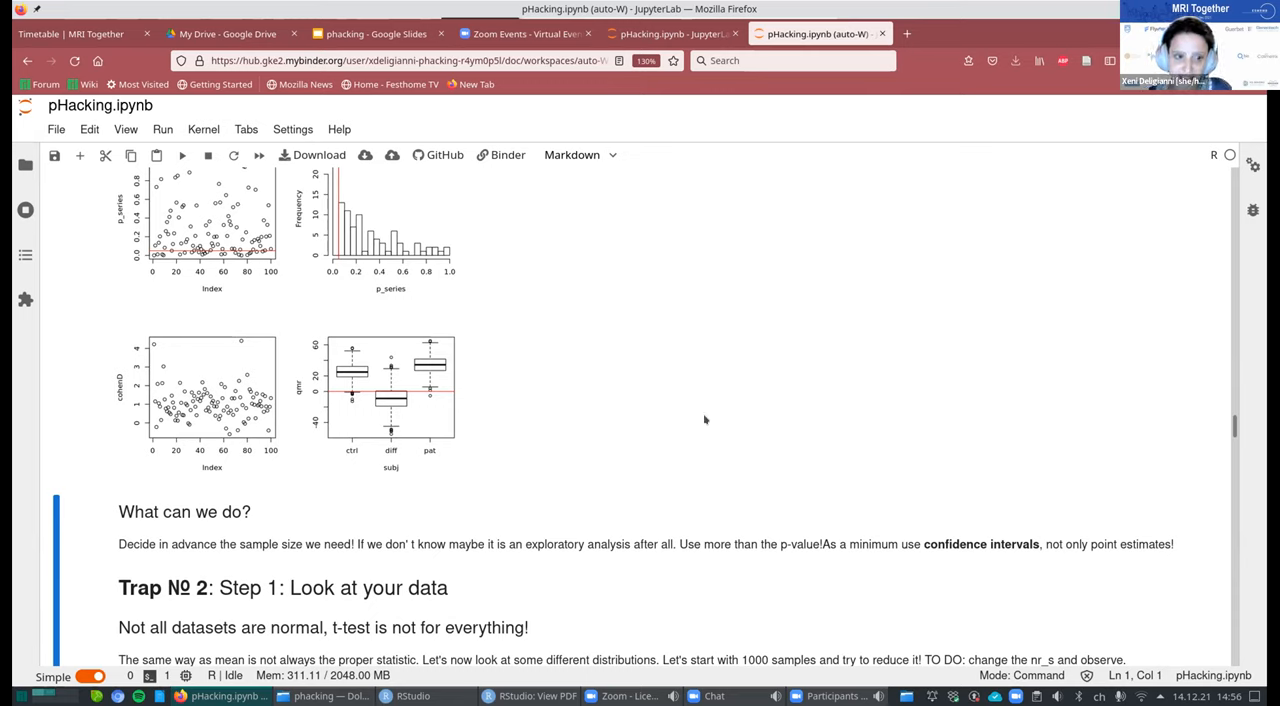
mouse_move(685, 465)
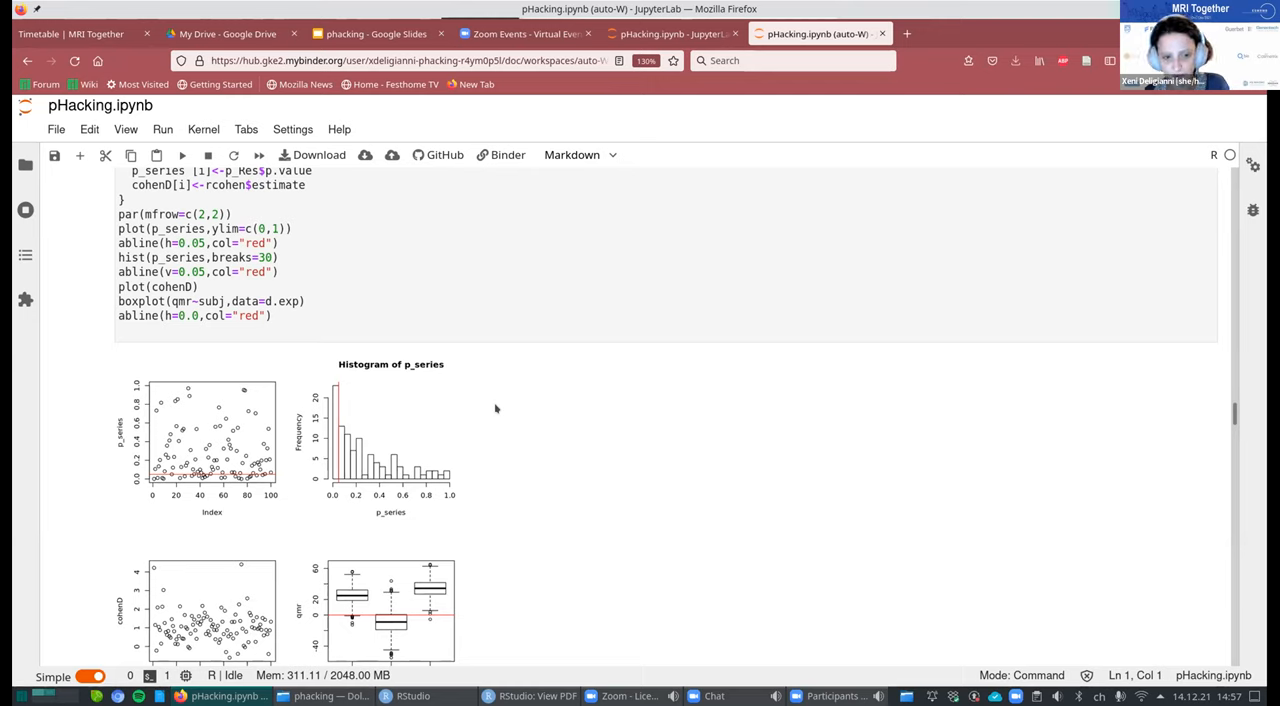
mouse_move(675, 500)
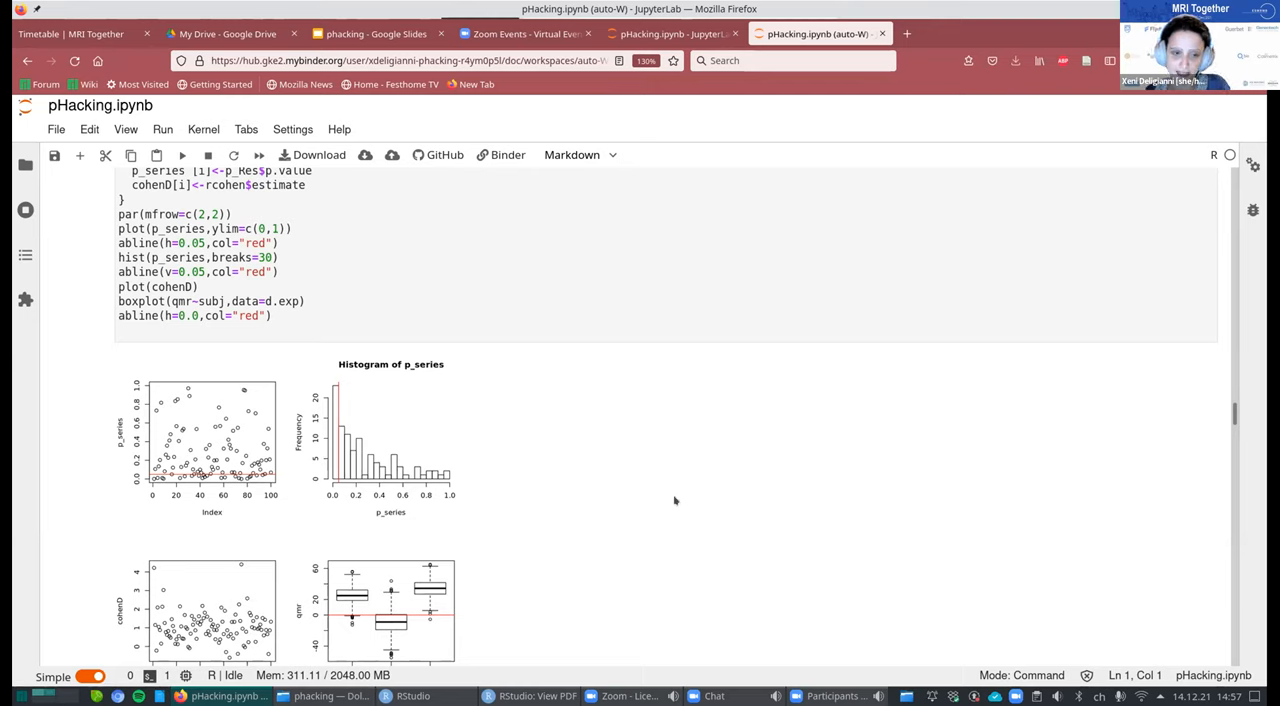
scroll(down, 3)
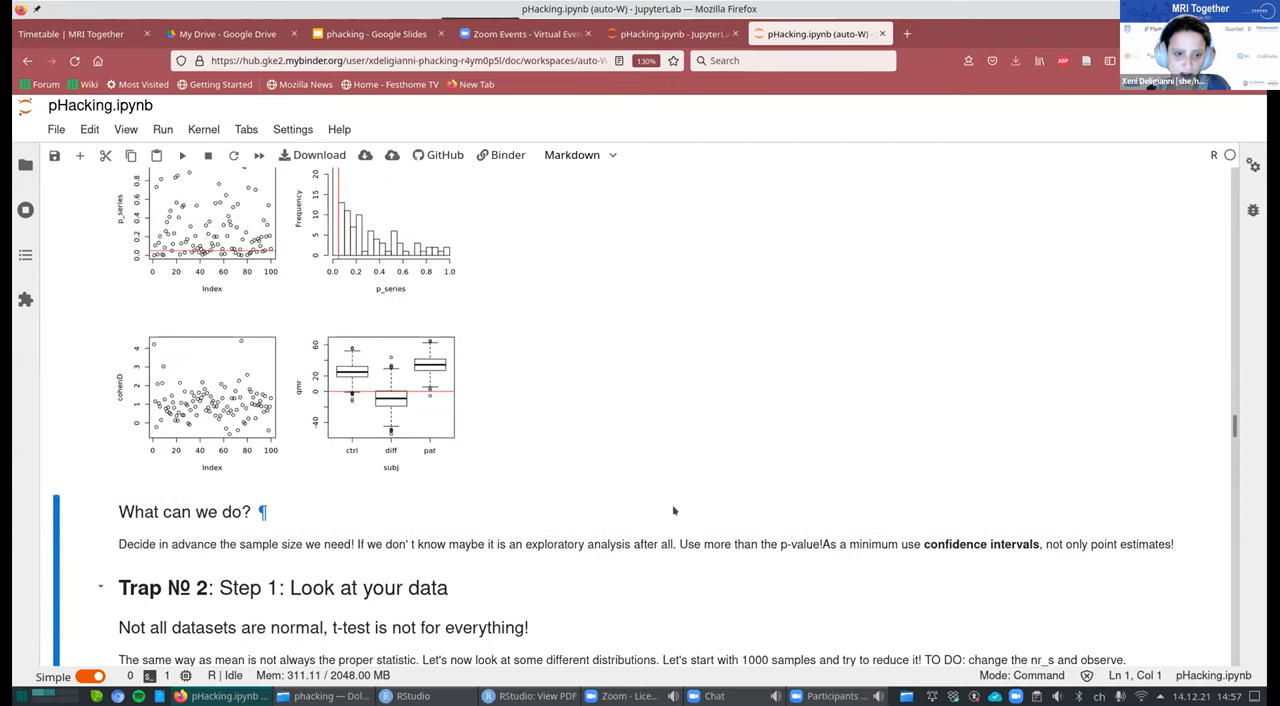
scroll(down, 3)
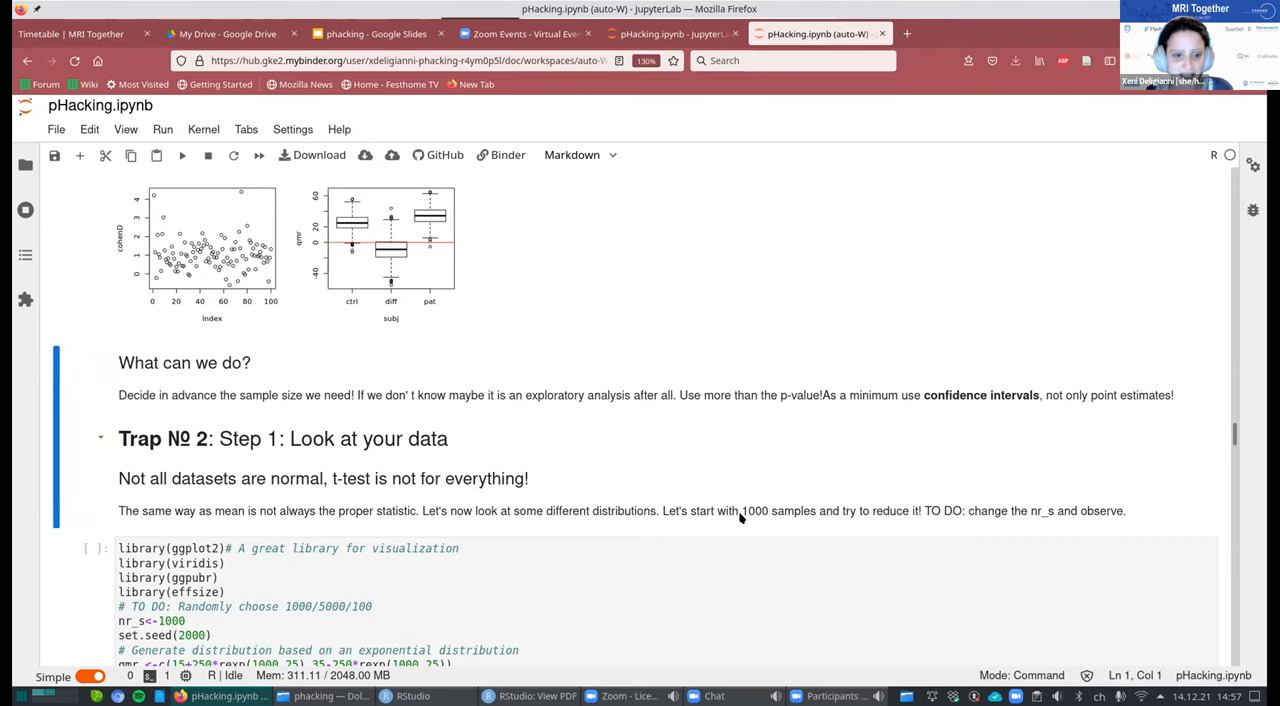
Scroll to the Trap Nº 2 cell code for 1000 exponential samples and histograms.
scroll(down, 3)
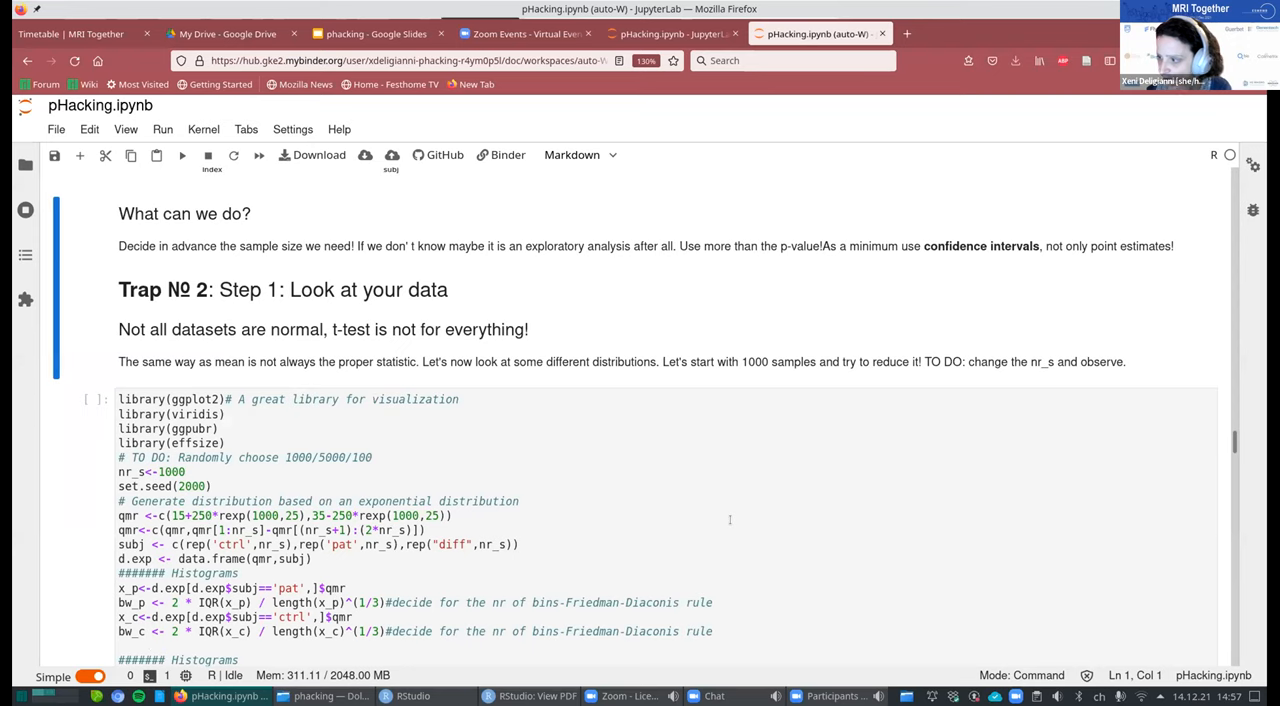
scroll(down, 3)
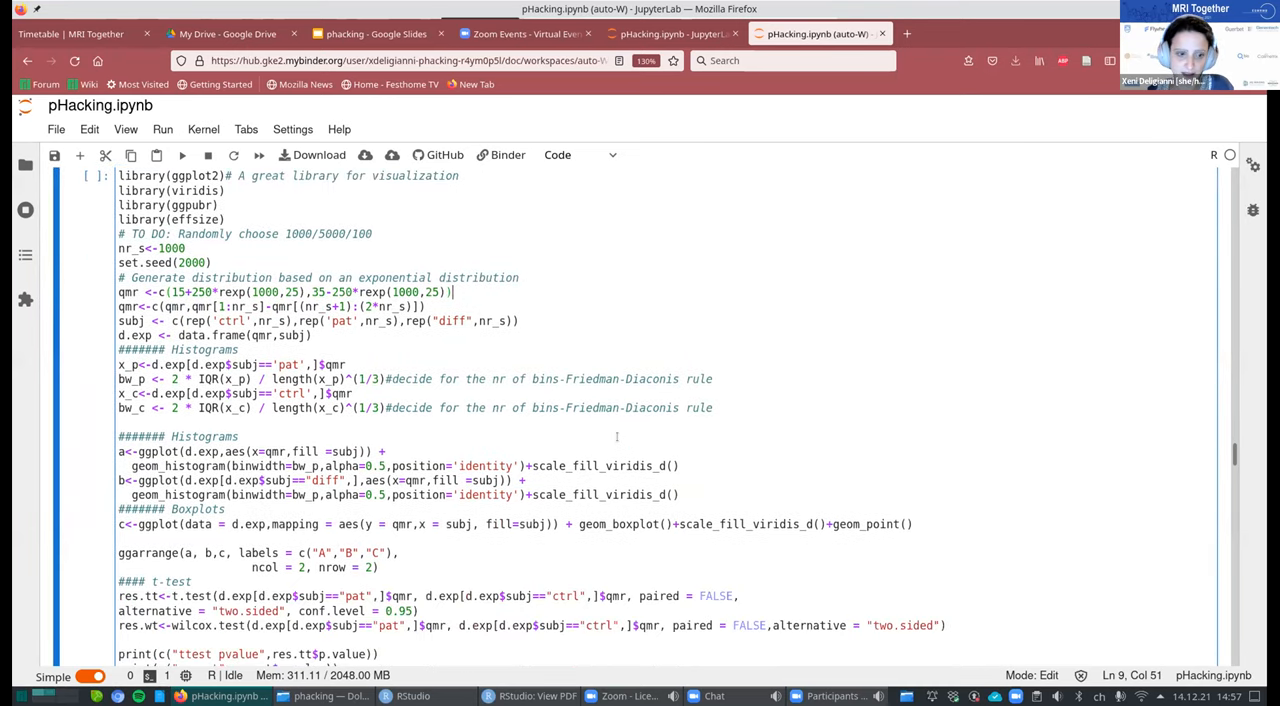
scroll(down, 3)
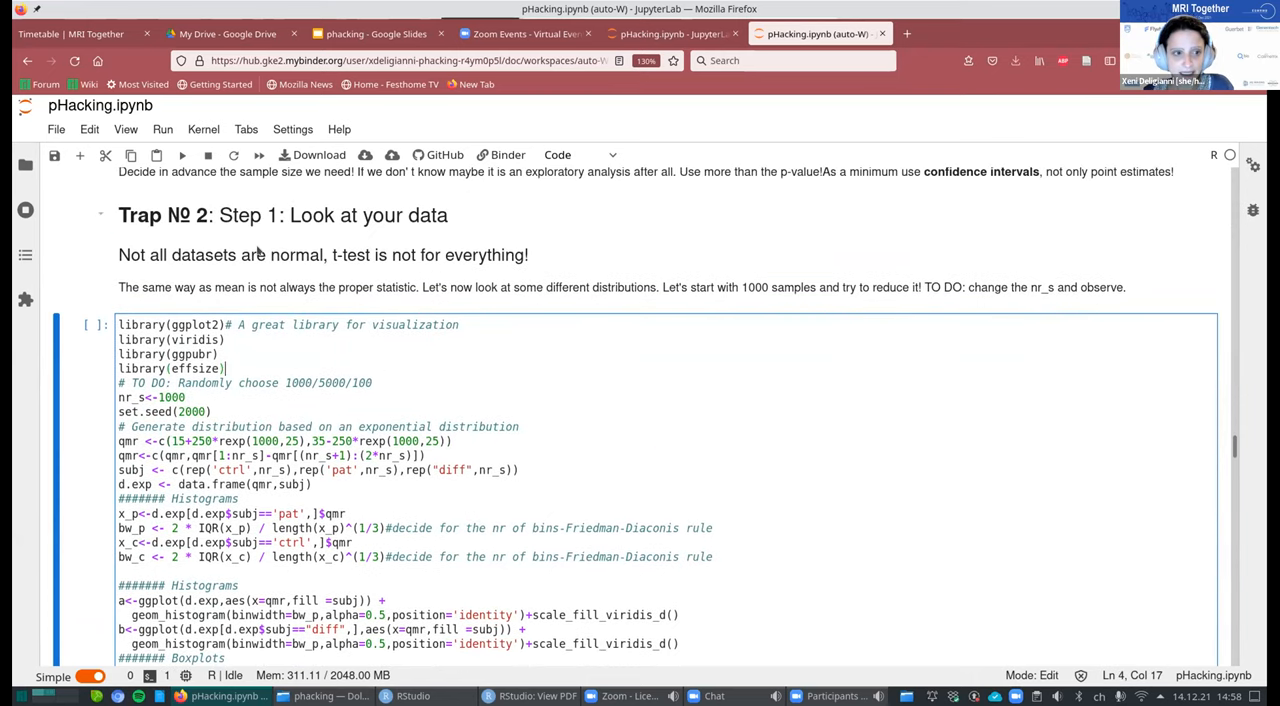
mouse_move(182, 155)
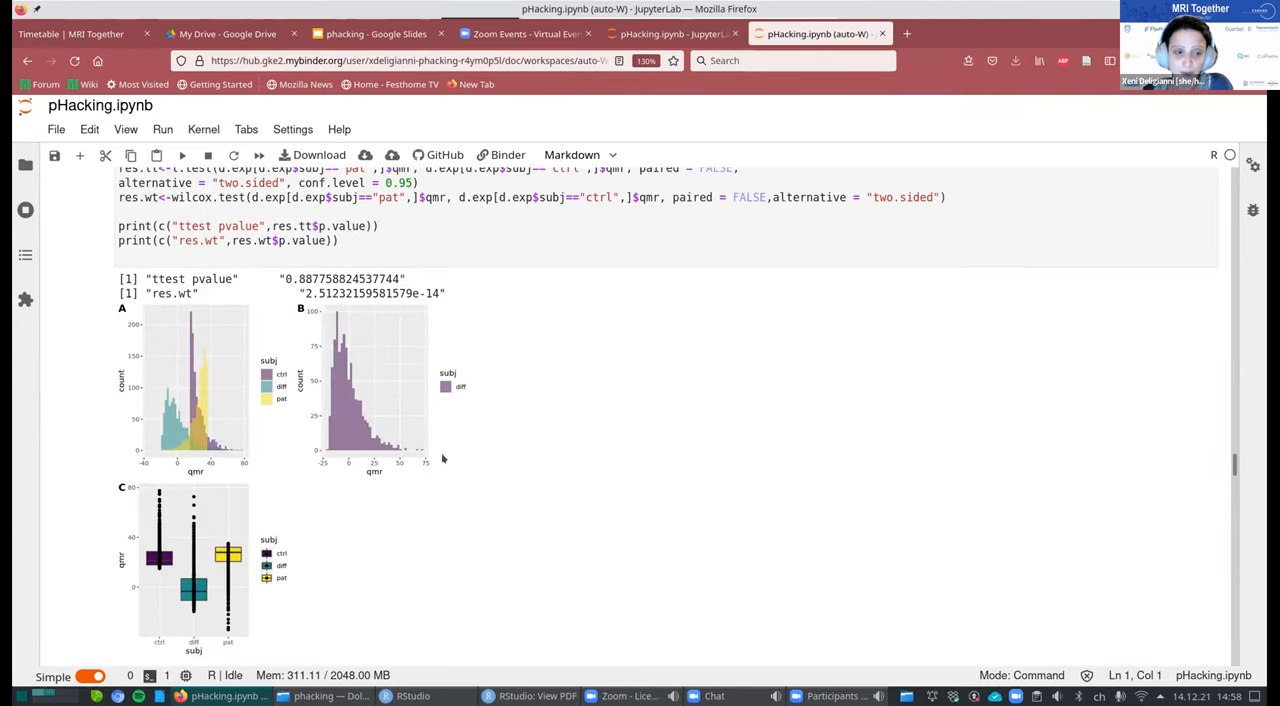
mouse_move(444, 470)
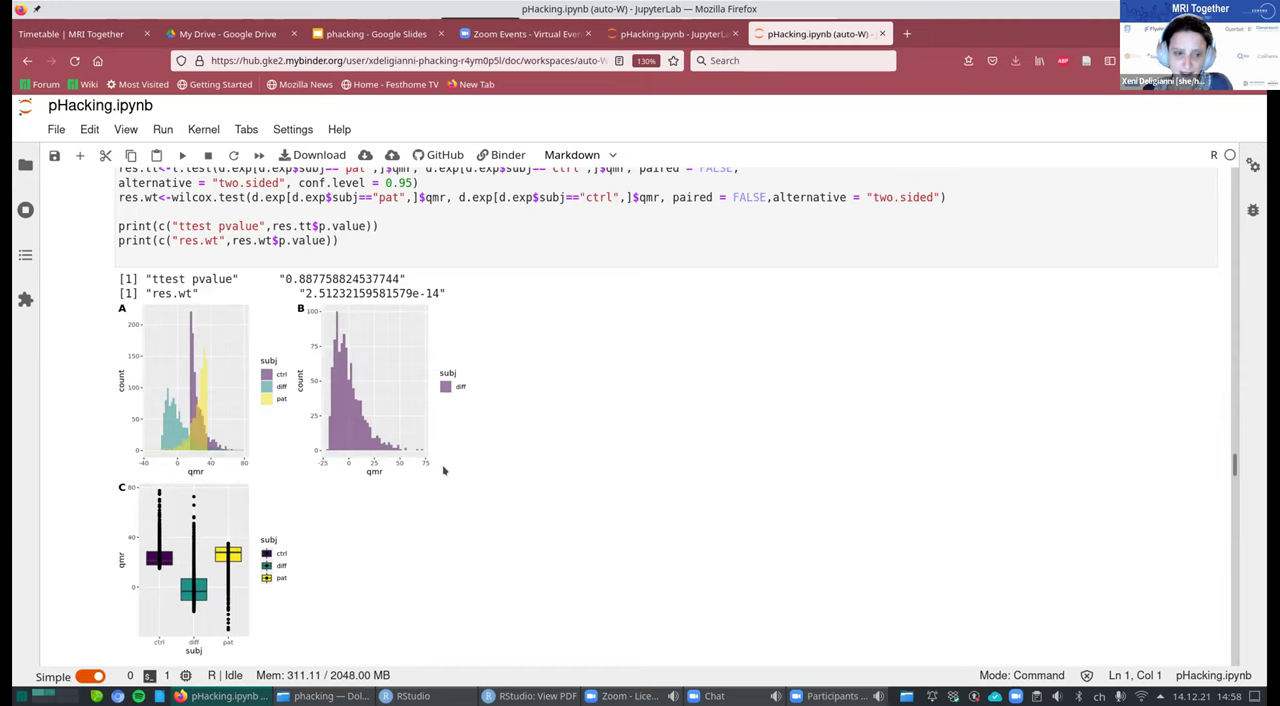
mouse_move(411, 462)
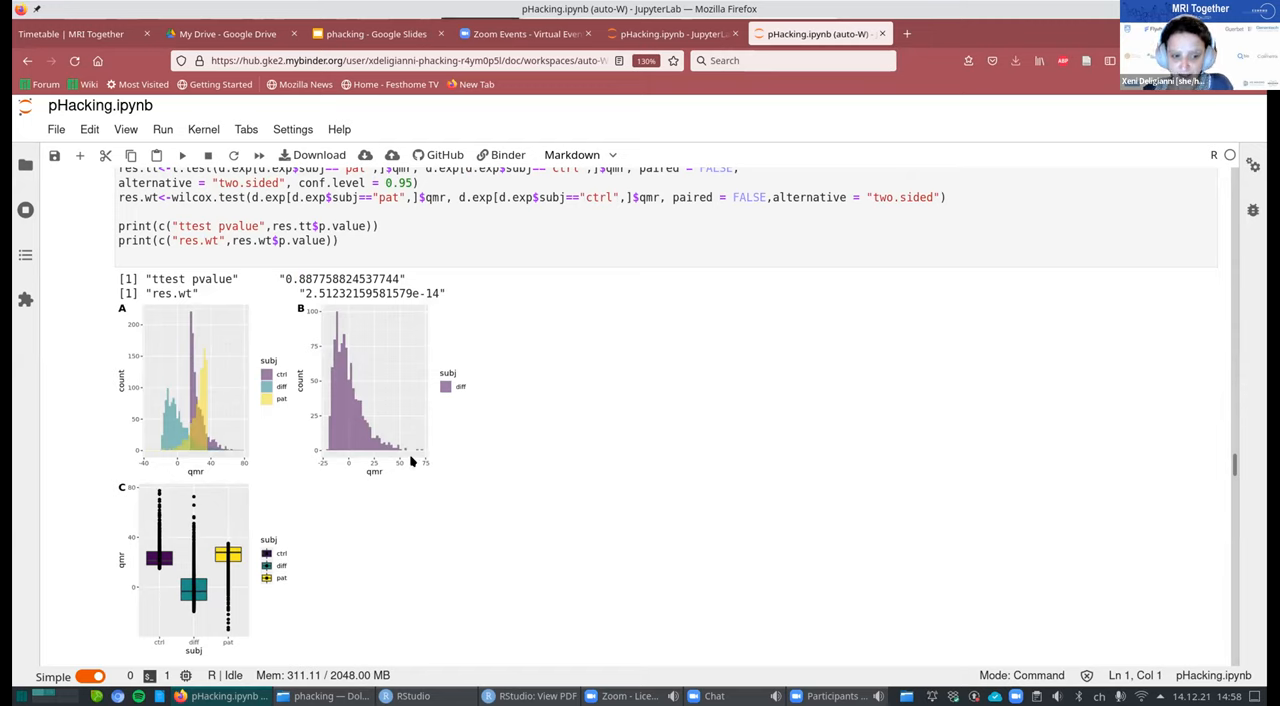
mouse_move(377, 493)
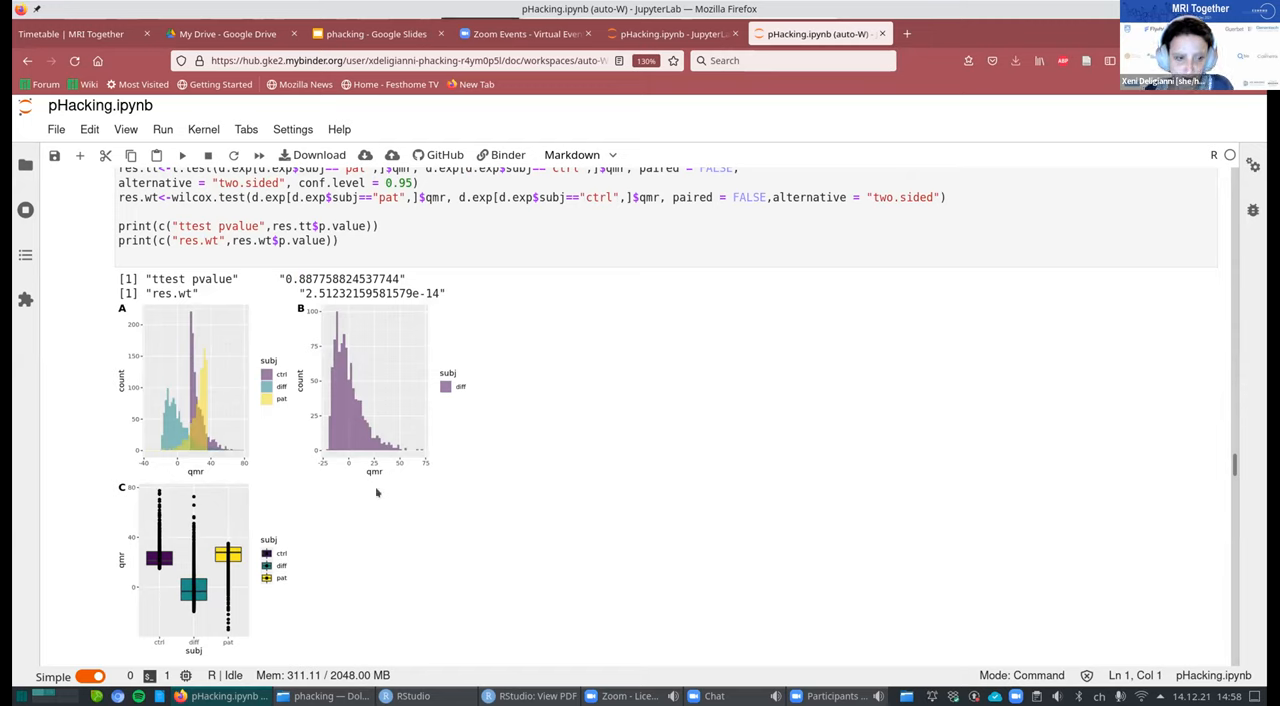
mouse_move(380, 498)
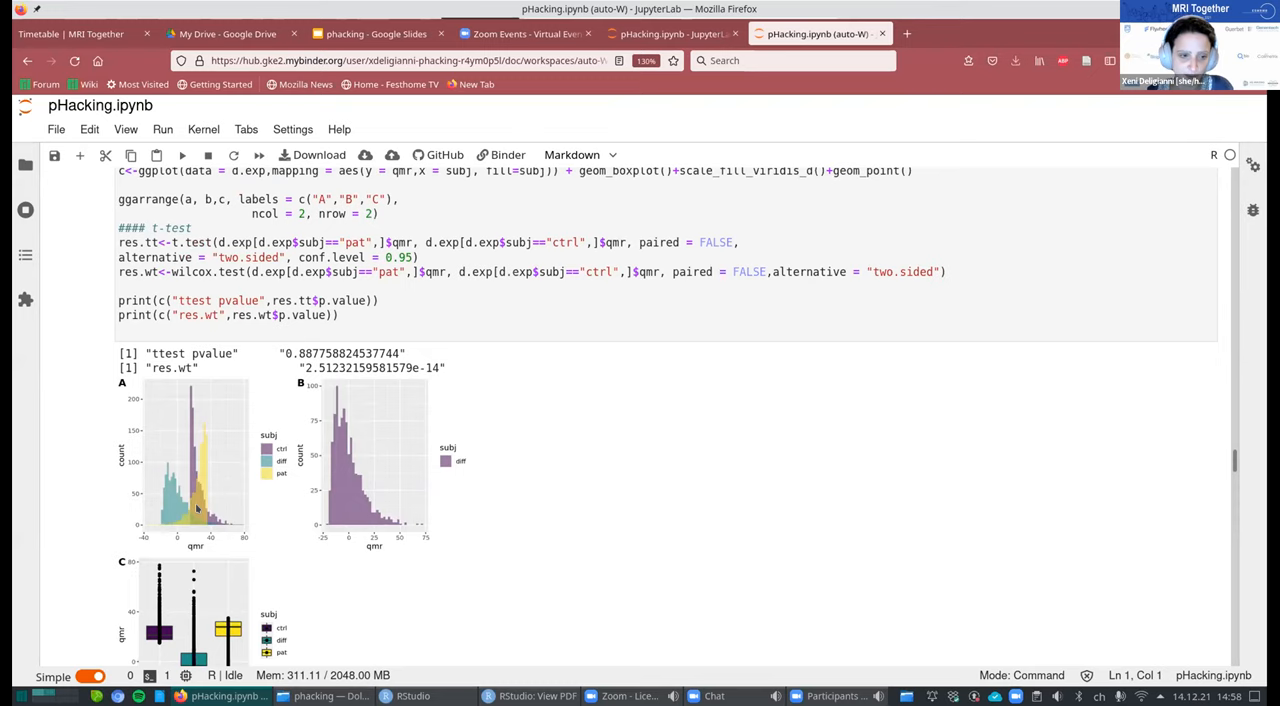
mouse_move(254, 535)
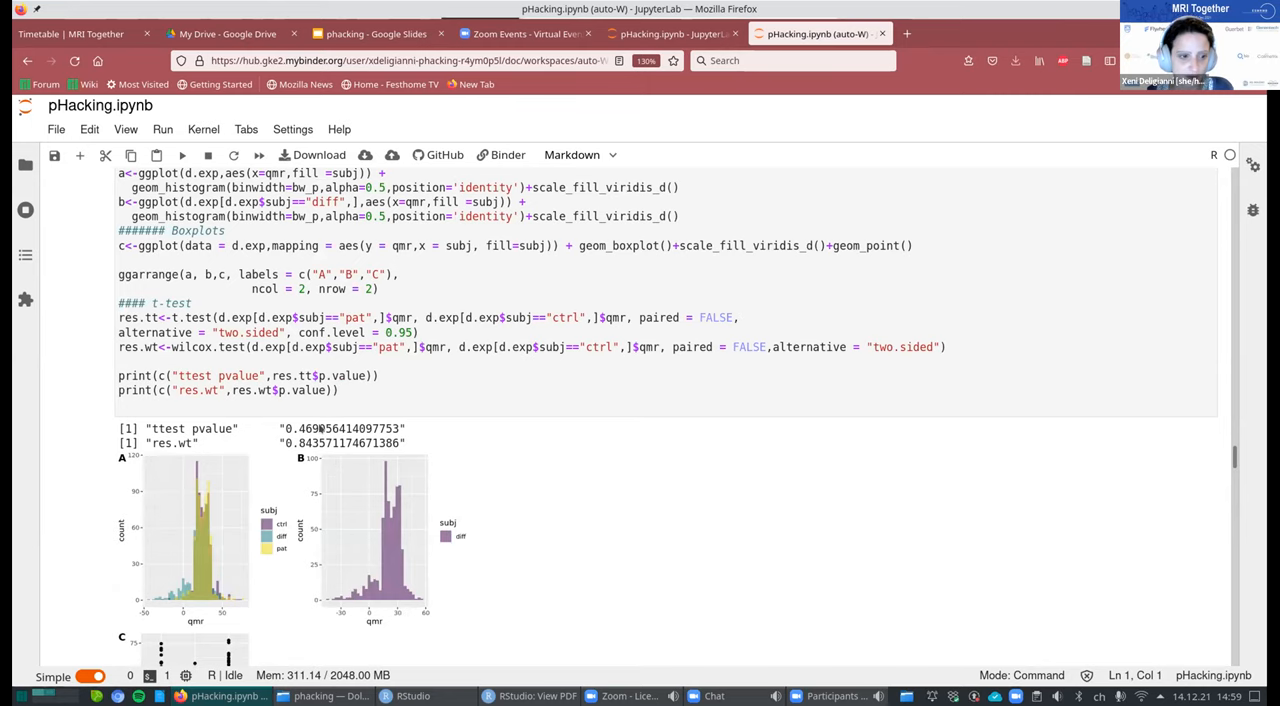
Scroll past the Trap Nº 2 results to the Not_normal_Distr.RData cell with nr_s 40.
scroll(down, 3)
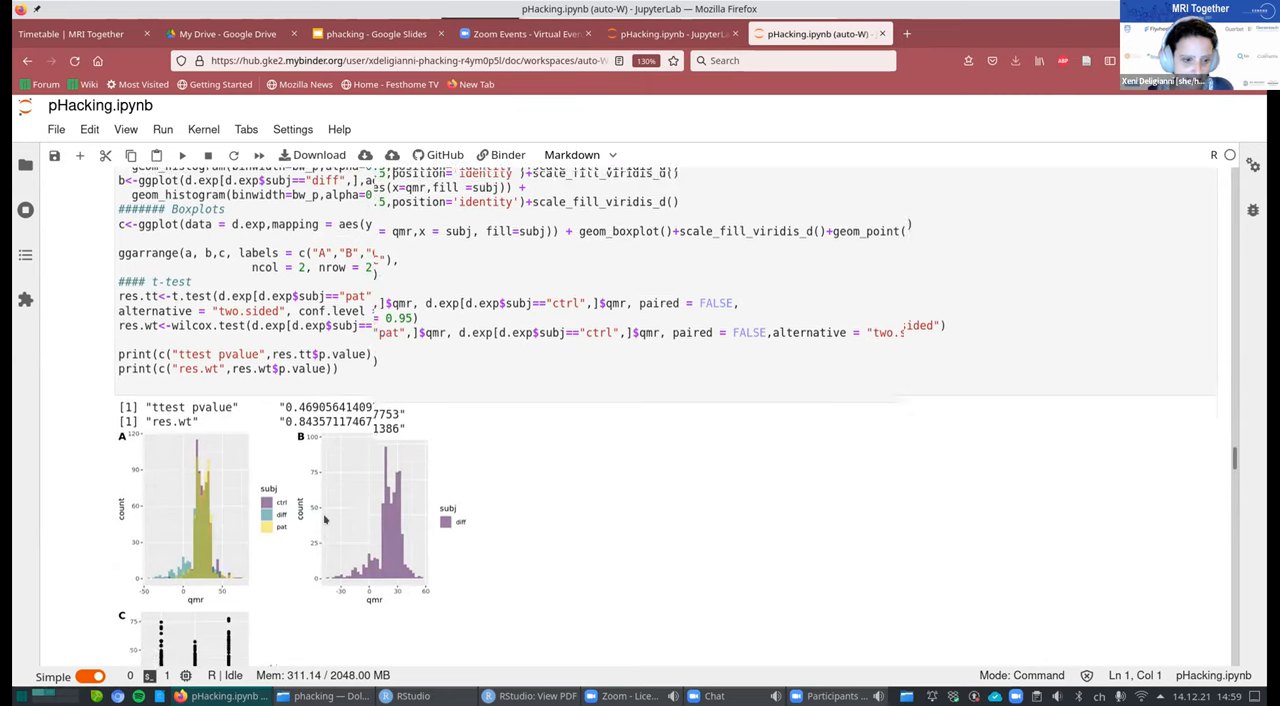
scroll(down, 3)
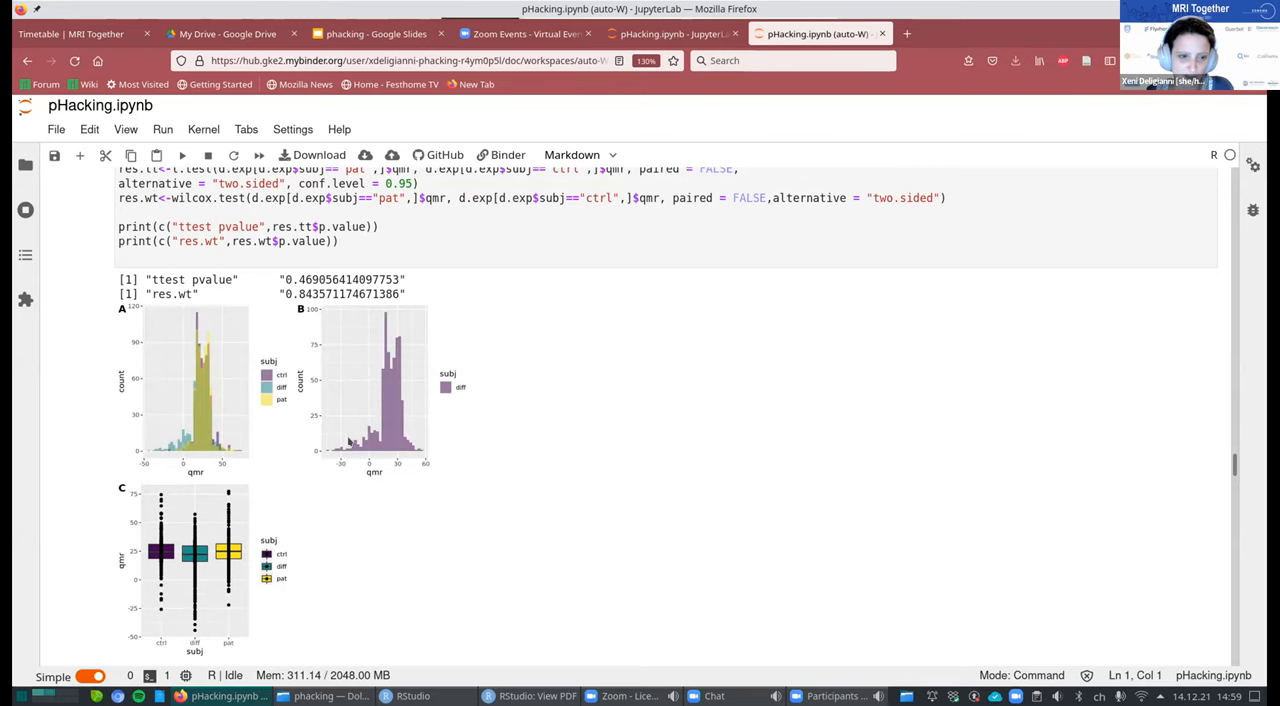
scroll(down, 3)
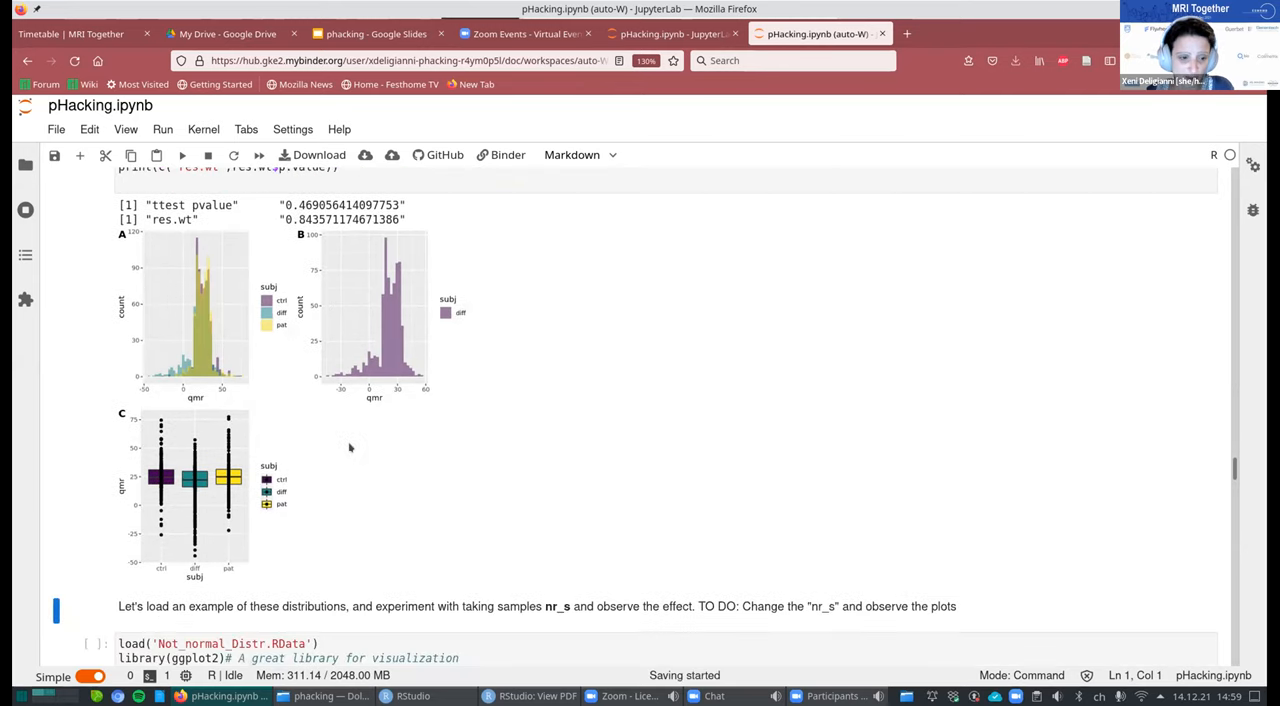
scroll(down, 3)
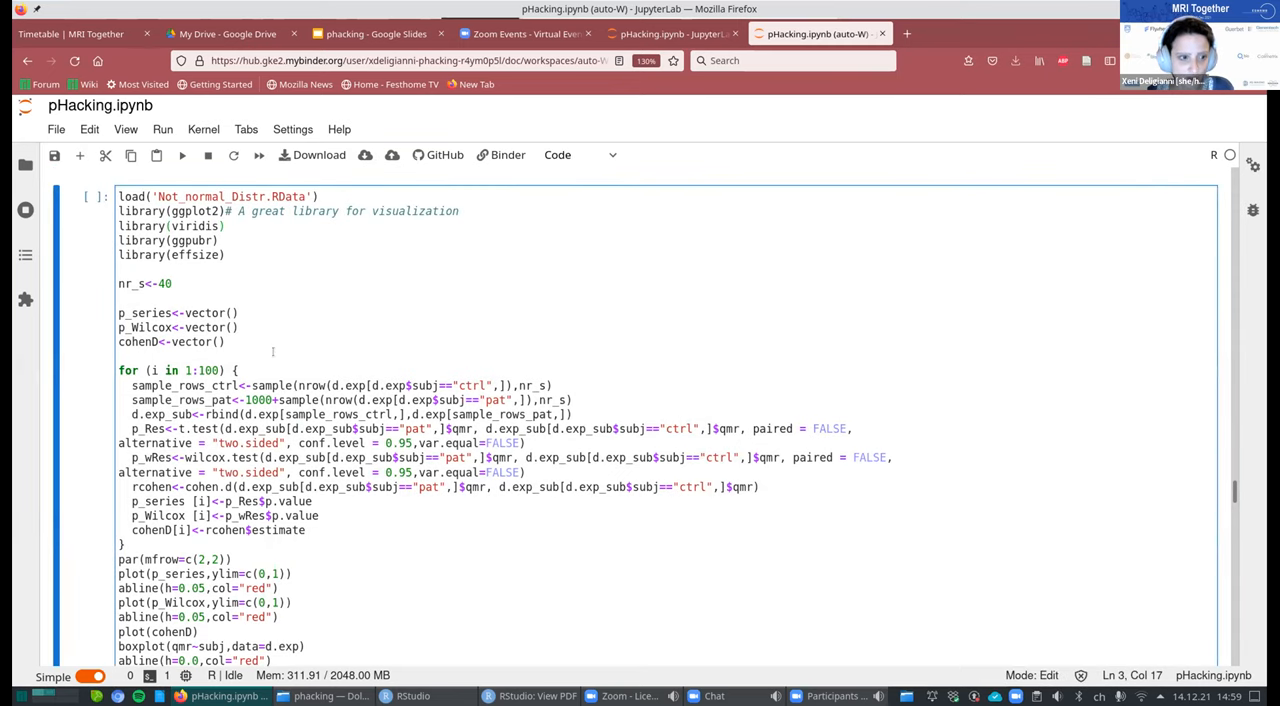
Scroll to the plotted 100 t-test and Wilcoxon p-values against the 0.05 line.
scroll(down, 3)
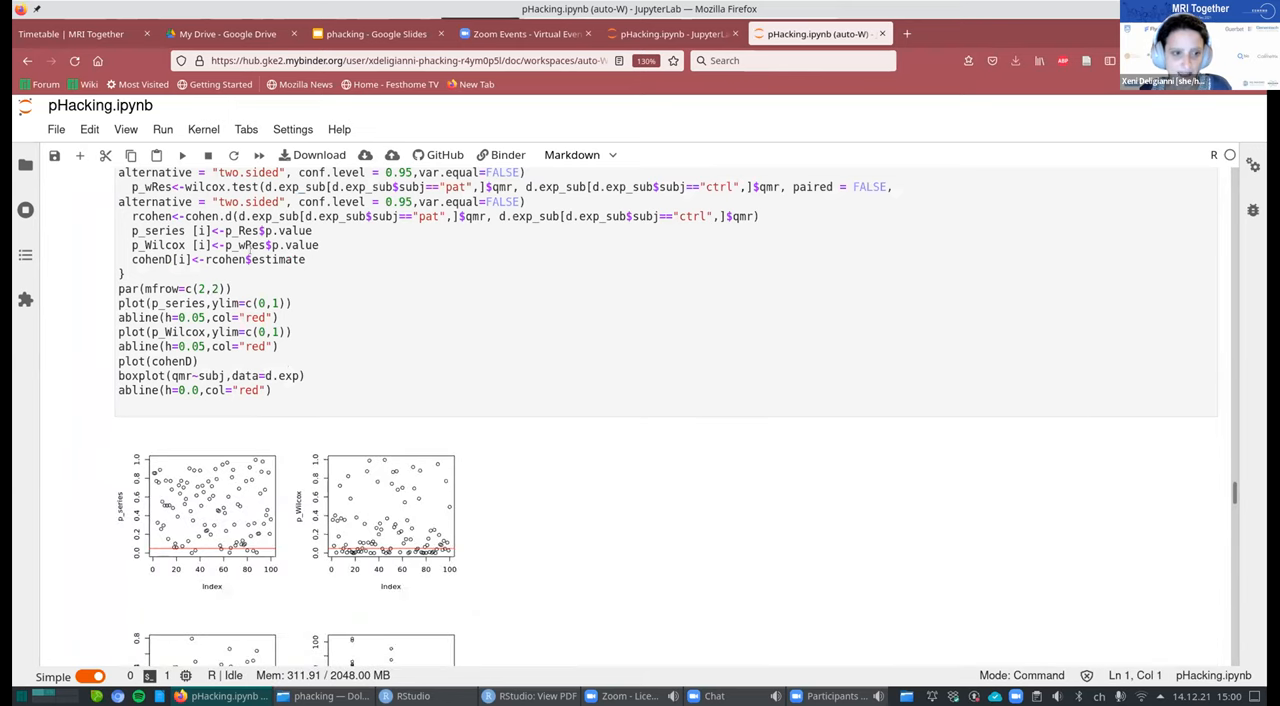
mouse_move(516, 539)
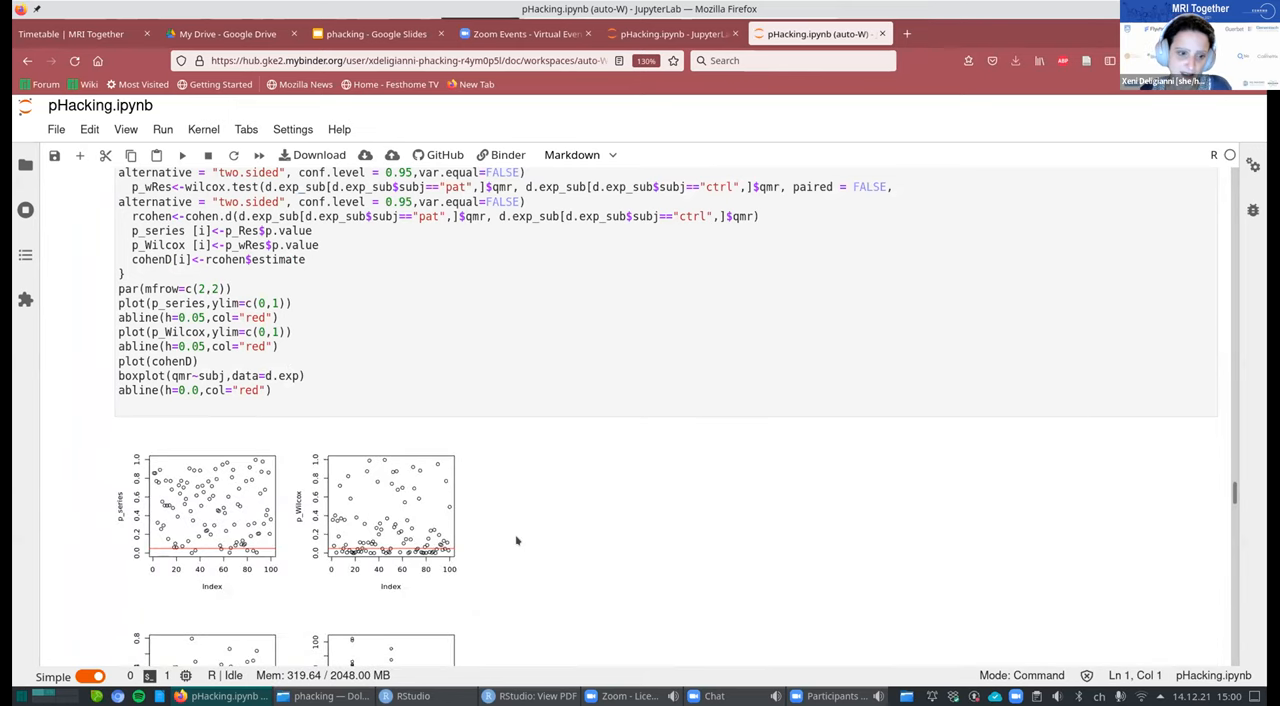
Scroll past the Cohen's d and qmr boxplot panels to the Trap Nº 3a cell.
scroll(down, 3)
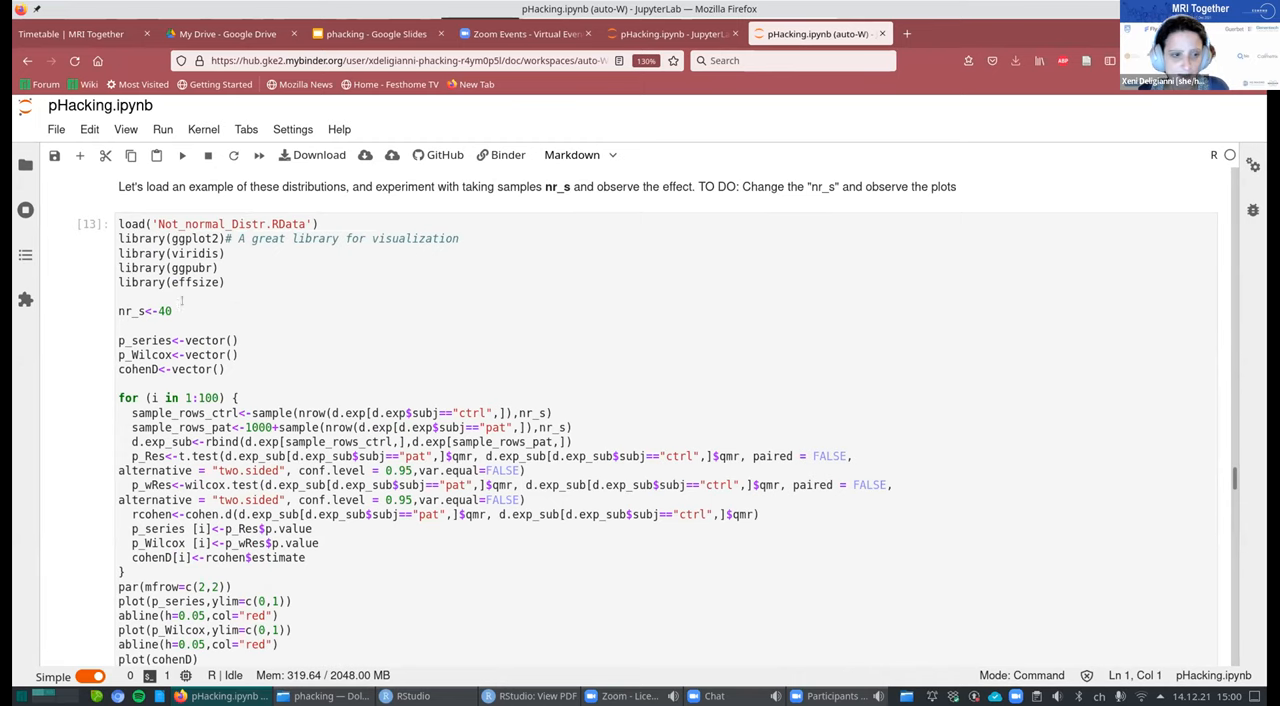
scroll(down, 3)
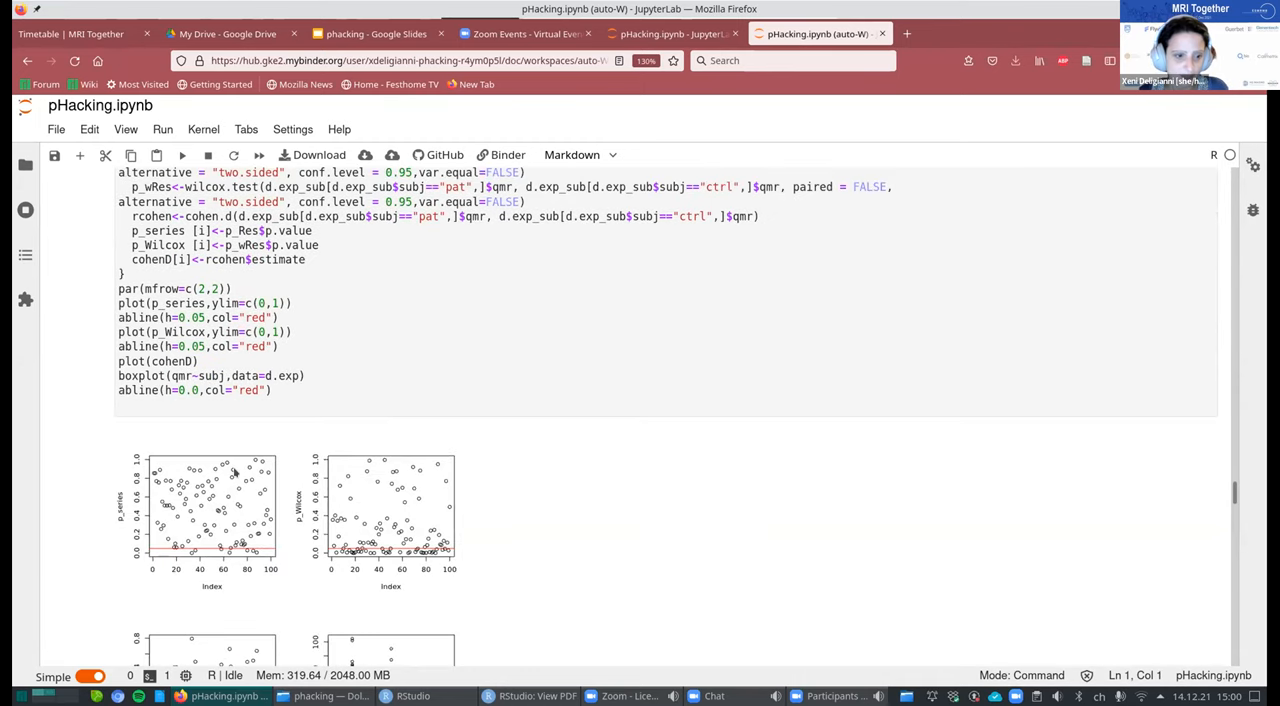
scroll(down, 3)
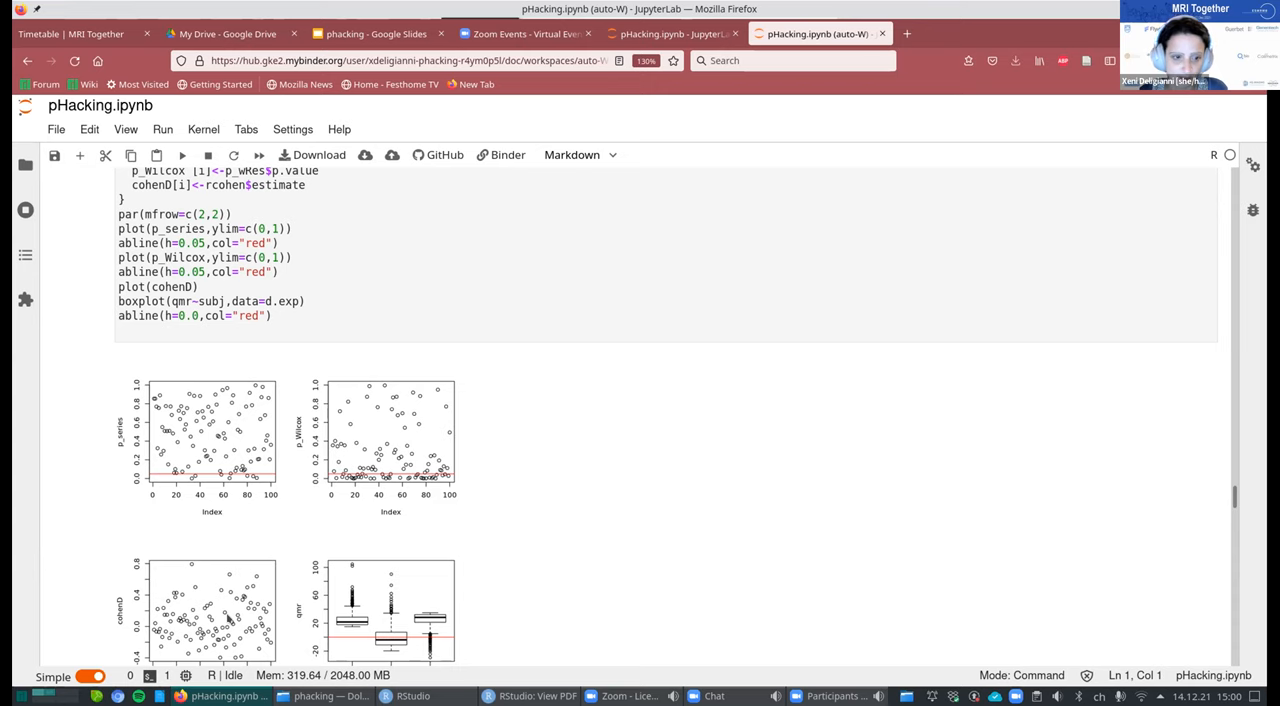
scroll(down, 3)
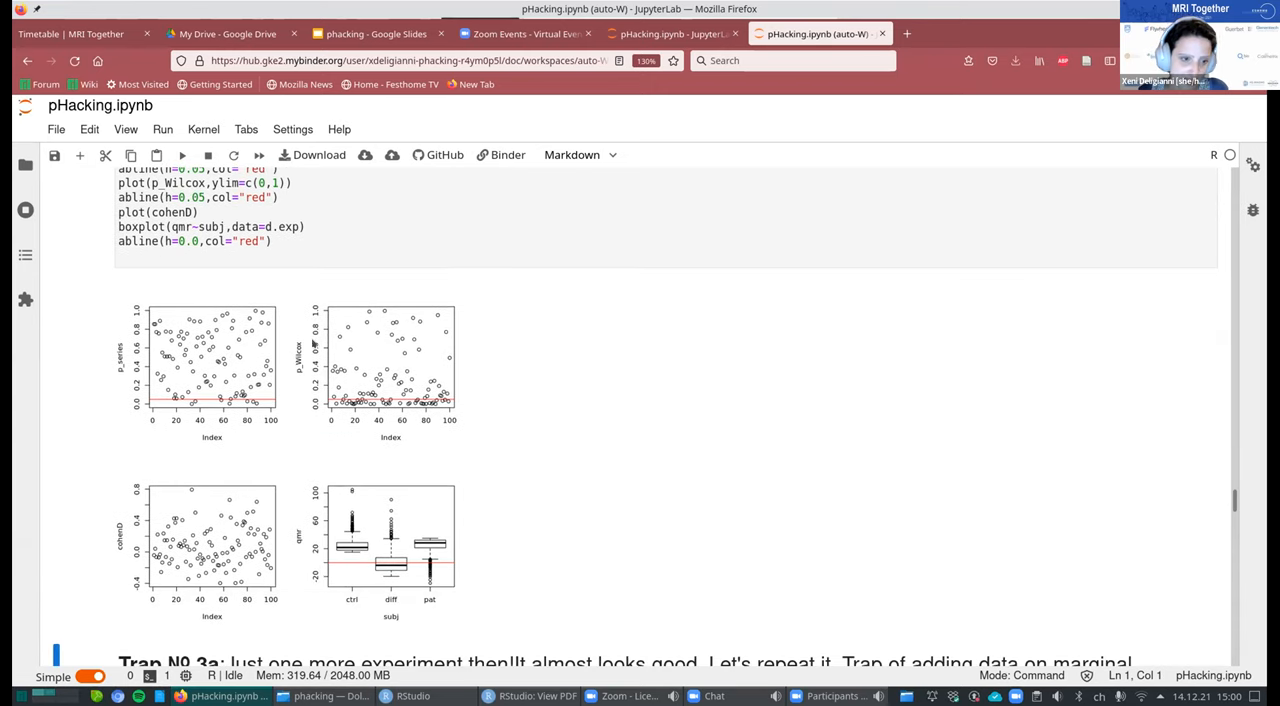
mouse_move(330, 408)
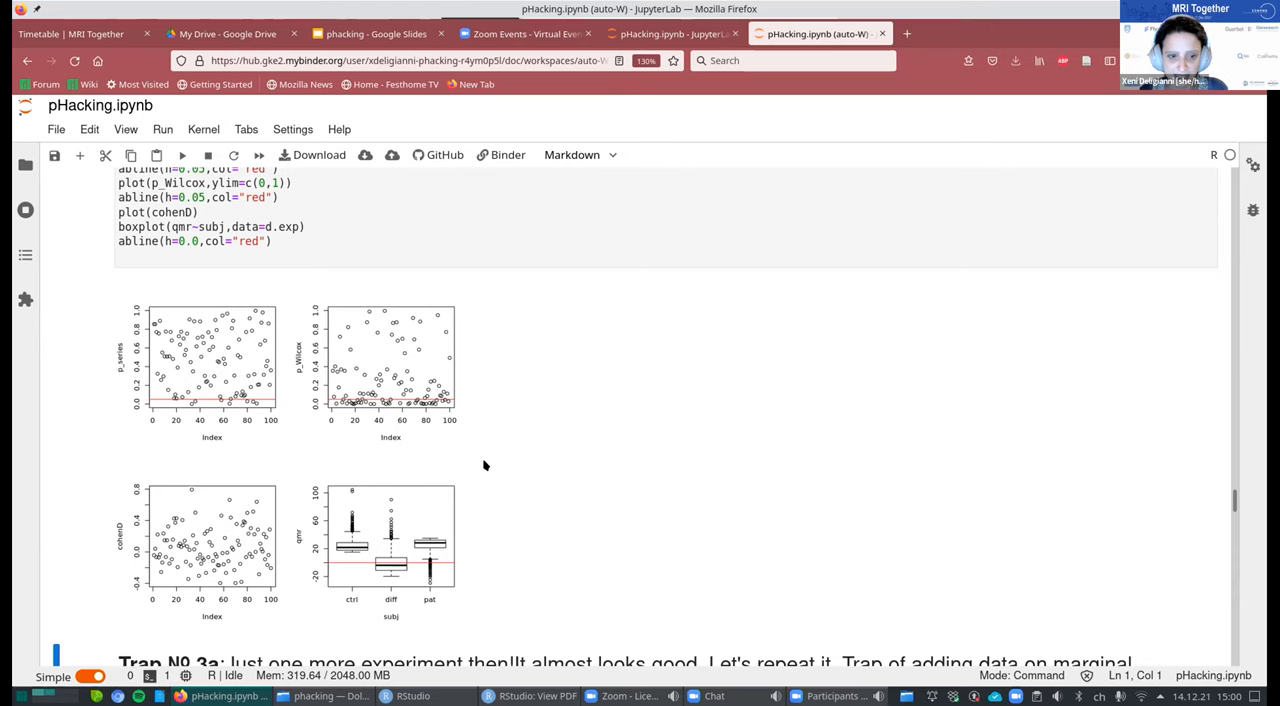
scroll(down, 3)
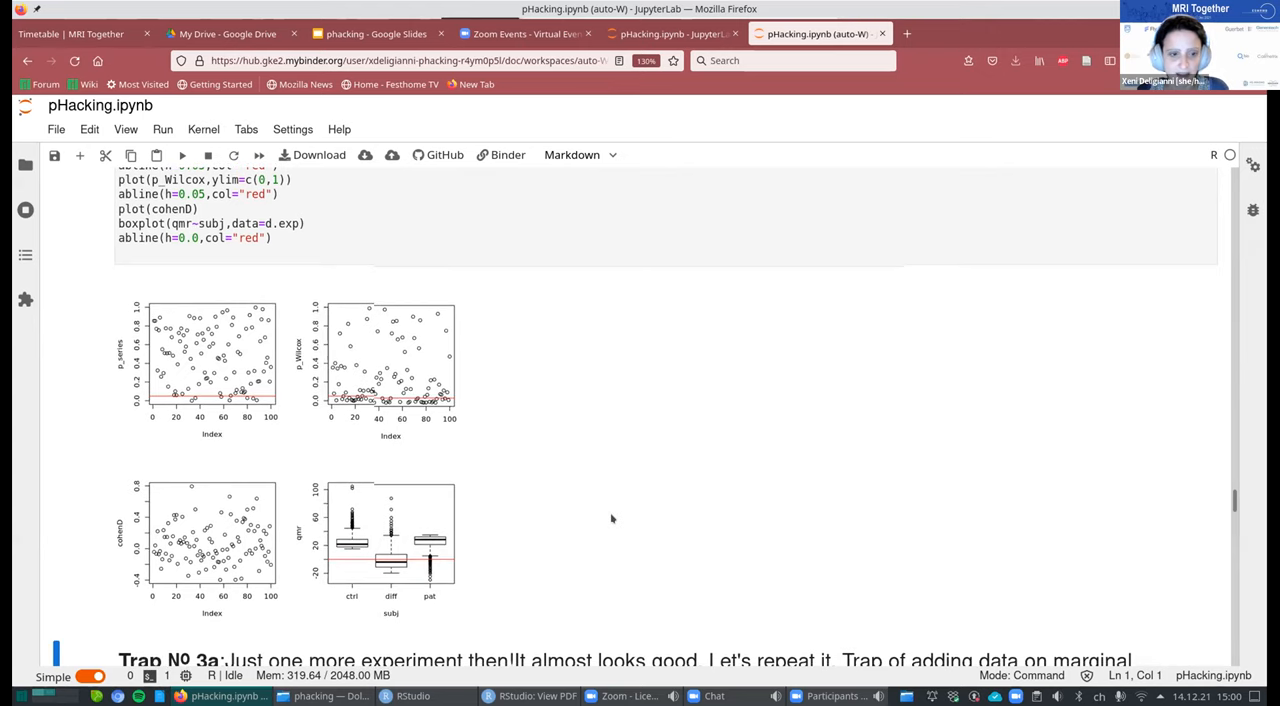
scroll(down, 3)
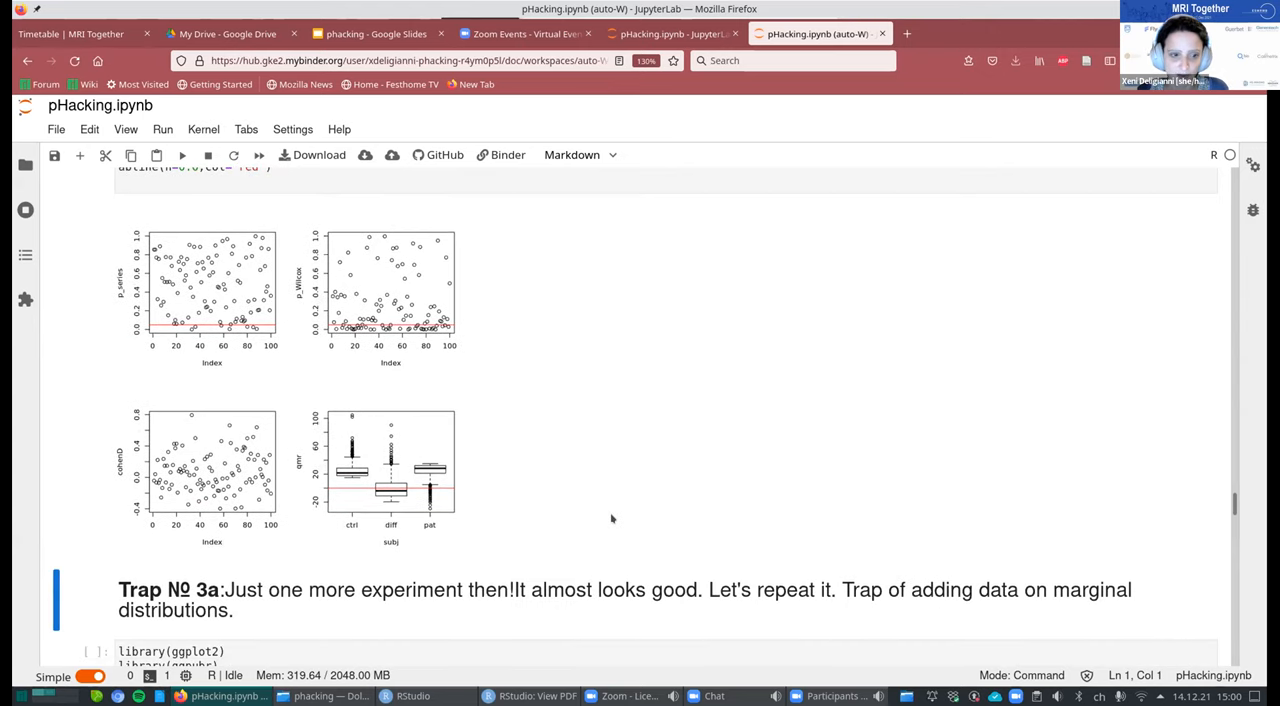
scroll(down, 3)
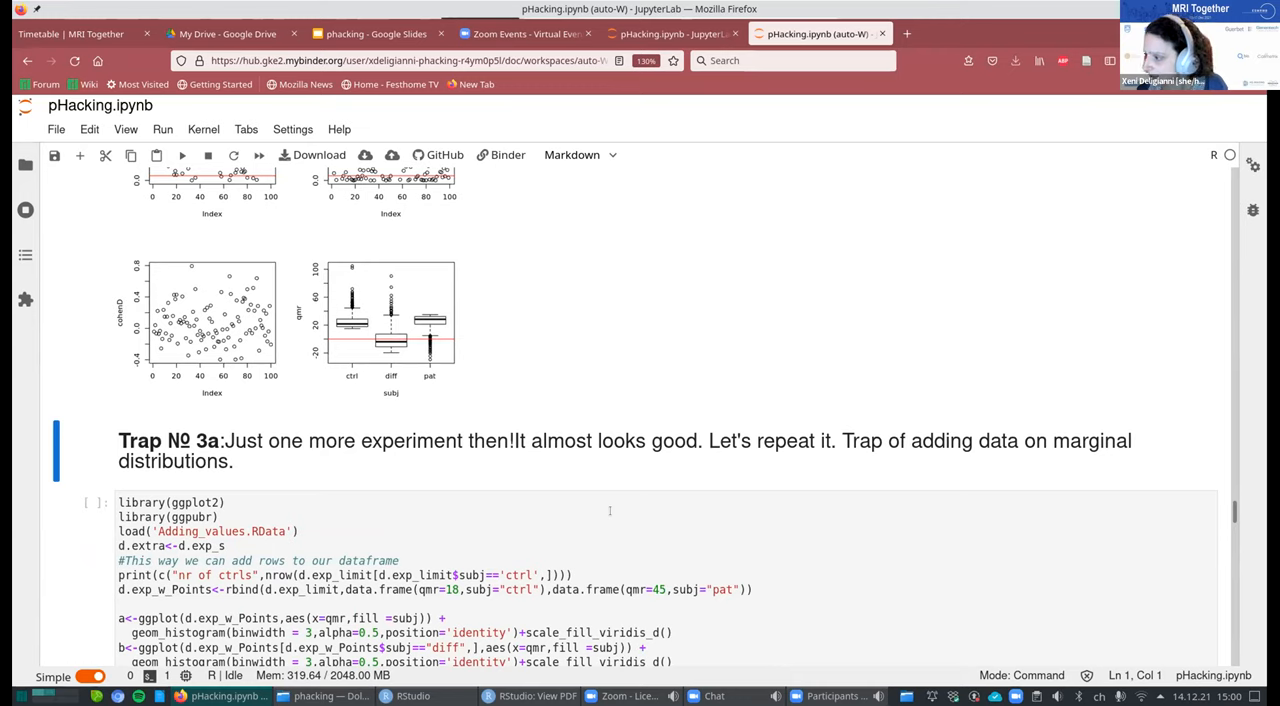
scroll(down, 3)
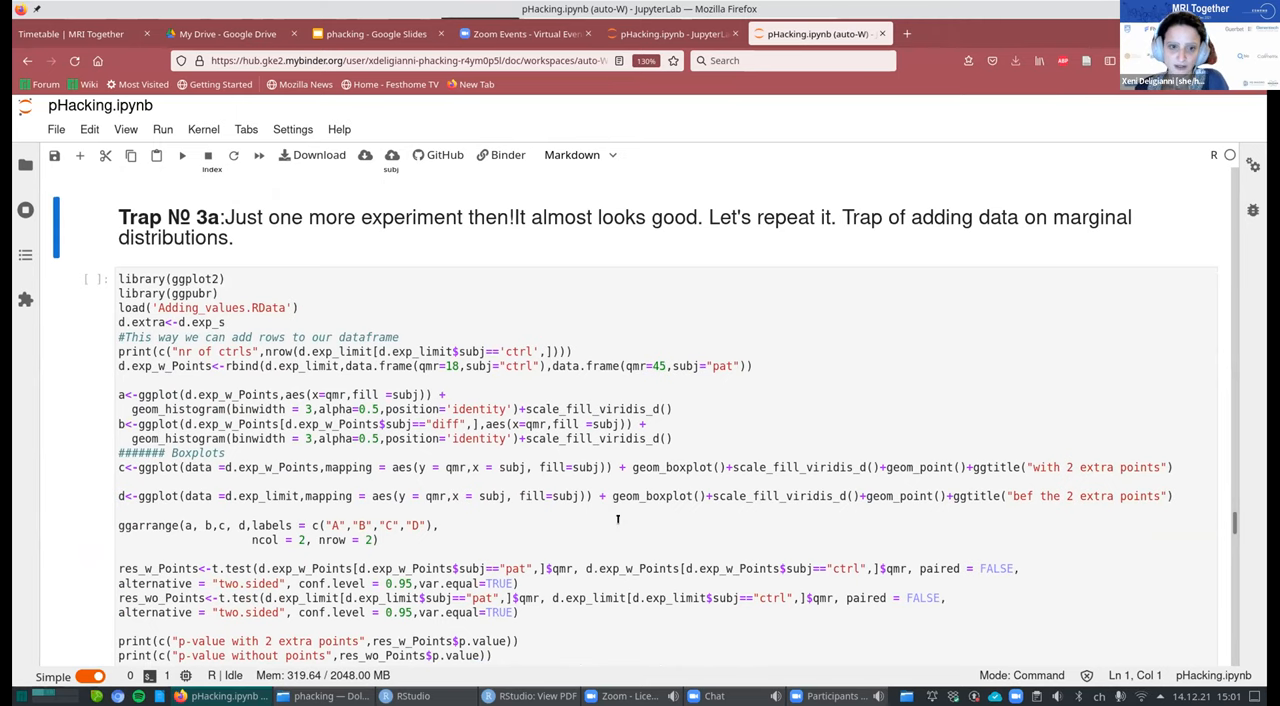
mouse_move(614, 513)
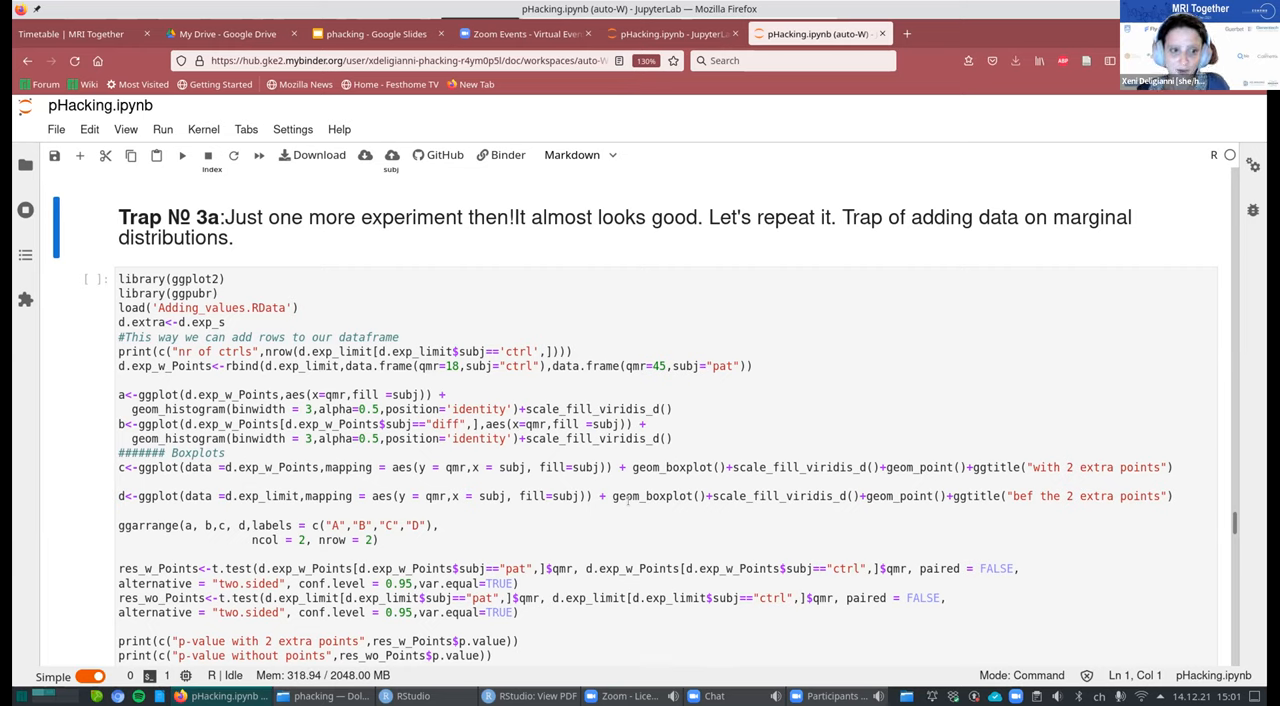
scroll(down, 3)
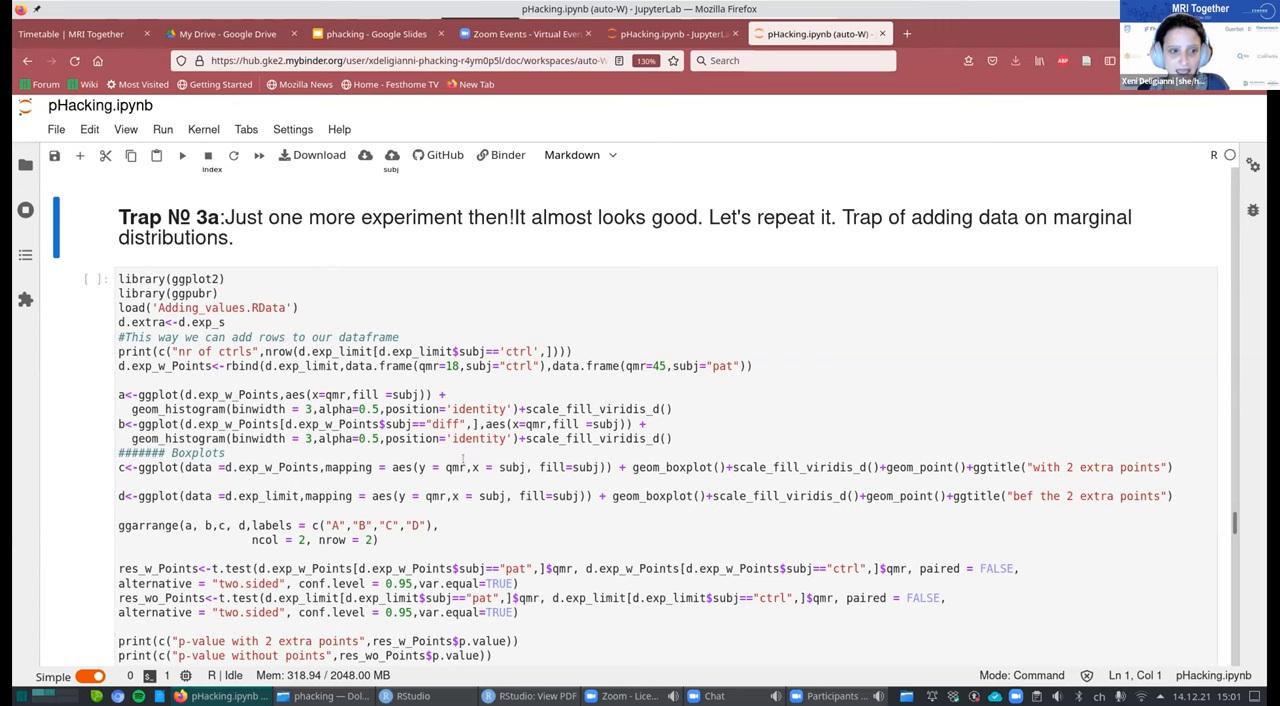
scroll(down, 3)
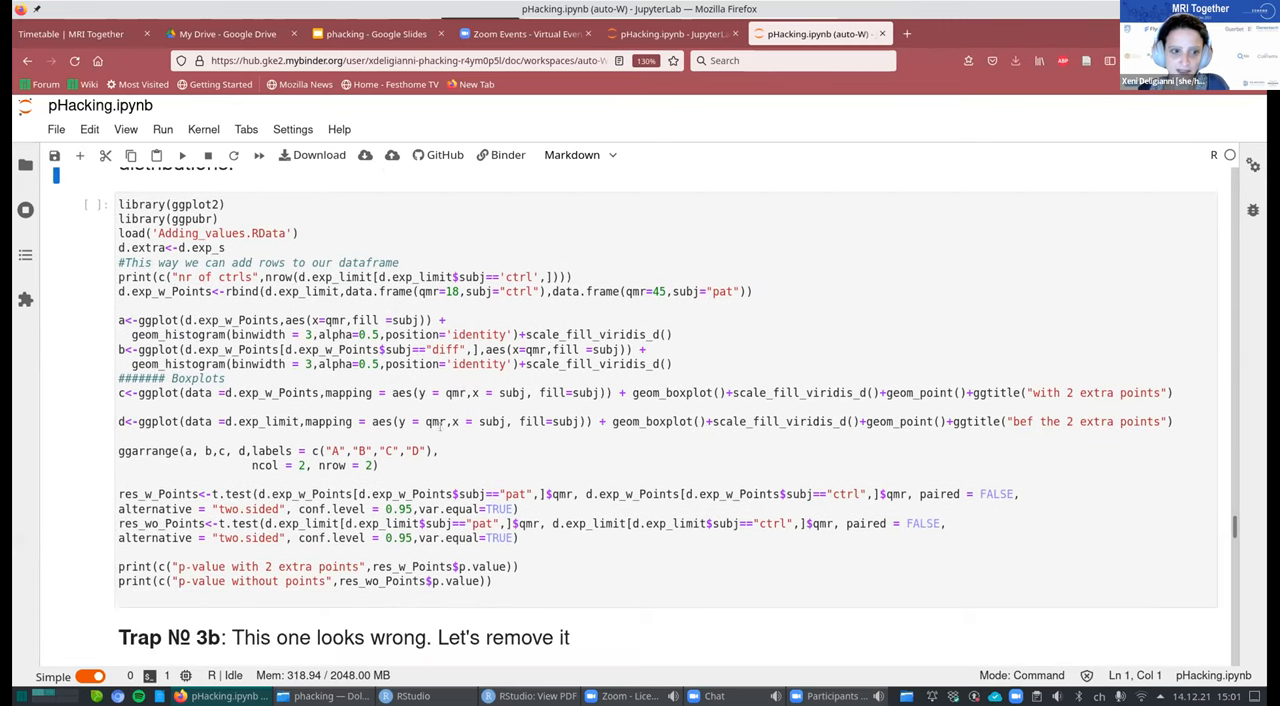
mouse_move(312, 291)
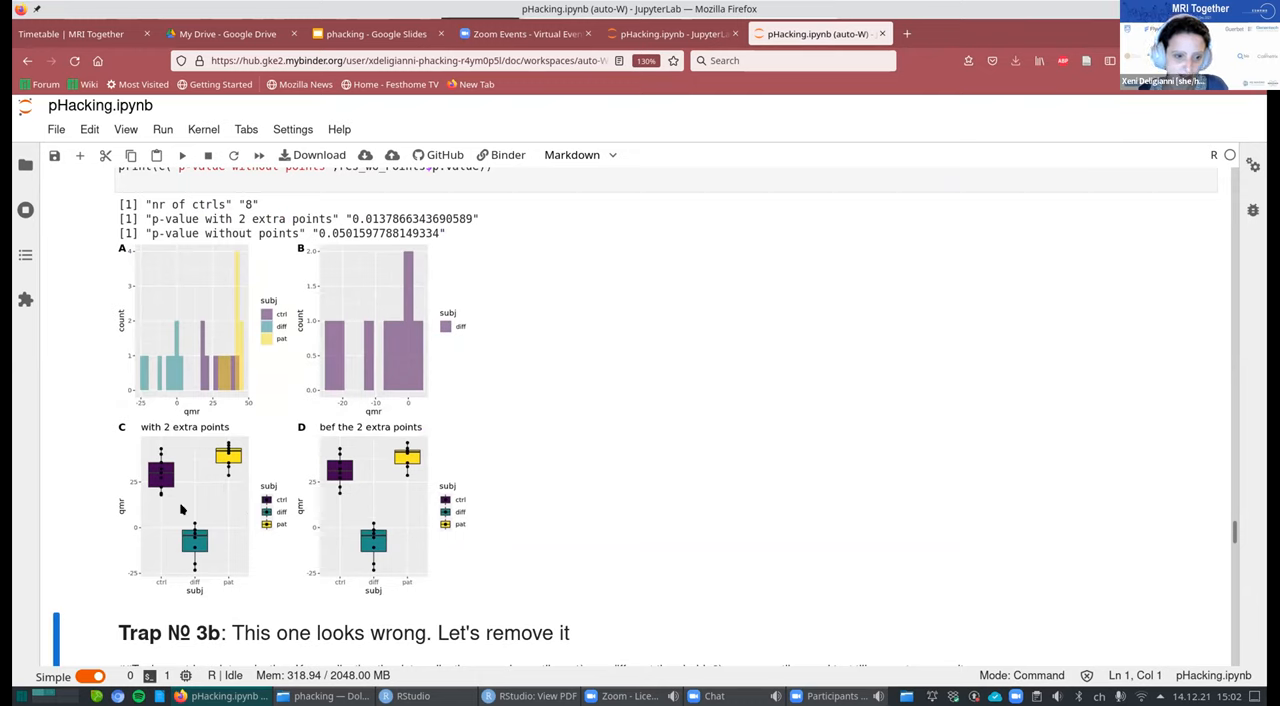
mouse_move(203, 494)
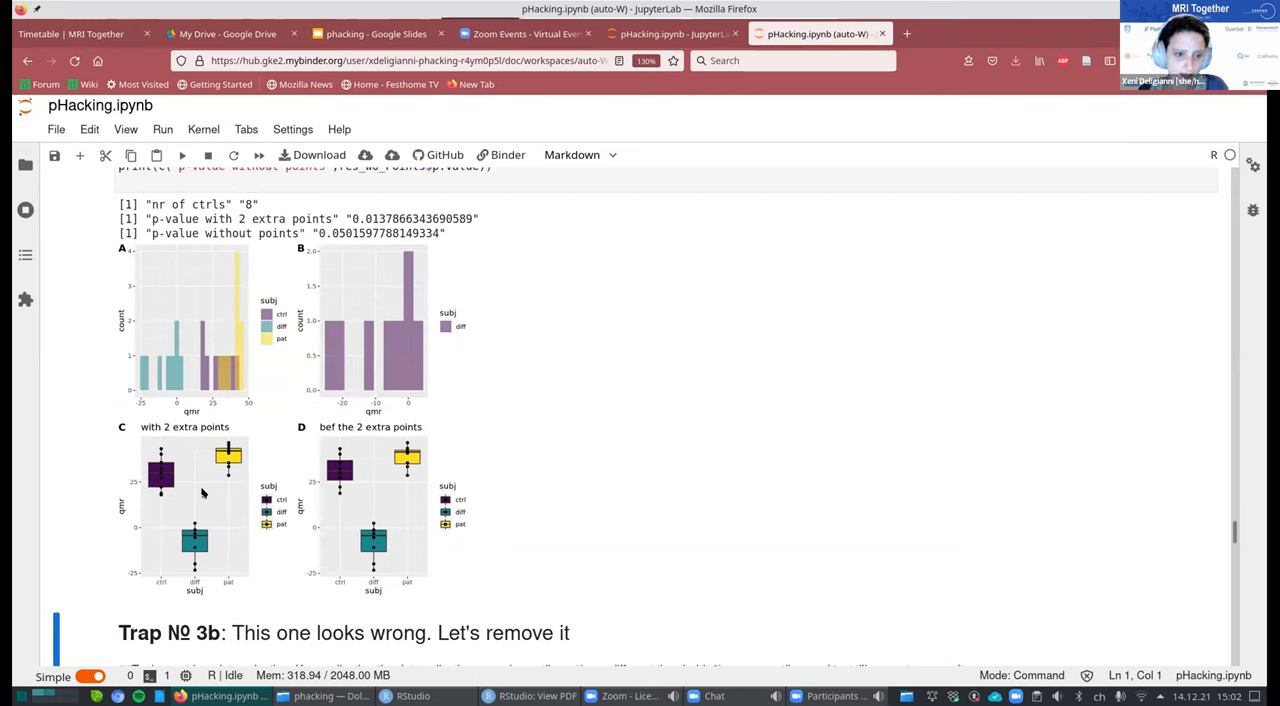
mouse_move(387, 504)
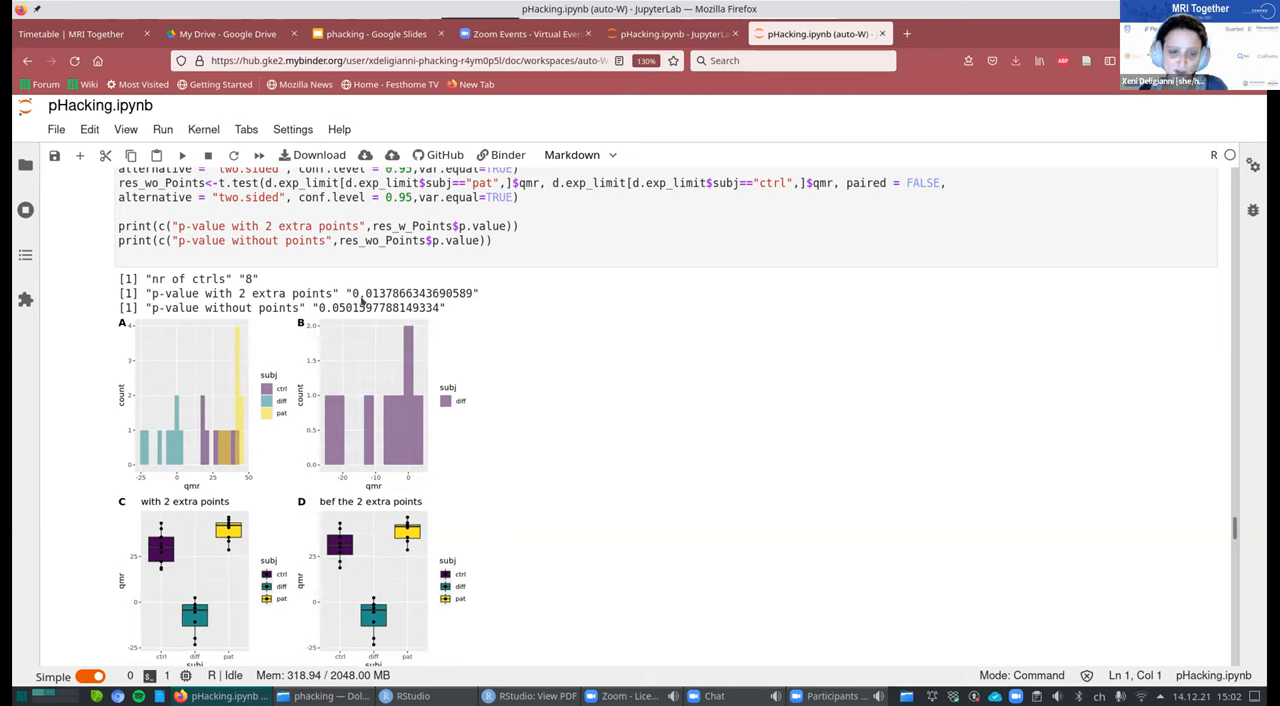
mouse_move(343, 319)
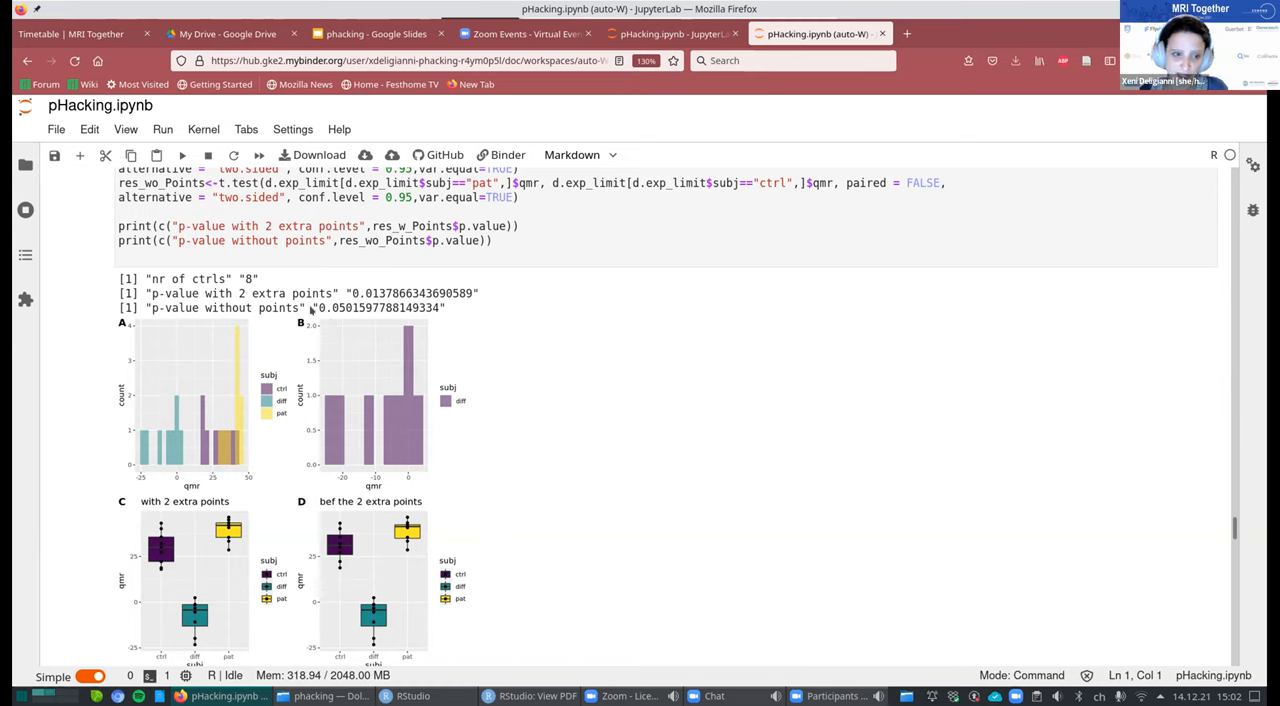
mouse_move(375, 300)
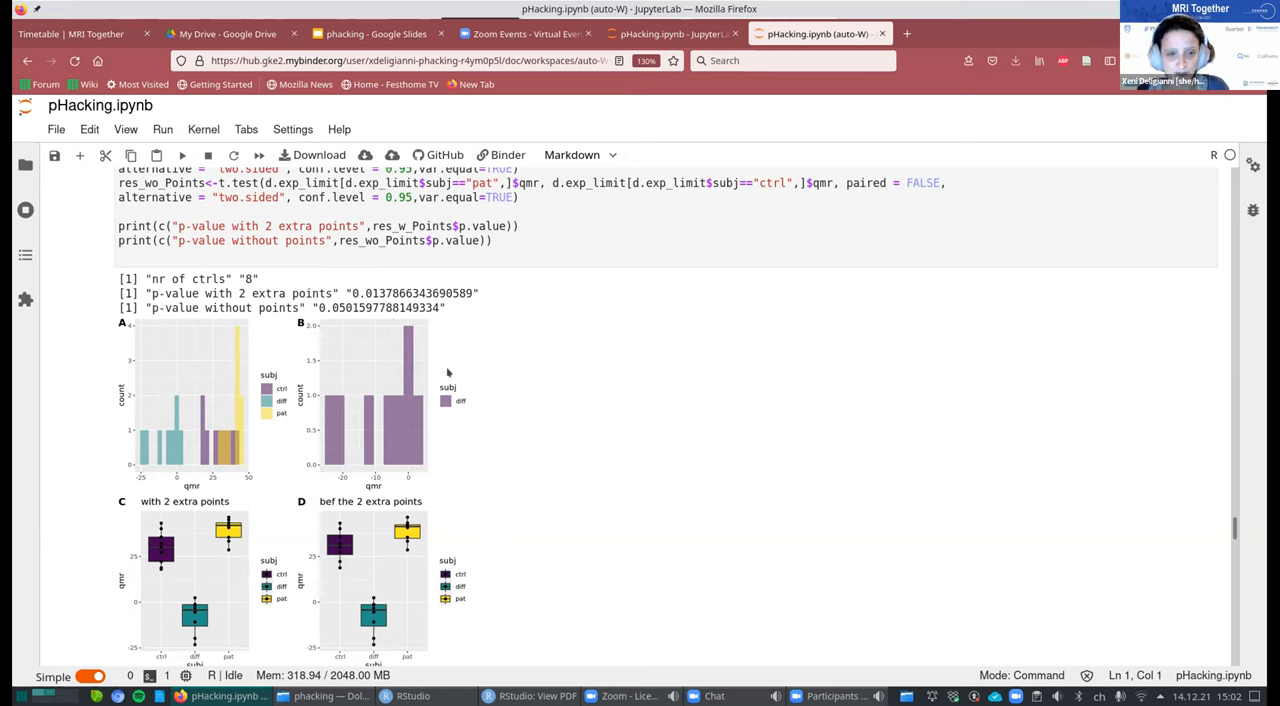
mouse_move(622, 523)
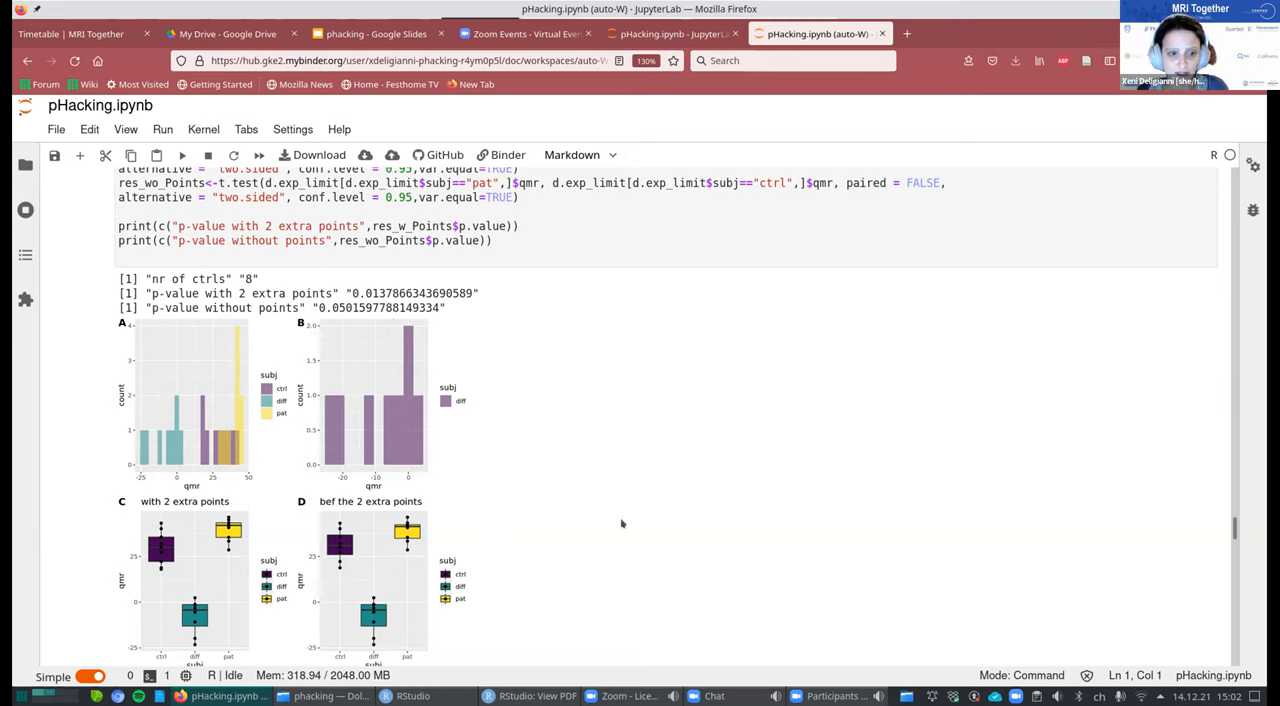
mouse_move(617, 530)
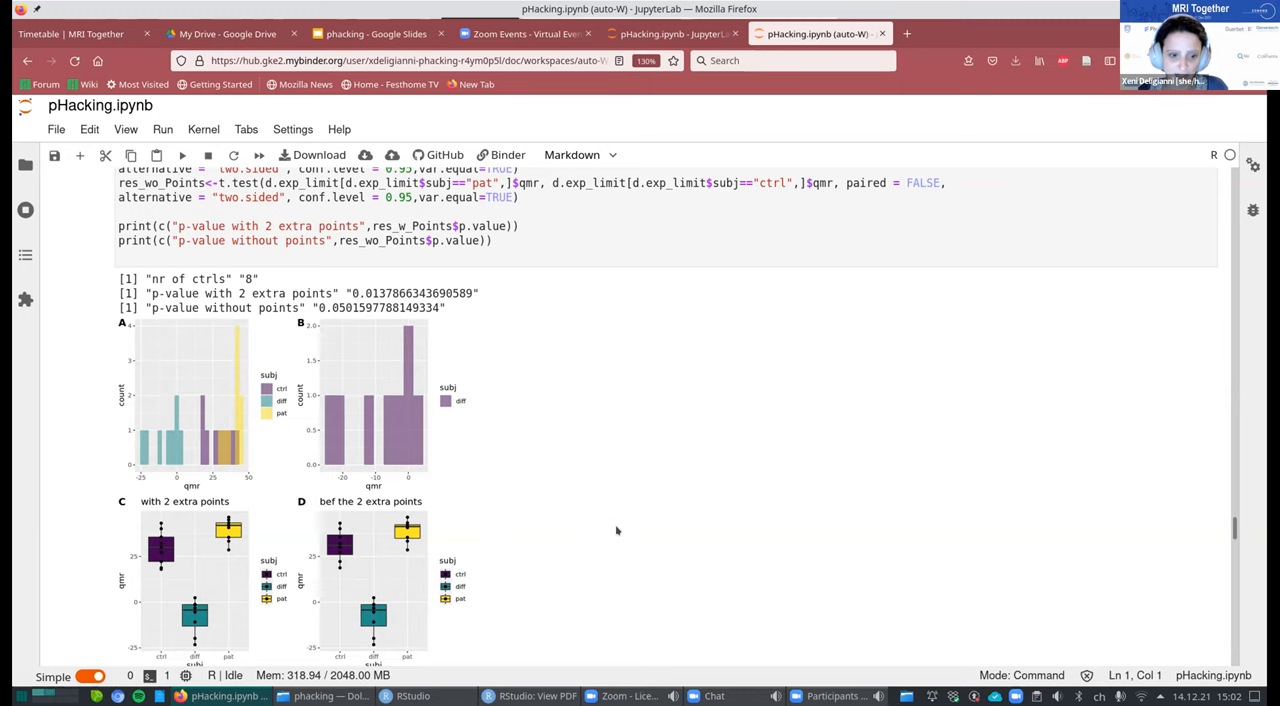
scroll(down, 3)
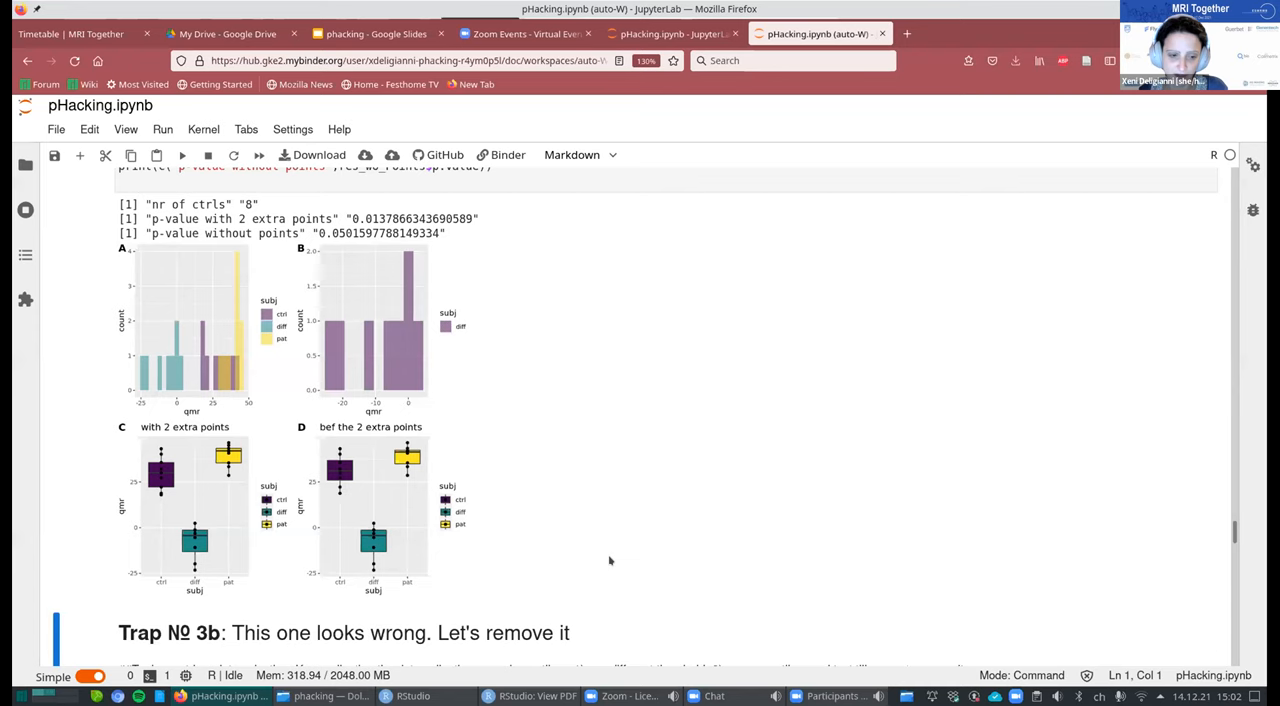
Run the Trap Nº 3b outlier-removal cell comparing p-values with and without outliers.
scroll(down, 3)
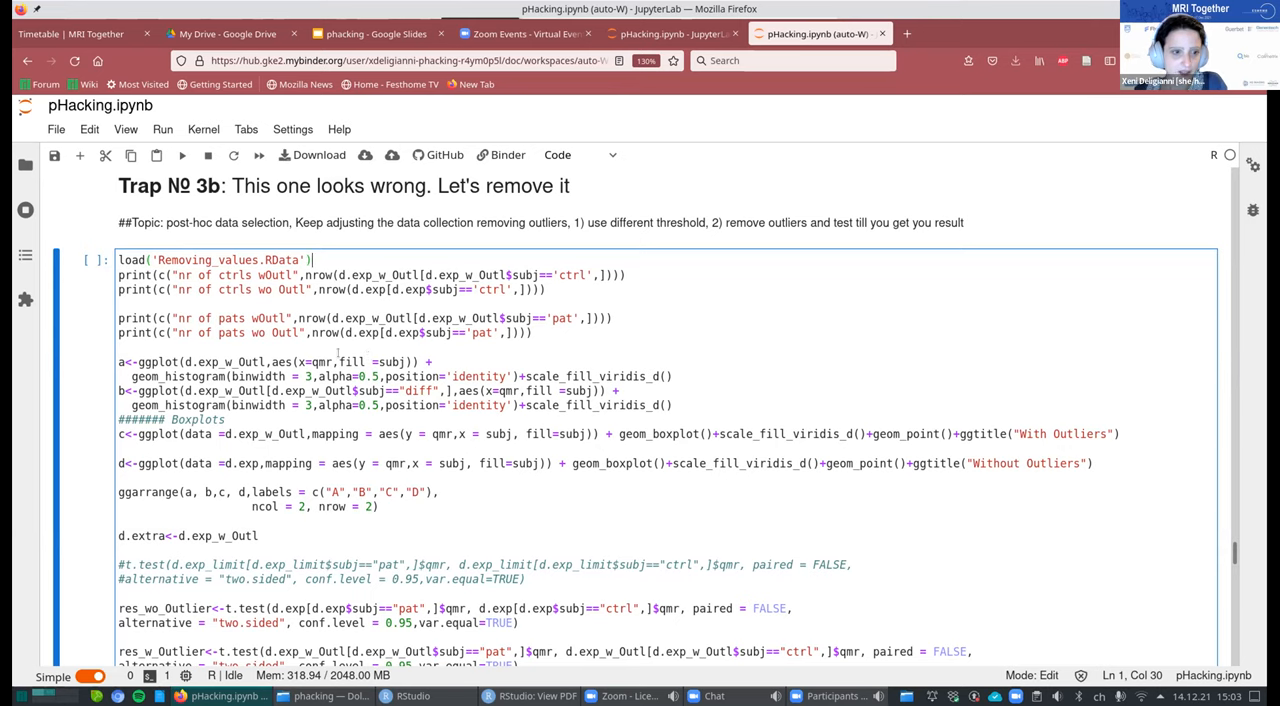
click(185, 362)
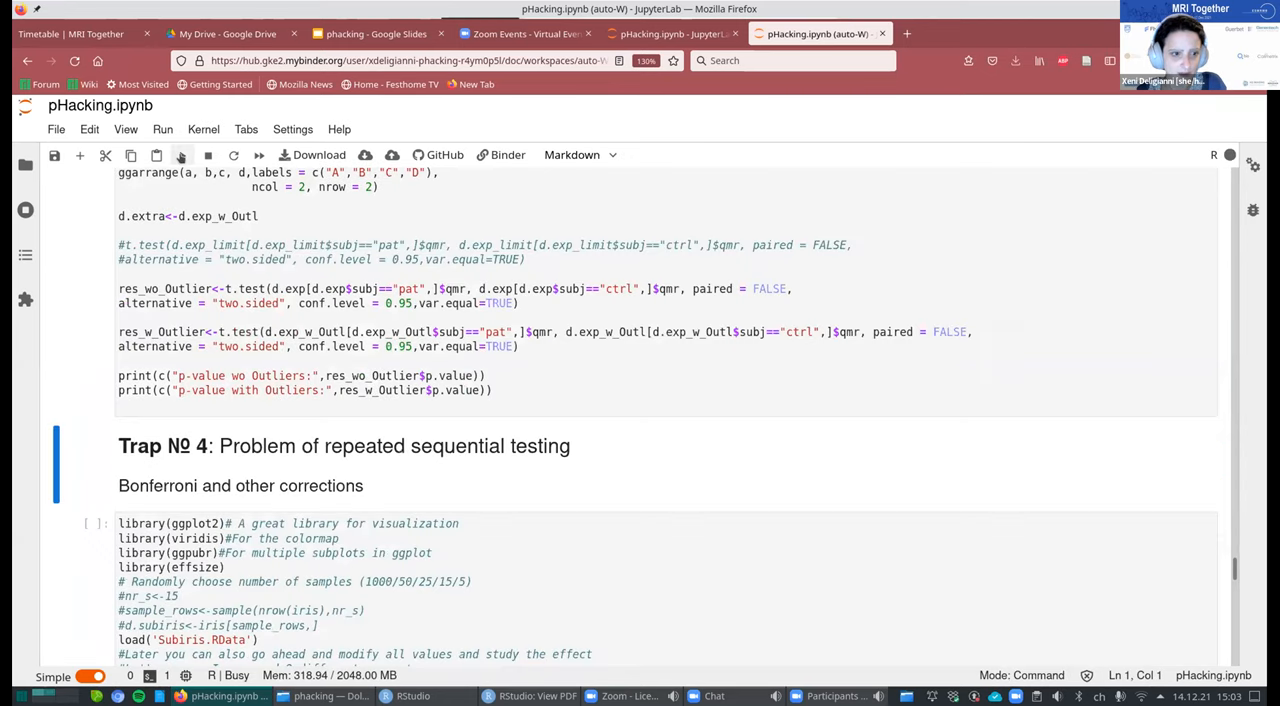
Highlight p-values 0.0545 without and 0.164 with outliers, then scroll past the boxplots.
click(182, 155)
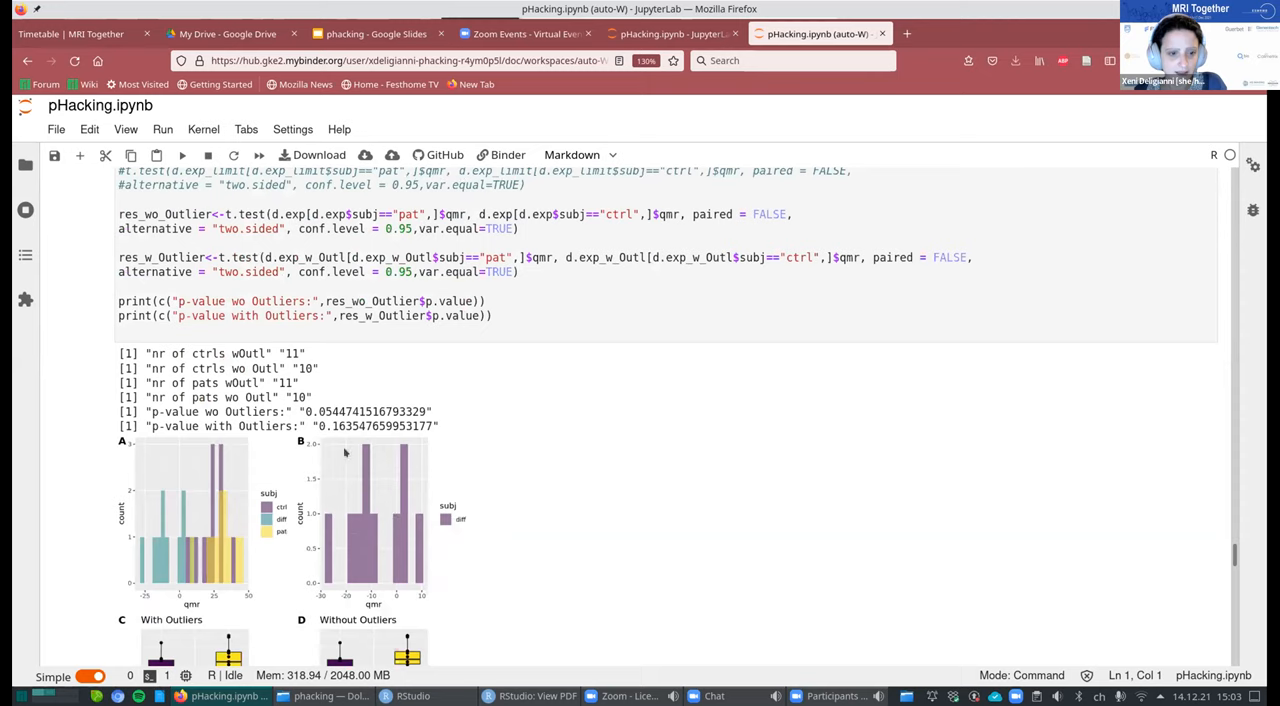
double_click(320, 411)
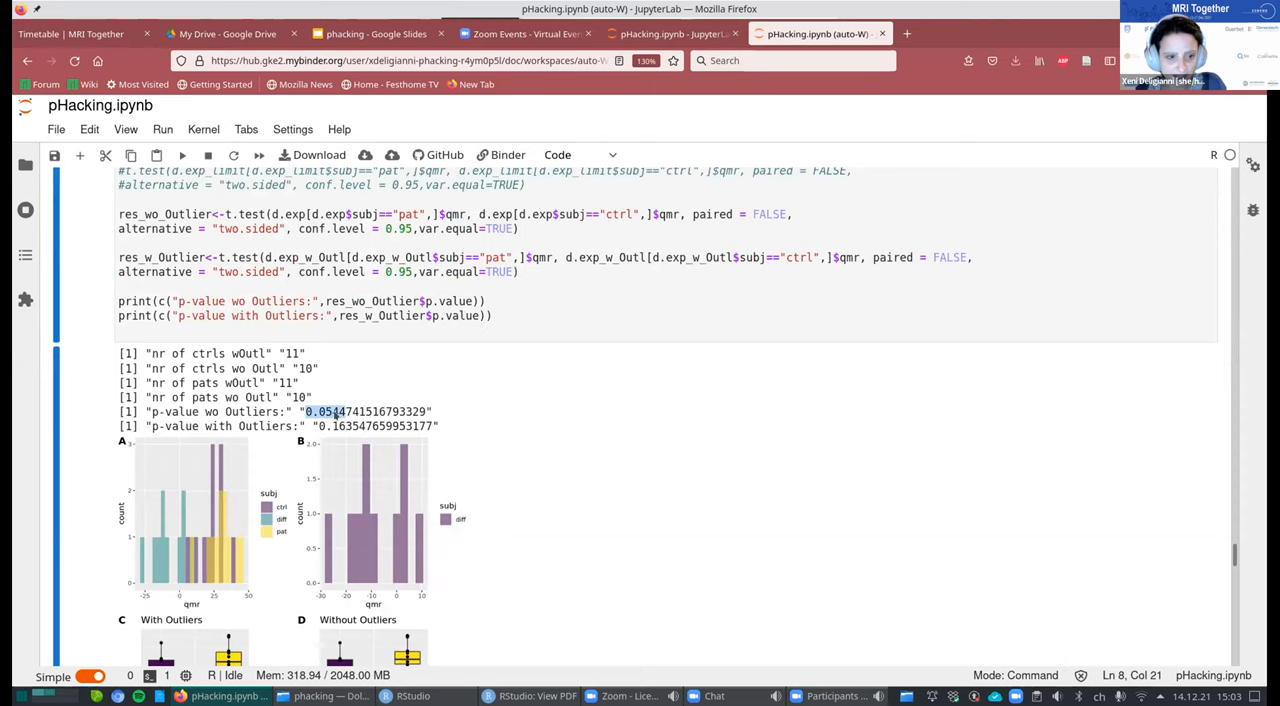
scroll(down, 3)
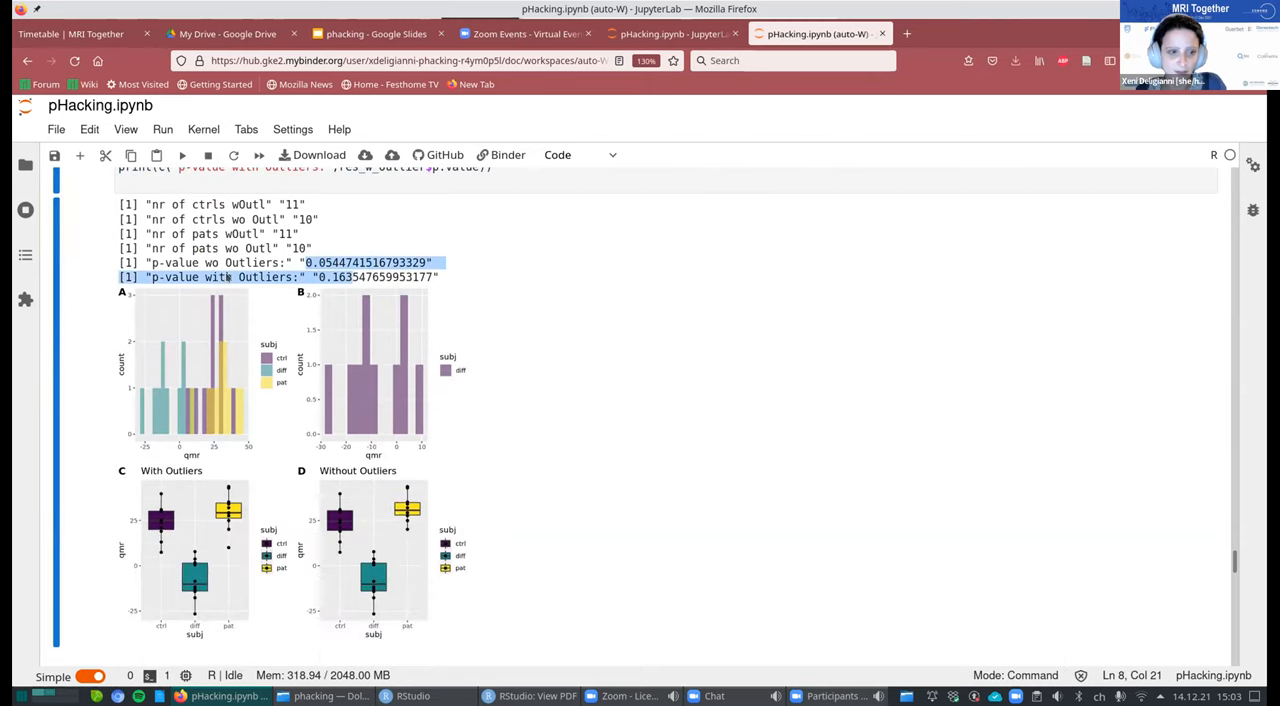
scroll(down, 3)
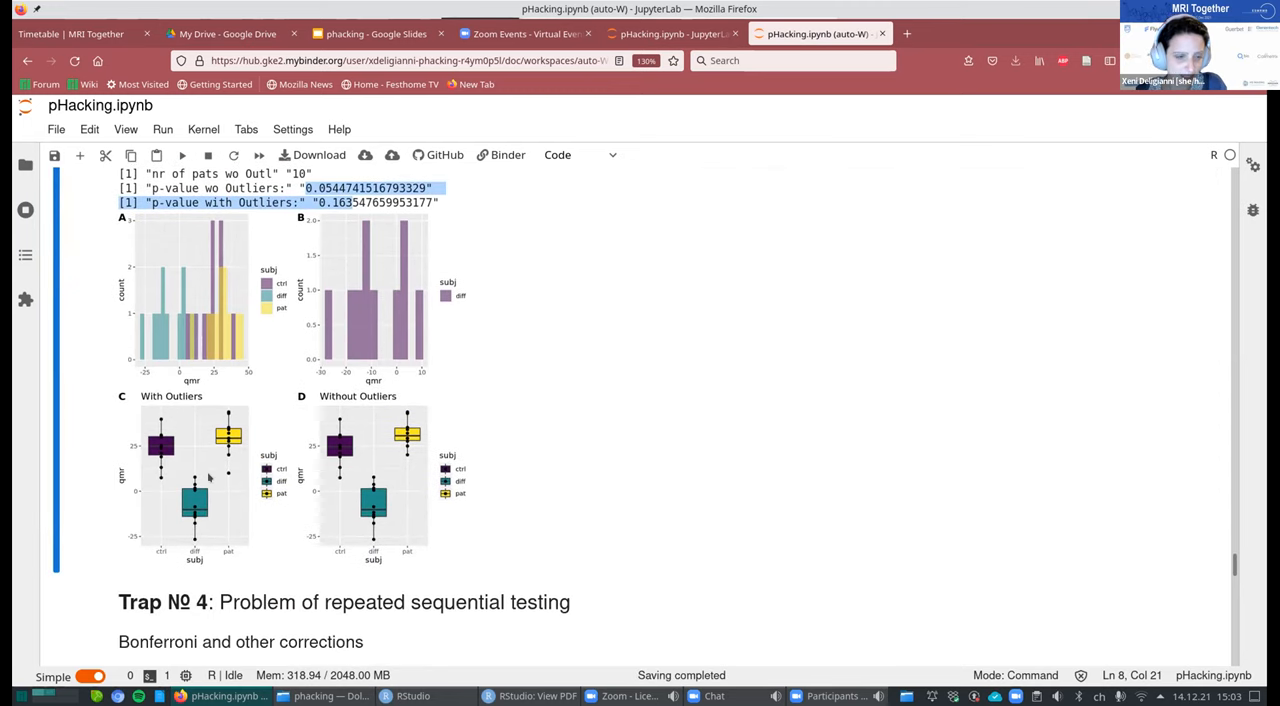
mouse_move(213, 492)
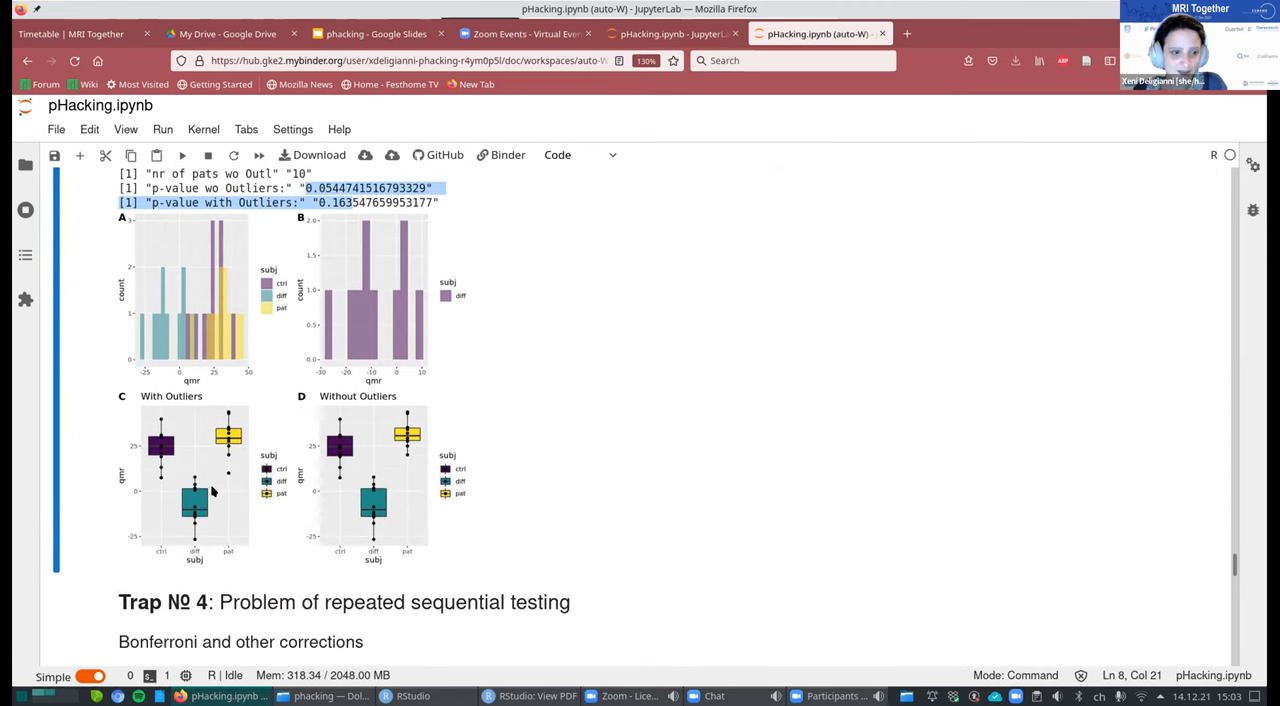
mouse_move(363, 497)
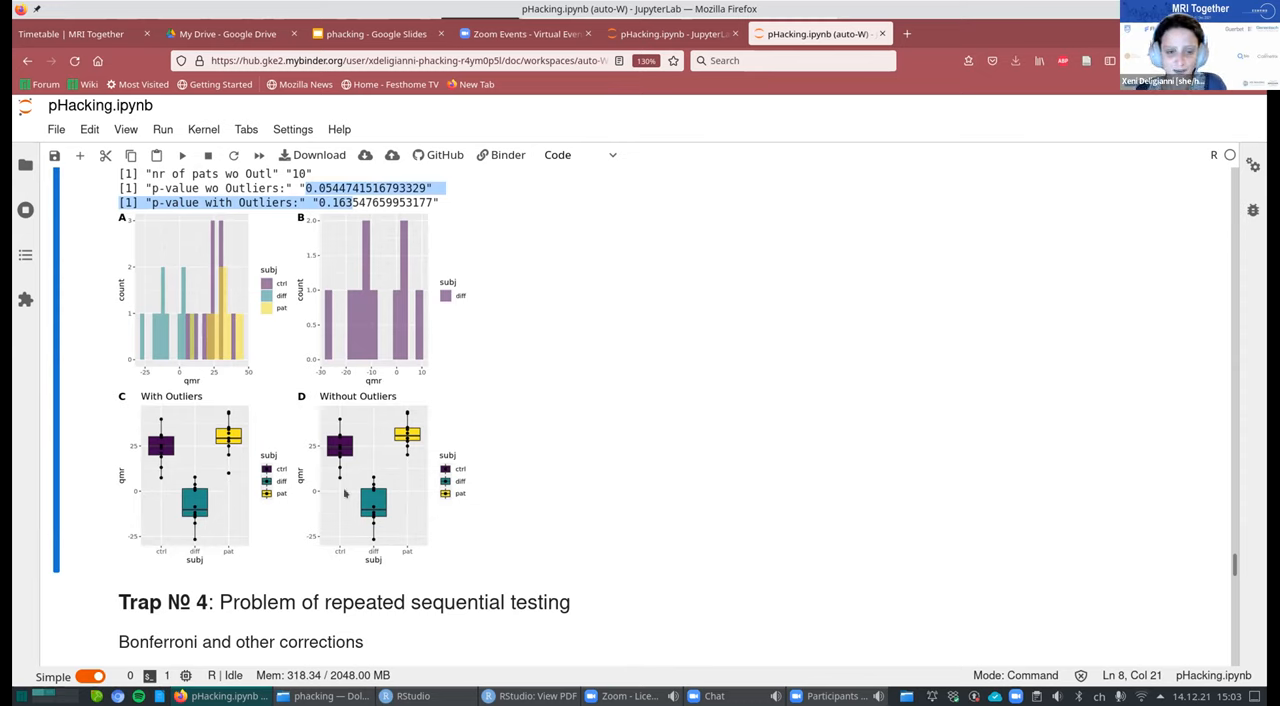
mouse_move(362, 488)
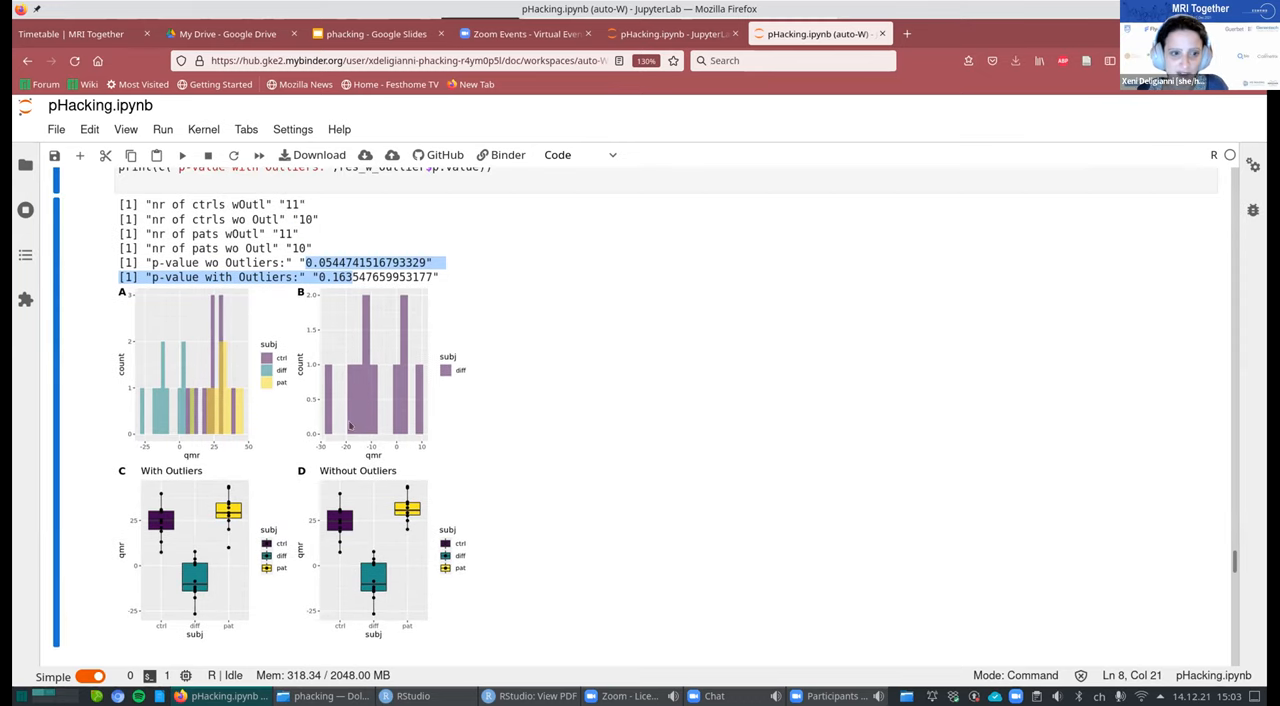
scroll(down, 3)
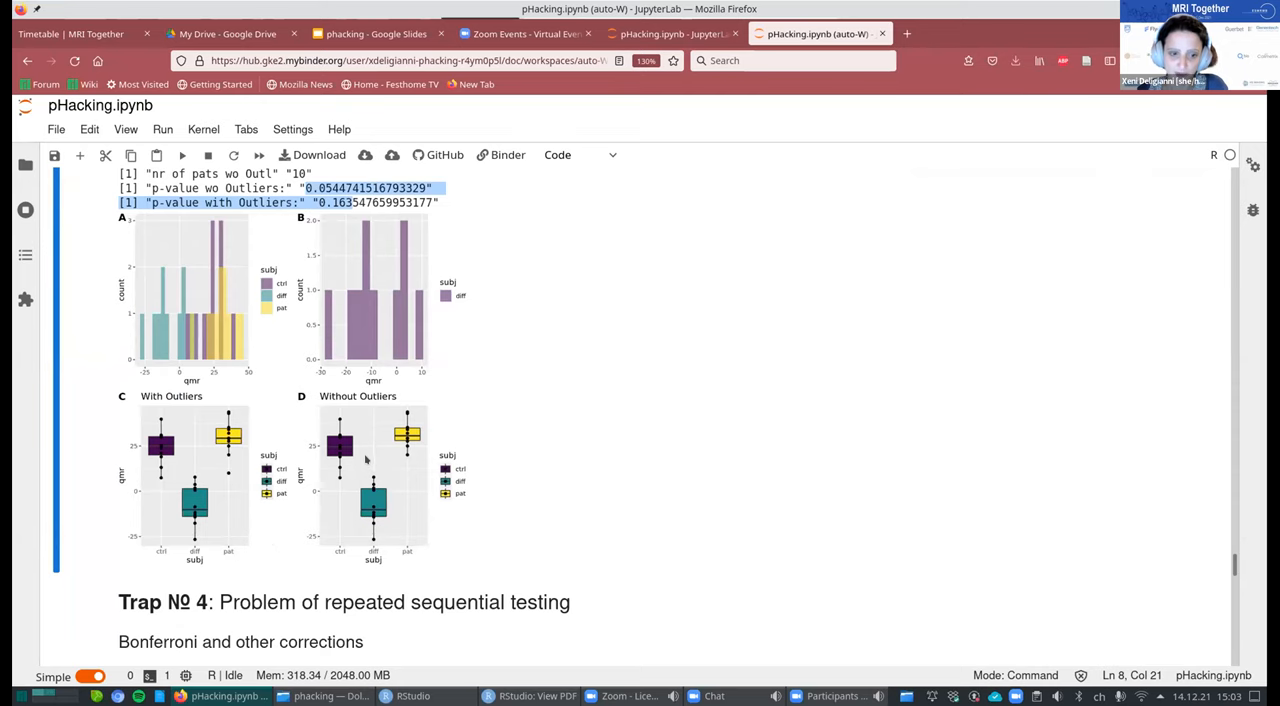
scroll(down, 3)
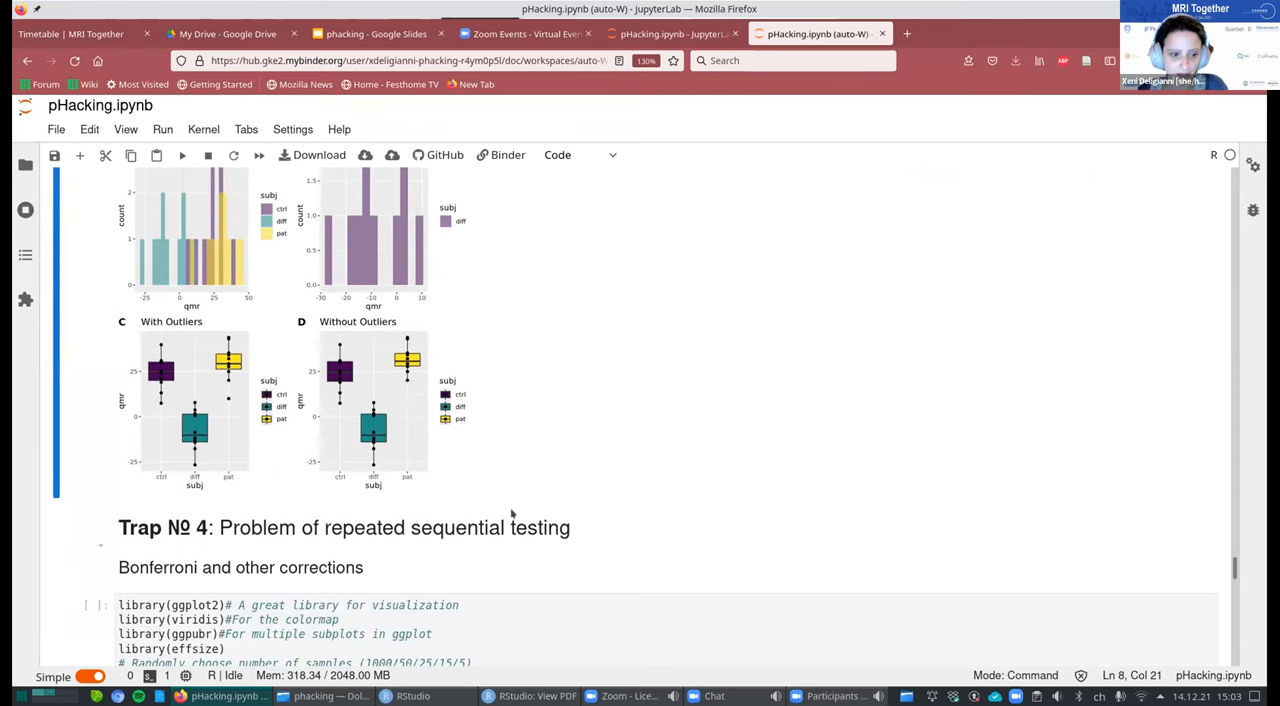
scroll(down, 3)
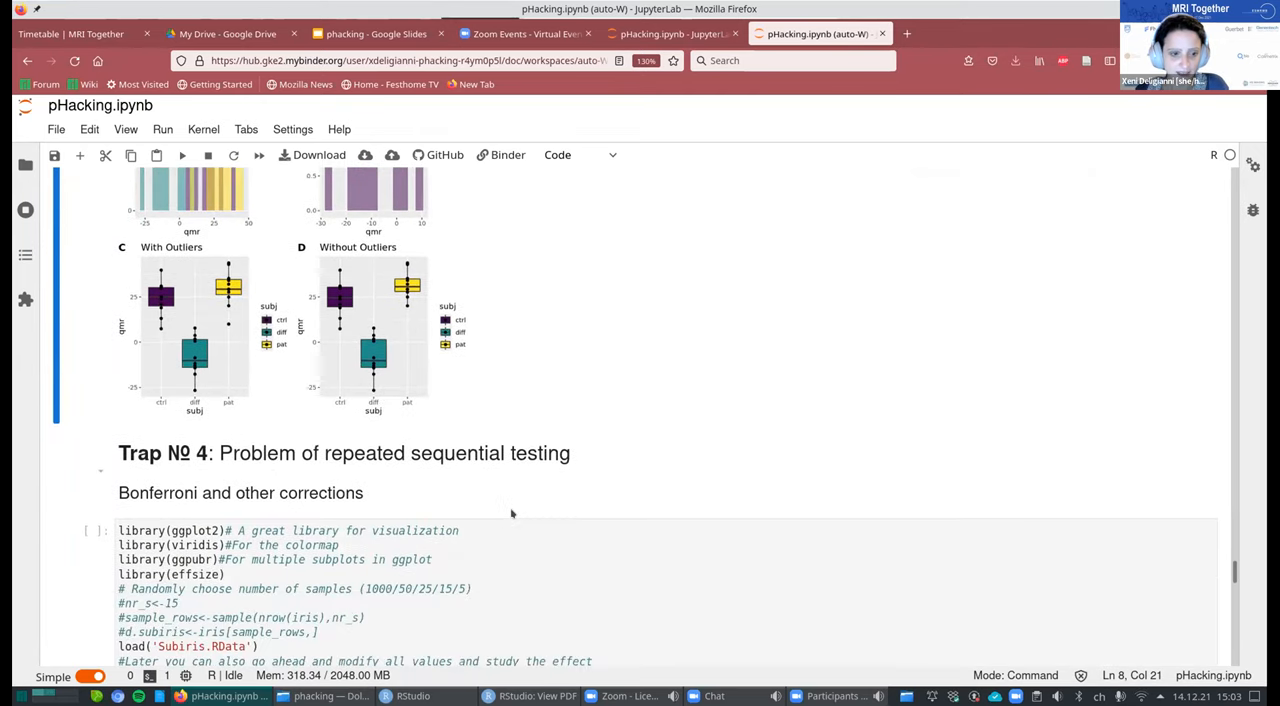
Scroll through the summary(iris) output and the Species boxplots of sepal and petal measures.
scroll(down, 3)
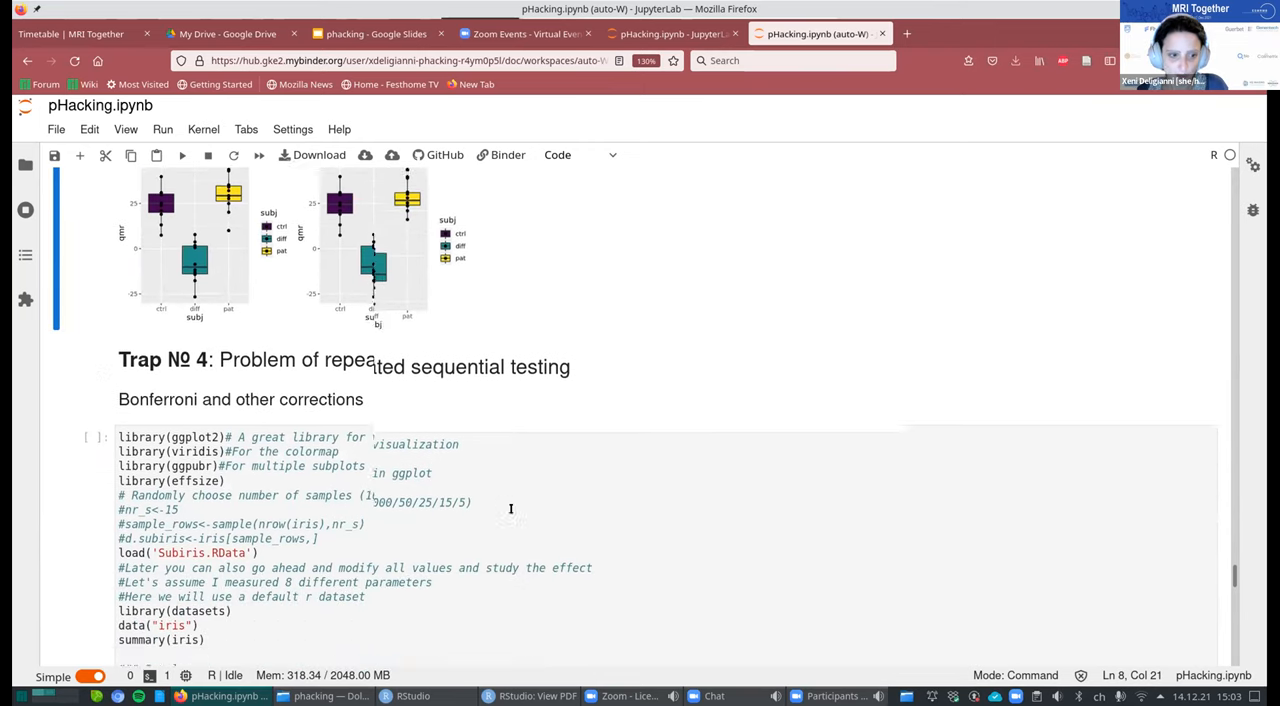
scroll(down, 3)
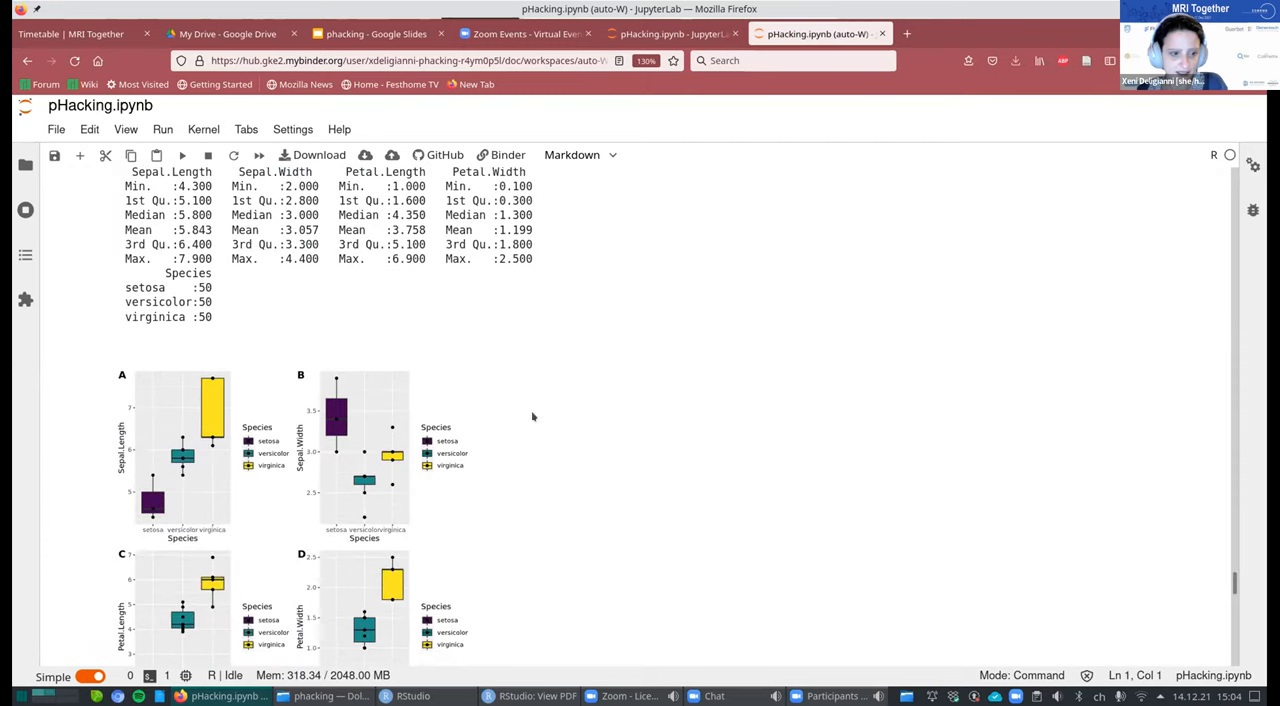
Scroll to the Subiris.RData cell with t-tests and p.adjust(method = "bonferroni").
scroll(down, 3)
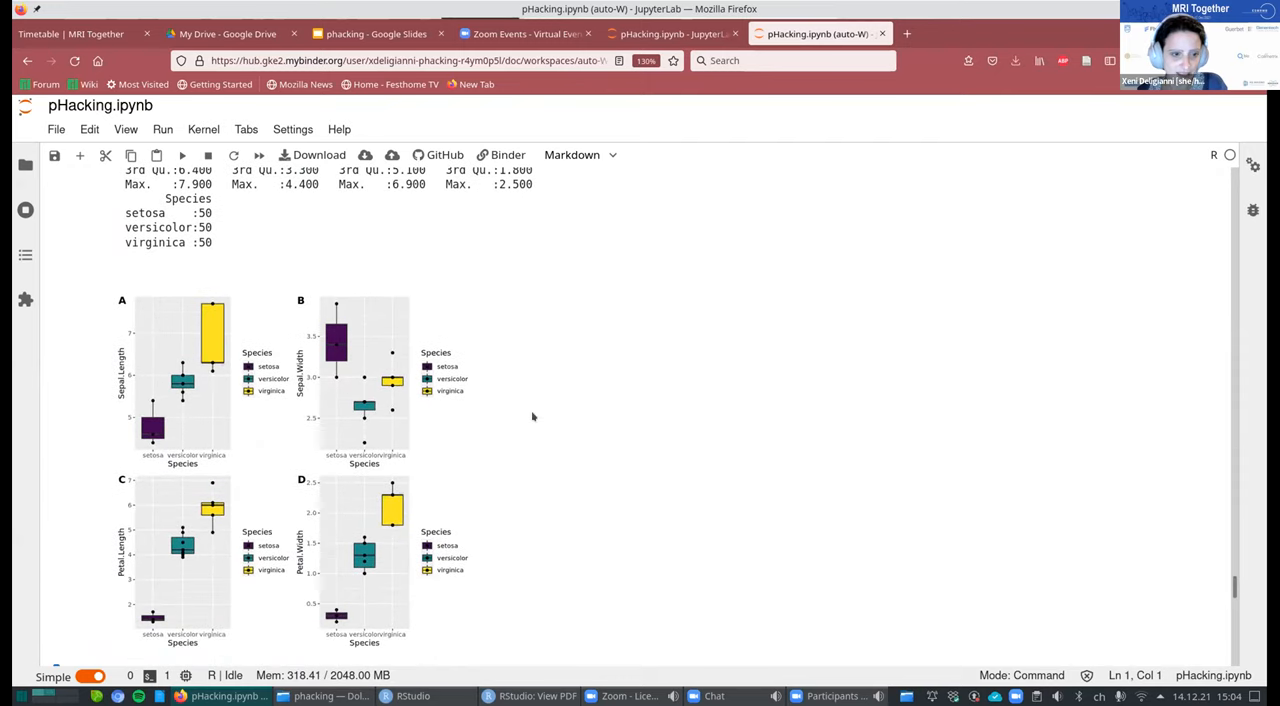
mouse_move(492, 436)
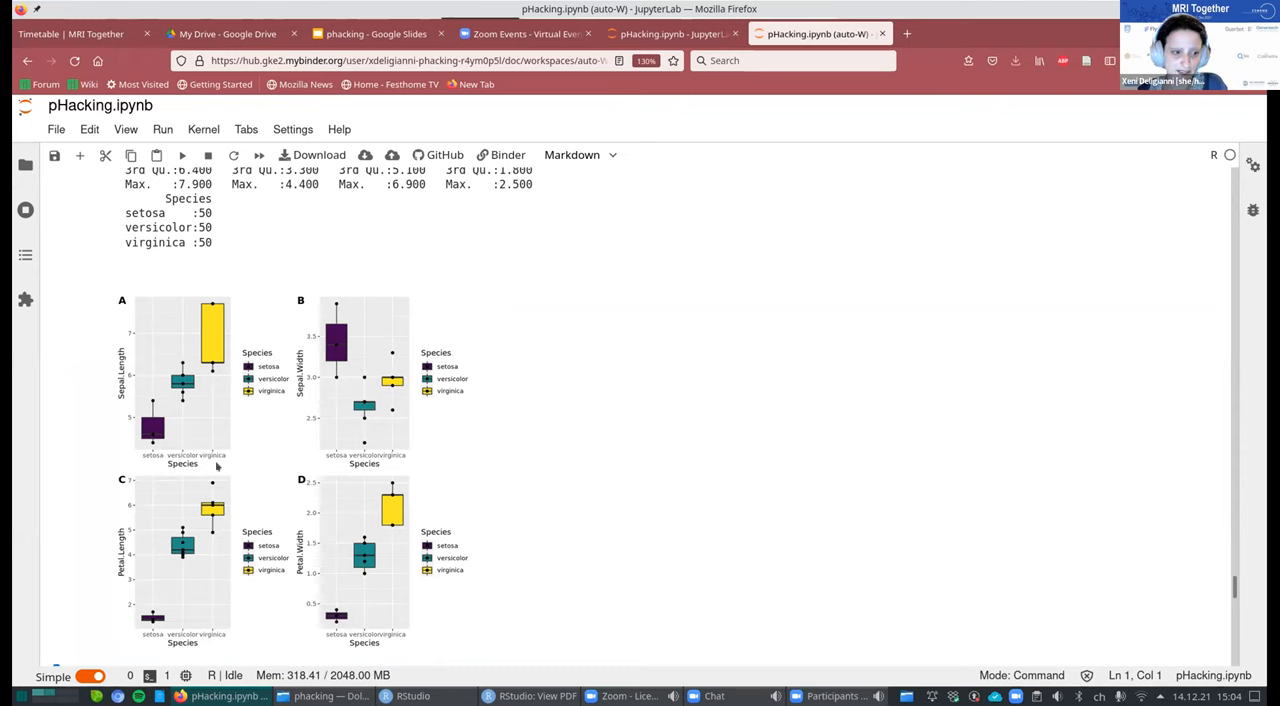
mouse_move(188, 435)
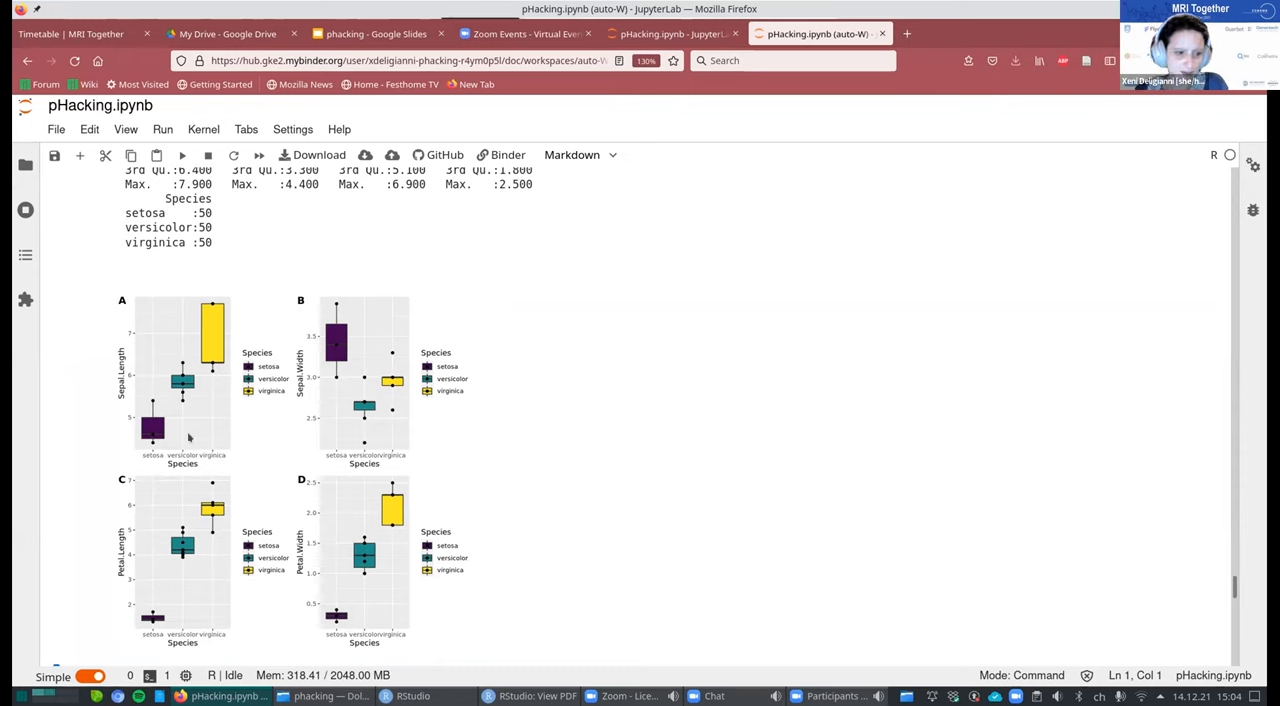
mouse_move(187, 412)
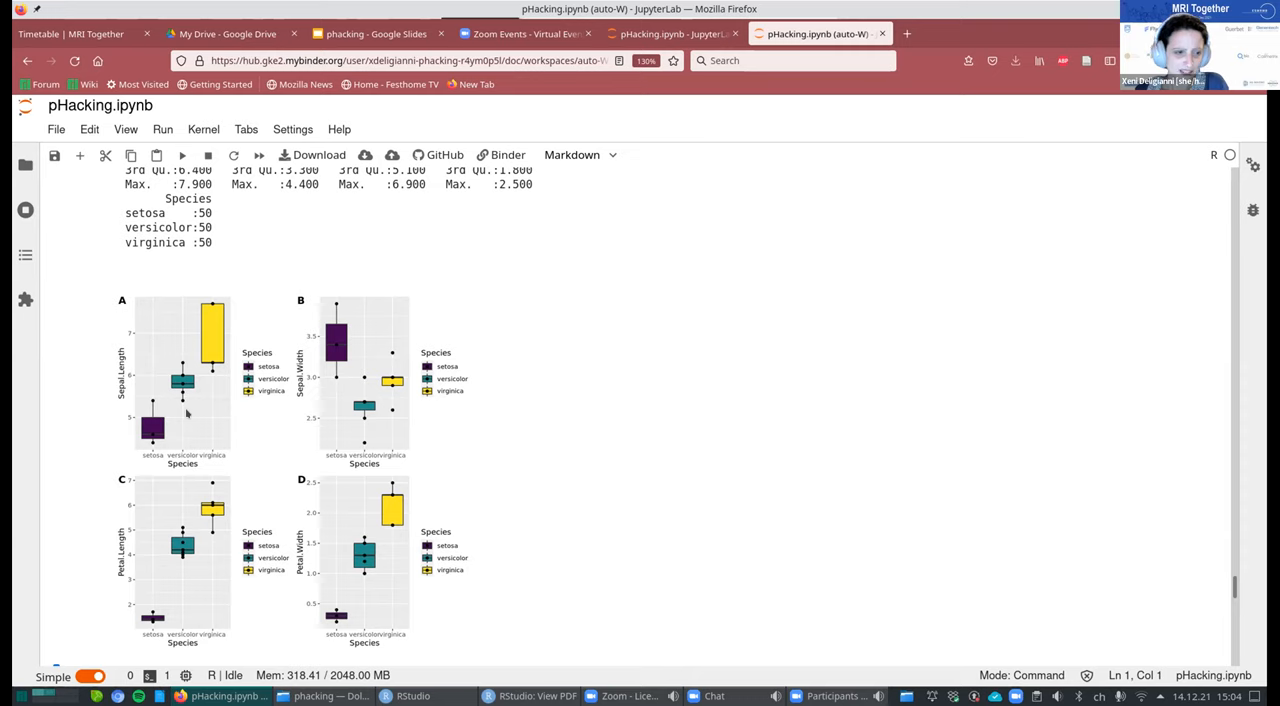
mouse_move(425, 497)
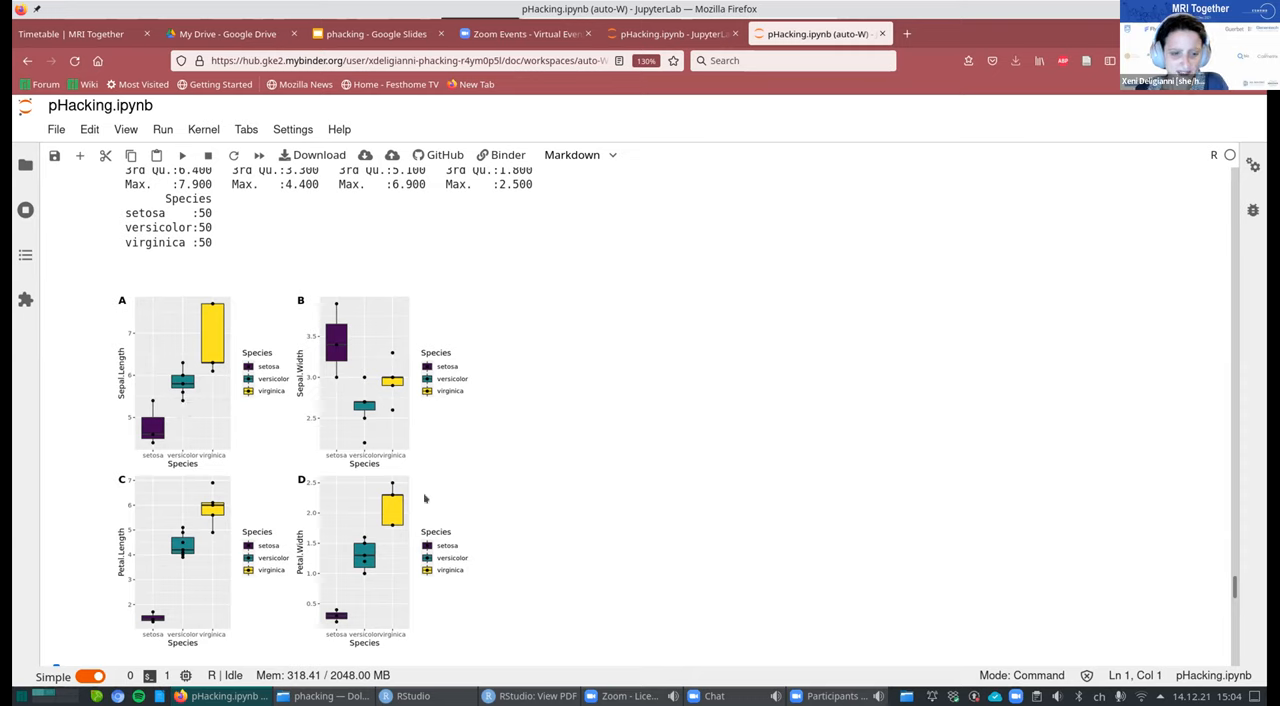
mouse_move(298, 428)
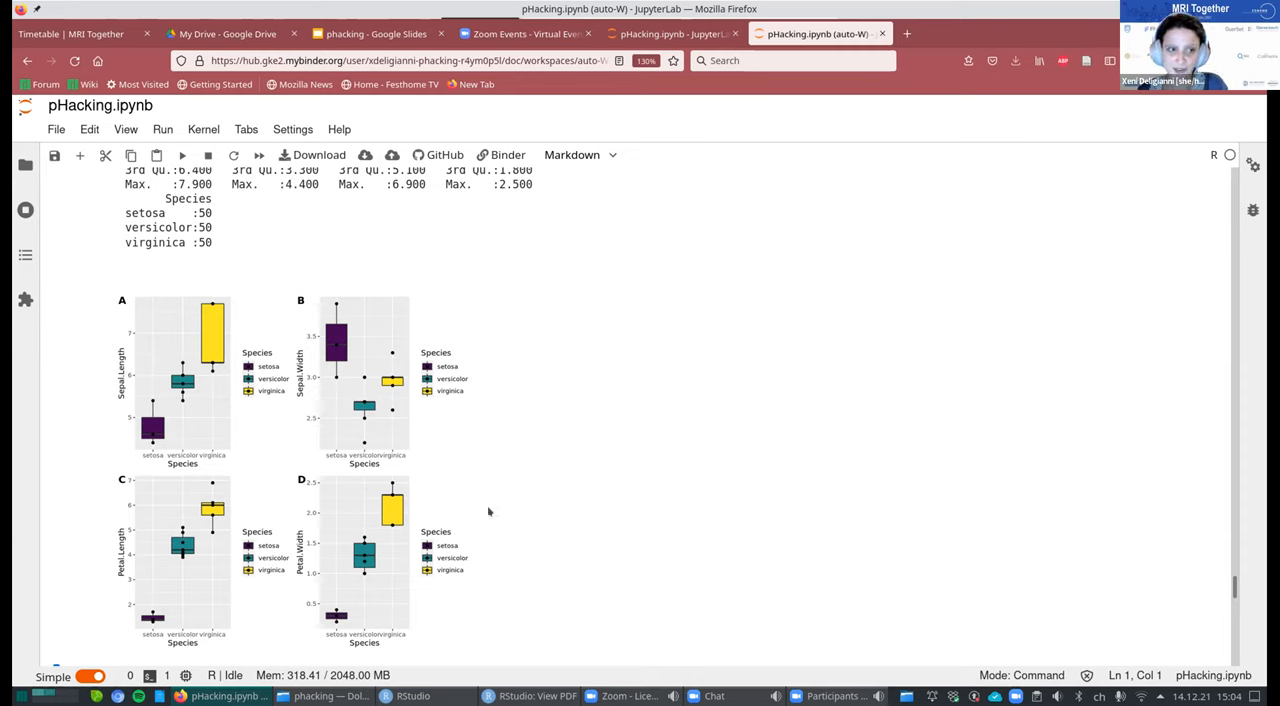
mouse_move(491, 510)
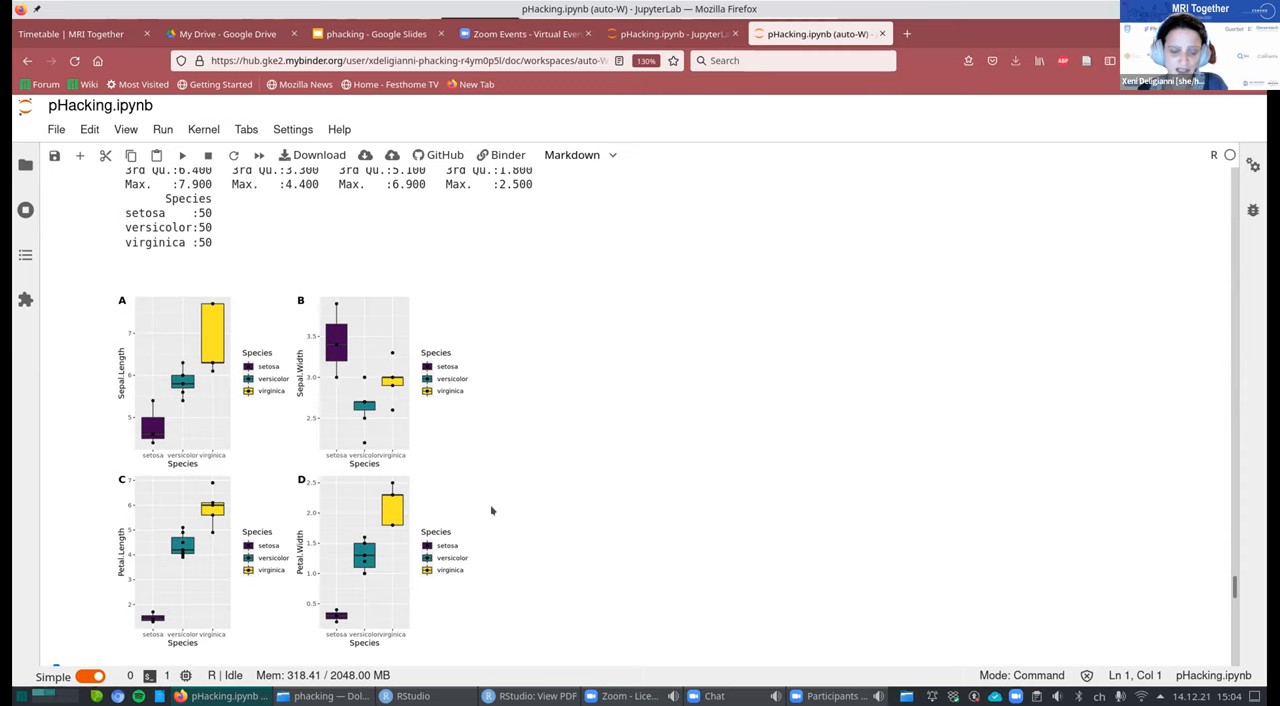
mouse_move(500, 497)
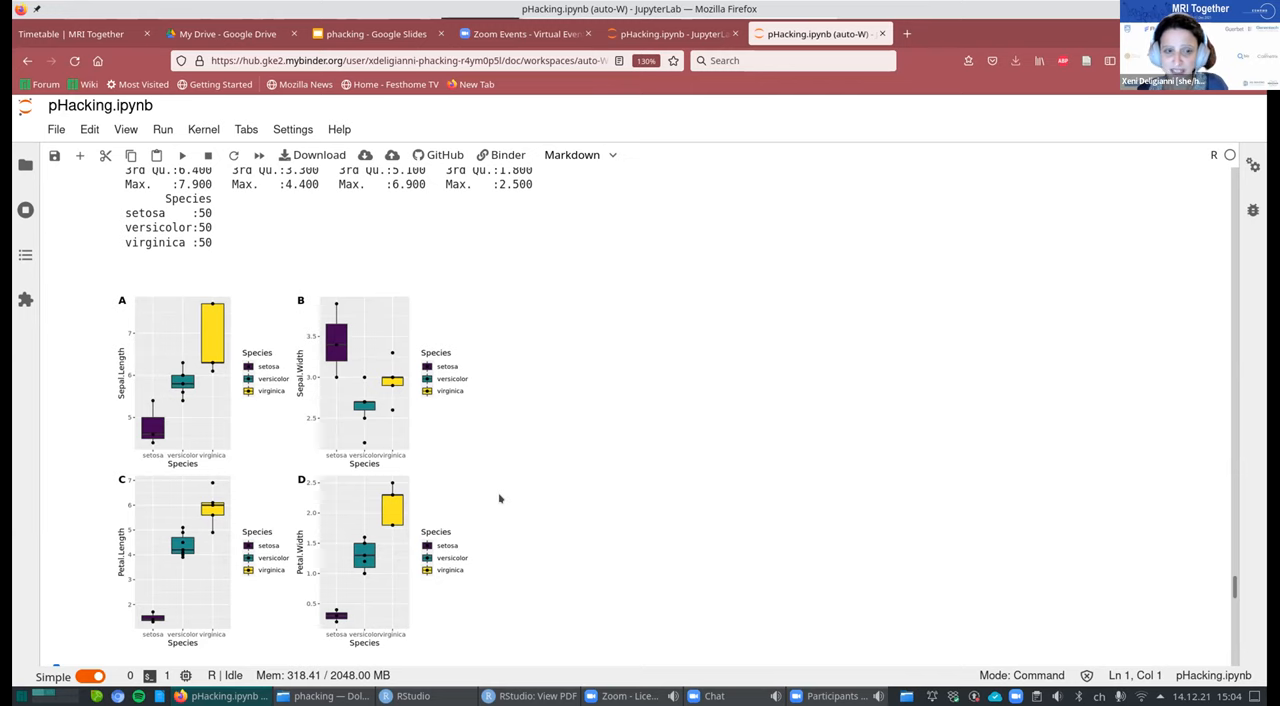
mouse_move(507, 500)
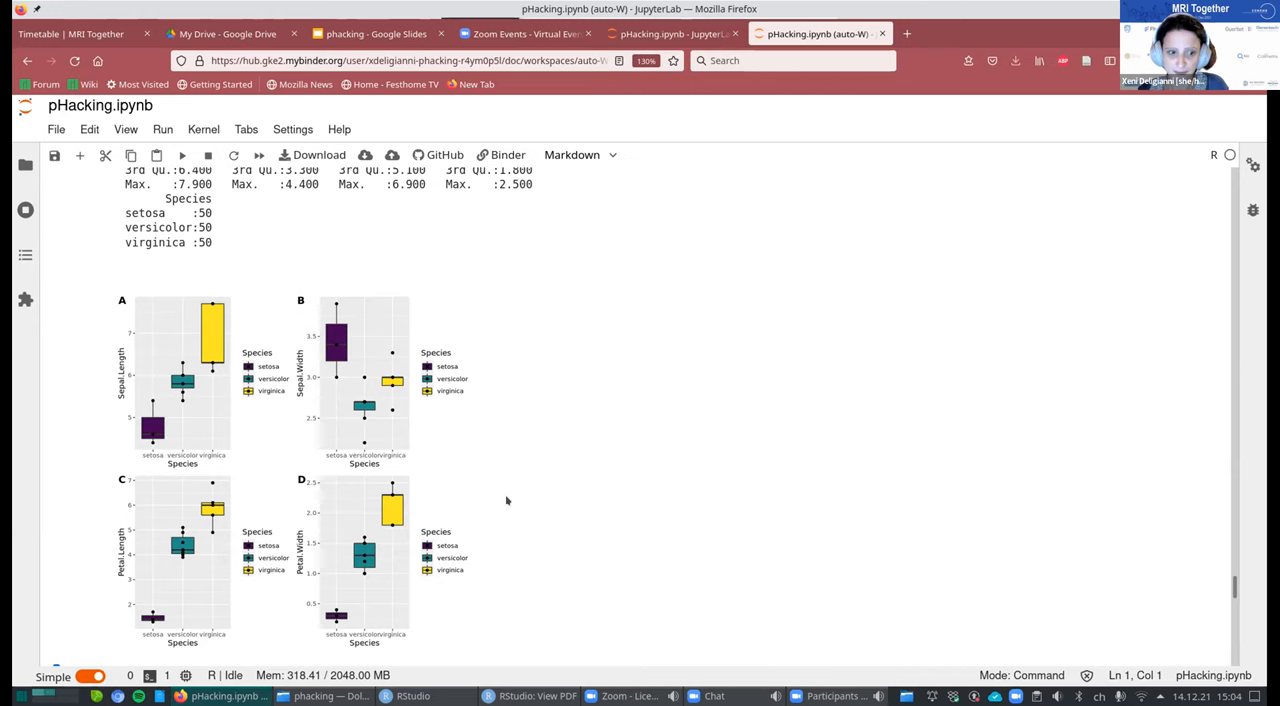
scroll(down, 3)
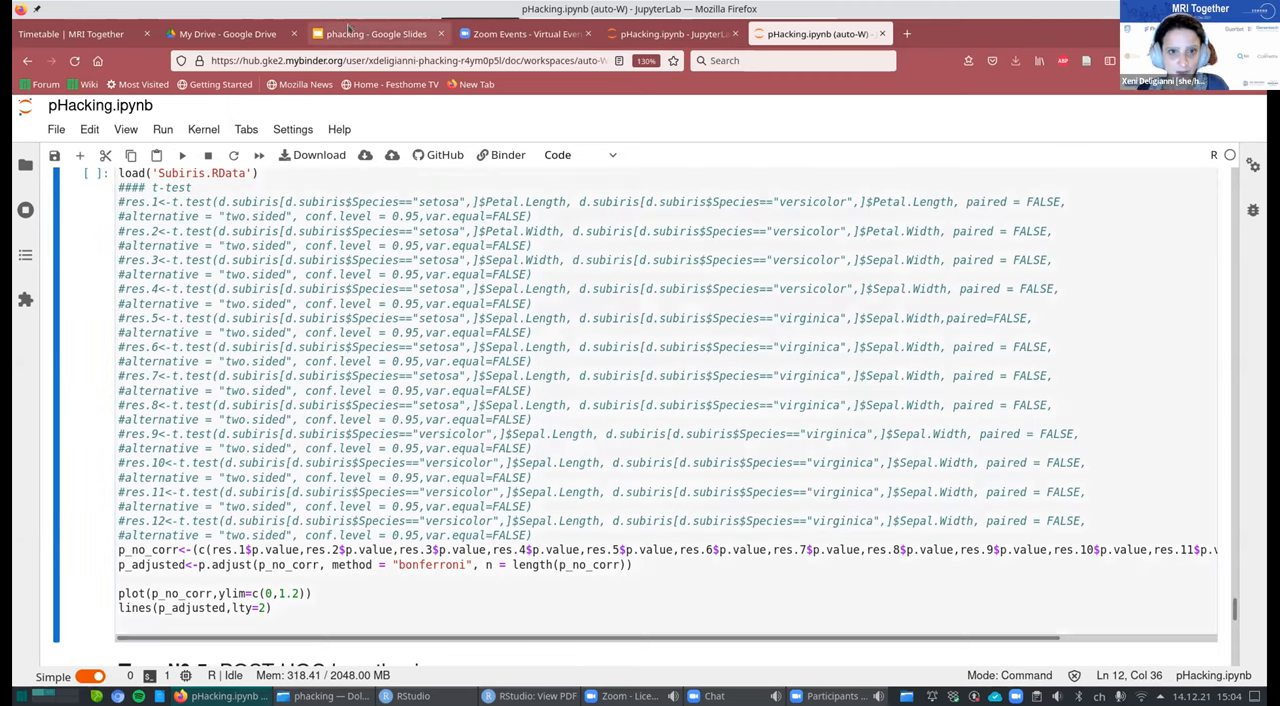
Show the multiple-comparison error-rate slide, then return to the pHacking notebook.
click(378, 33)
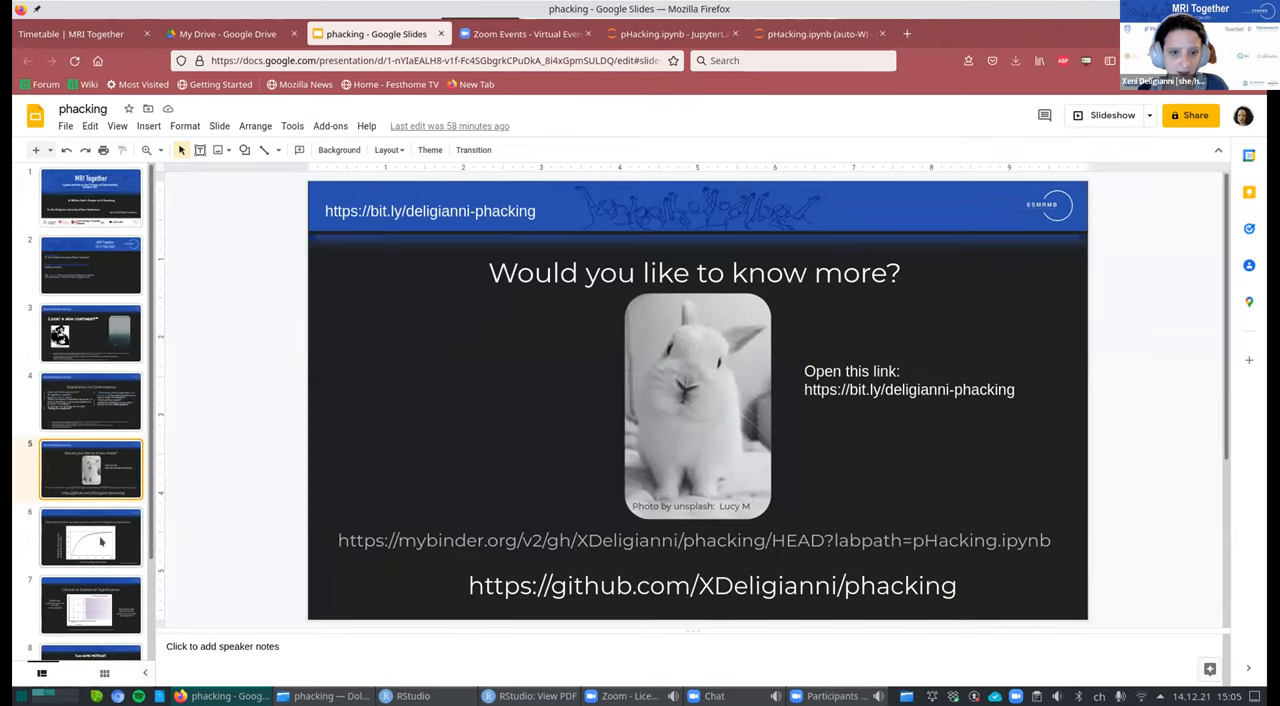
click(91, 539)
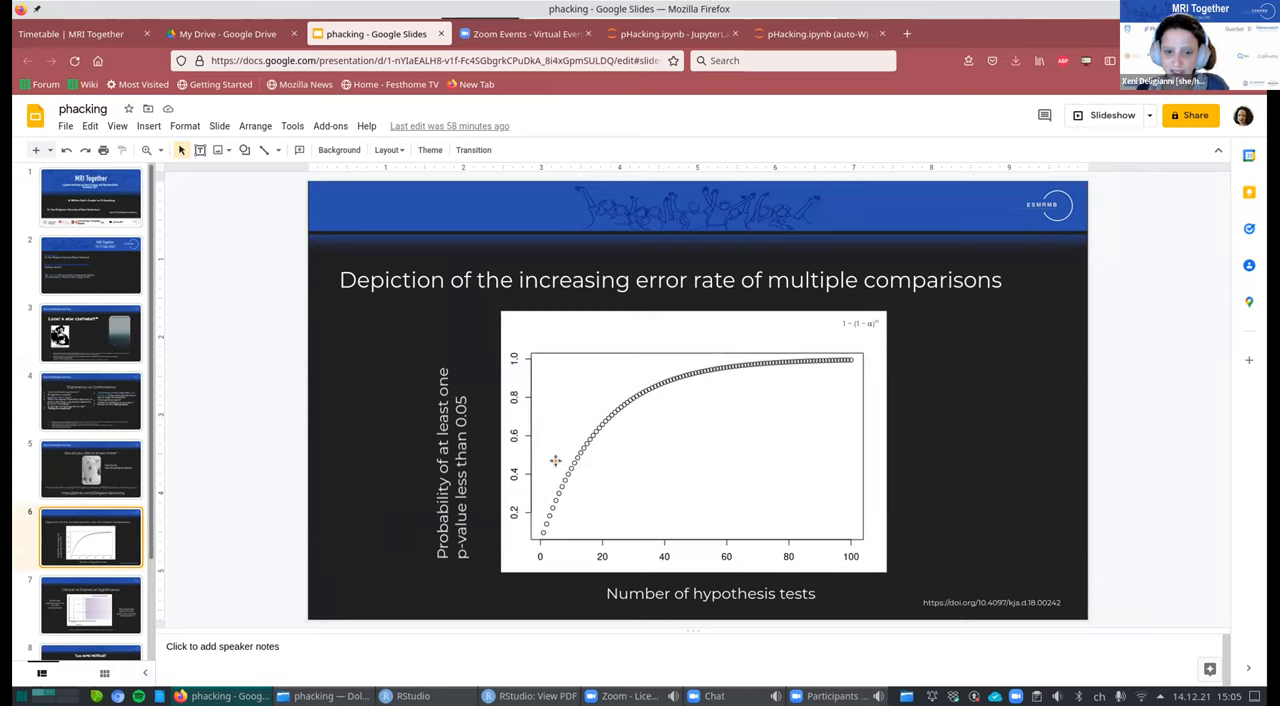
mouse_move(736, 357)
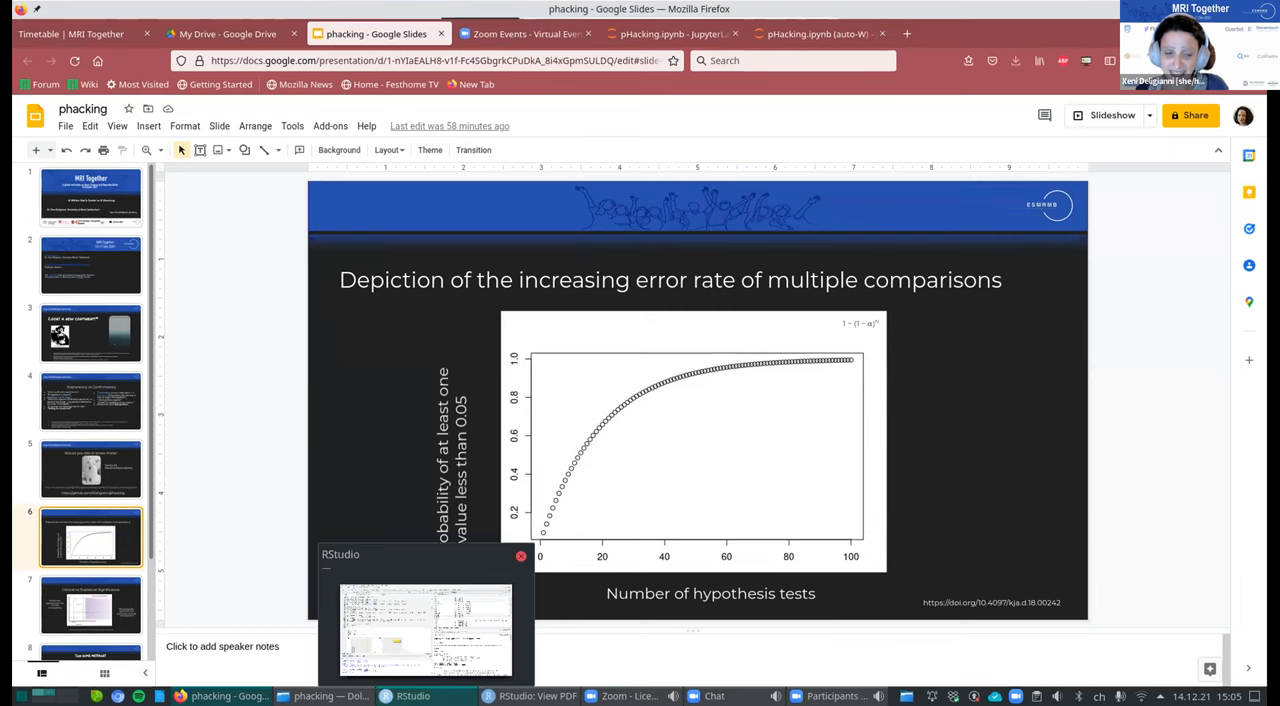
click(411, 696)
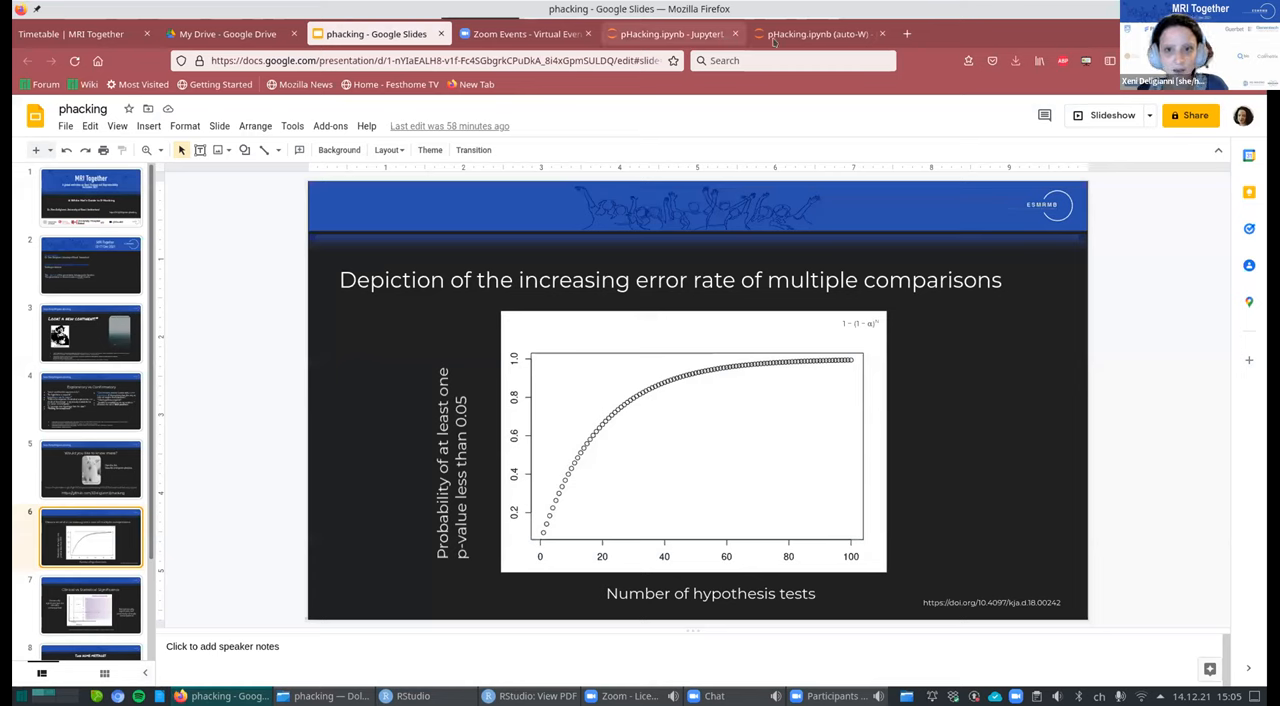
click(818, 33)
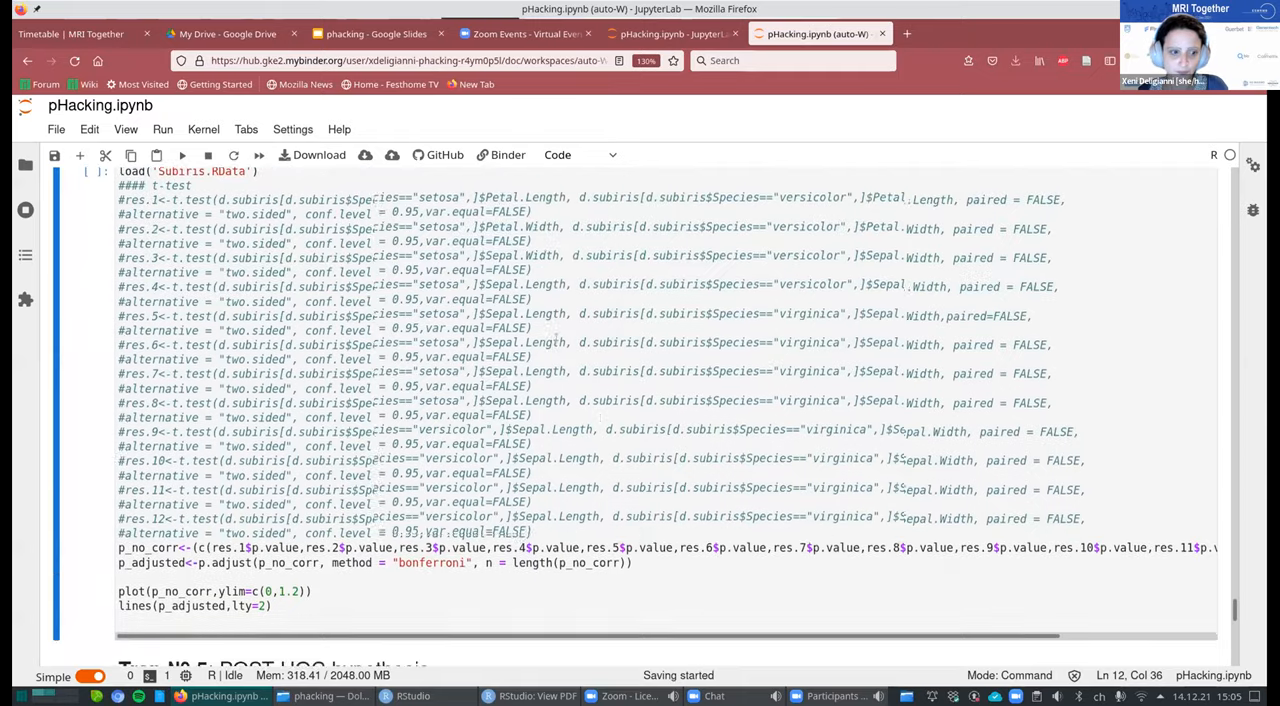
Run the Subiris cell, plotting unadjusted p-values beneath the dashed Bonferroni-adjusted line.
click(182, 154)
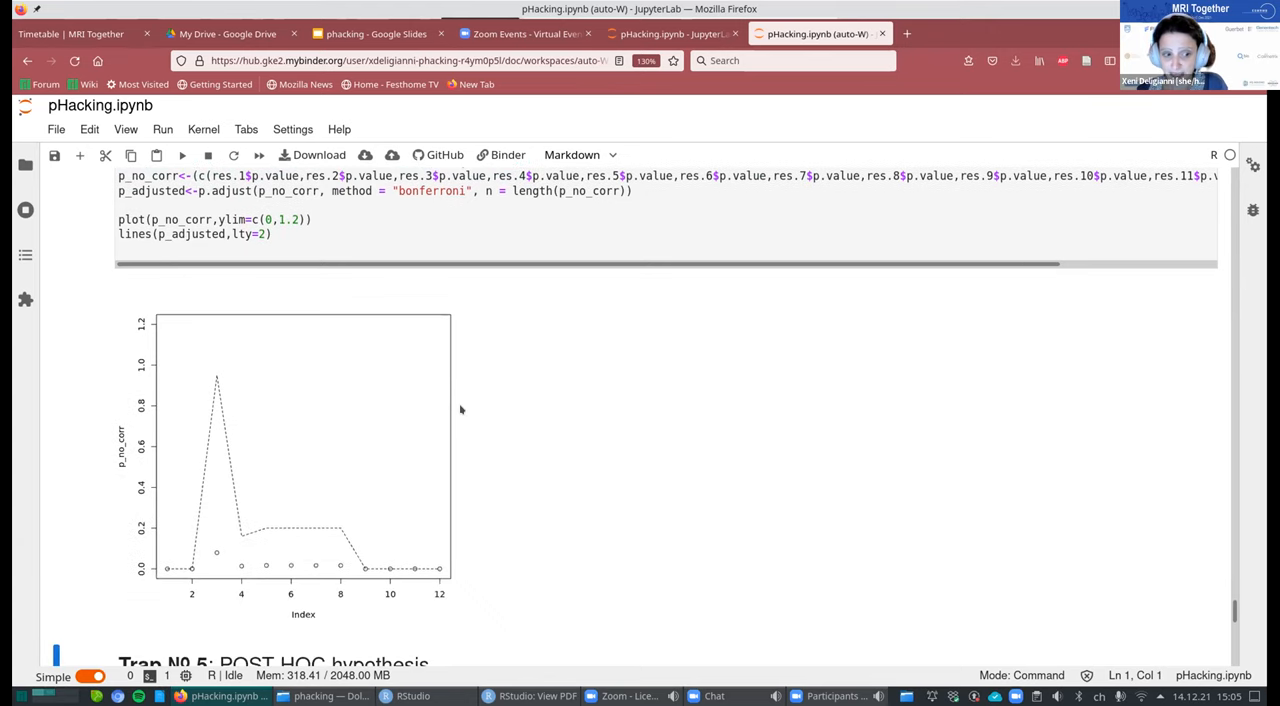
mouse_move(282, 541)
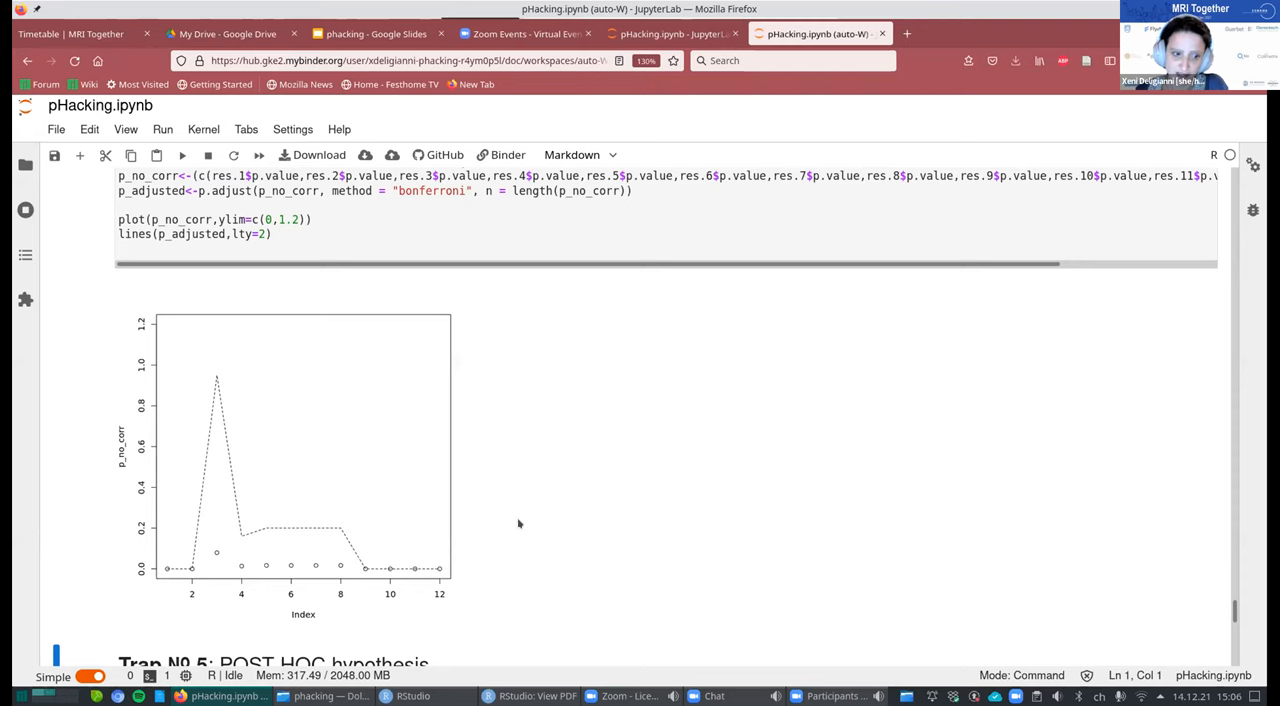
Scroll to Trap Nº 5 and edit its Difficult_Data.RData one-sided t-test cell.
scroll(down, 3)
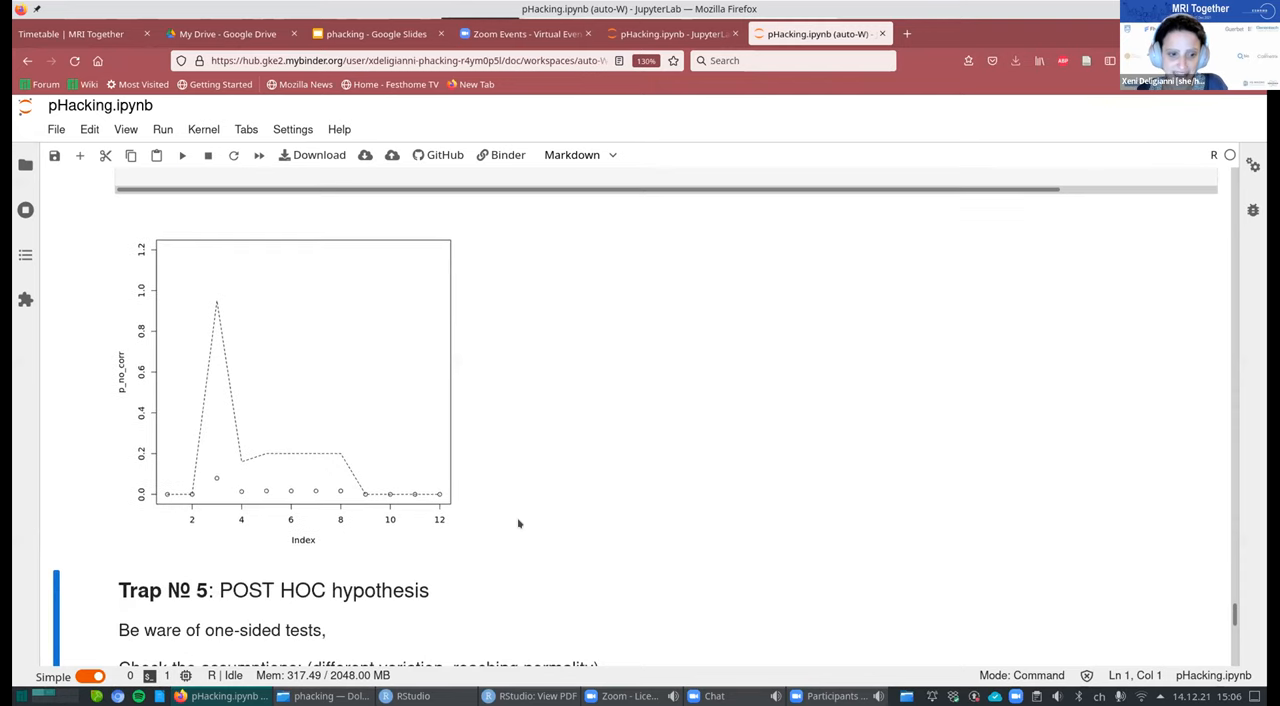
scroll(down, 3)
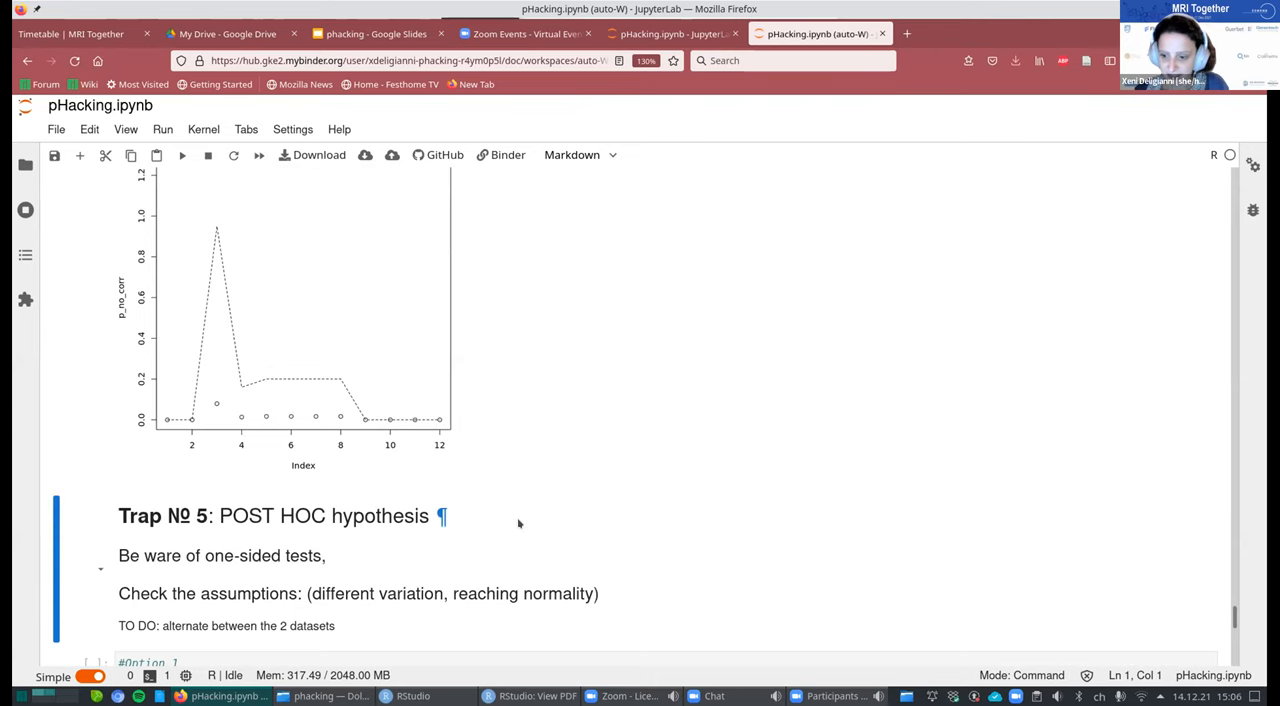
scroll(down, 3)
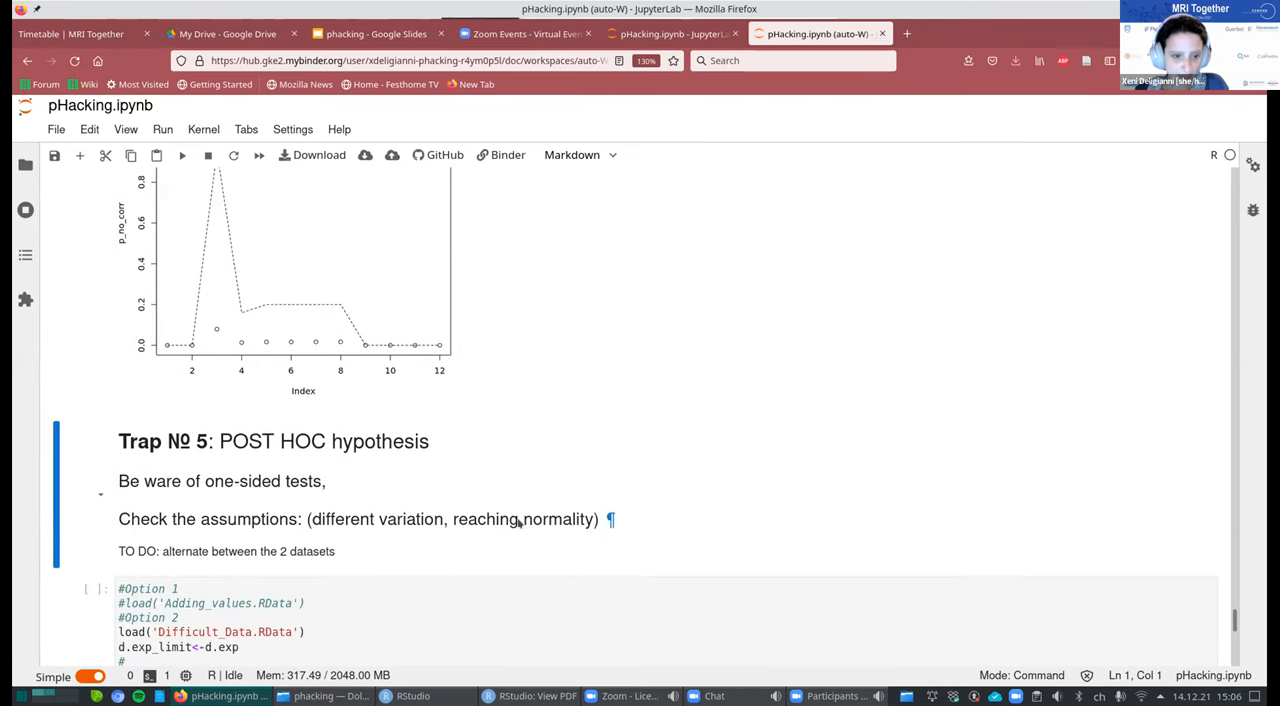
scroll(down, 3)
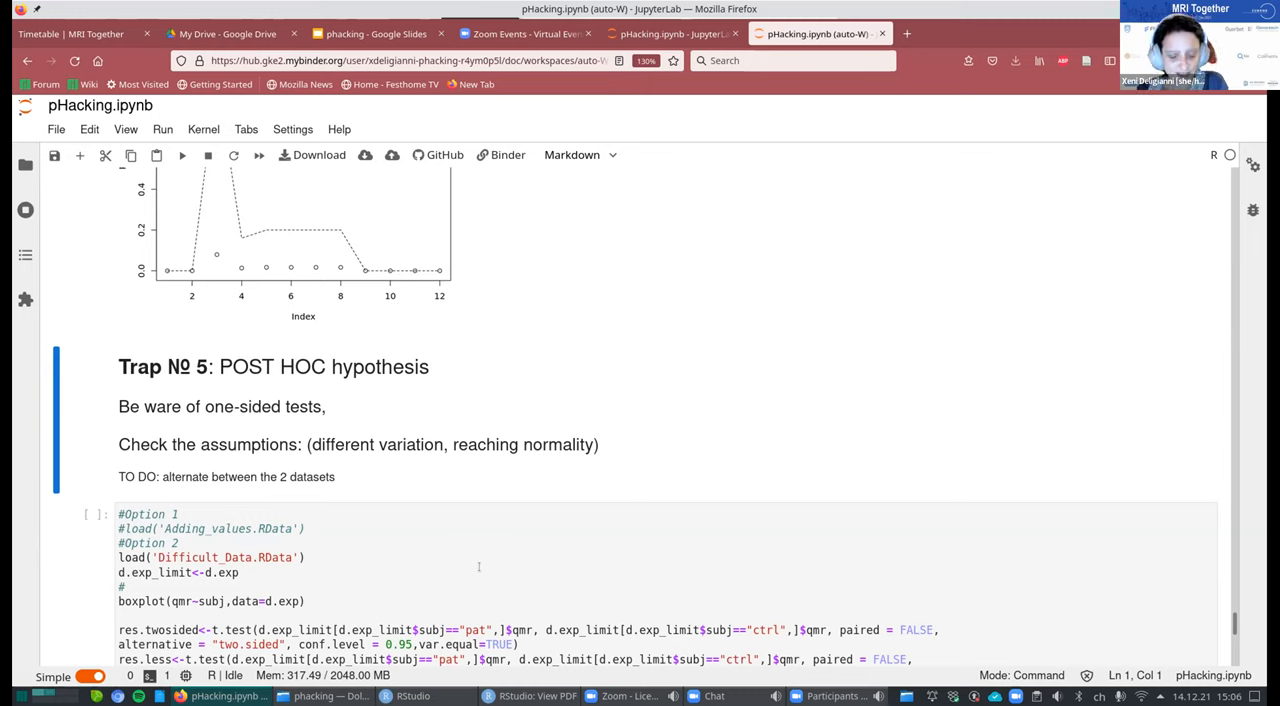
click(240, 572)
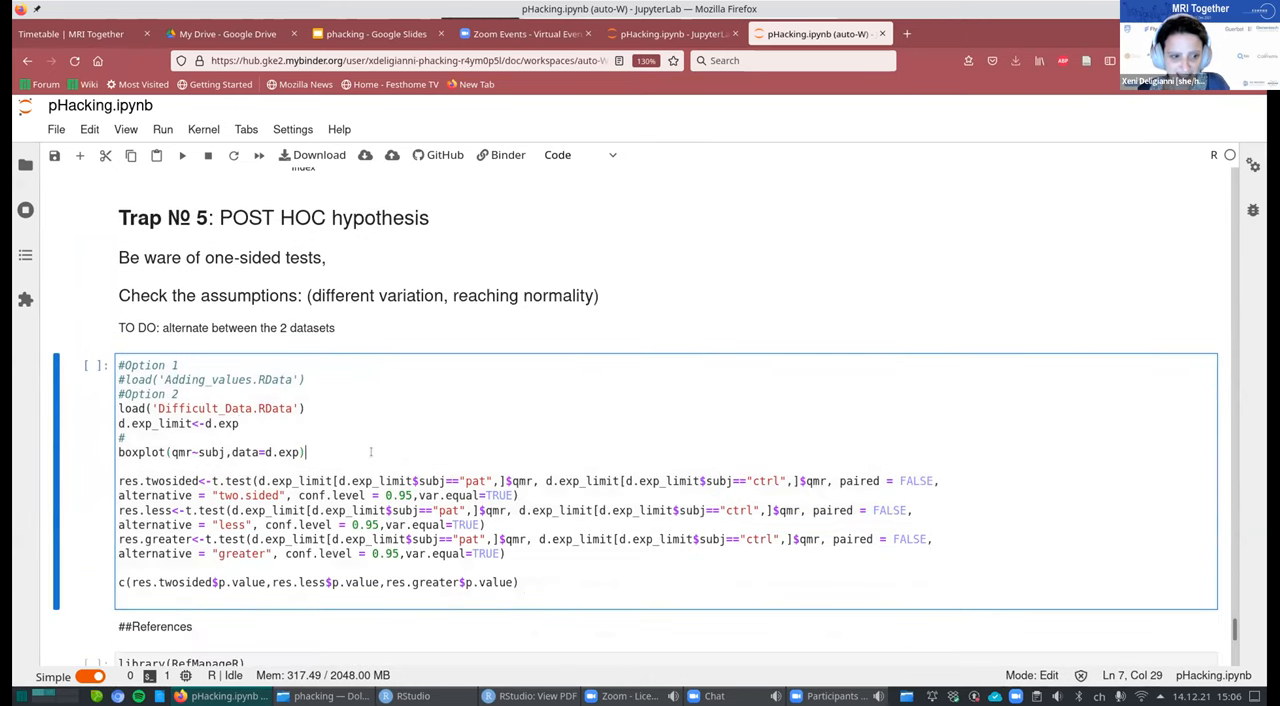
Rerun the Trap Nº 5 t-test cell without Difficult_Data and scroll to its p-values.
click(182, 155)
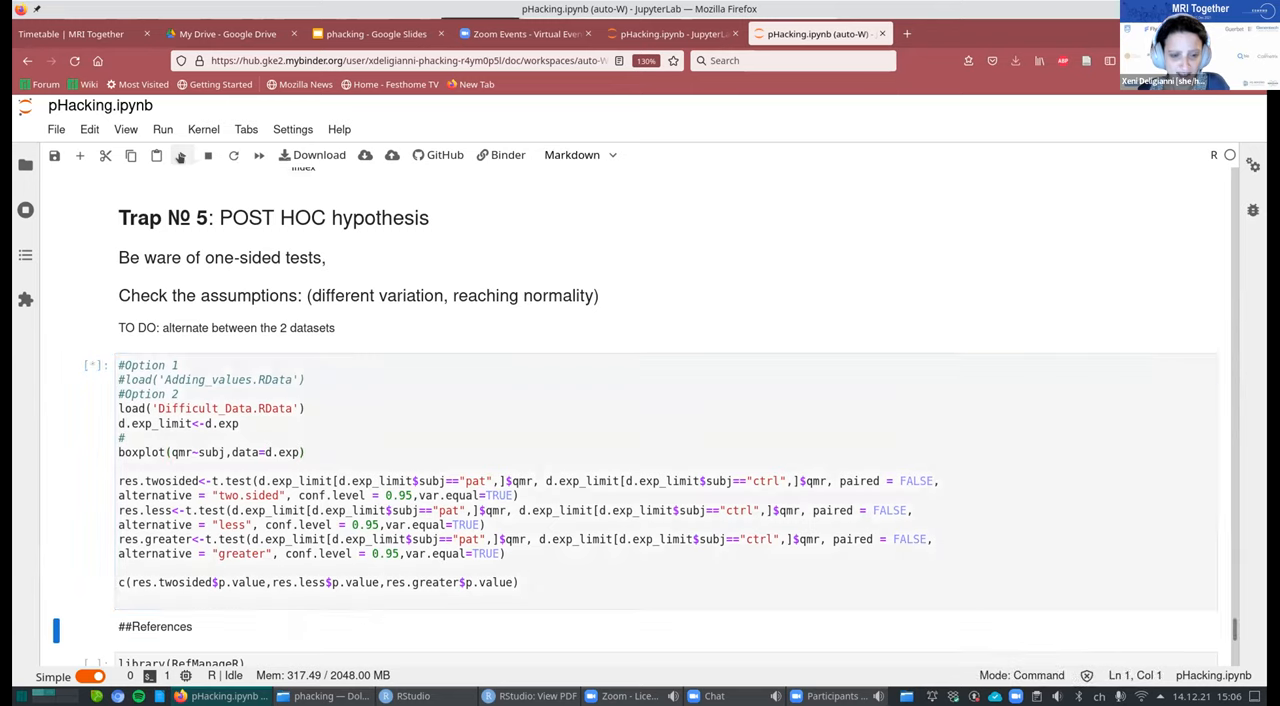
click(181, 155)
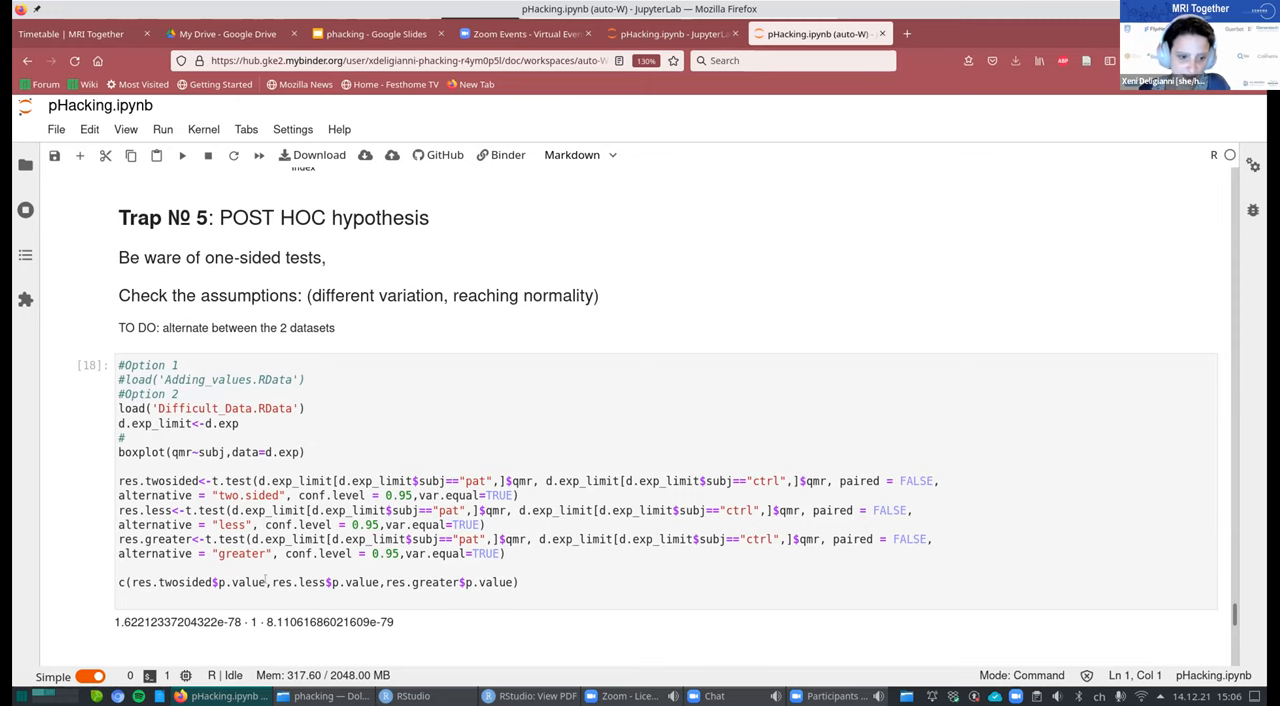
scroll(down, 3)
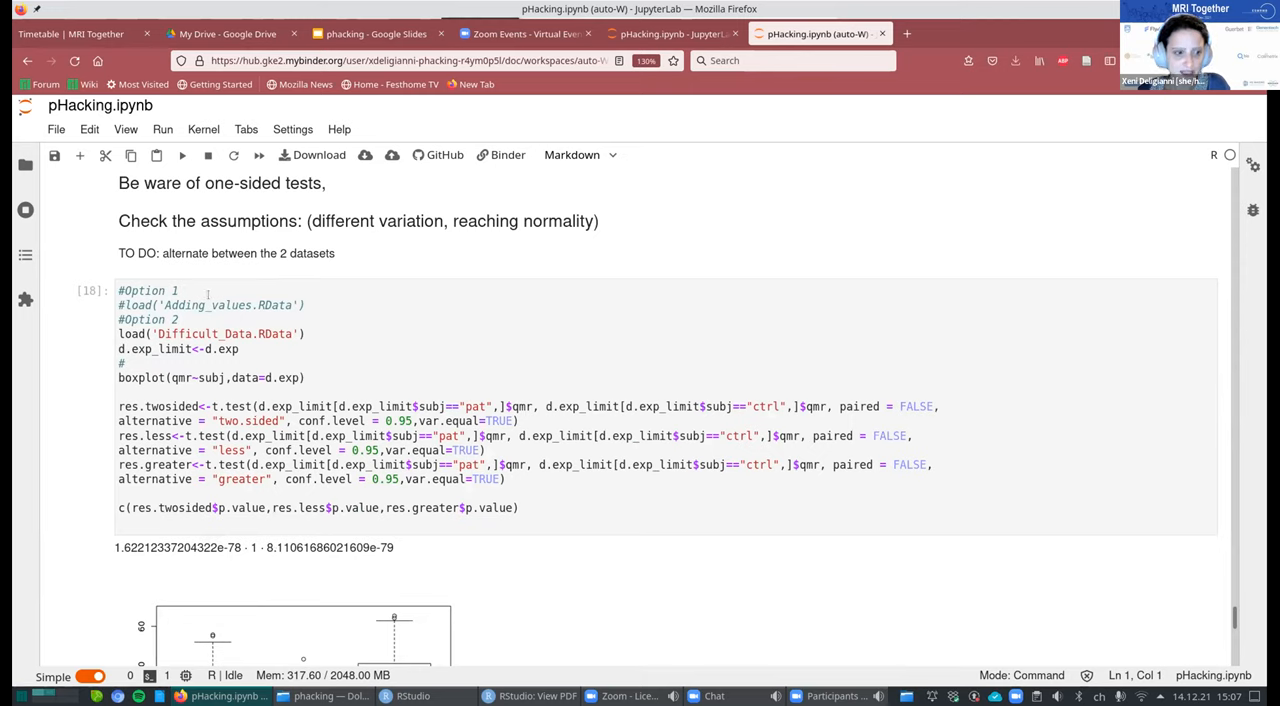
mouse_move(228, 560)
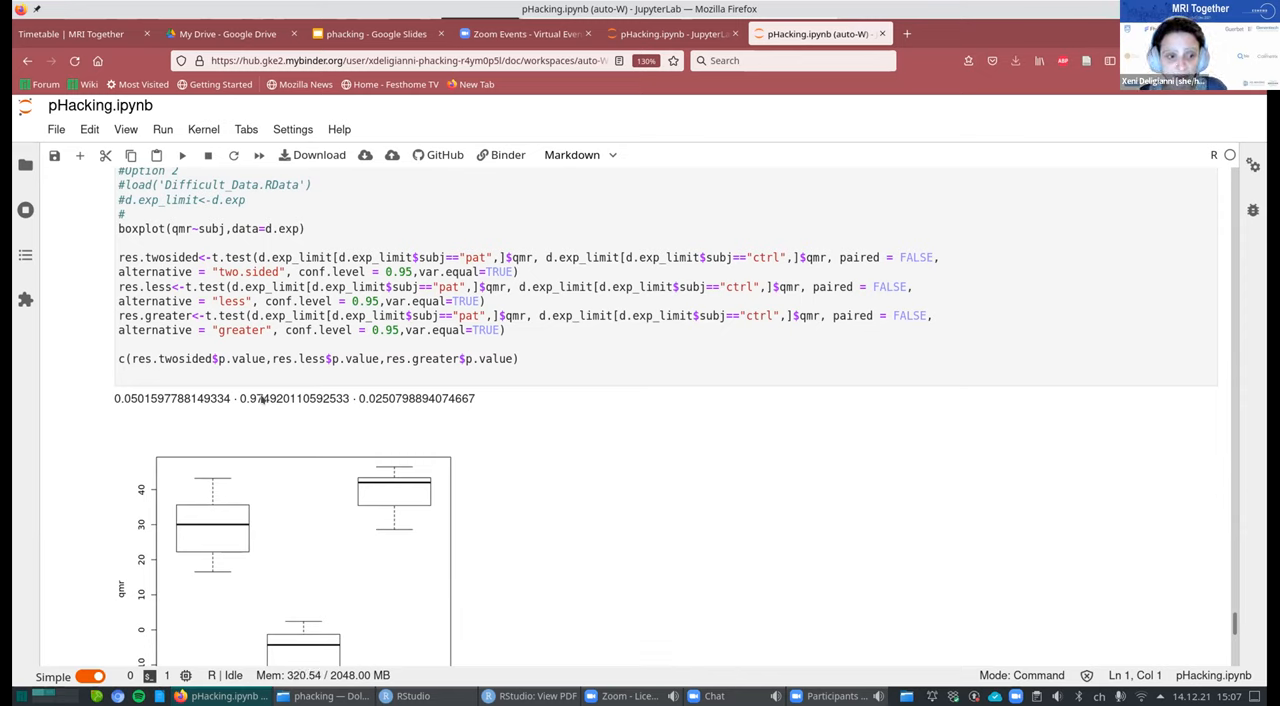
mouse_move(290, 399)
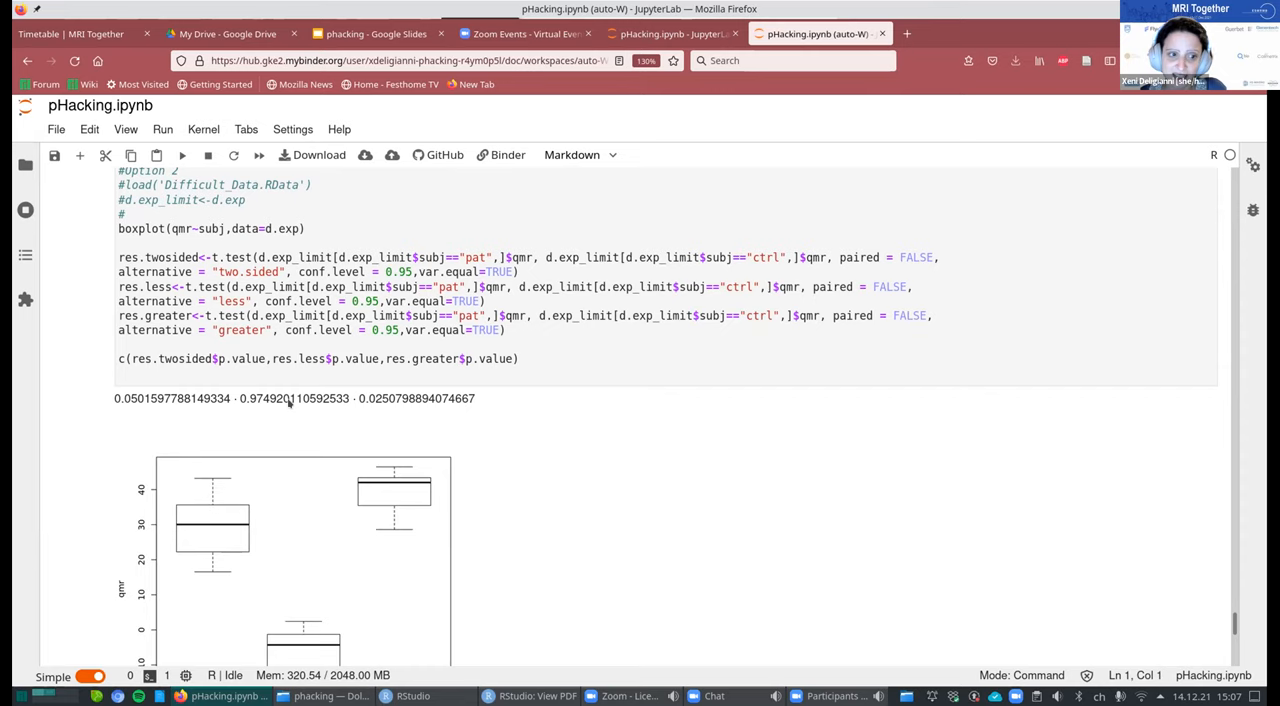
Scroll down to show the full ctrl, diff and pat boxplots and the References heading.
scroll(down, 3)
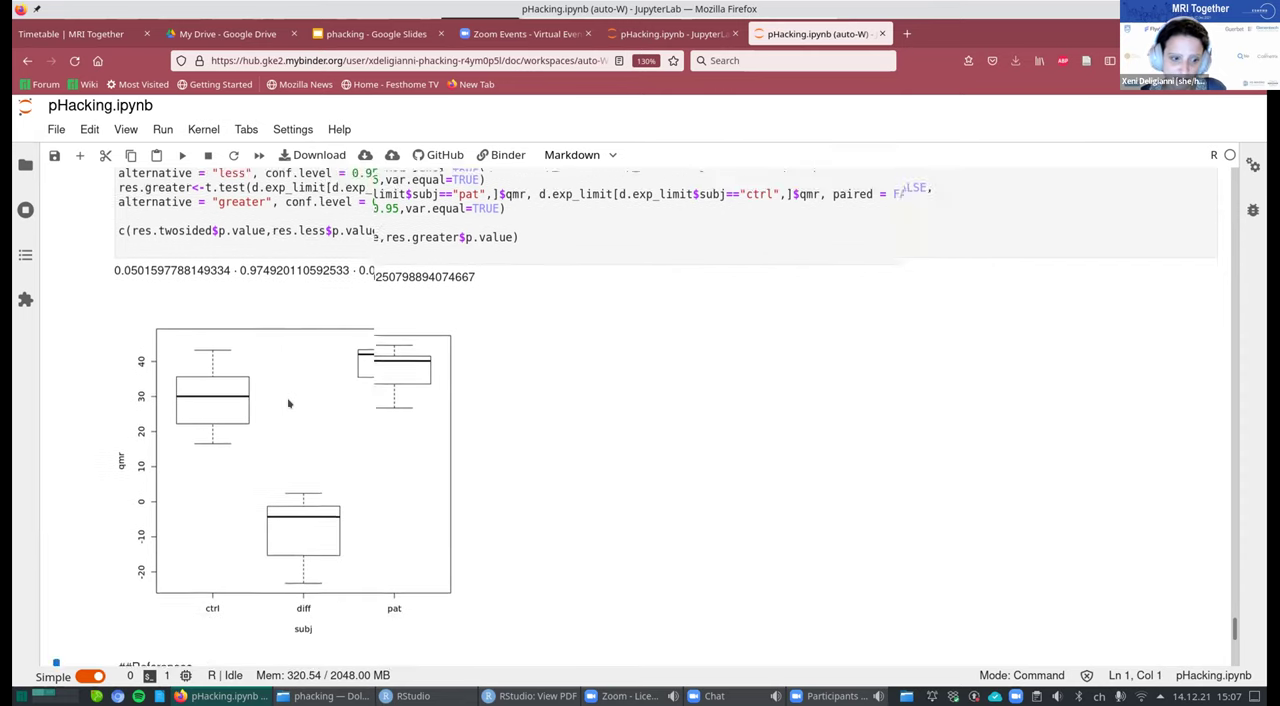
scroll(down, 3)
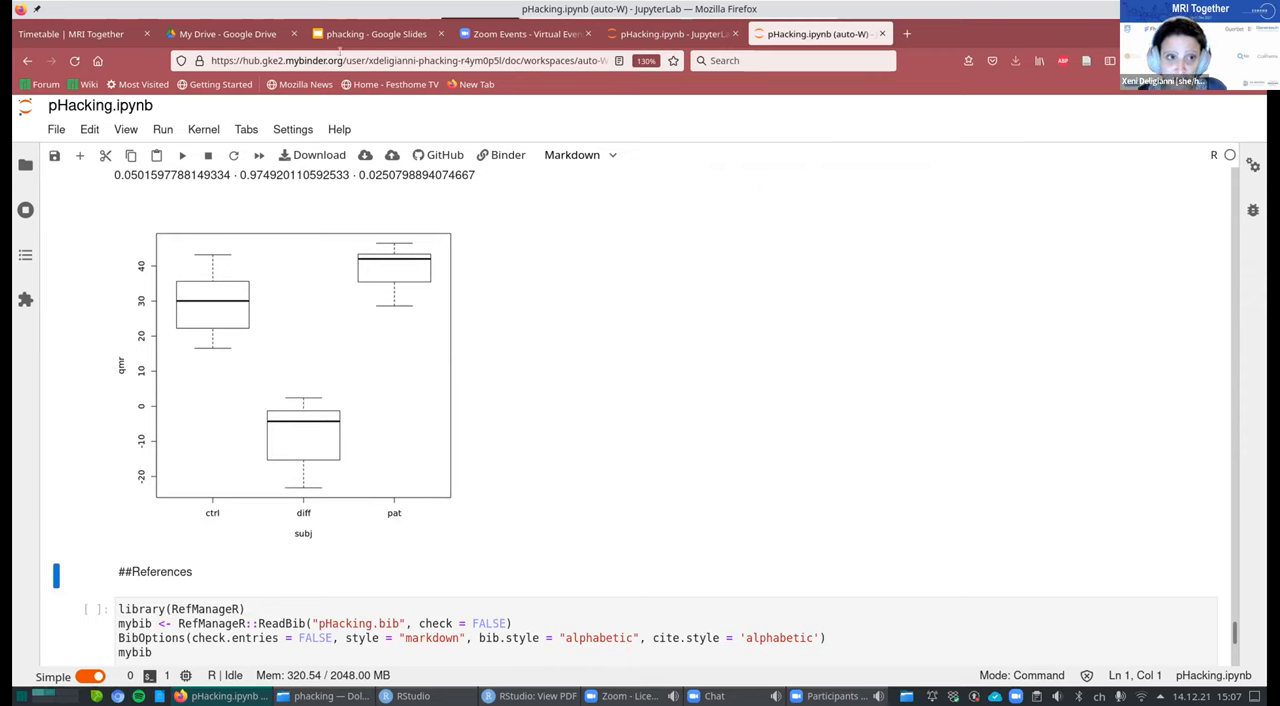
mouse_move(370, 33)
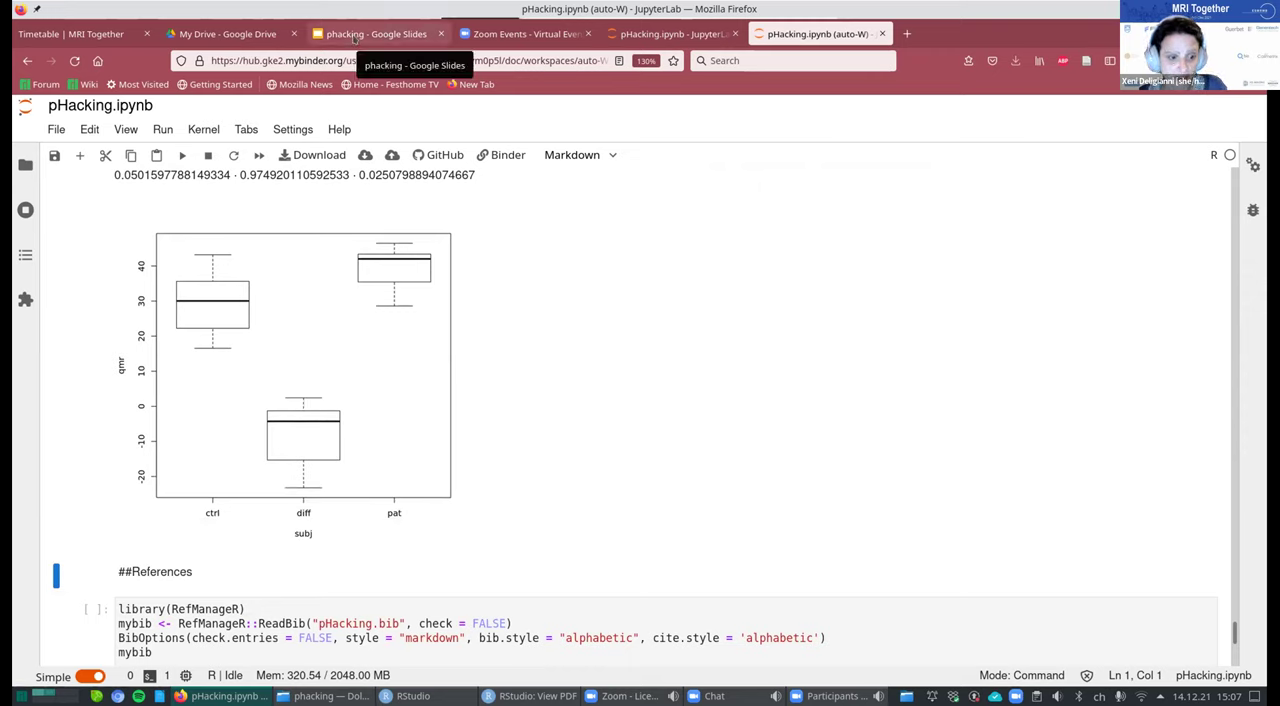
Return to the phacking deck and present slide 7, Clinical vs Statistical Significance.
click(371, 33)
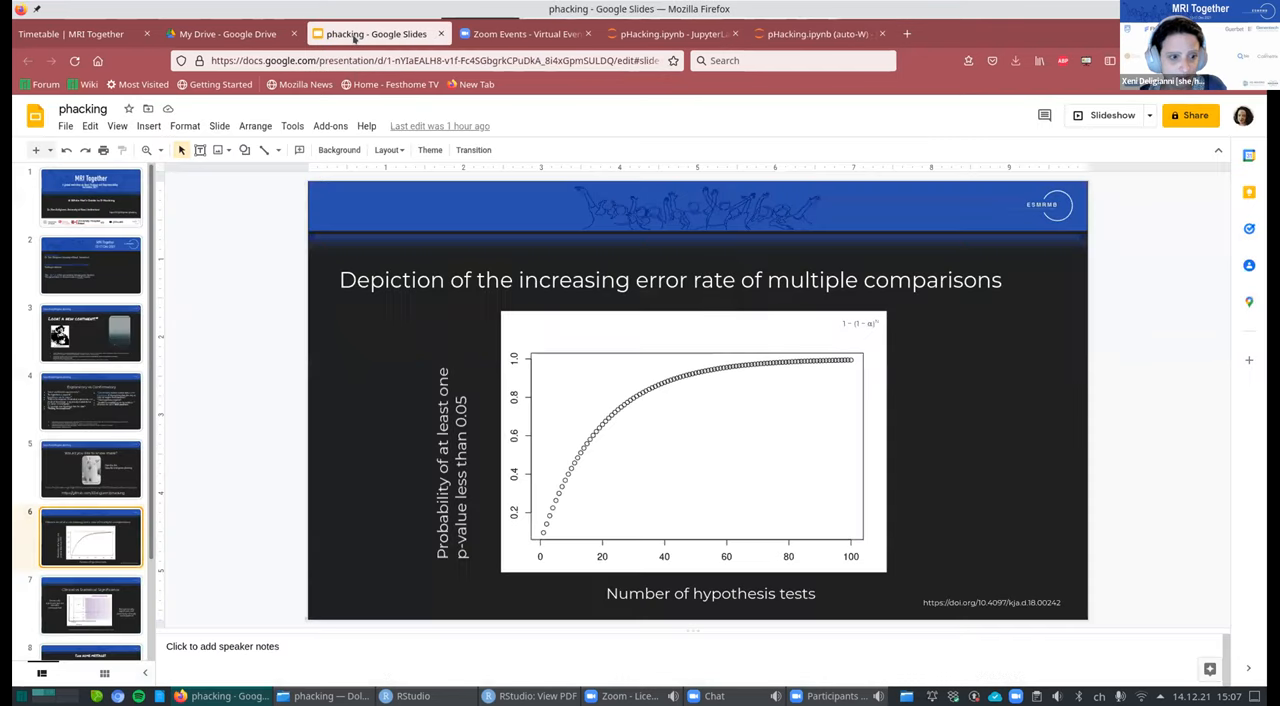
scroll(down, 3)
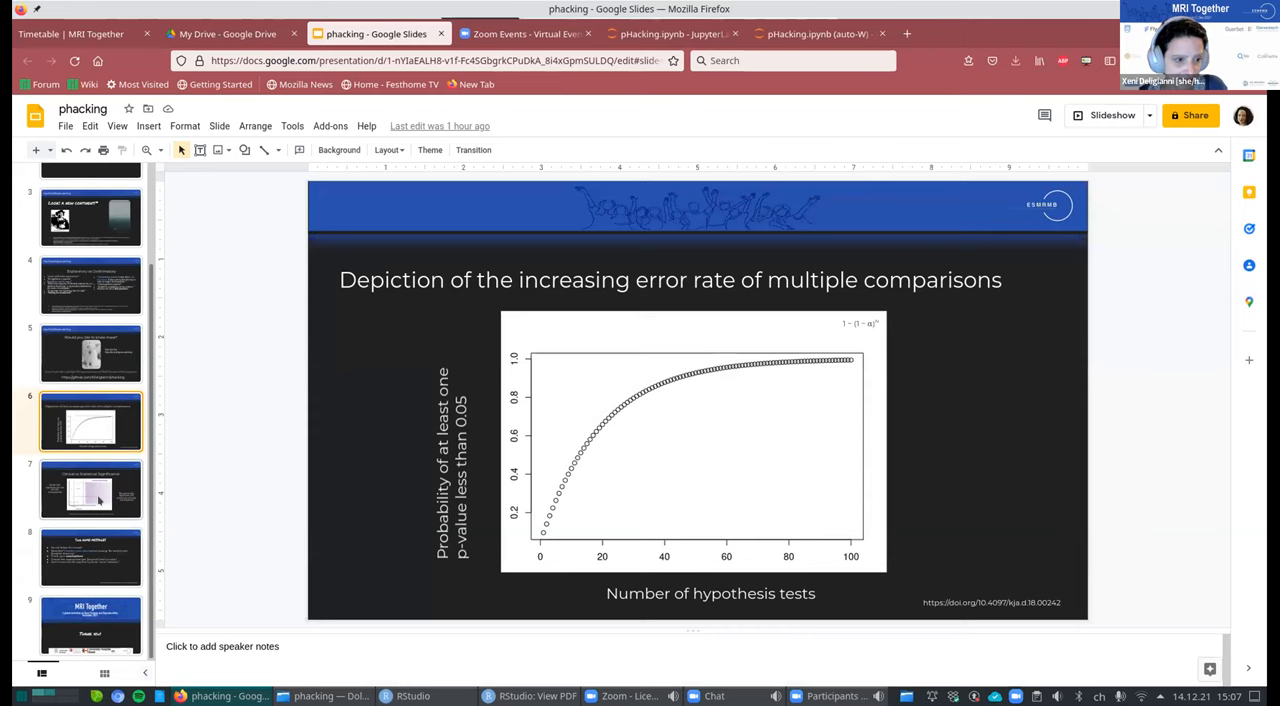
click(90, 489)
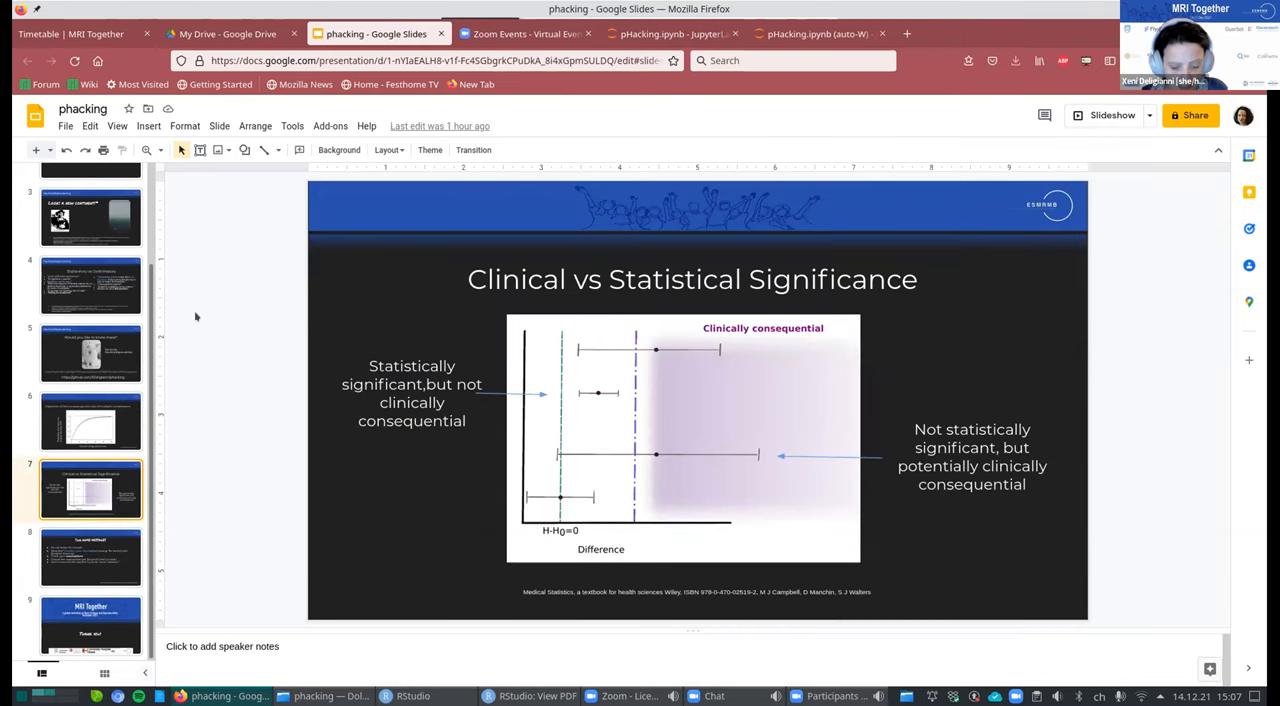
click(90, 421)
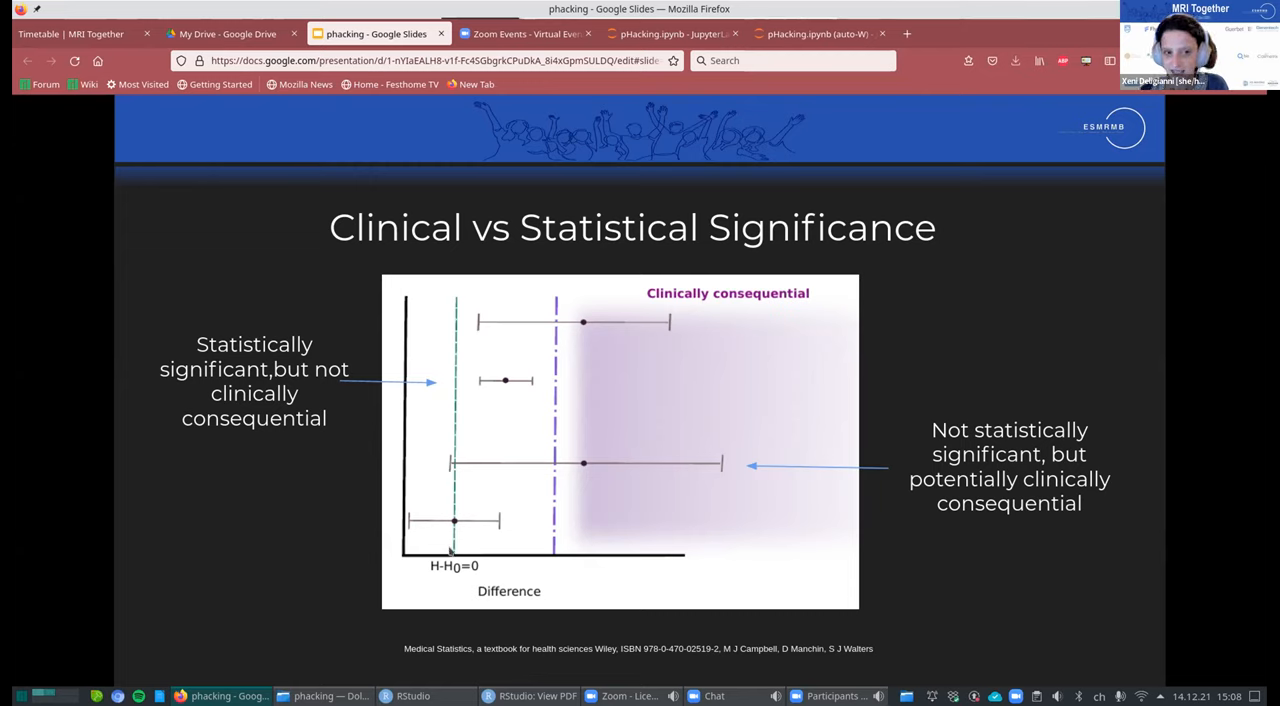
mouse_move(590, 502)
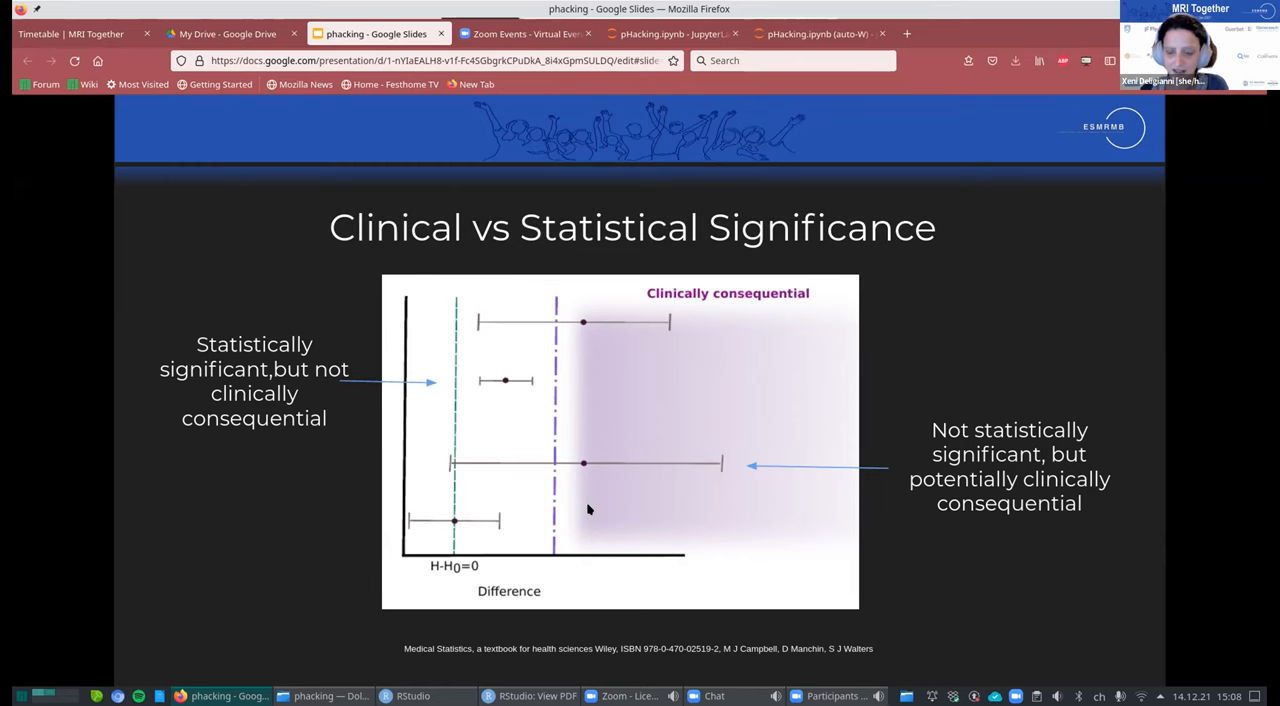
mouse_move(585, 507)
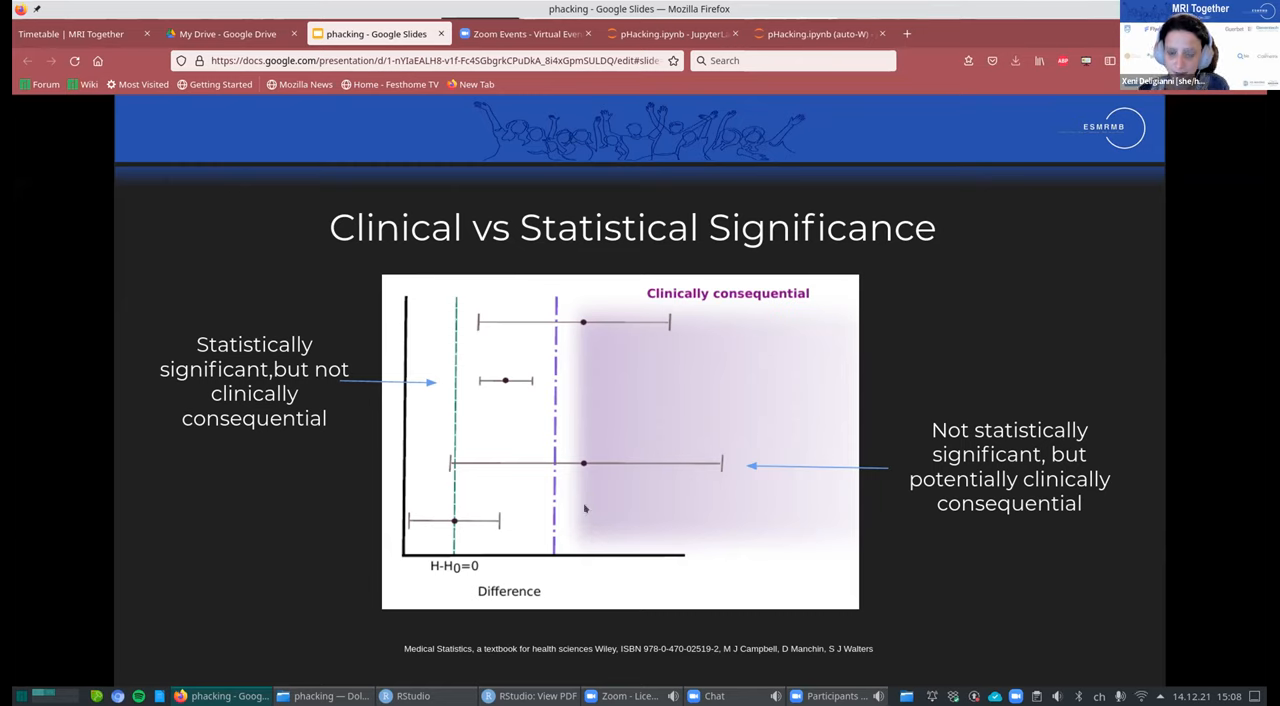
mouse_move(676, 625)
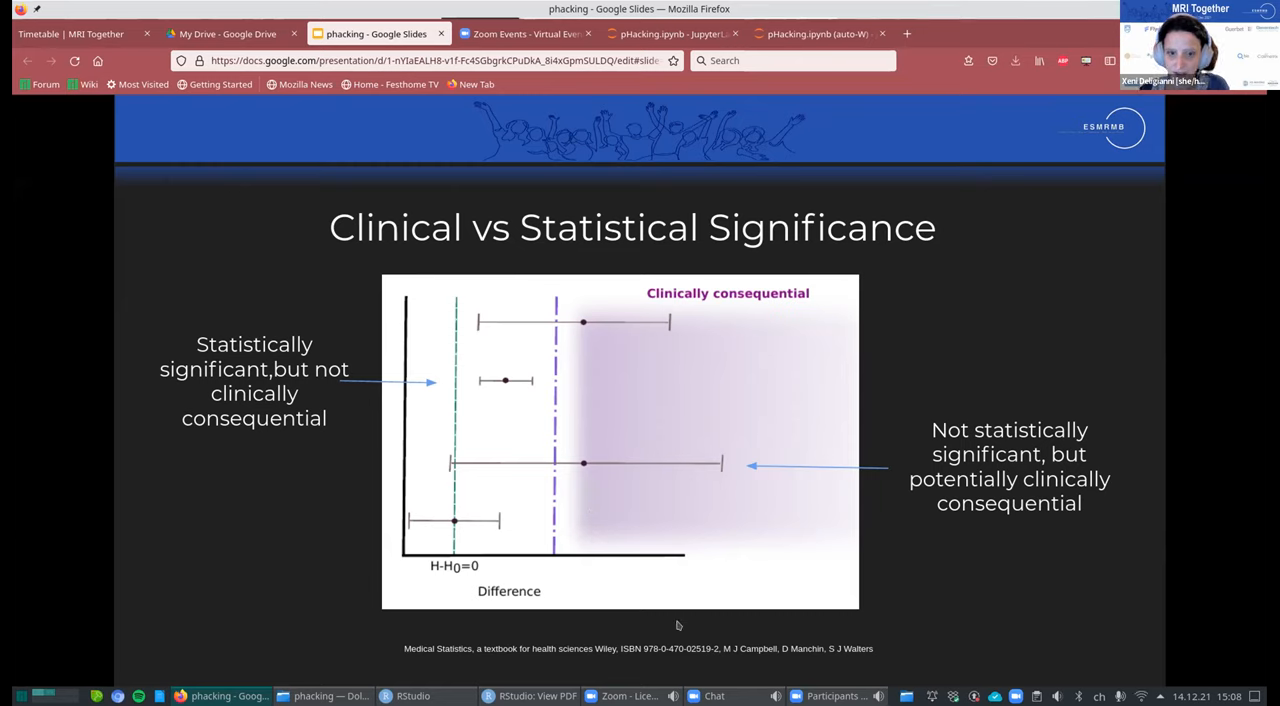
Advance the slideshow to the five-bullet Take HOME MESSAGES slide.
key(Right)
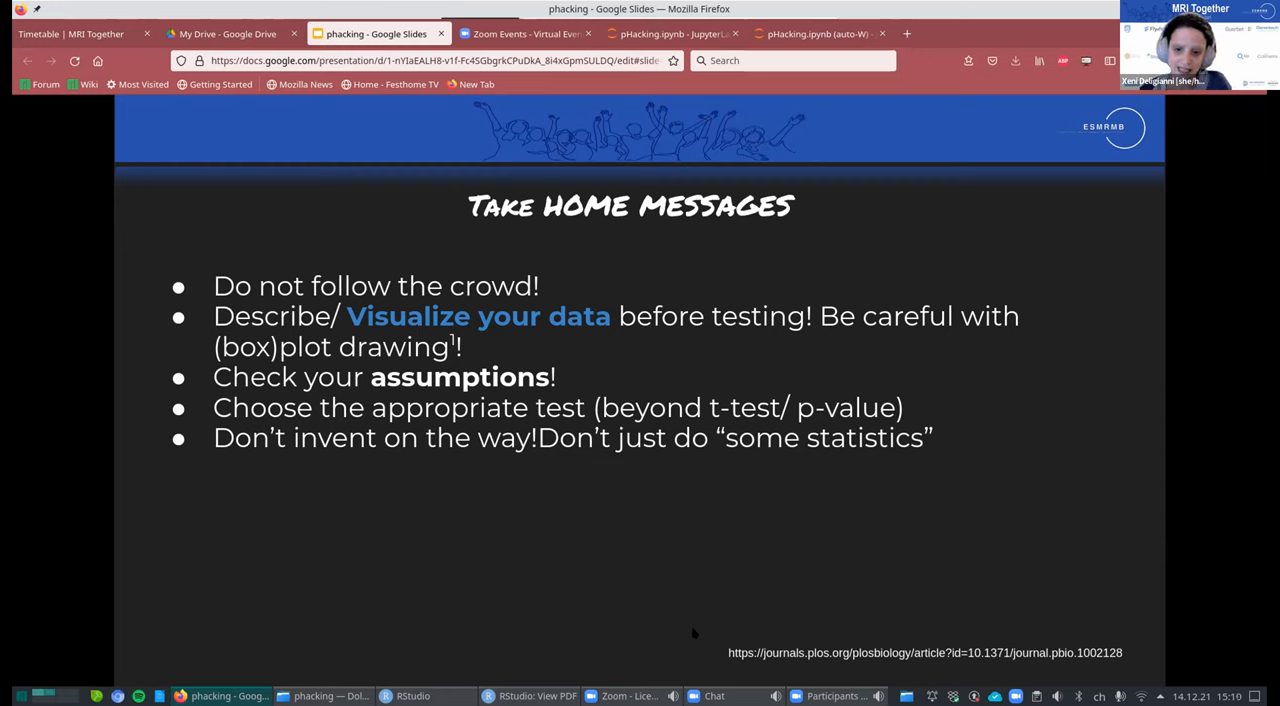
mouse_move(716, 565)
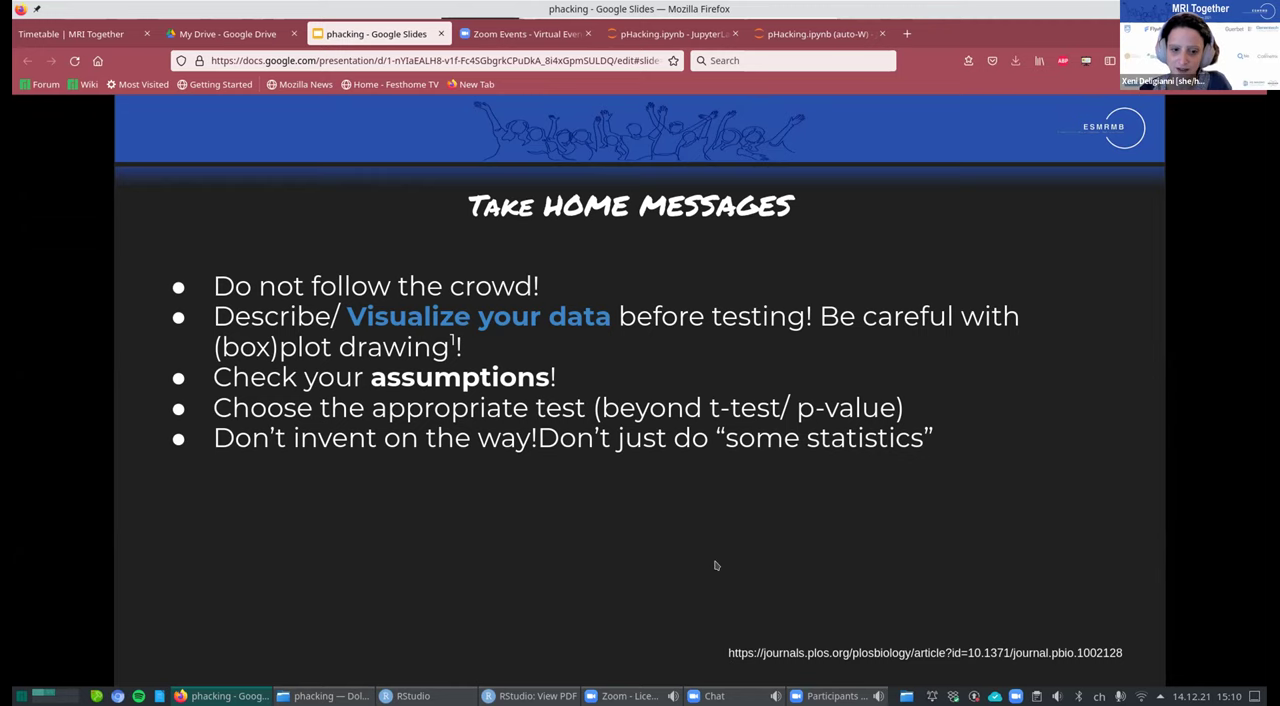